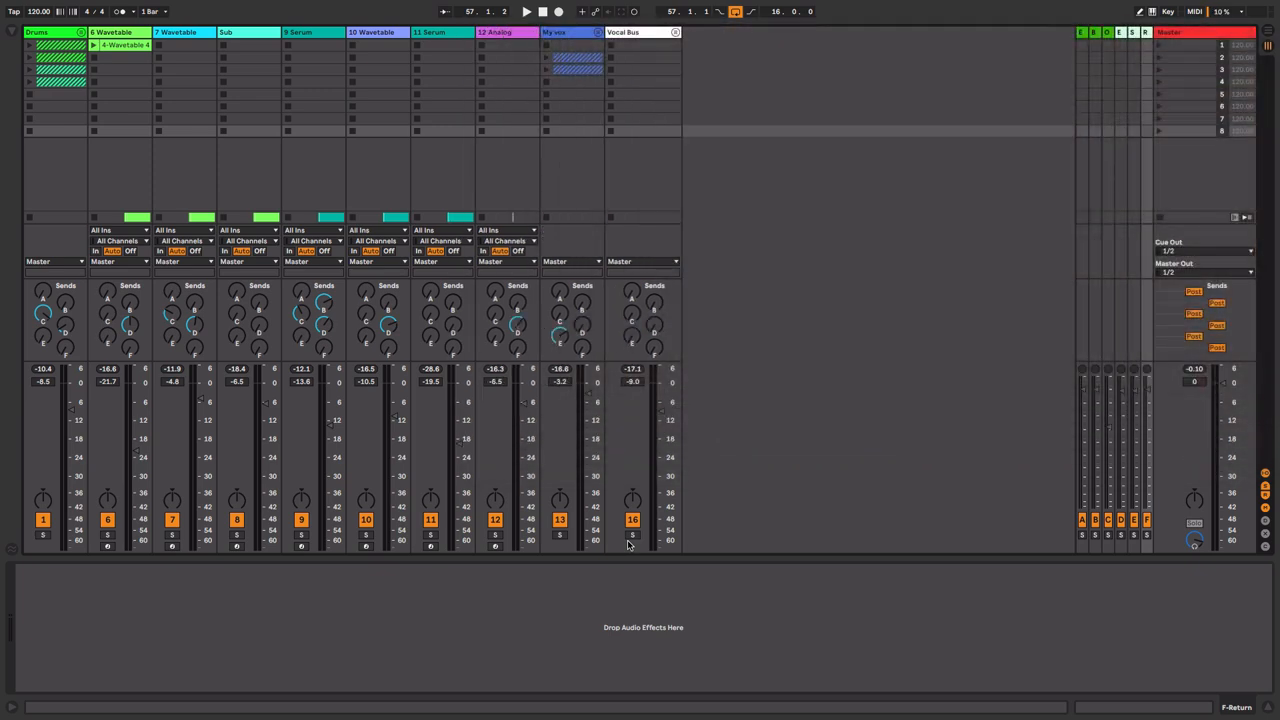
Step: Switch to the Arrangement View showing the Wavetable 2 MIDI clip's track
click(526, 11)
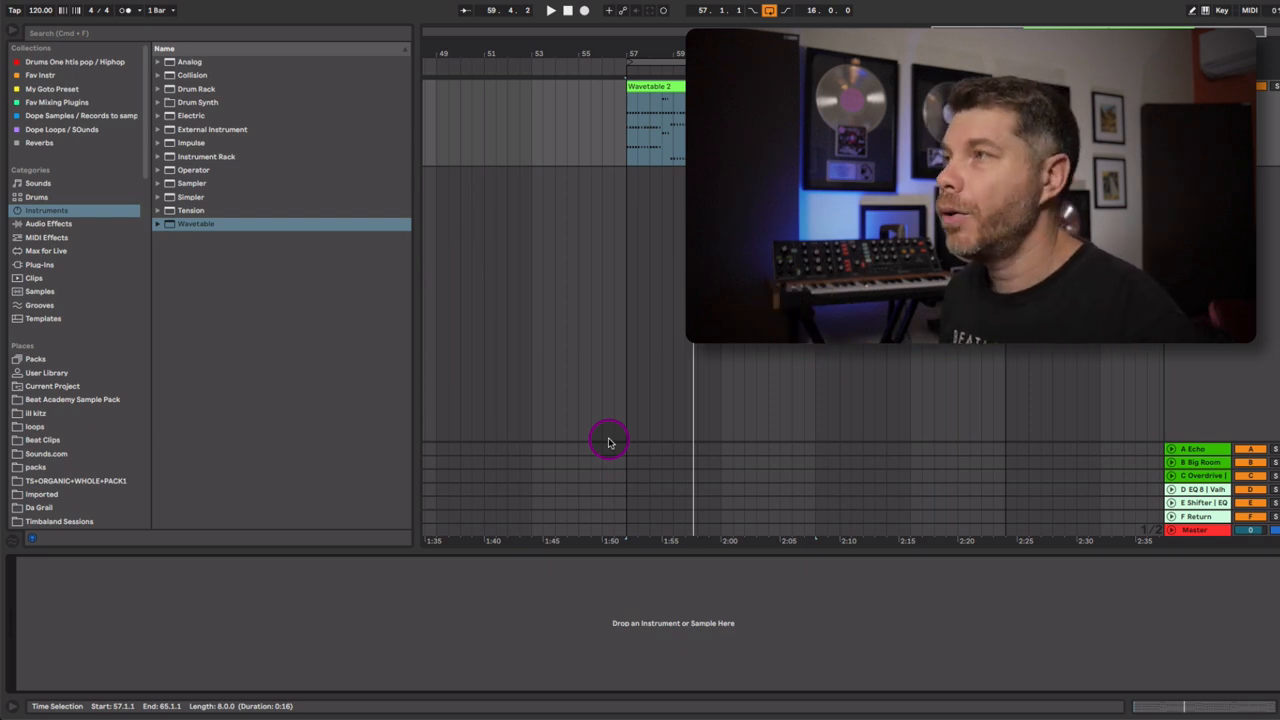
Step: Load the Wavetable synth onto the clip's track and bring up the Wavetable 2 clip for editing
click(195, 223)
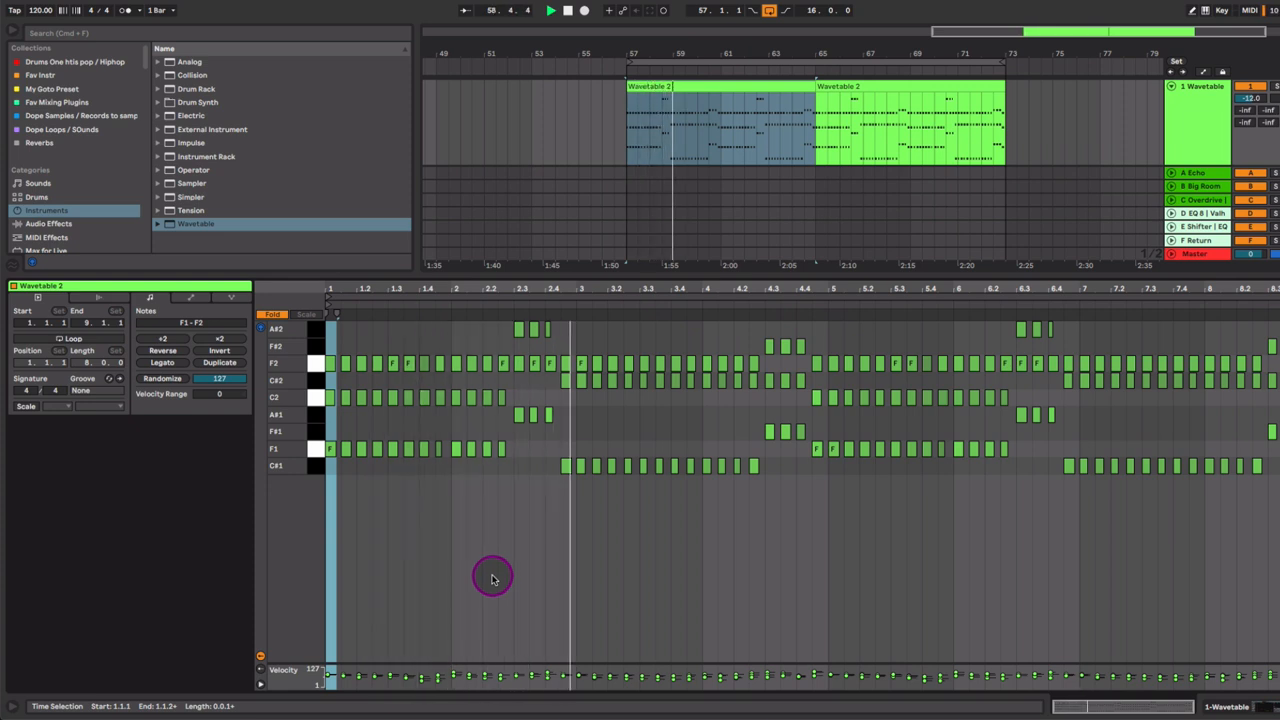
click(567, 10)
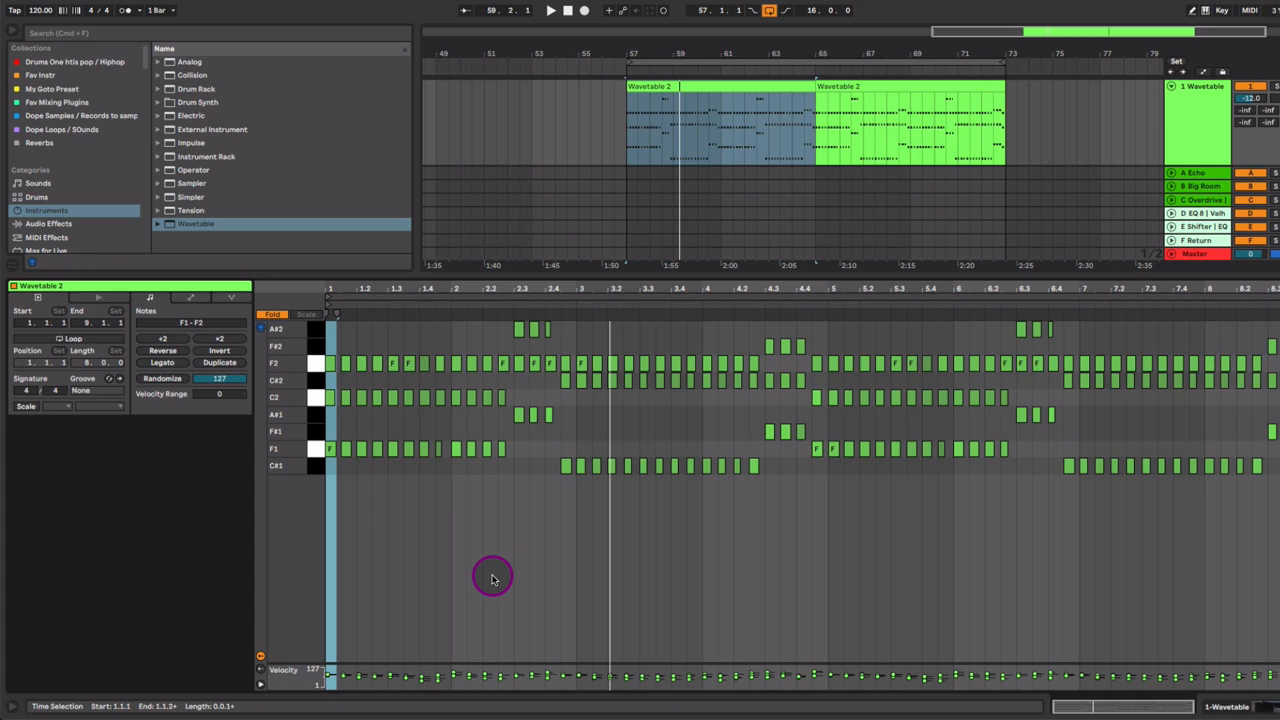
mouse_move(385, 314)
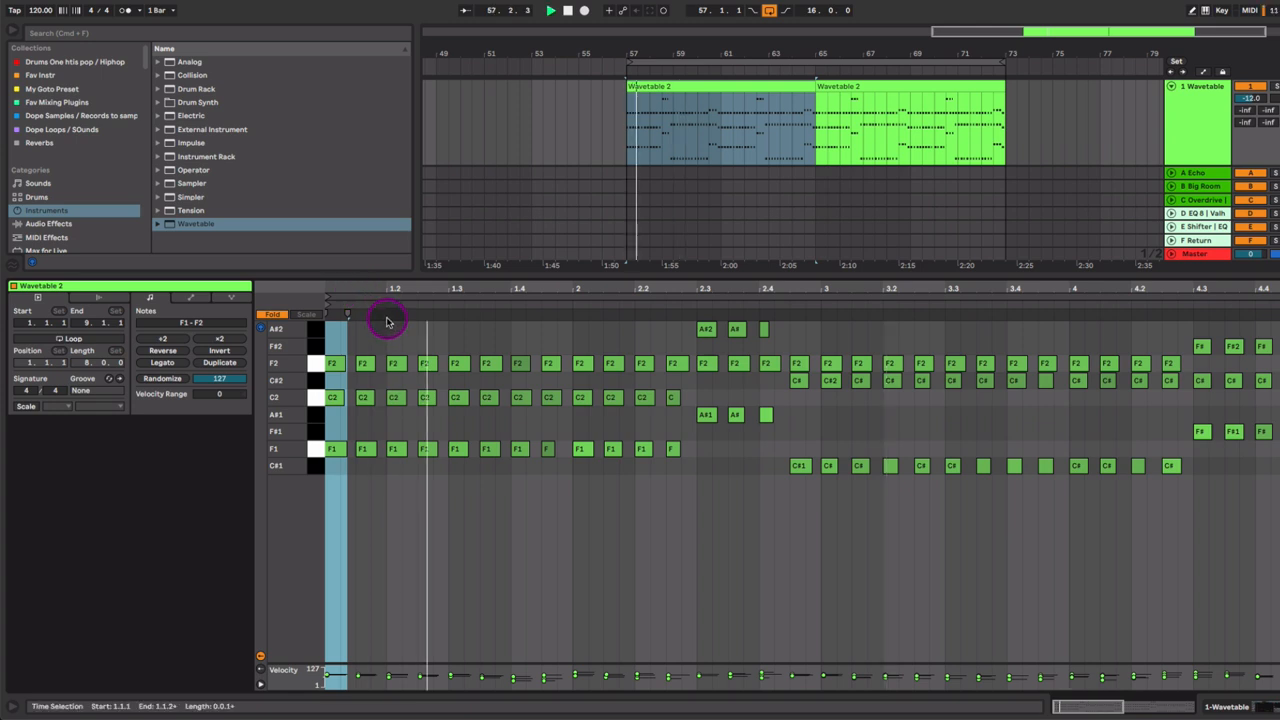
click(550, 10)
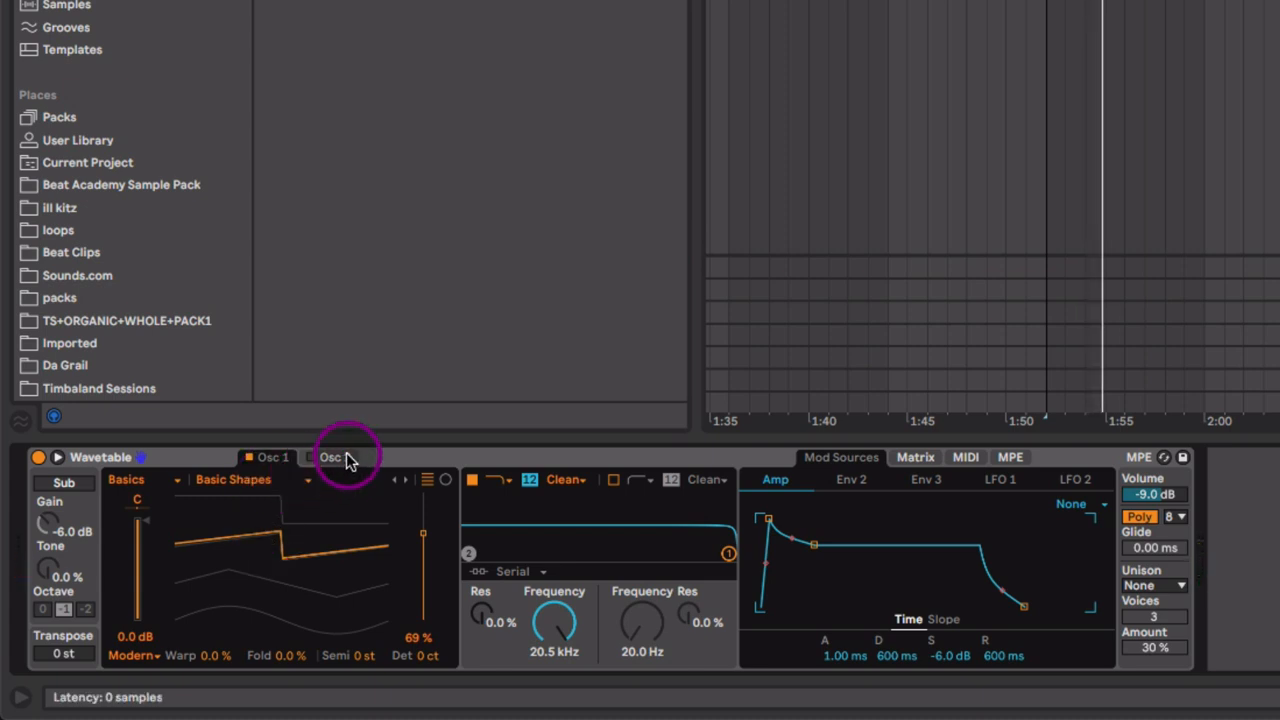
Step: Enable Wavetable's Osc 2 with a Basic Shapes wave, tuned up 12 semitones, wave position moved fully
click(335, 457)
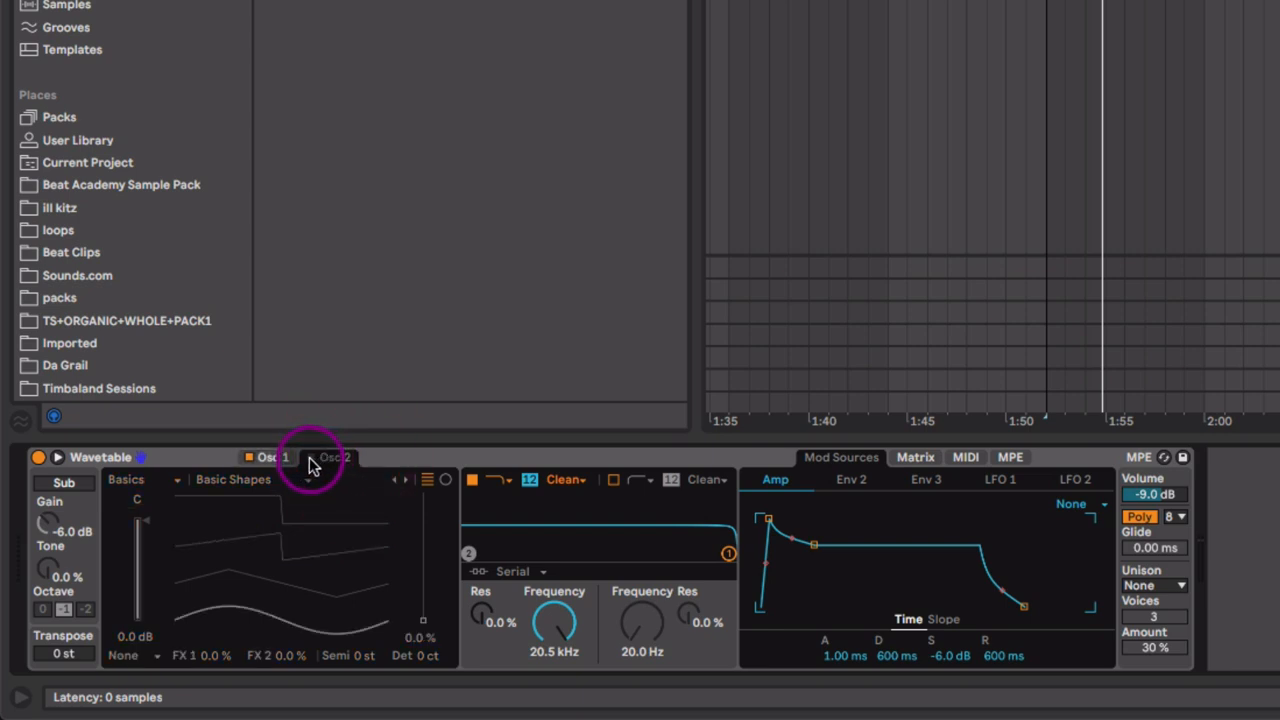
click(335, 457)
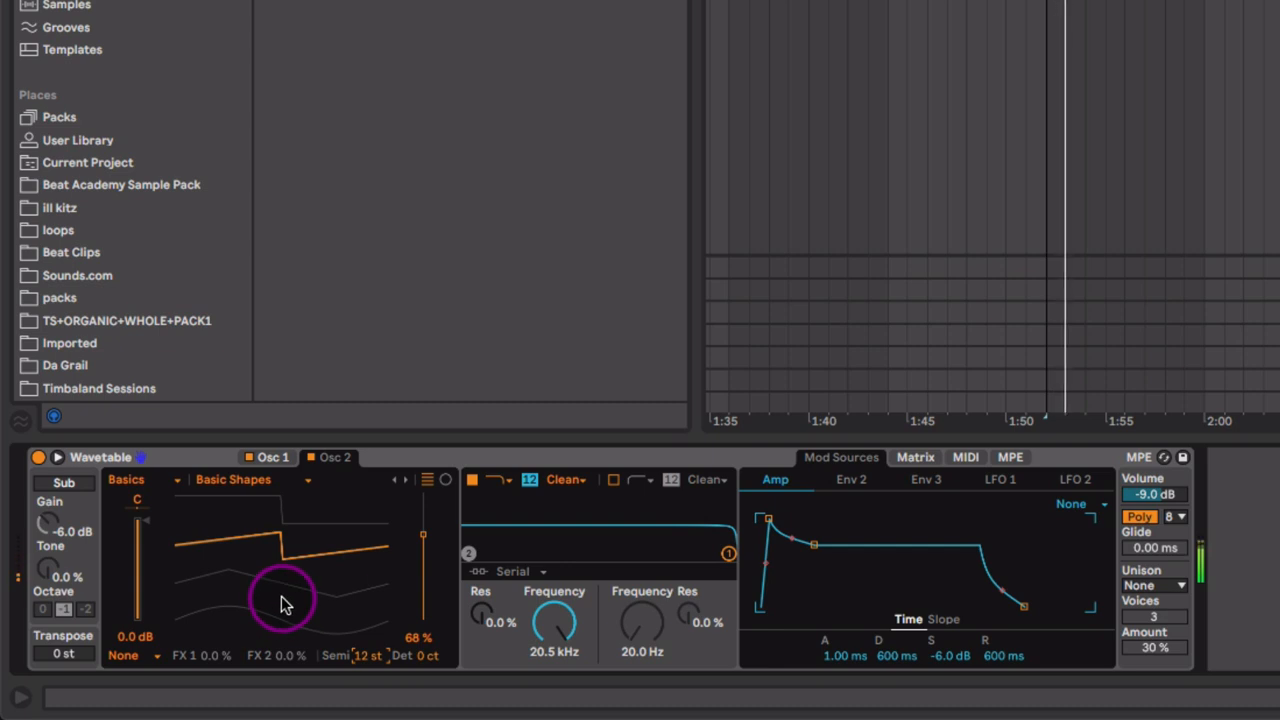
drag(285, 603, 305, 555)
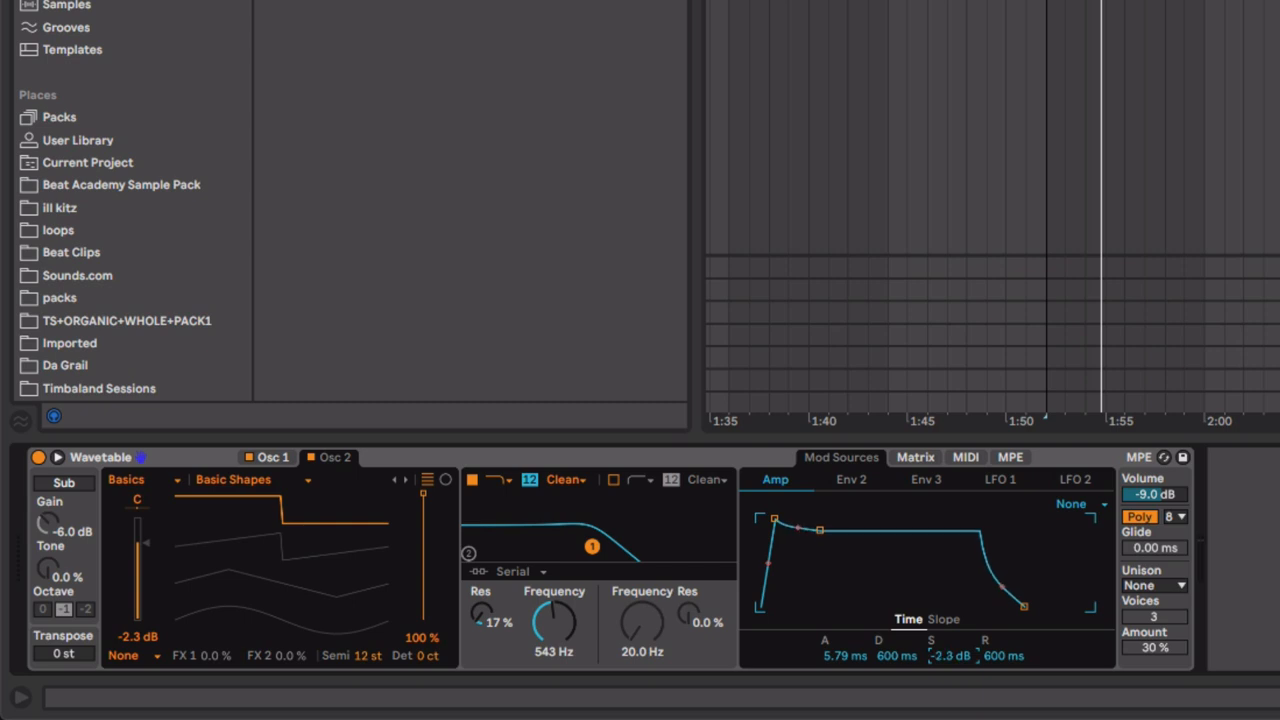
Step: Reshape the amp envelope with lower sustain and add Shimmer unison at a small amount
drag(952, 656, 952, 650)
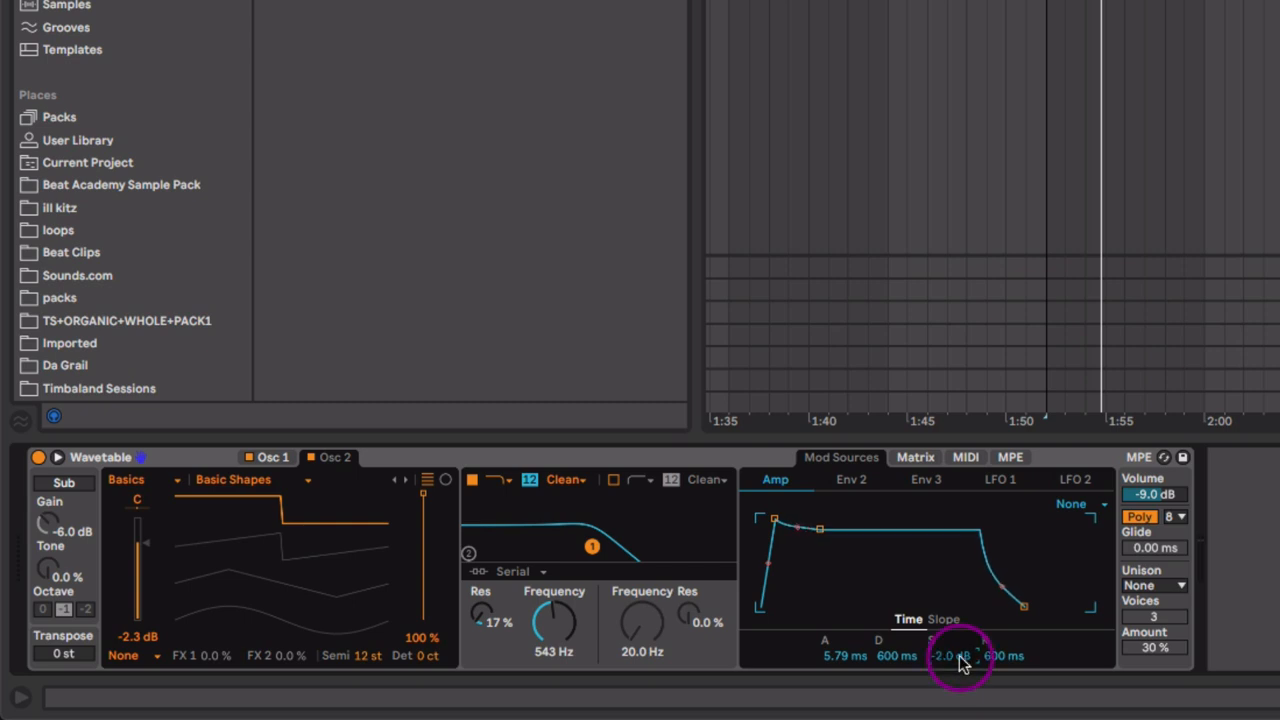
drag(950, 656, 950, 660)
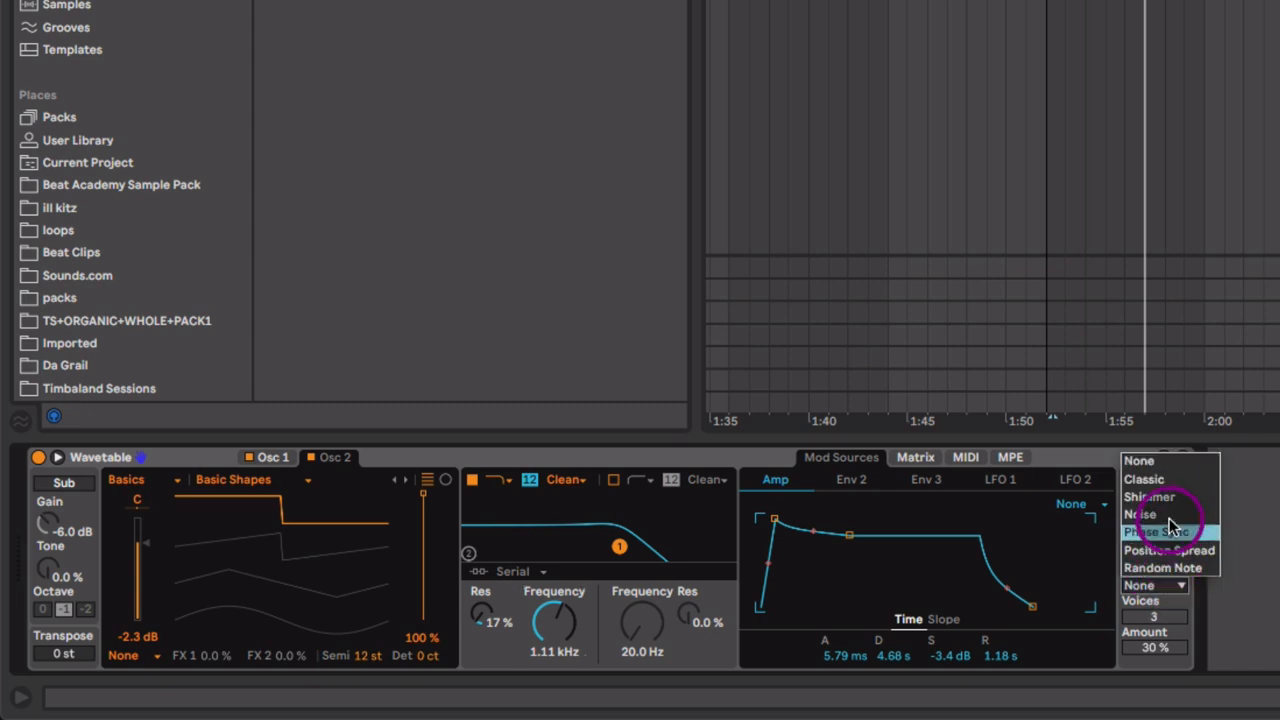
click(1149, 497)
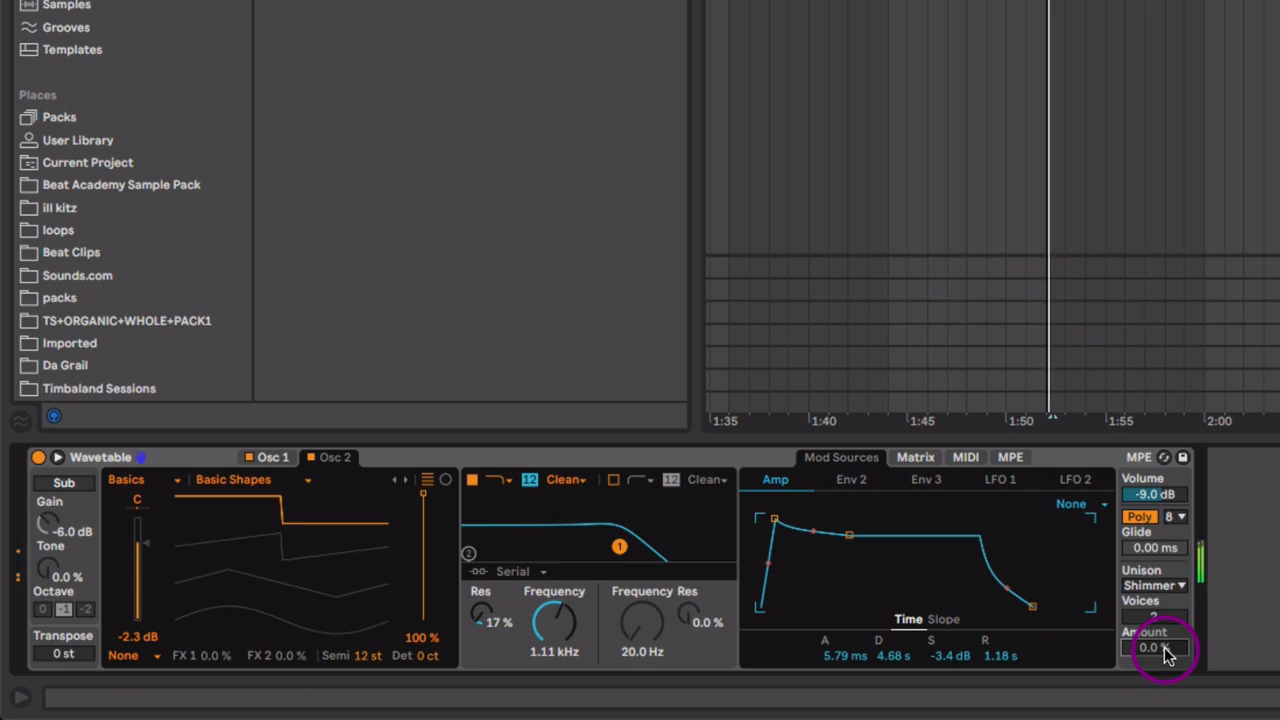
drag(1155, 647, 1155, 630)
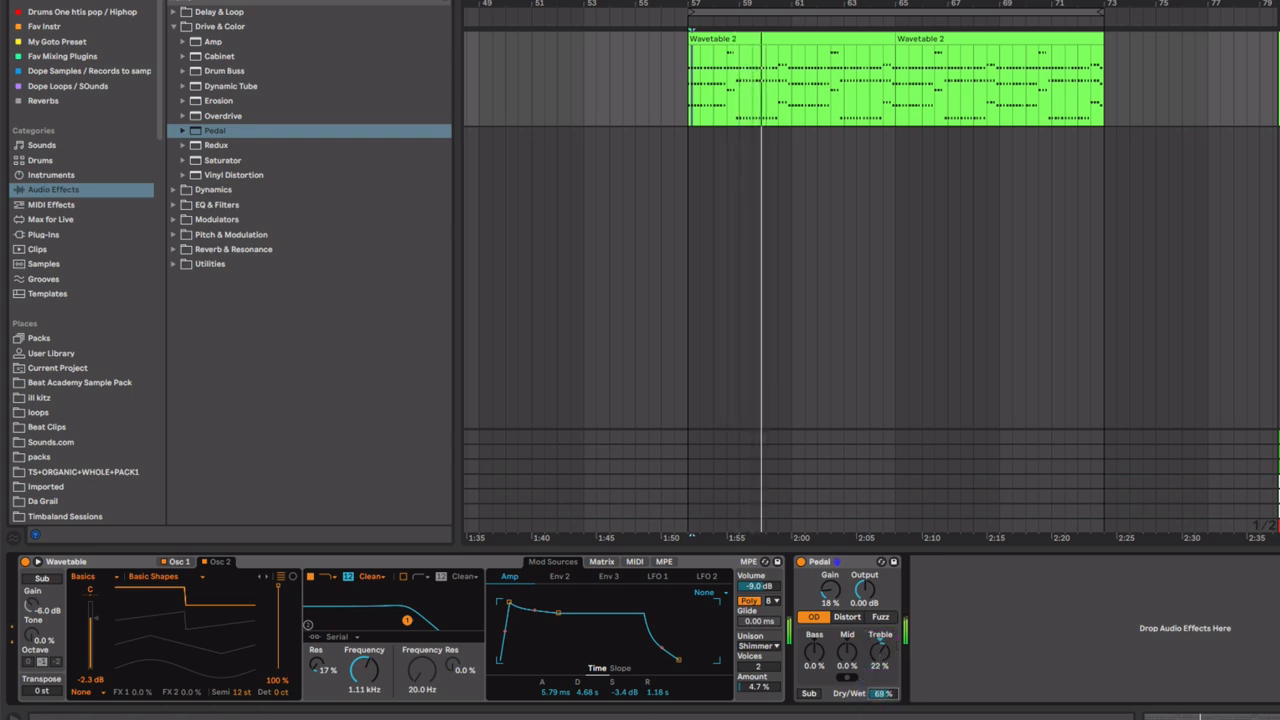
Step: Raise the Pedal overdrive's Dry/Wet to blend more drive into the lead
drag(805, 694, 810, 685)
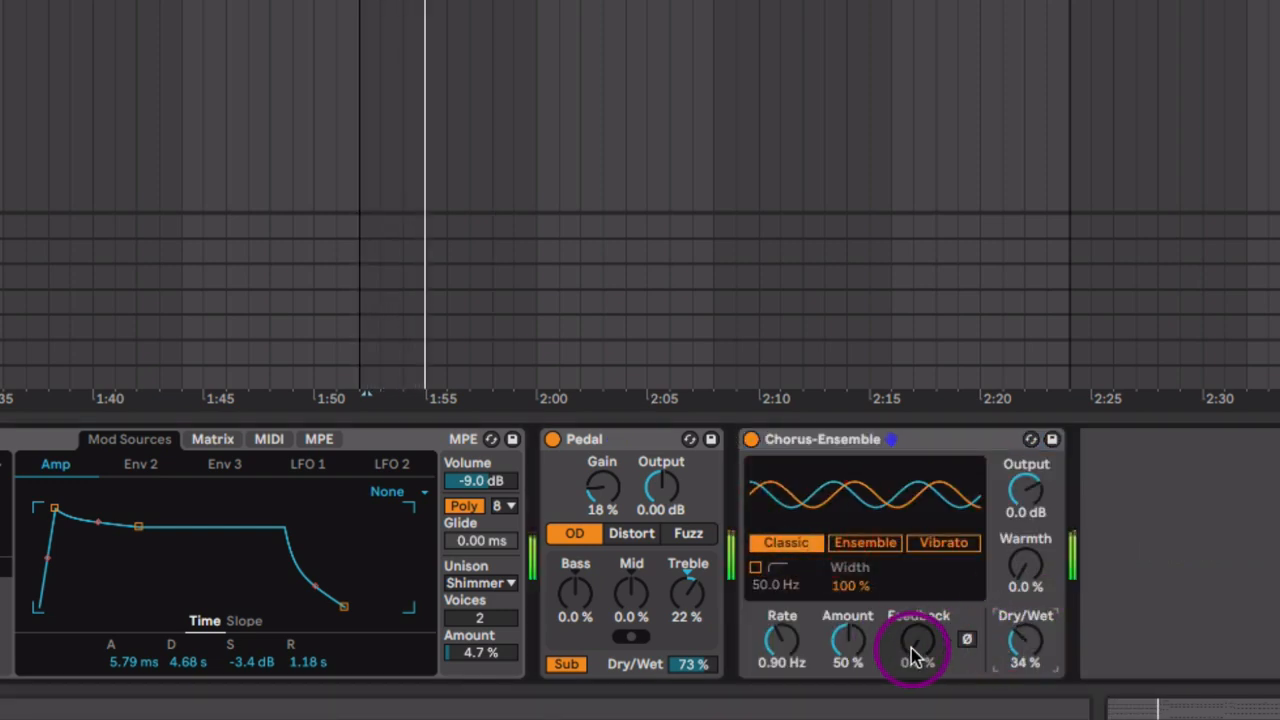
mouse_move(632, 590)
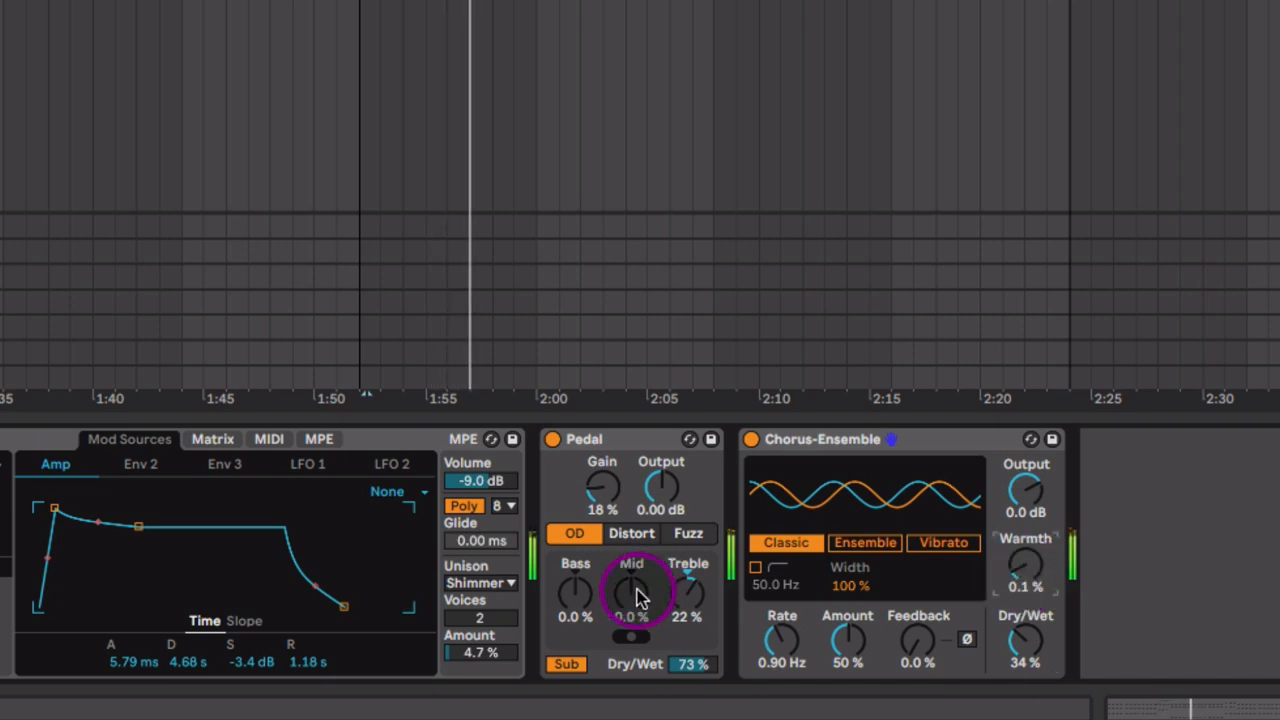
Step: Cut the Pedal overdrive's Mid knob to thin its midrange
drag(631, 595, 631, 615)
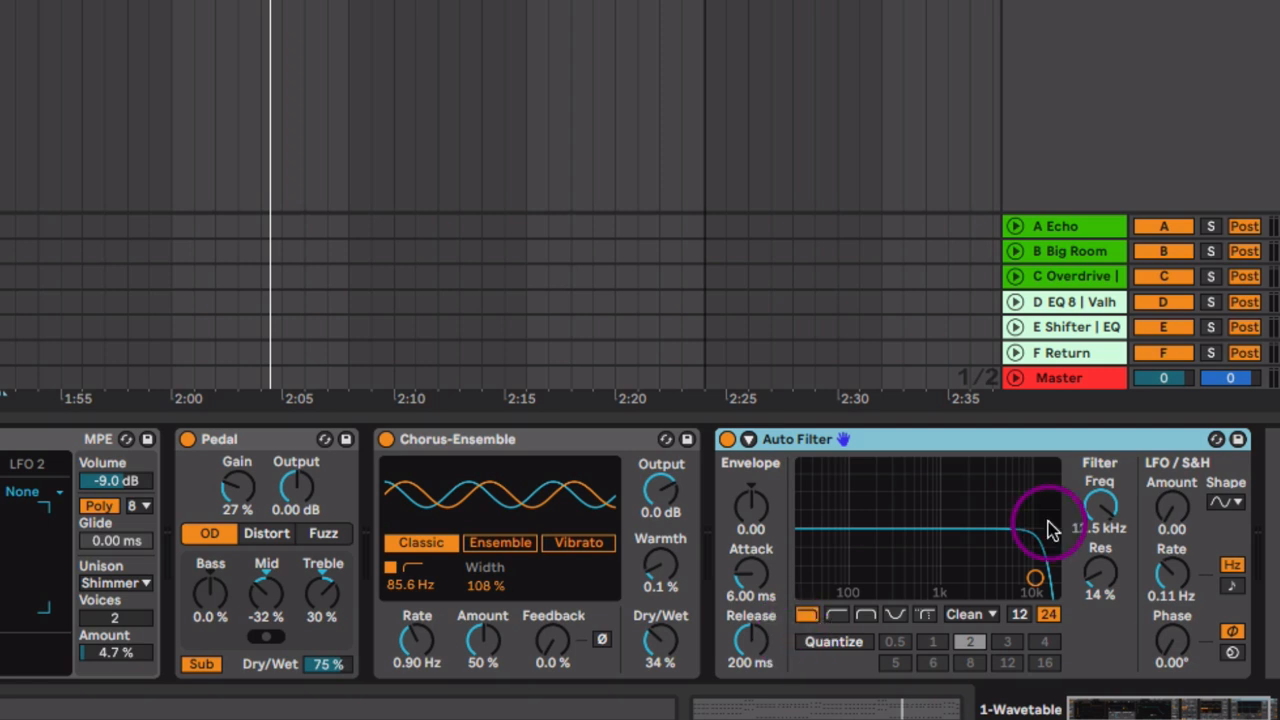
Step: Sweep the low-pass Auto Filter cutoff down to around 1.67 kHz to darken the lead
drag(1050, 525, 930, 578)
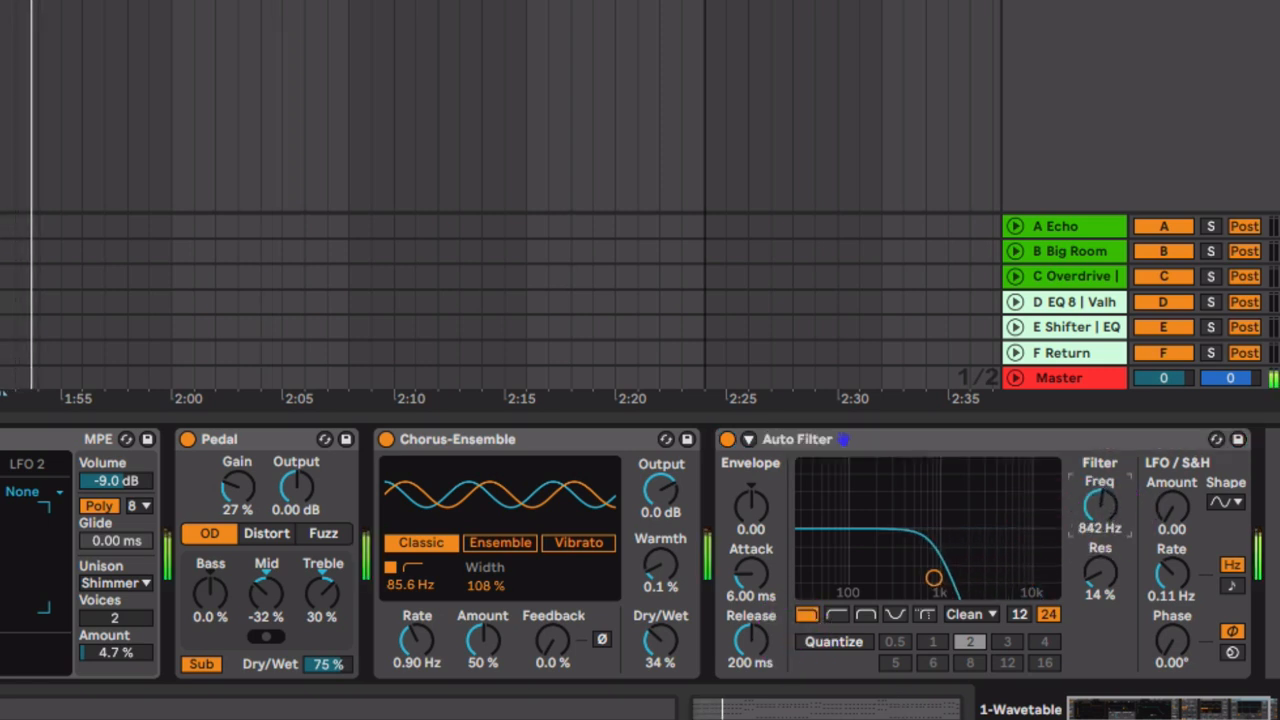
drag(1100, 510, 1100, 525)
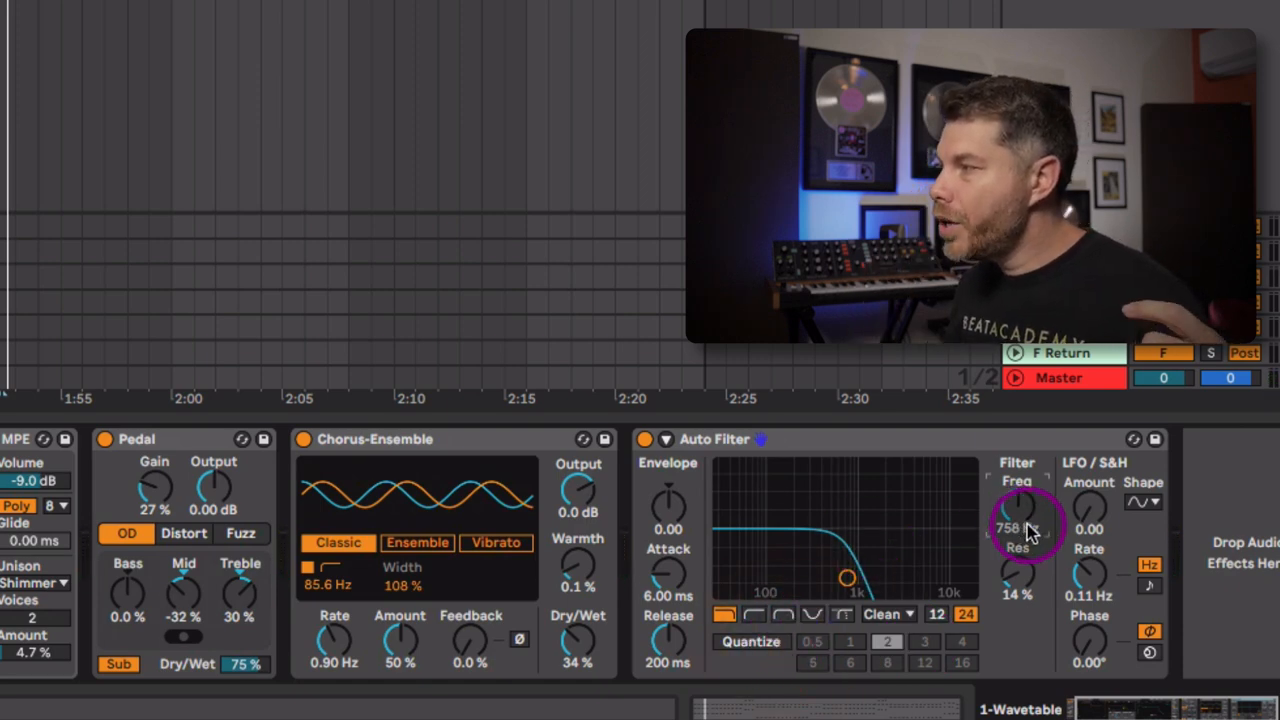
drag(1018, 528, 1010, 535)
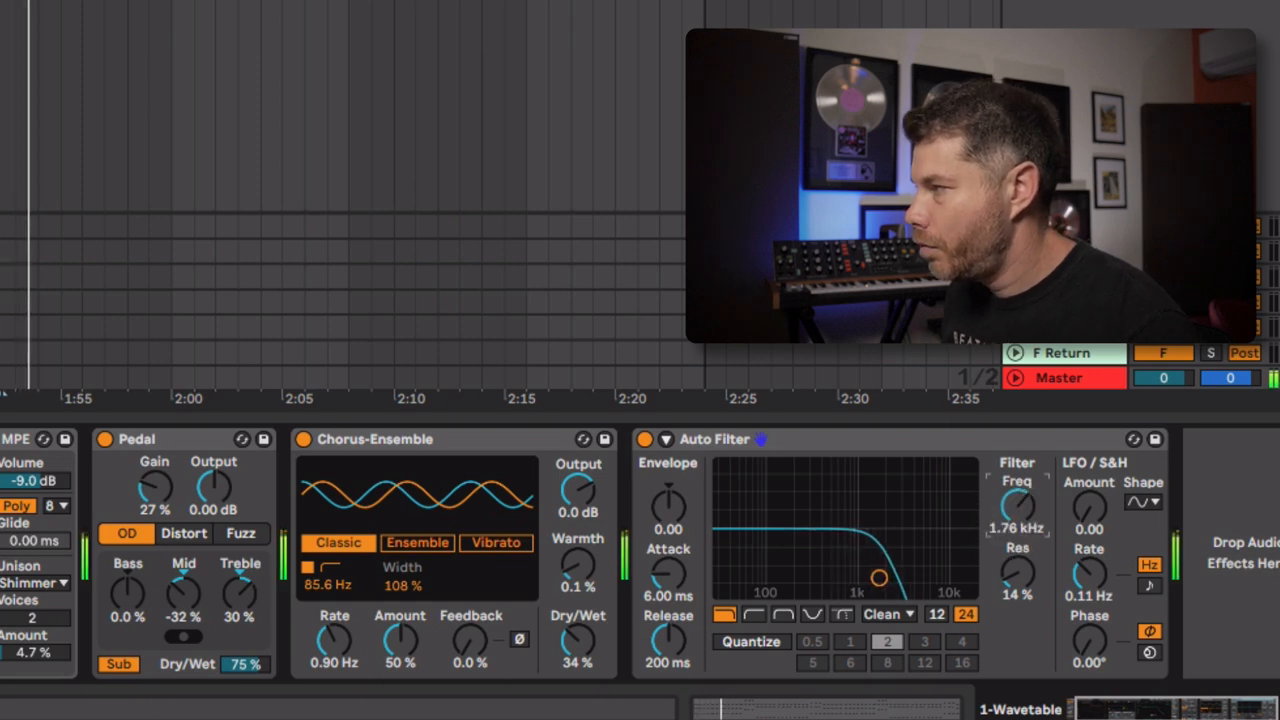
drag(1015, 515, 1015, 525)
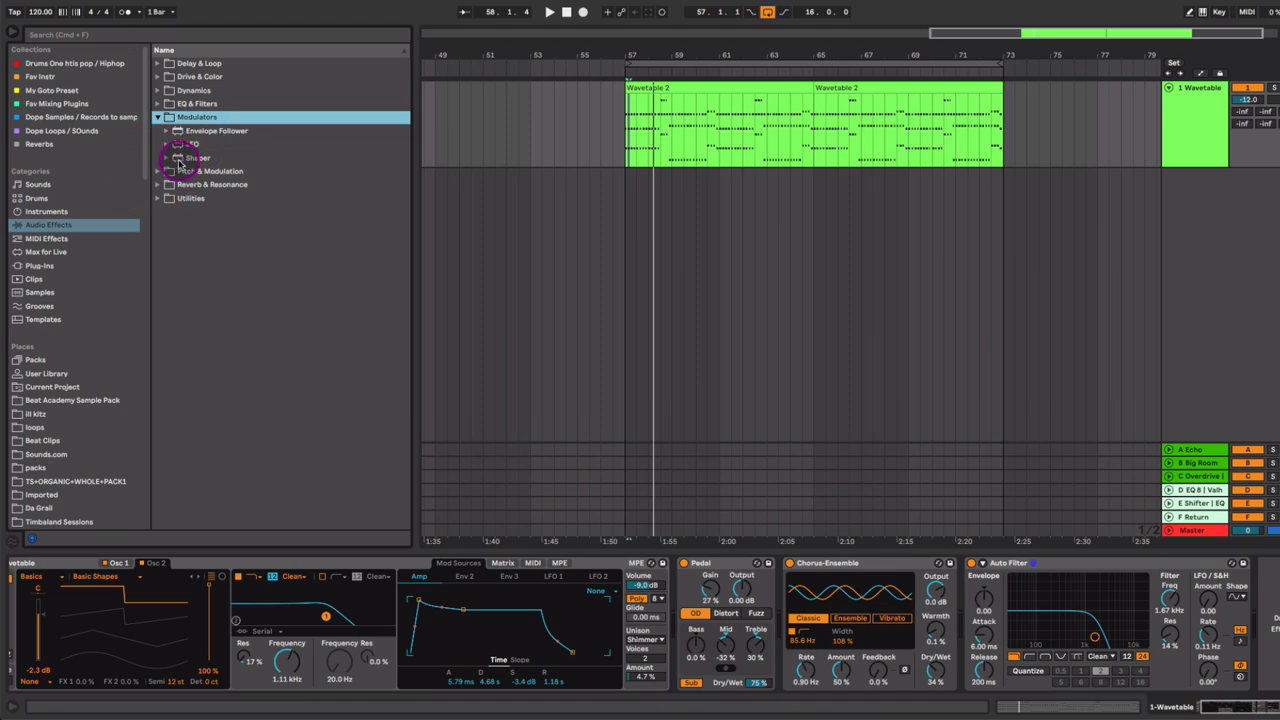
Step: Load the Shaper modulator after the Auto Filter on the Wavetable track
click(197, 158)
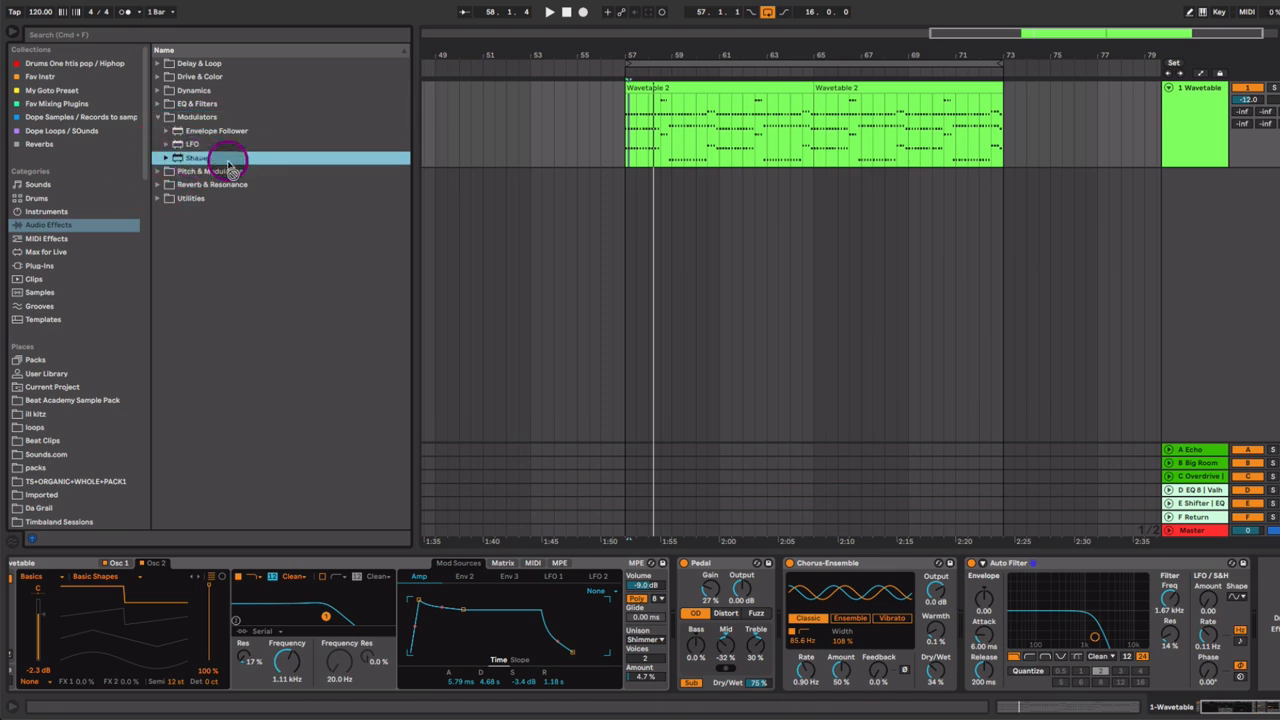
double_click(197, 158)
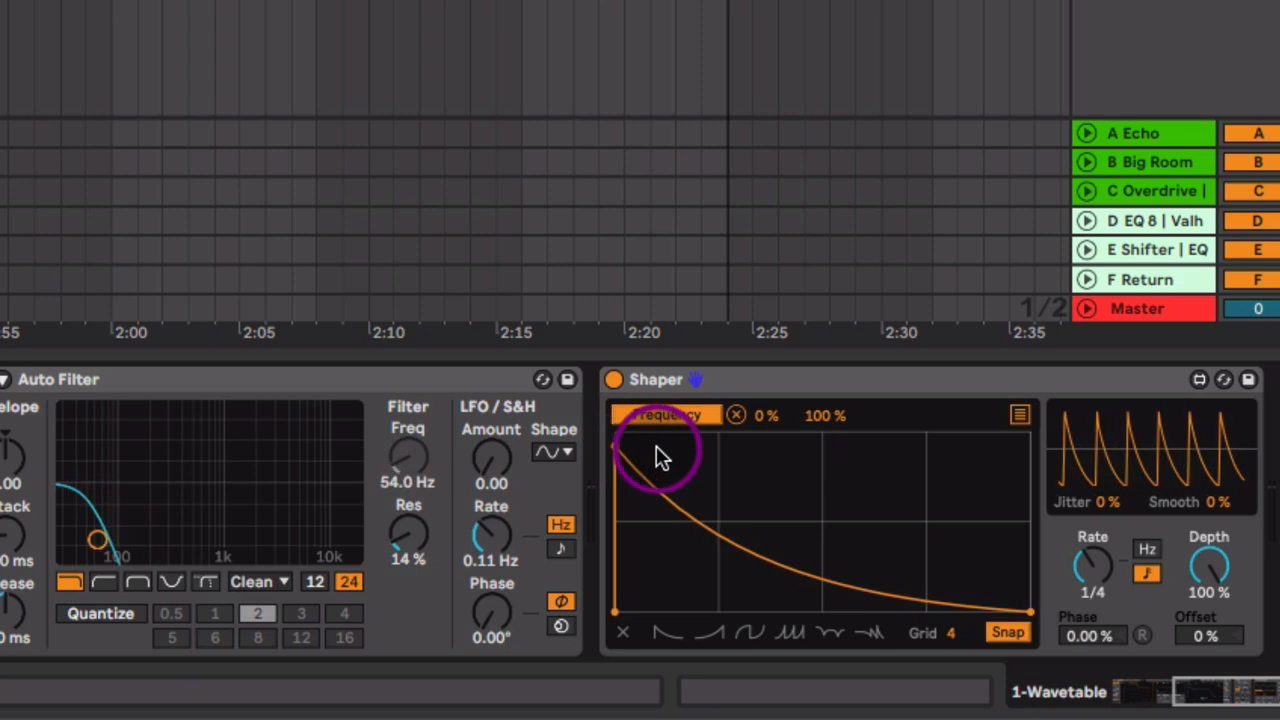
Step: Shape the Shaper curve into a rise-then-fall envelope and lower its range maximum to about 84%
drag(660, 455, 920, 600)
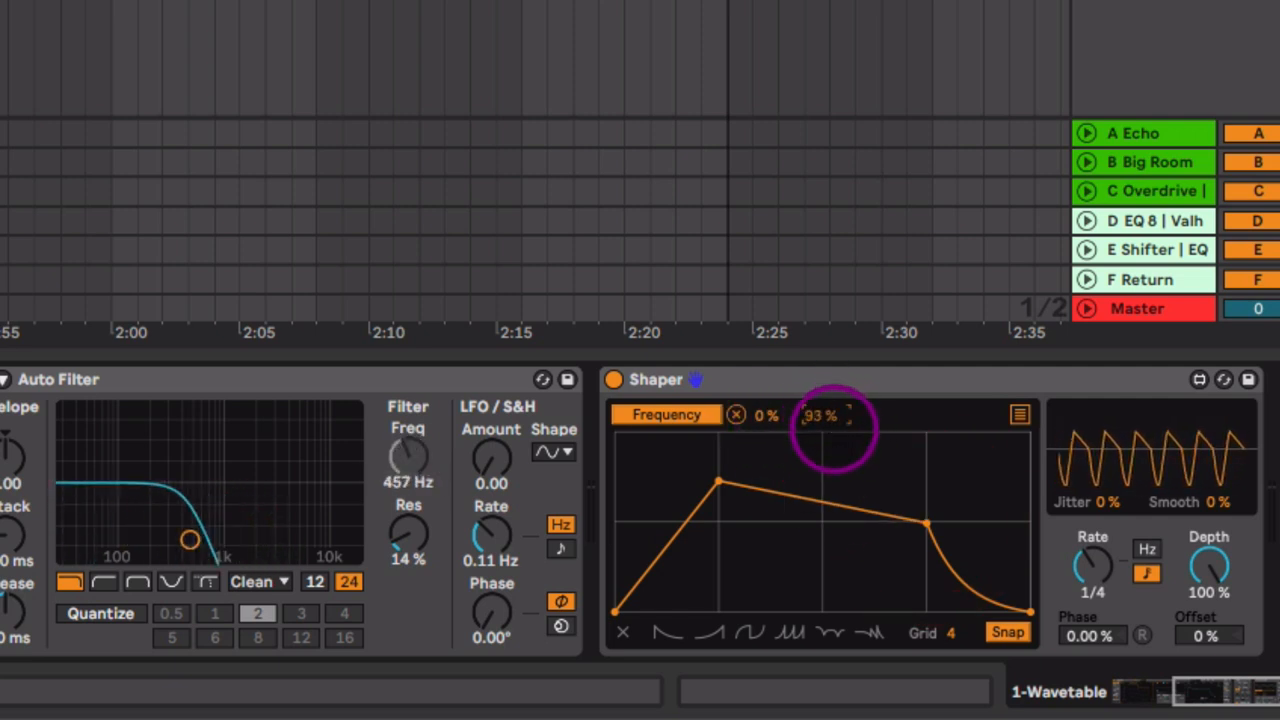
drag(820, 415, 820, 440)
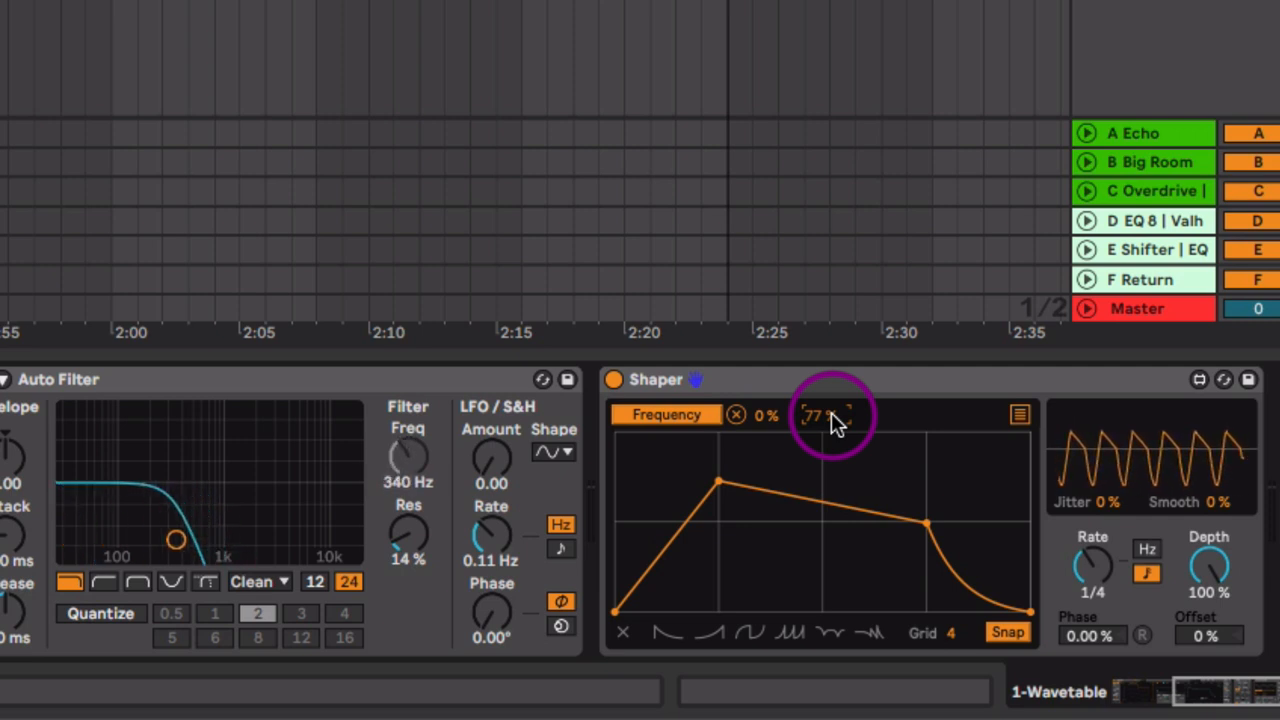
drag(818, 414, 835, 460)
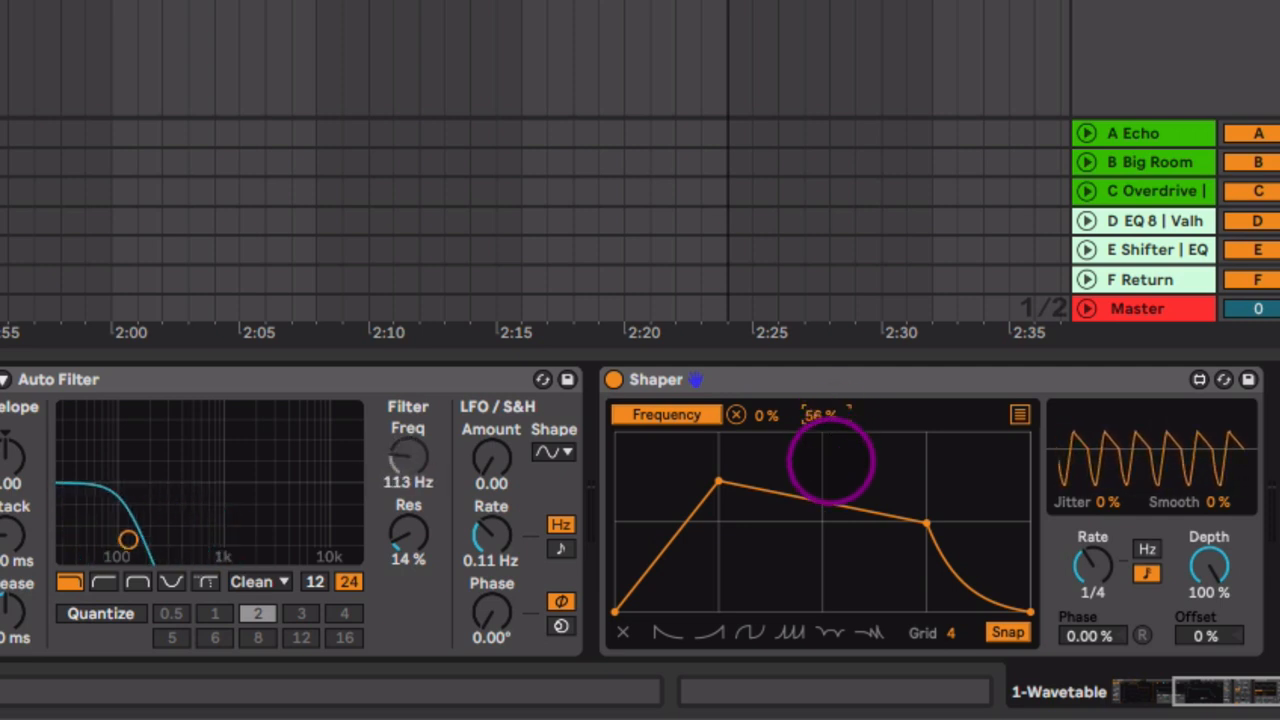
drag(835, 460, 835, 420)
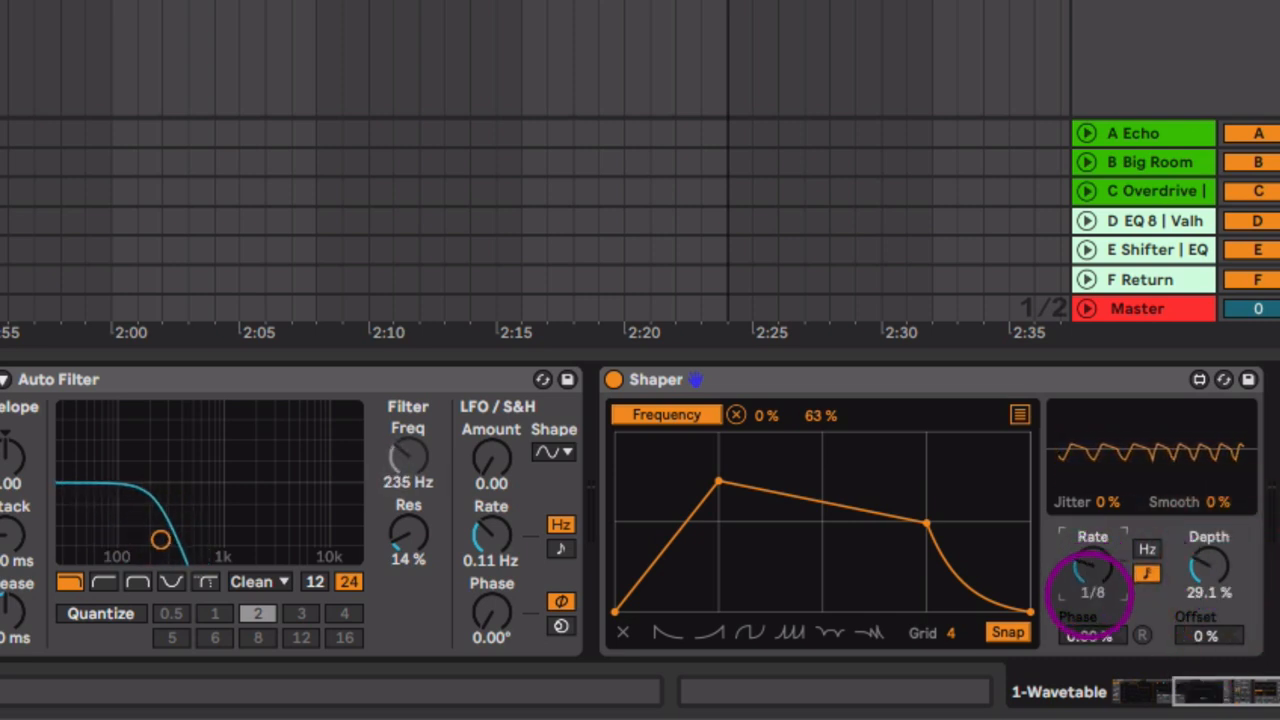
Step: Lower the Shaper's modulation depth to 23.6% and select a point on the shape
drag(1210, 575, 1210, 545)
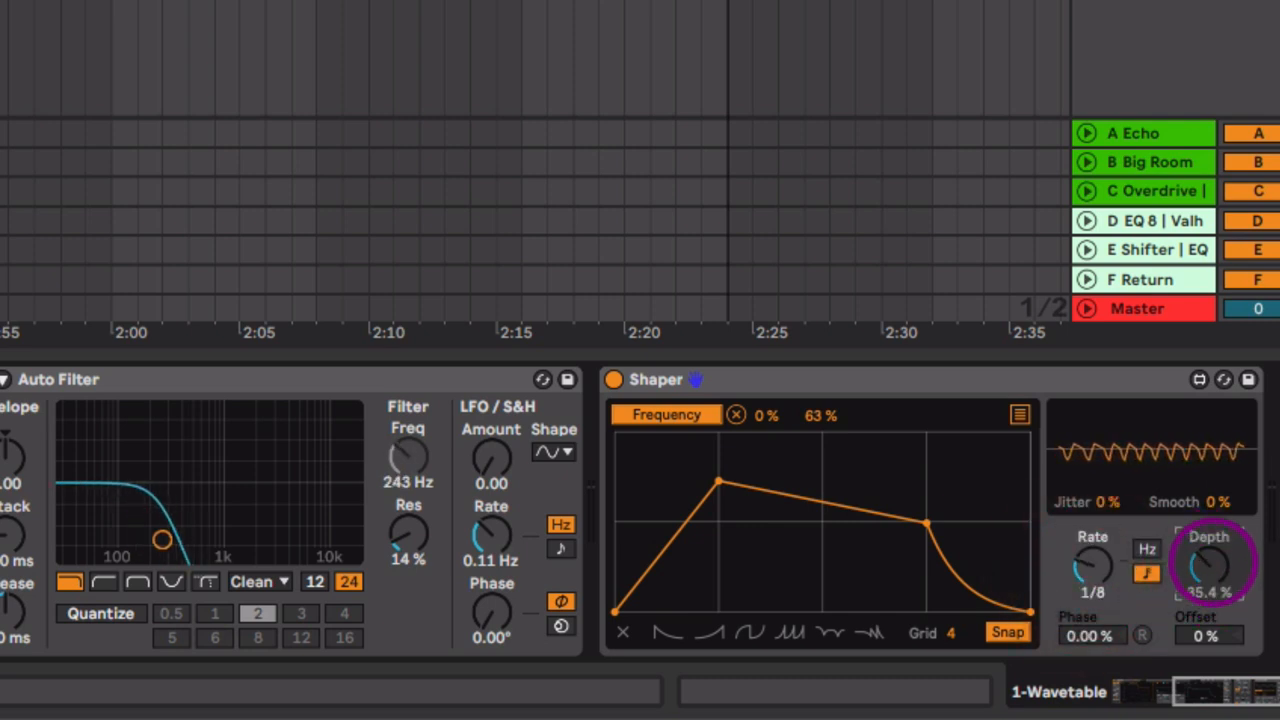
drag(1210, 575, 1210, 570)
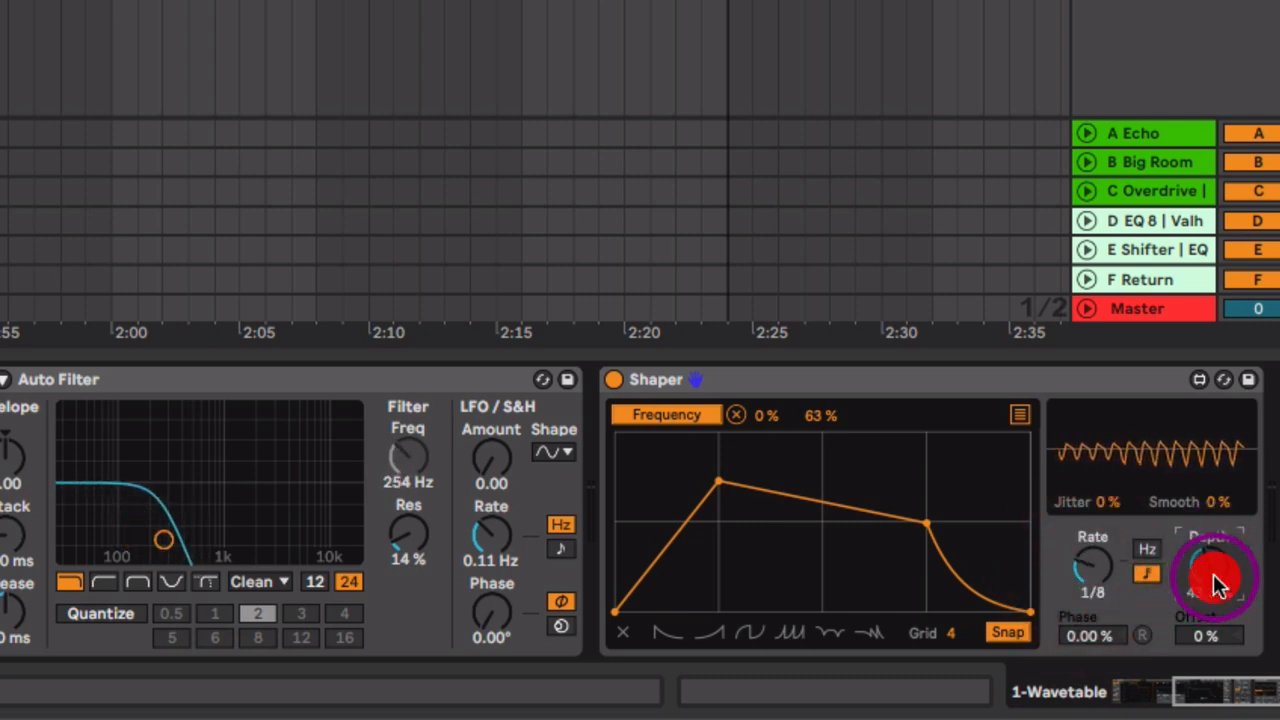
drag(1210, 560, 1210, 590)
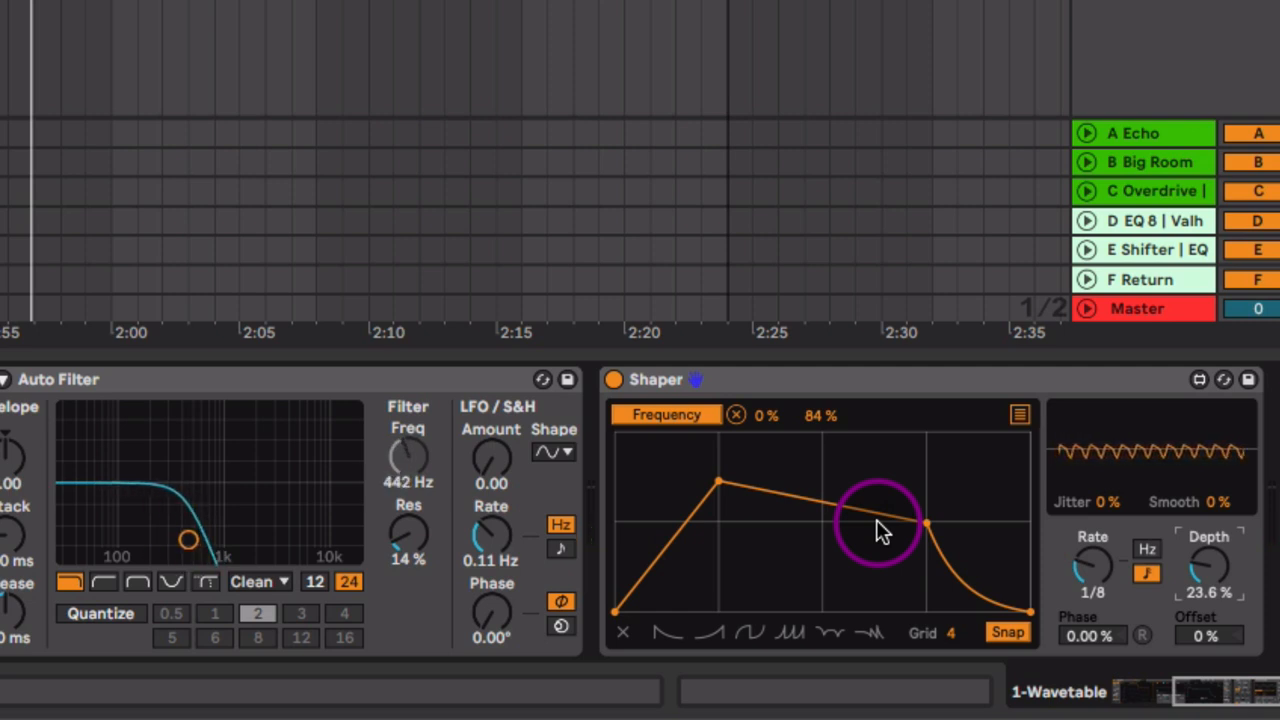
click(553, 452)
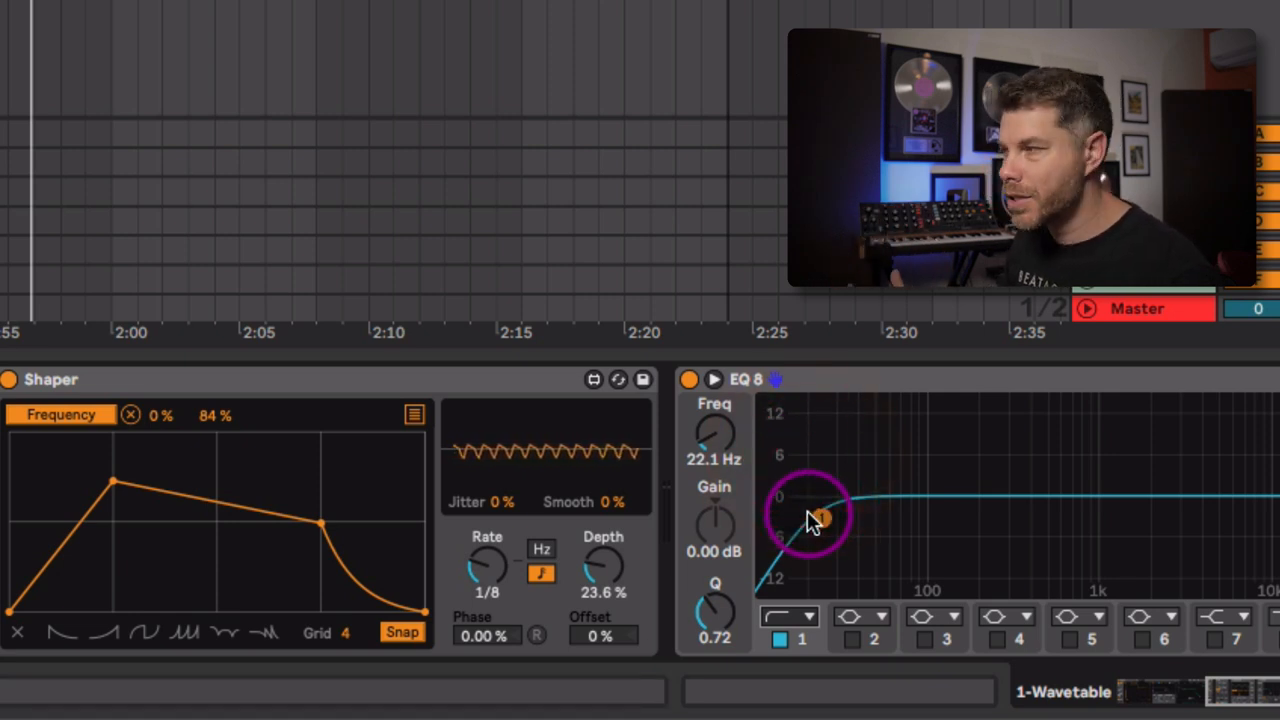
Step: Raise EQ Eight band 1's low cut to about 72.6 Hz
drag(825, 517, 905, 525)
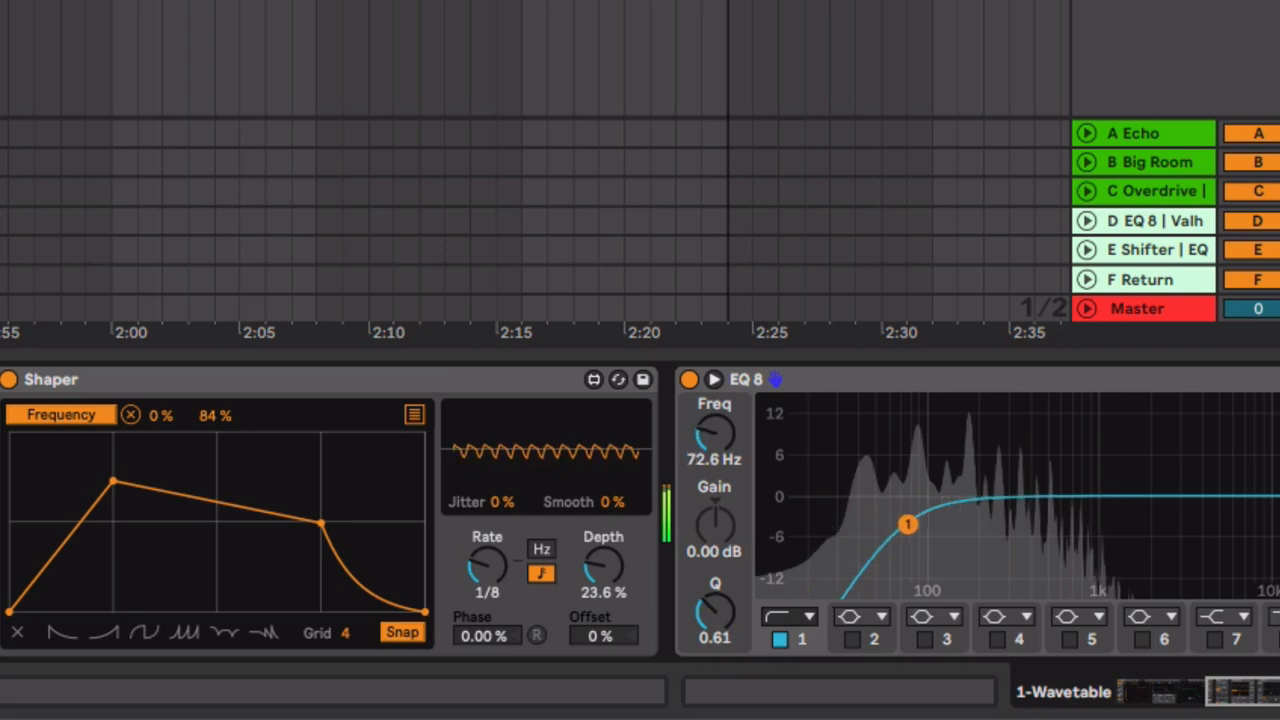
drag(907, 524, 957, 524)
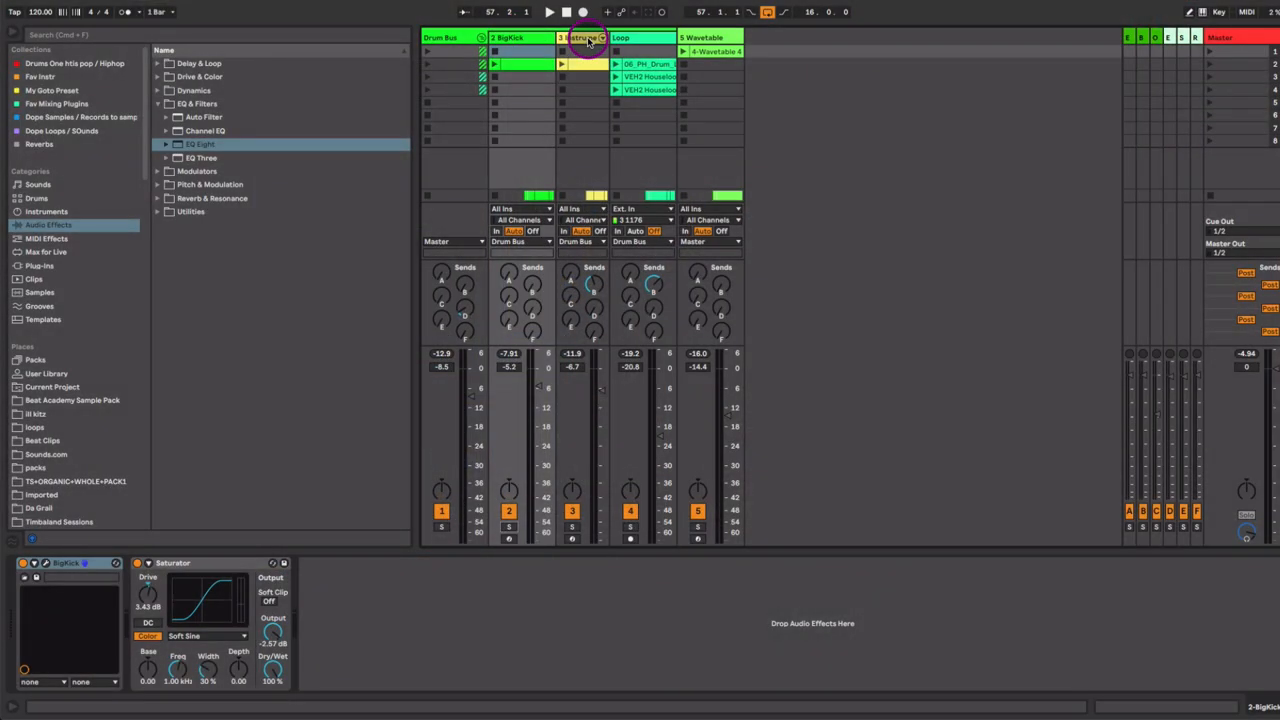
Step: Bring up the BigKick plug-in and drag its Decay down to about 116 ms
click(440, 38)
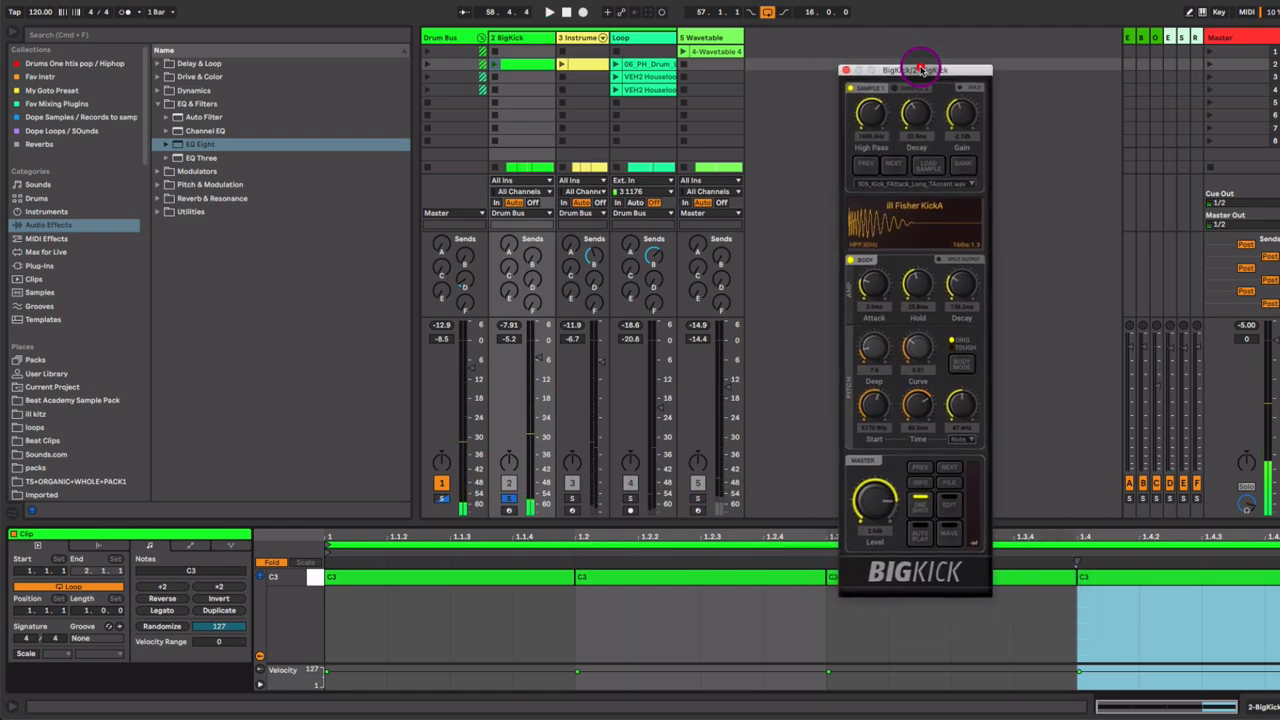
mouse_move(917, 285)
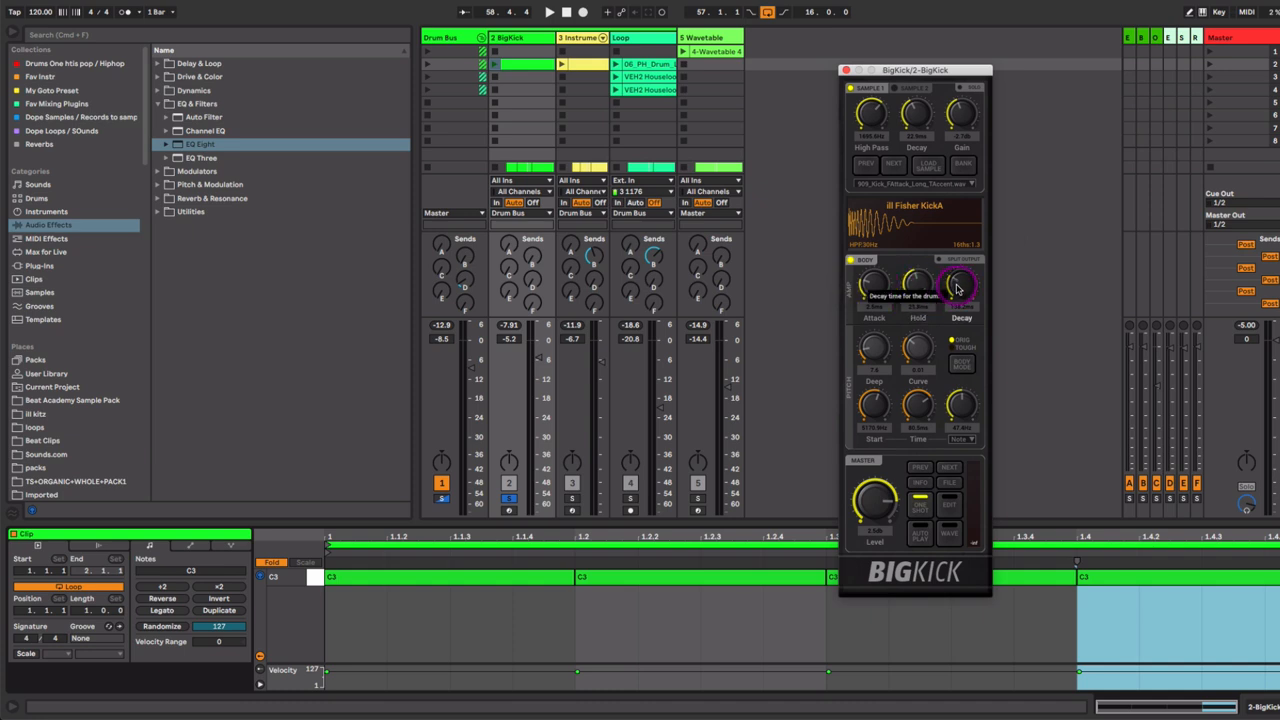
drag(960, 283, 960, 285)
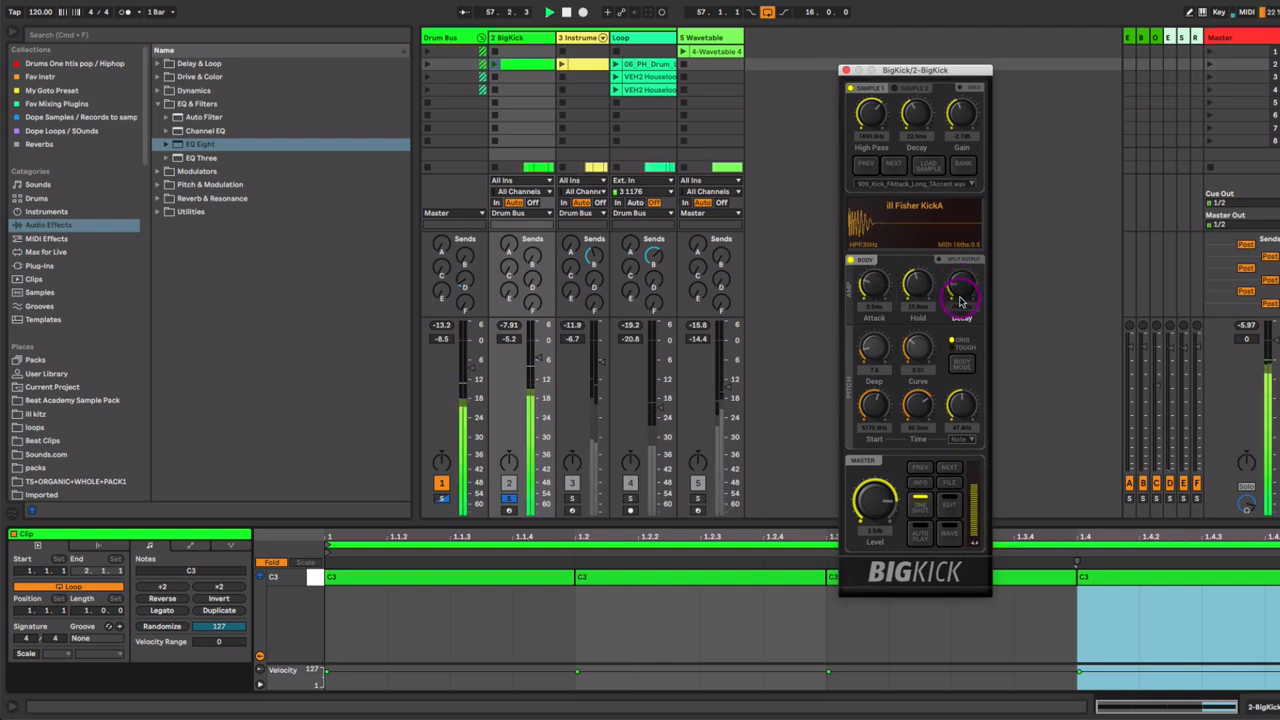
drag(960, 300, 965, 280)
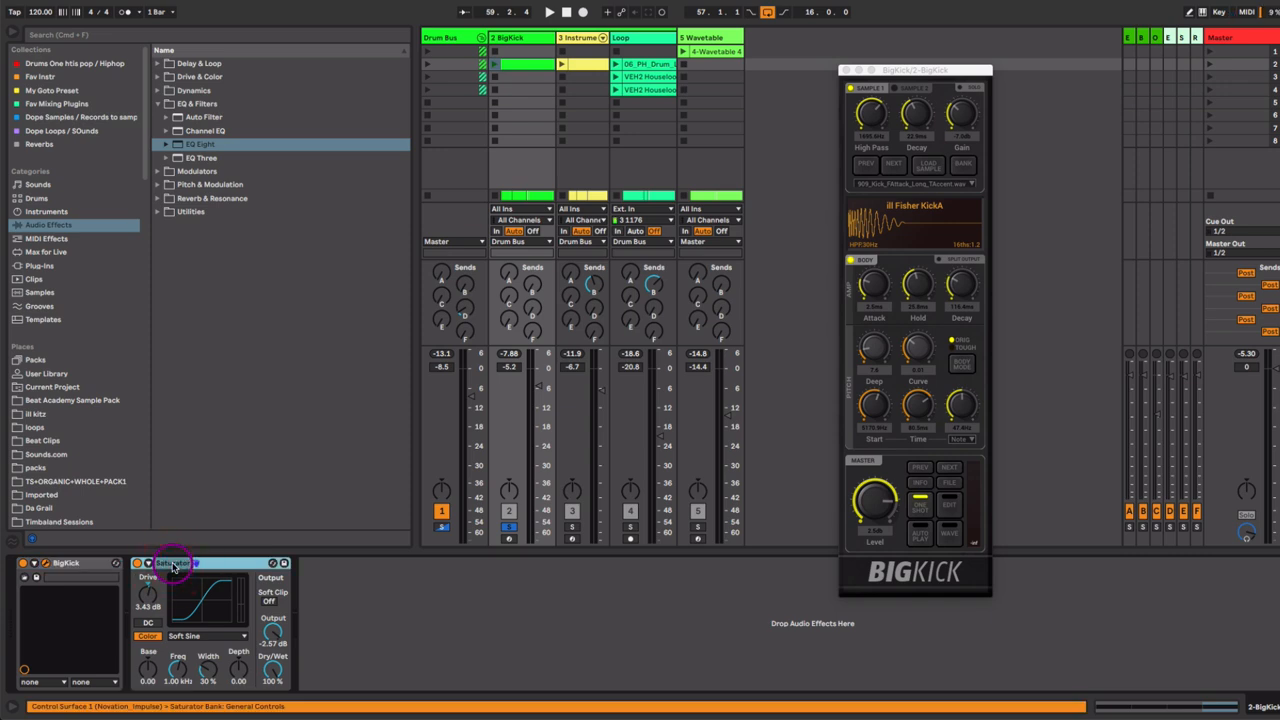
Step: Review the kick's Saturator curve list without changing it
click(207, 636)
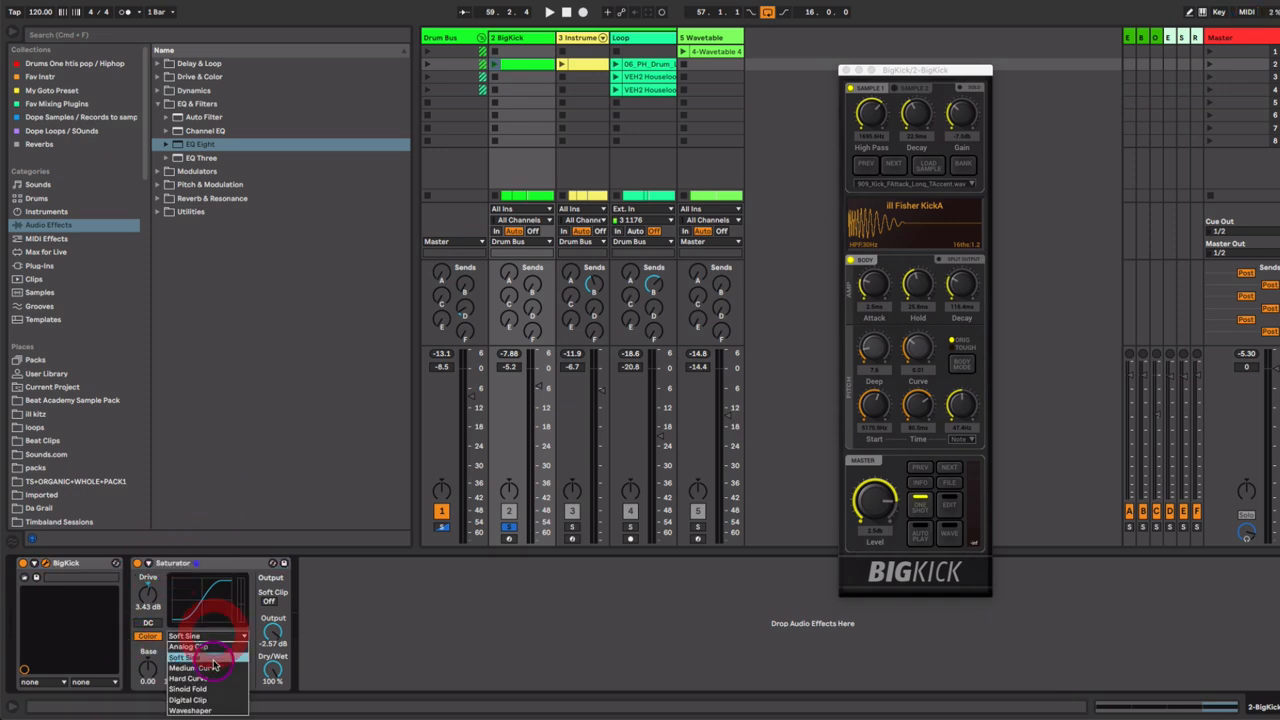
click(188, 657)
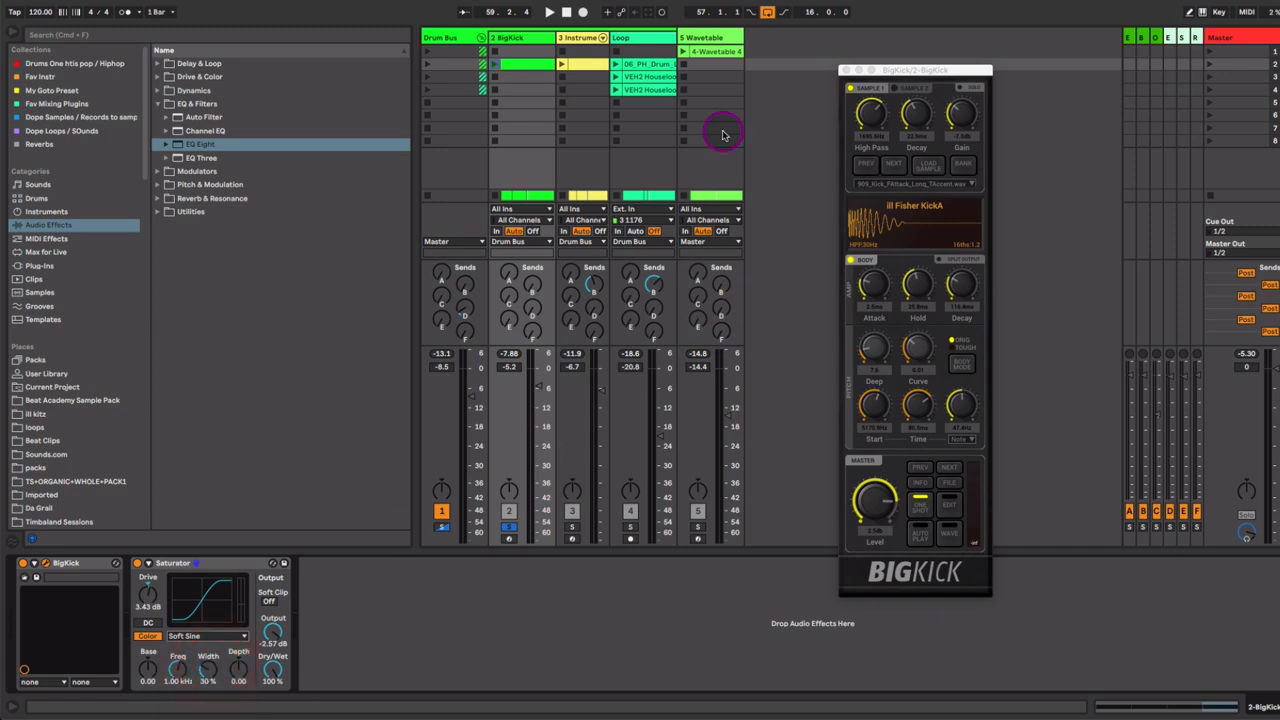
click(575, 38)
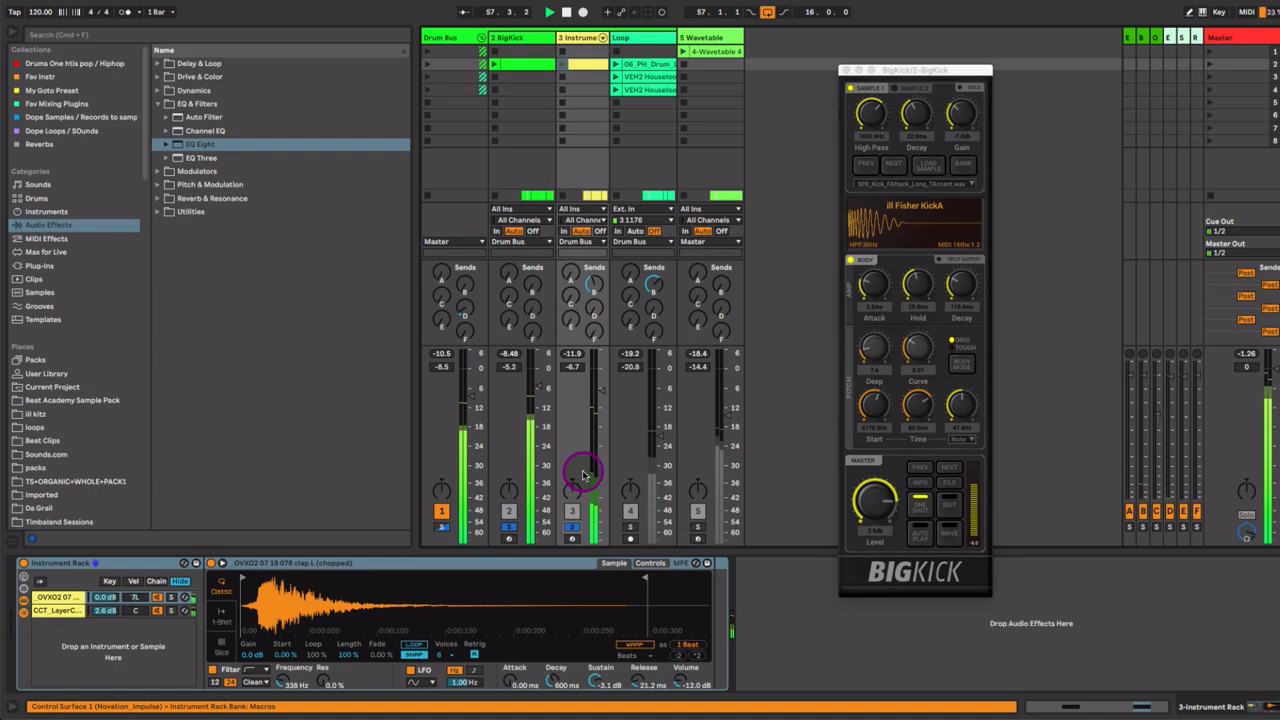
Step: Check the clap Instrument Rack, then show the Loop track's mono Utility at 120 Hz bass mono
click(583, 38)
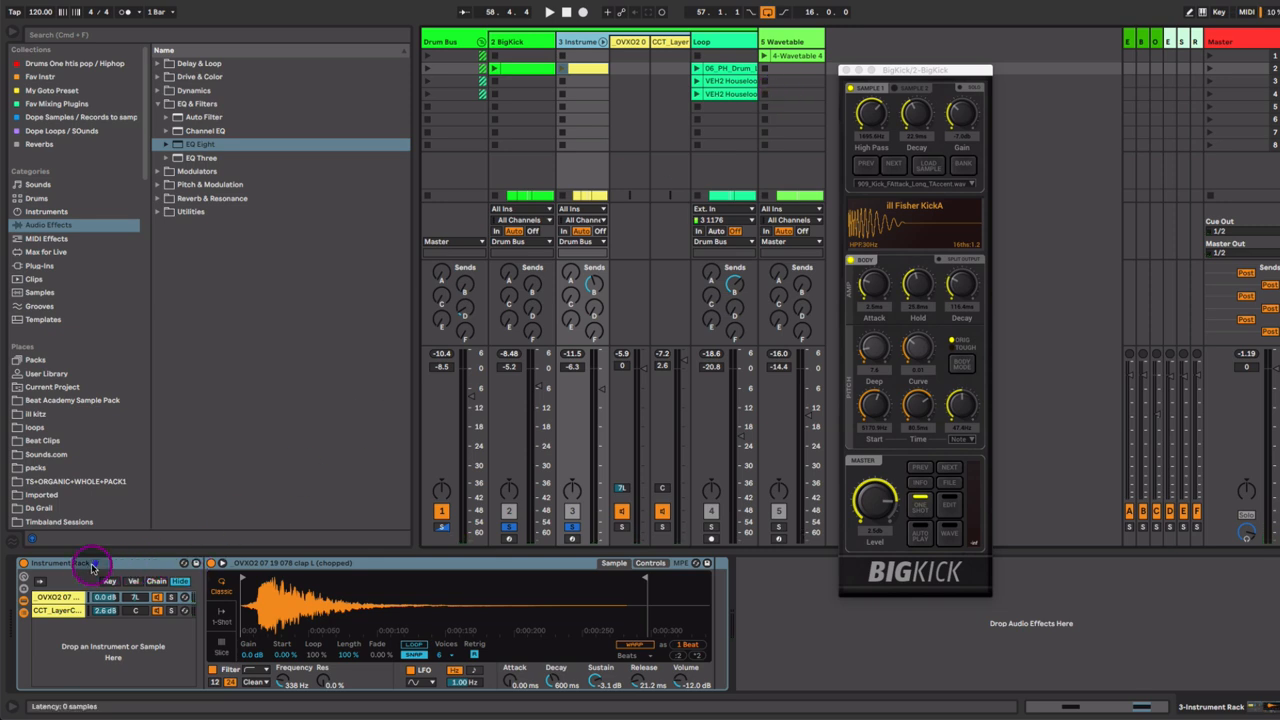
click(52, 610)
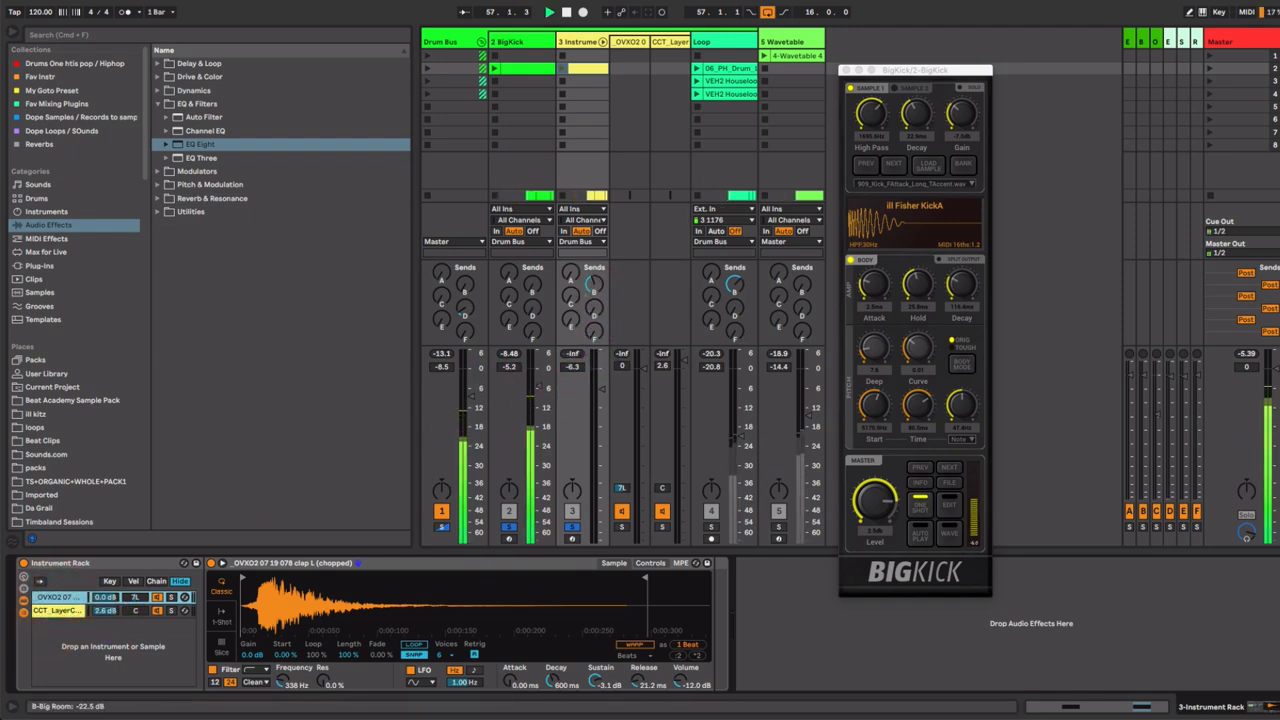
click(590, 57)
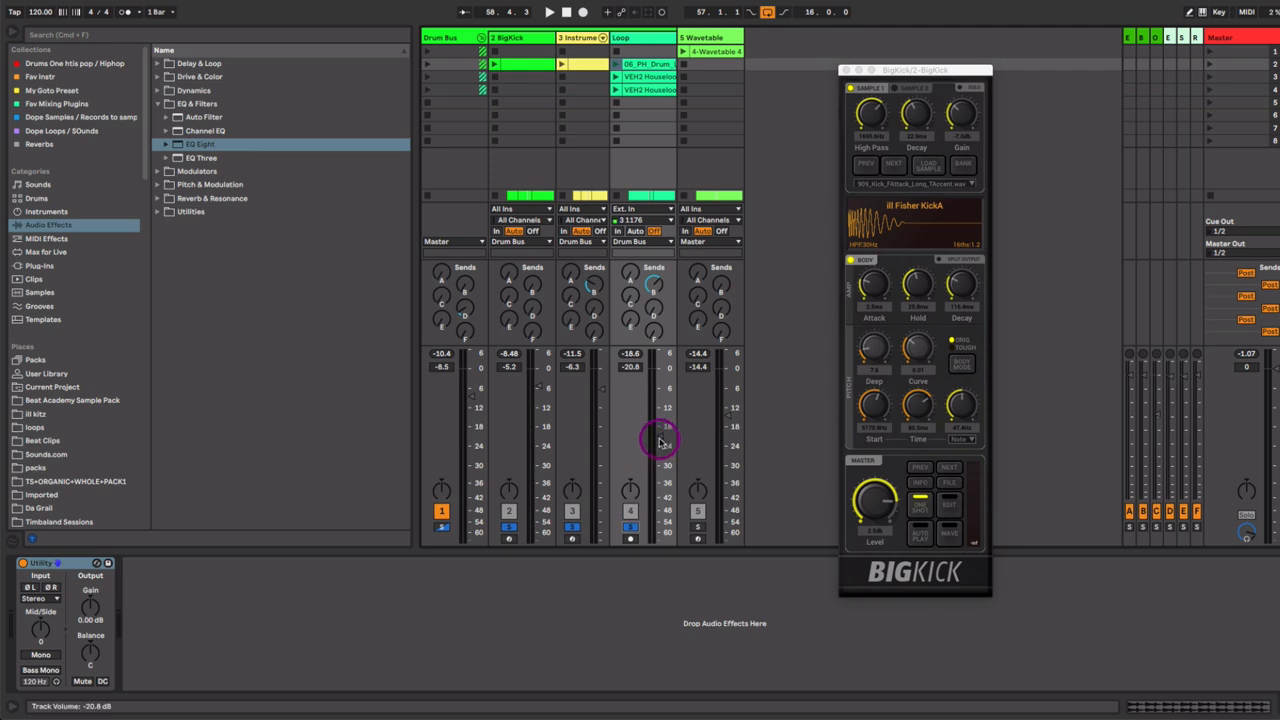
Step: Fold the Drum Bus group and show return C's Overdrive, Redux, Dynamic Tube and Erosion chain
click(548, 11)
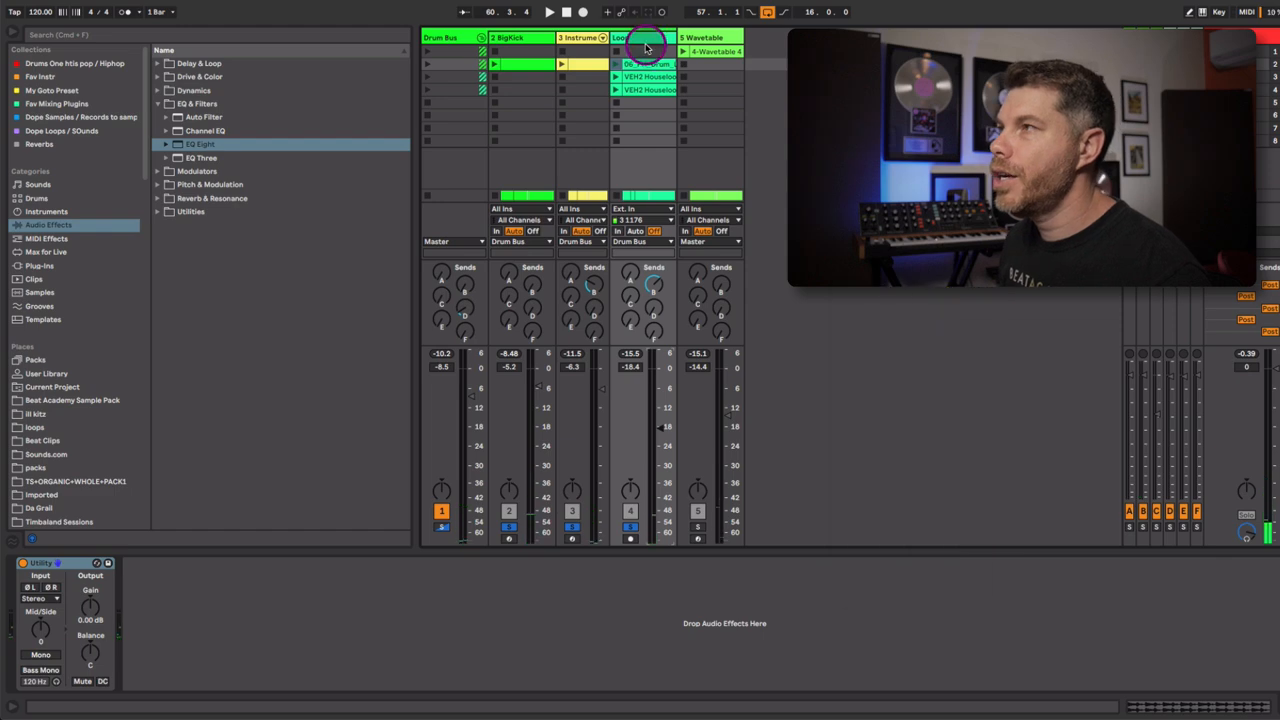
click(440, 38)
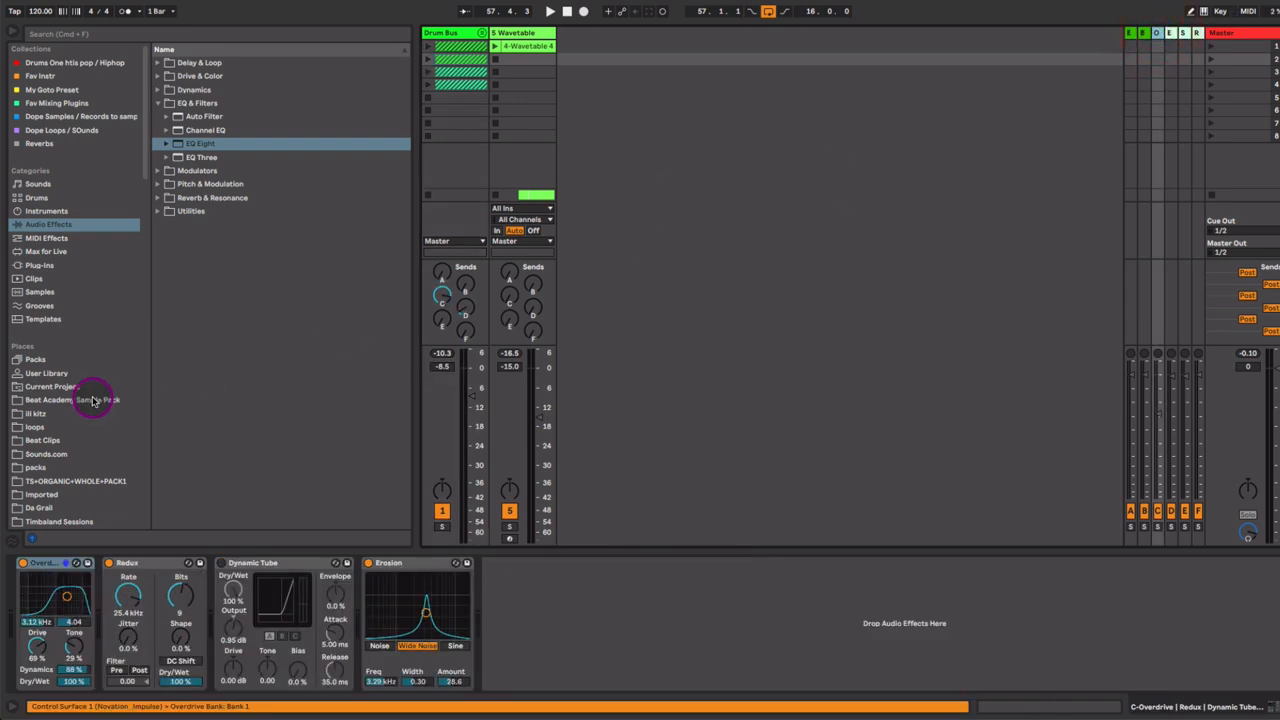
mouse_move(567, 444)
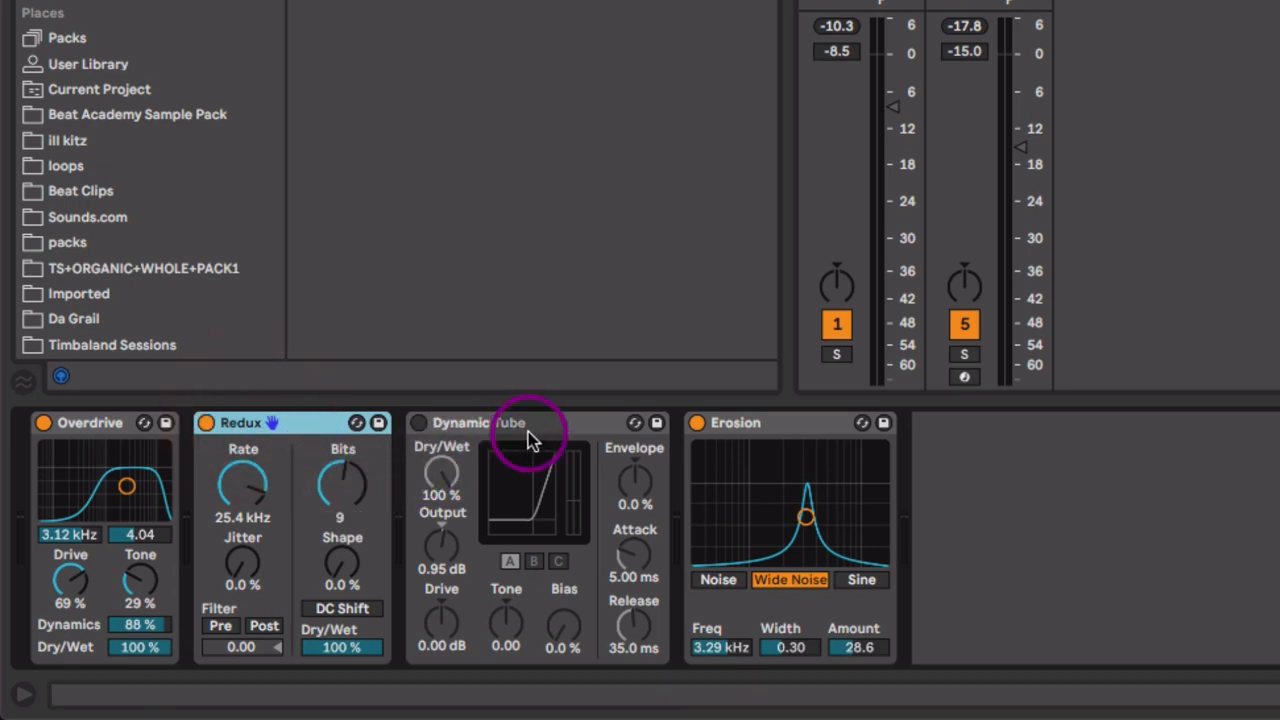
Step: Select Dynamic Tube and pull return C's volume fader down to about -10.7 dB
click(478, 422)
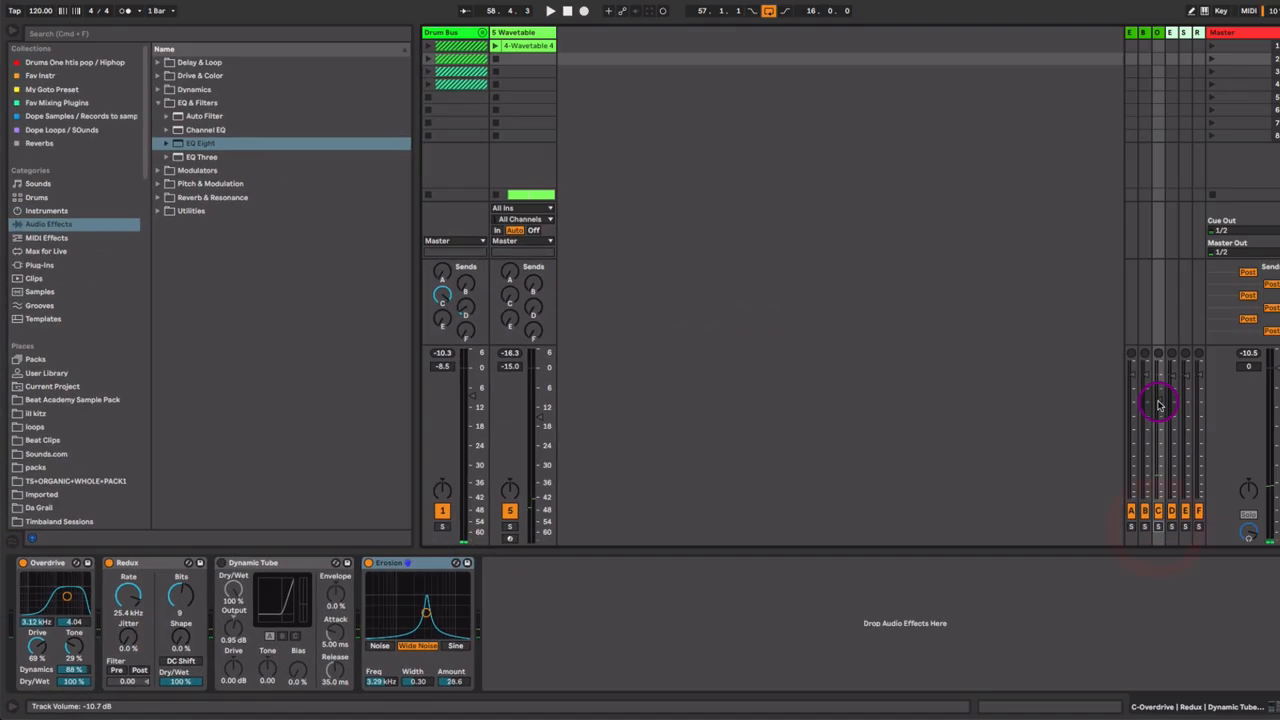
drag(1160, 400, 1160, 410)
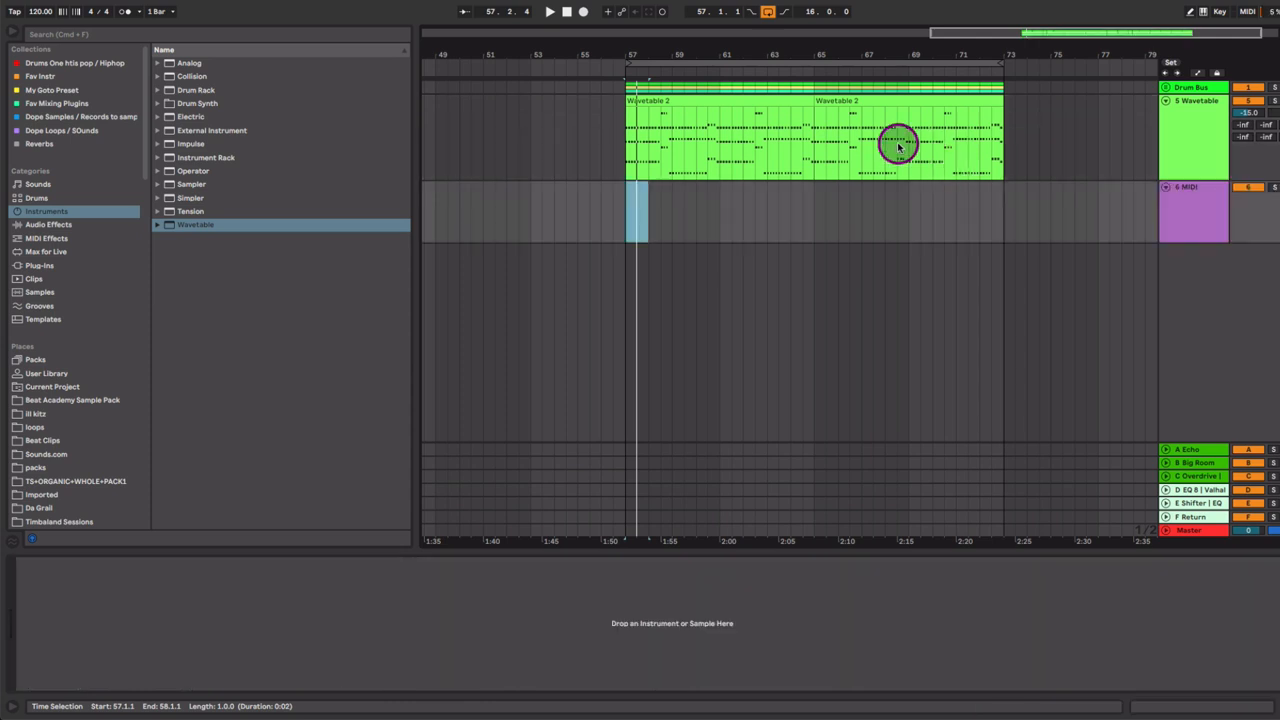
Step: Copy the Wavetable 2 lead clips onto the 6 MIDI track and open their notes
click(858, 100)
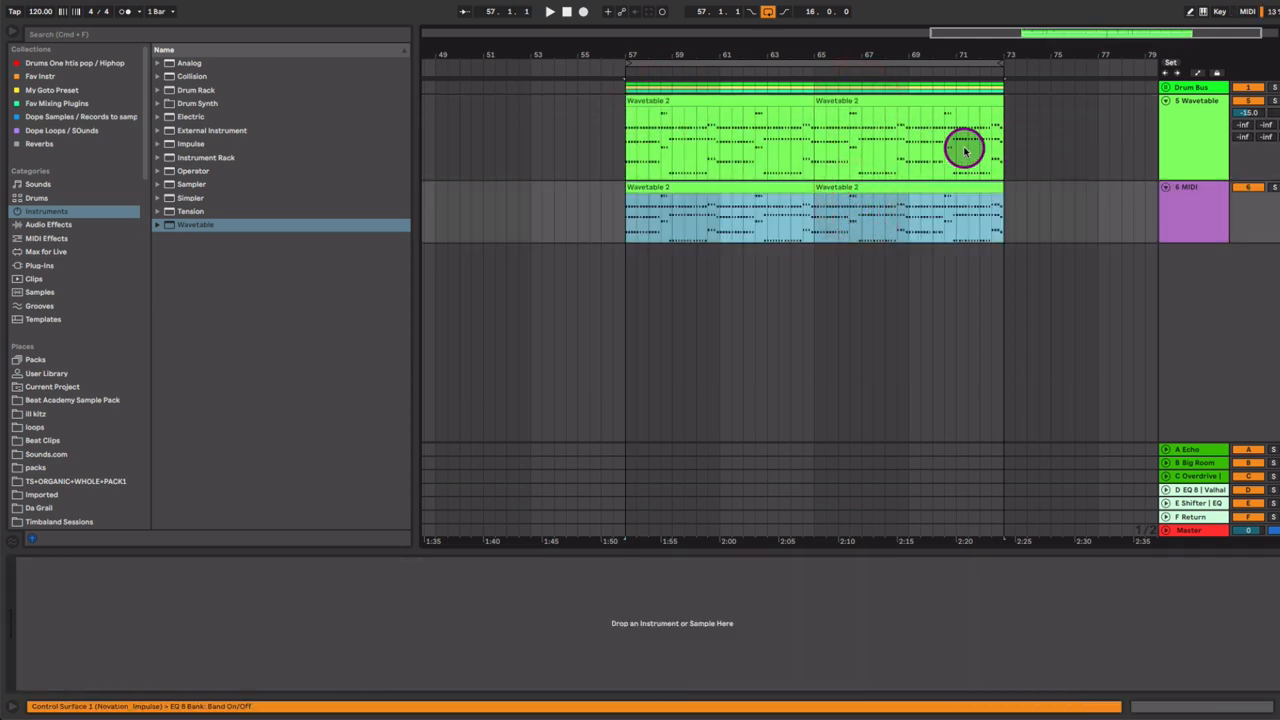
double_click(756, 188)
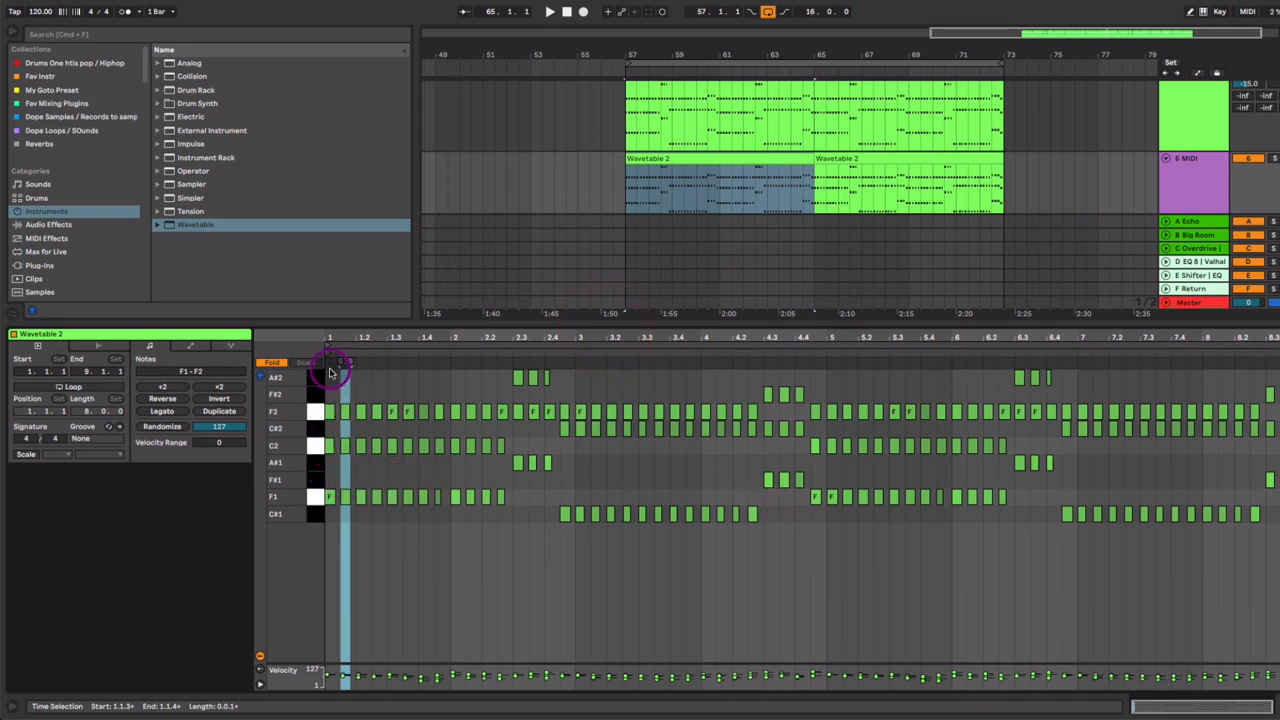
drag(335, 365, 630, 448)
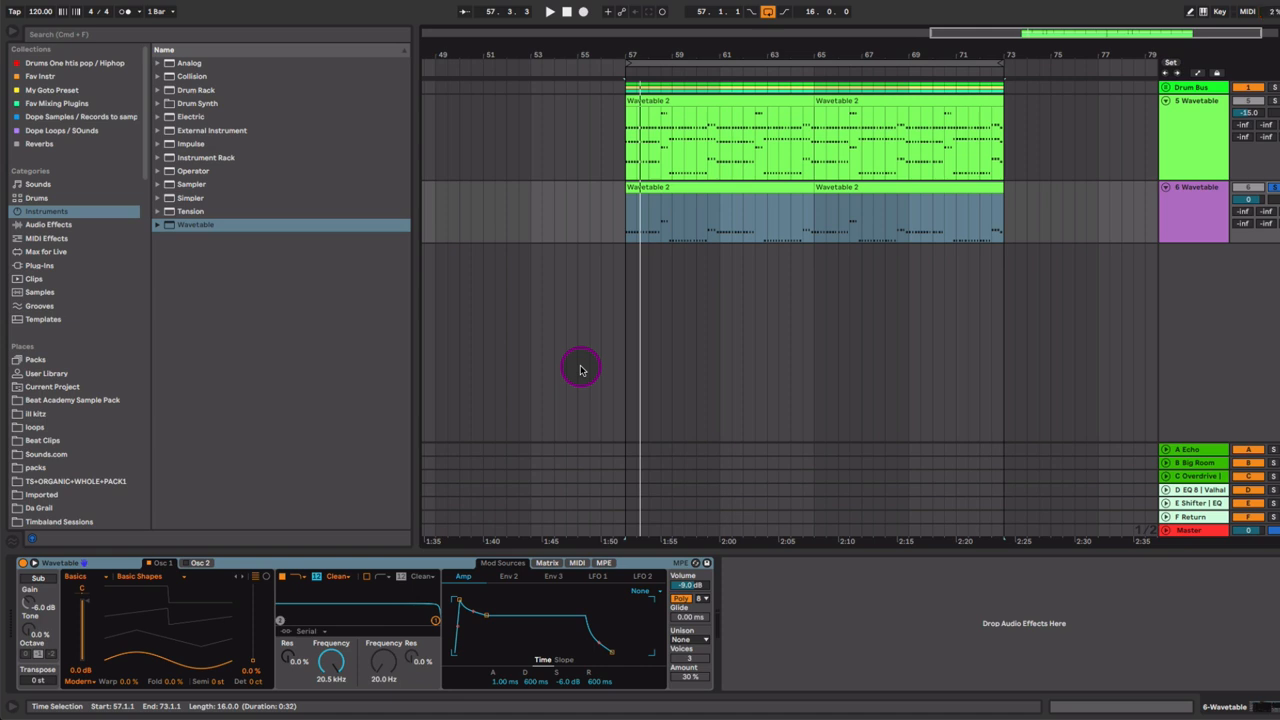
mouse_move(490, 420)
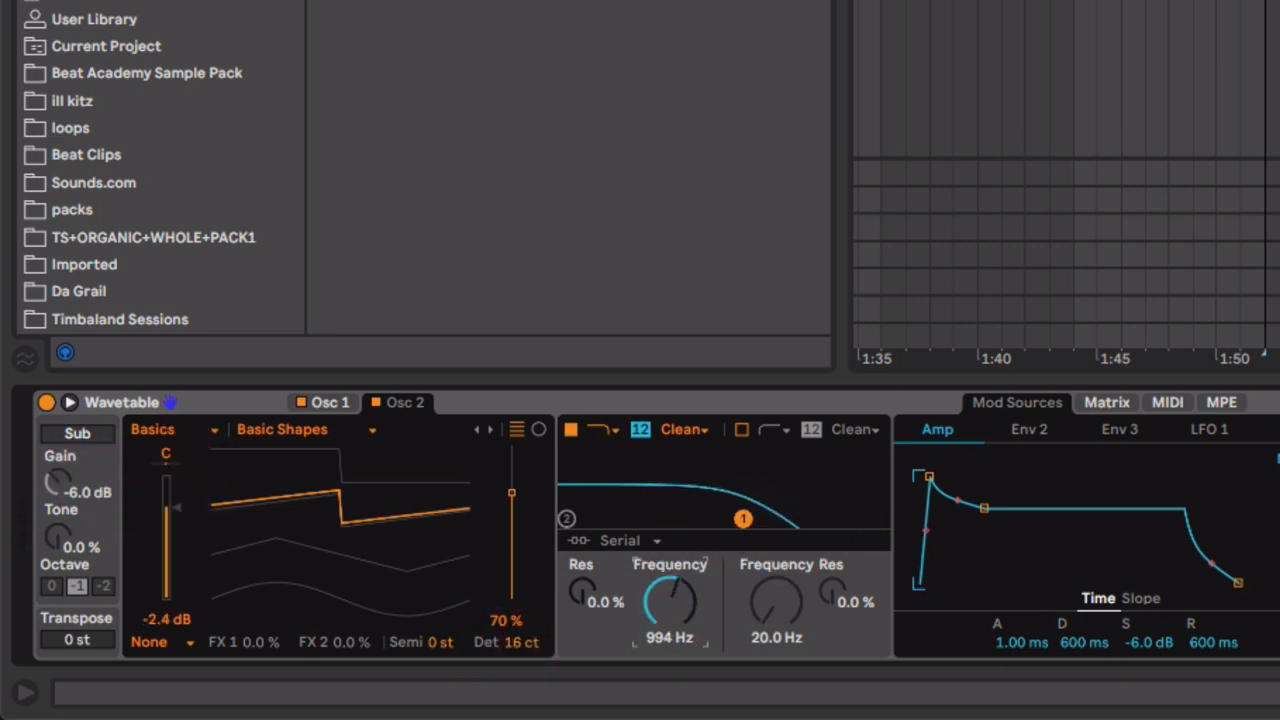
Step: Shape the Wavetable's 280 Hz filter and Env 2/Env 3 envelopes via the modulation grid
click(1106, 402)
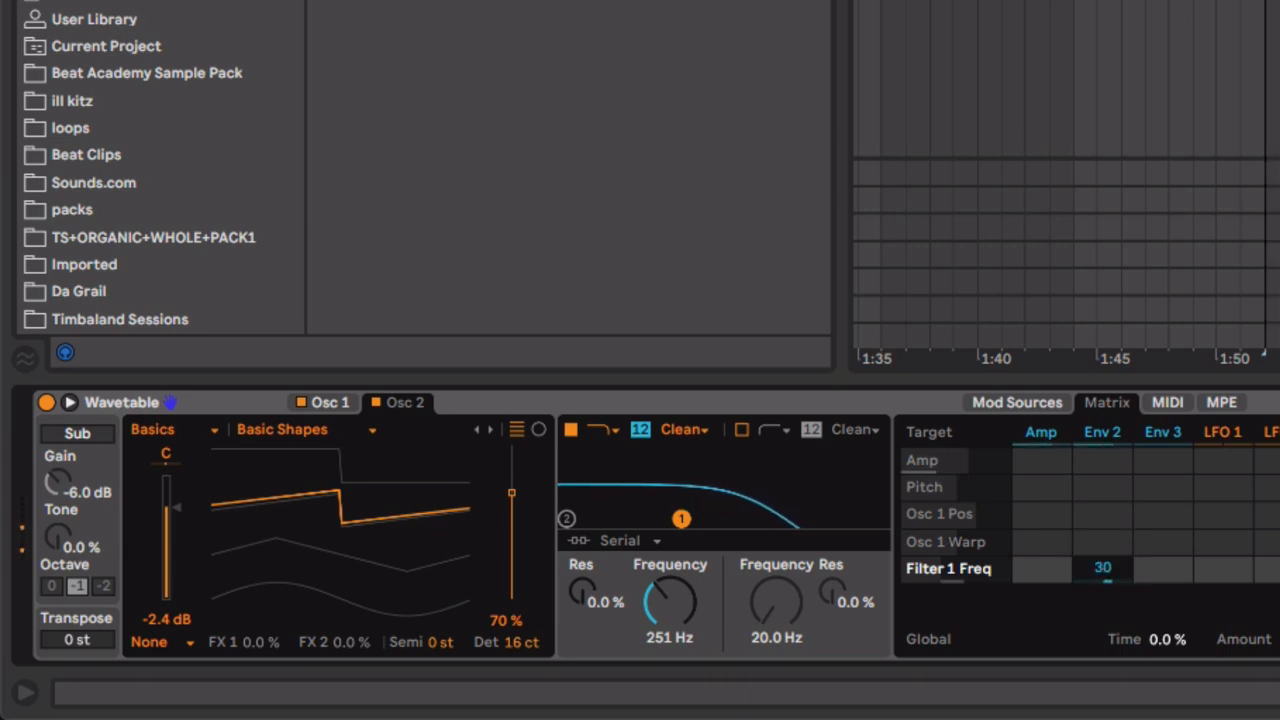
click(1030, 429)
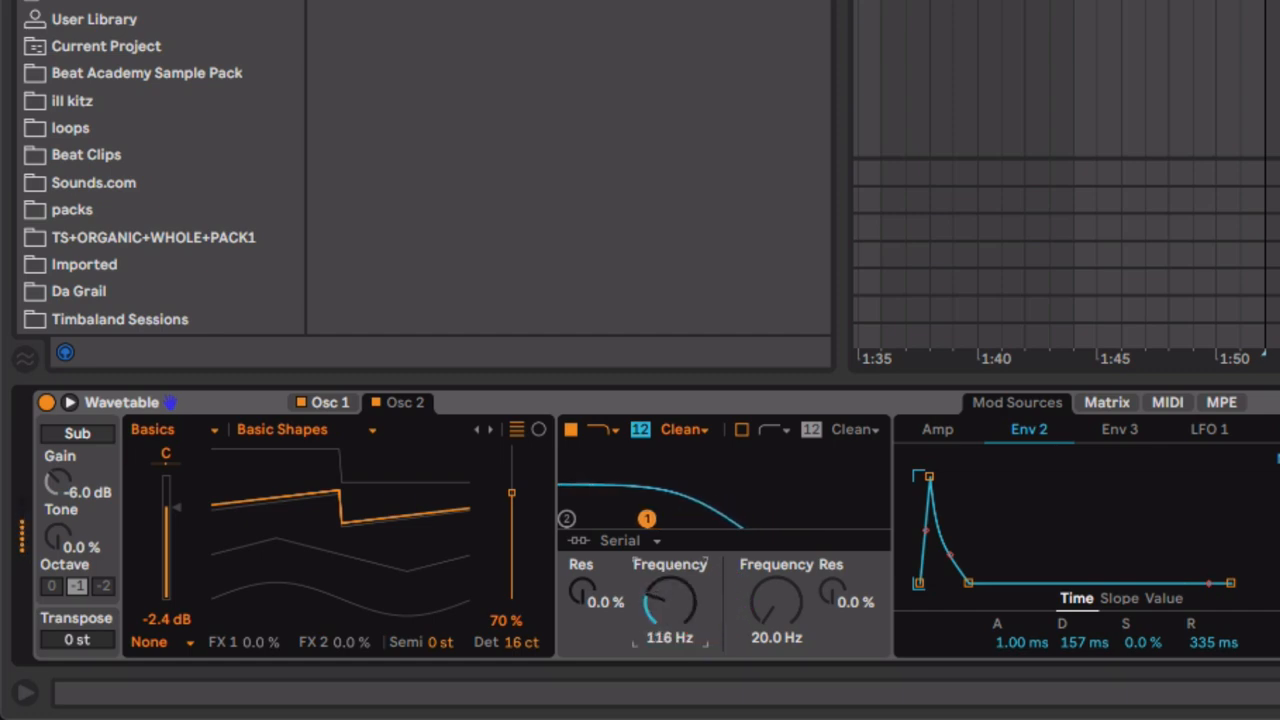
click(1119, 428)
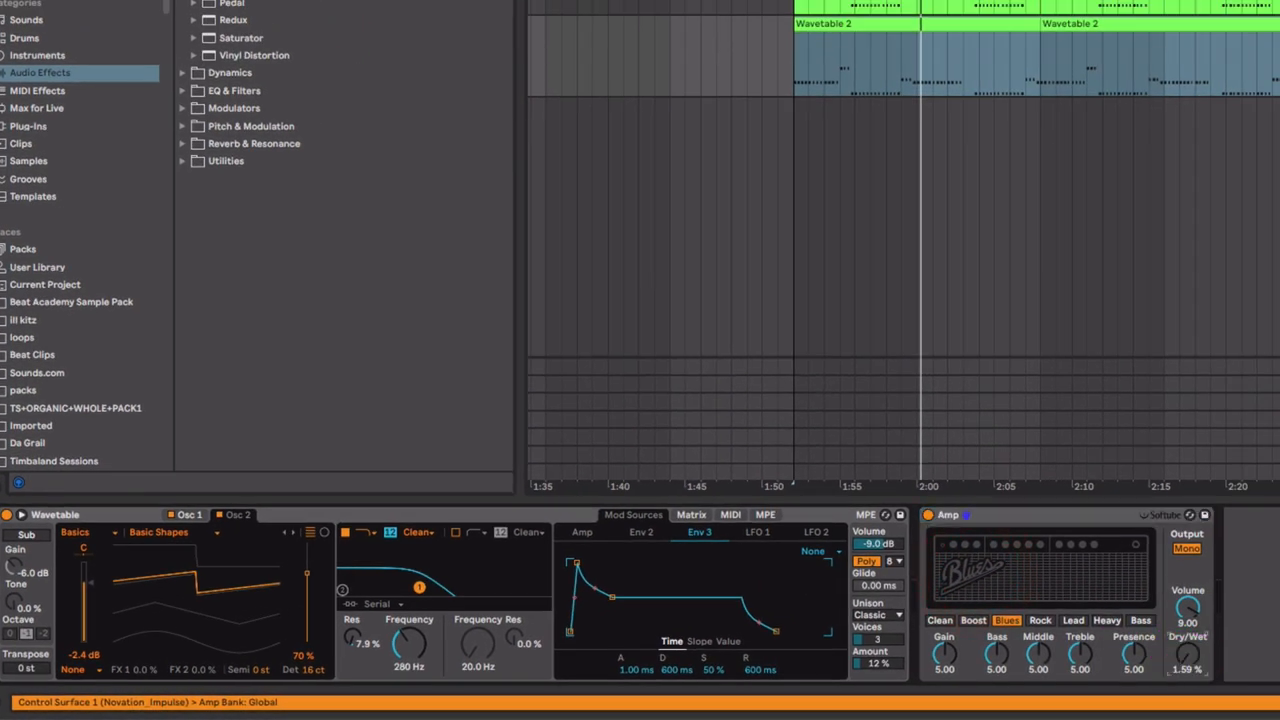
Step: Set the Amp to Lead at about 11.9% wet, transpose -12 st, and lower the Auto Filter cutoff
click(1040, 620)
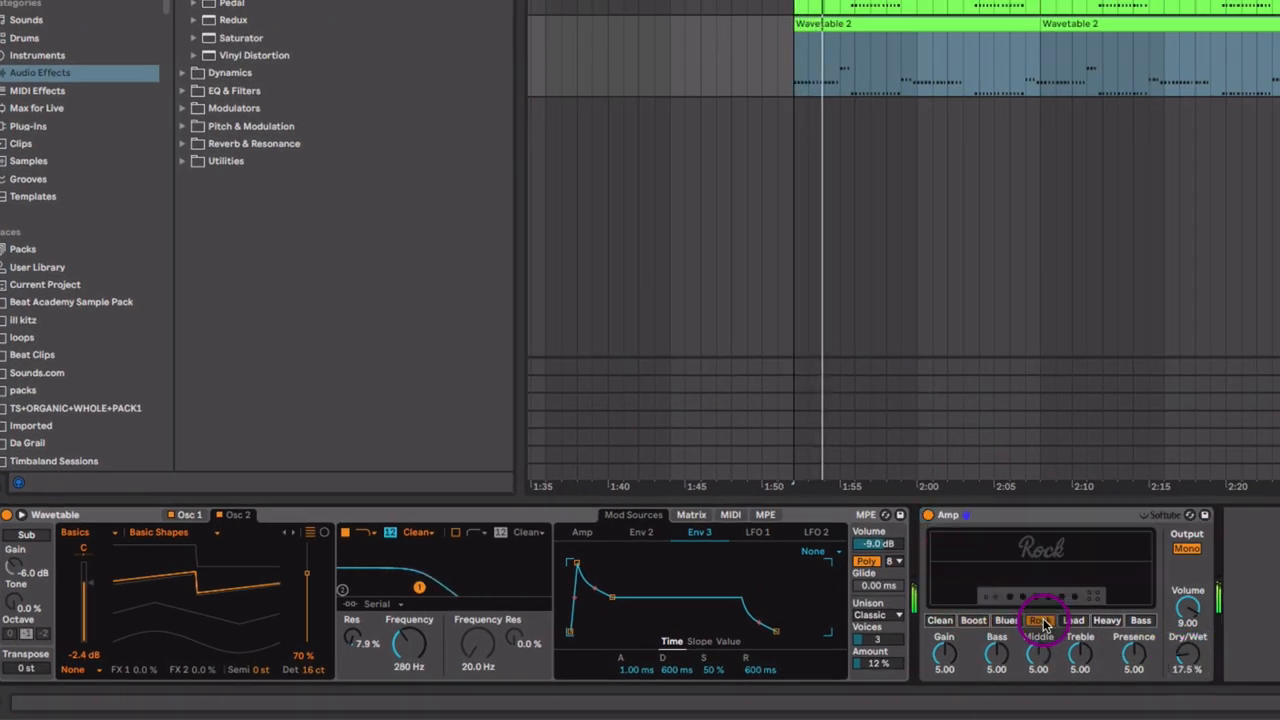
click(1040, 620)
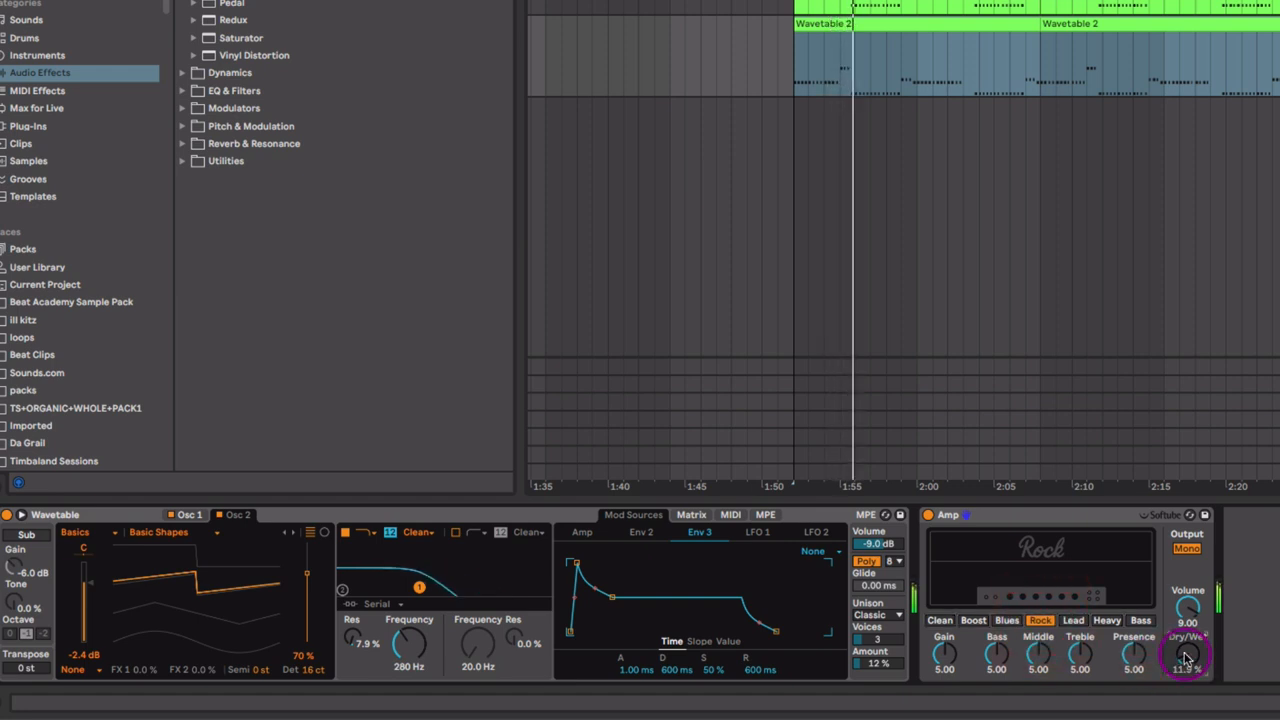
click(1072, 620)
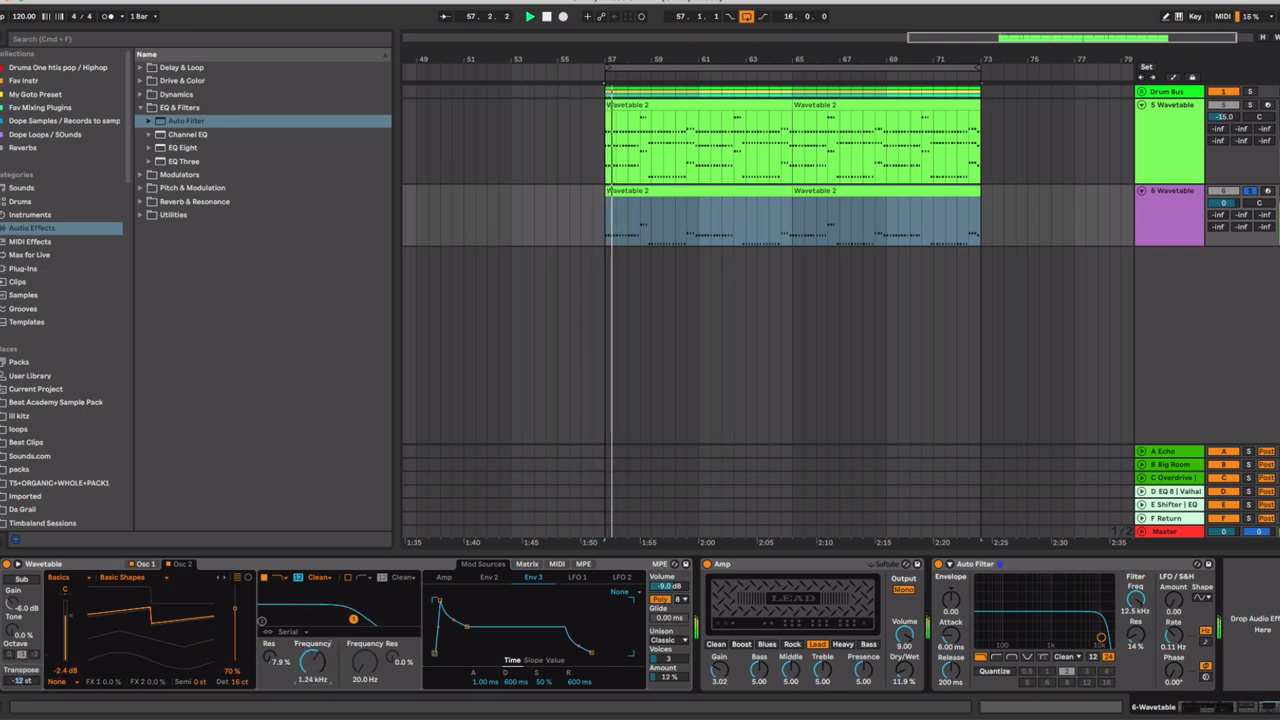
drag(315, 663, 315, 650)
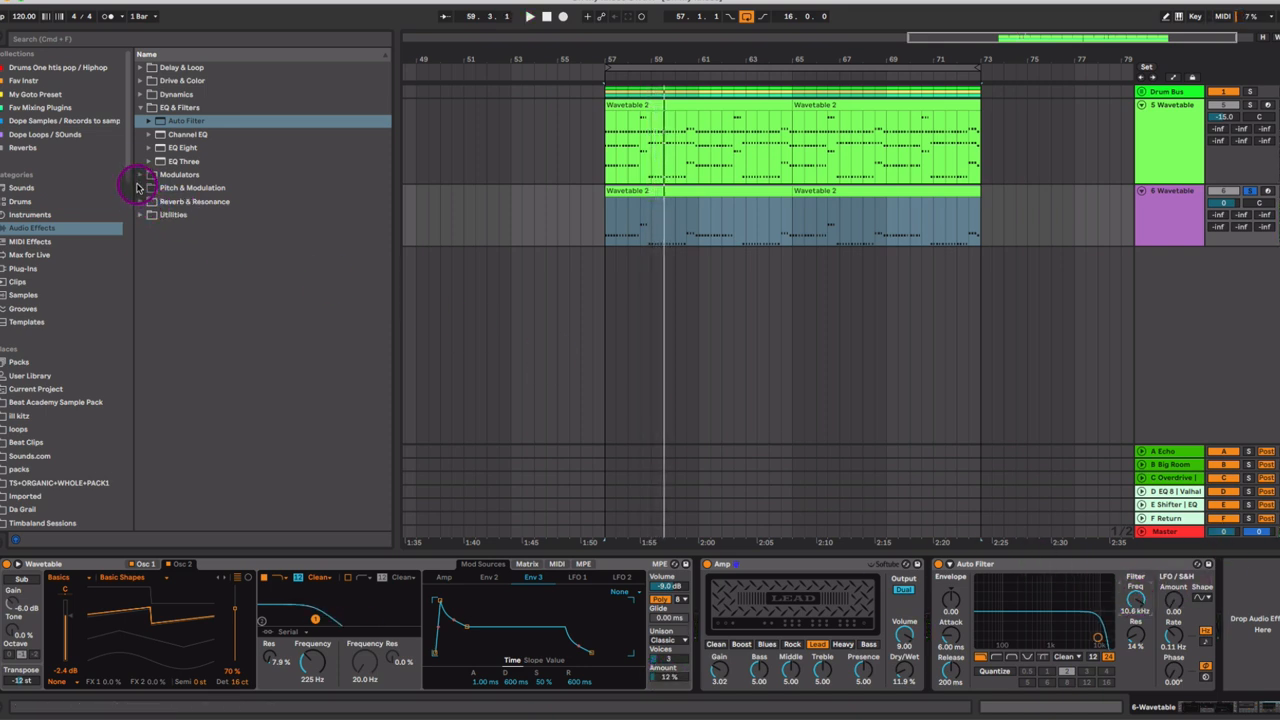
Step: Add a Chorus-Ensemble at 29% wet and a 2:1 Compressor to the lead's chain
click(140, 134)
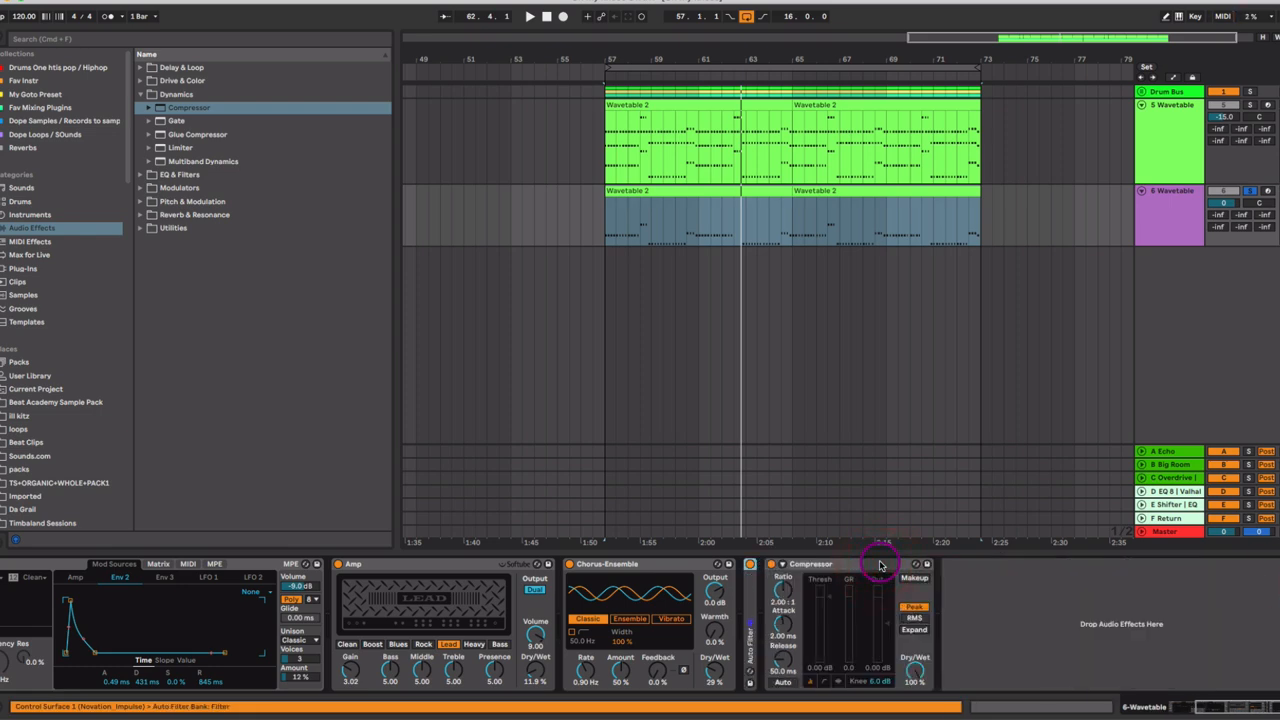
Step: Sidechain the lead's Compressor from 2-BigKick Post FX with about 4.5:1 ratio and lower threshold
click(783, 564)
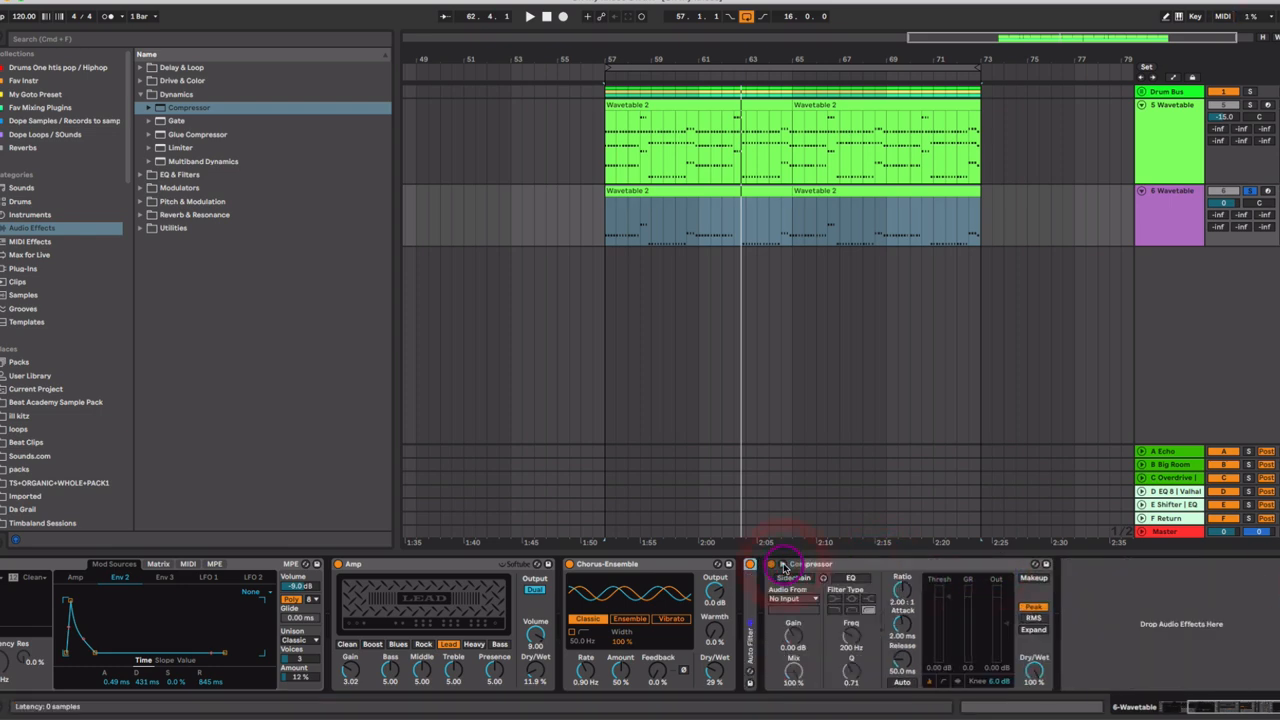
click(793, 599)
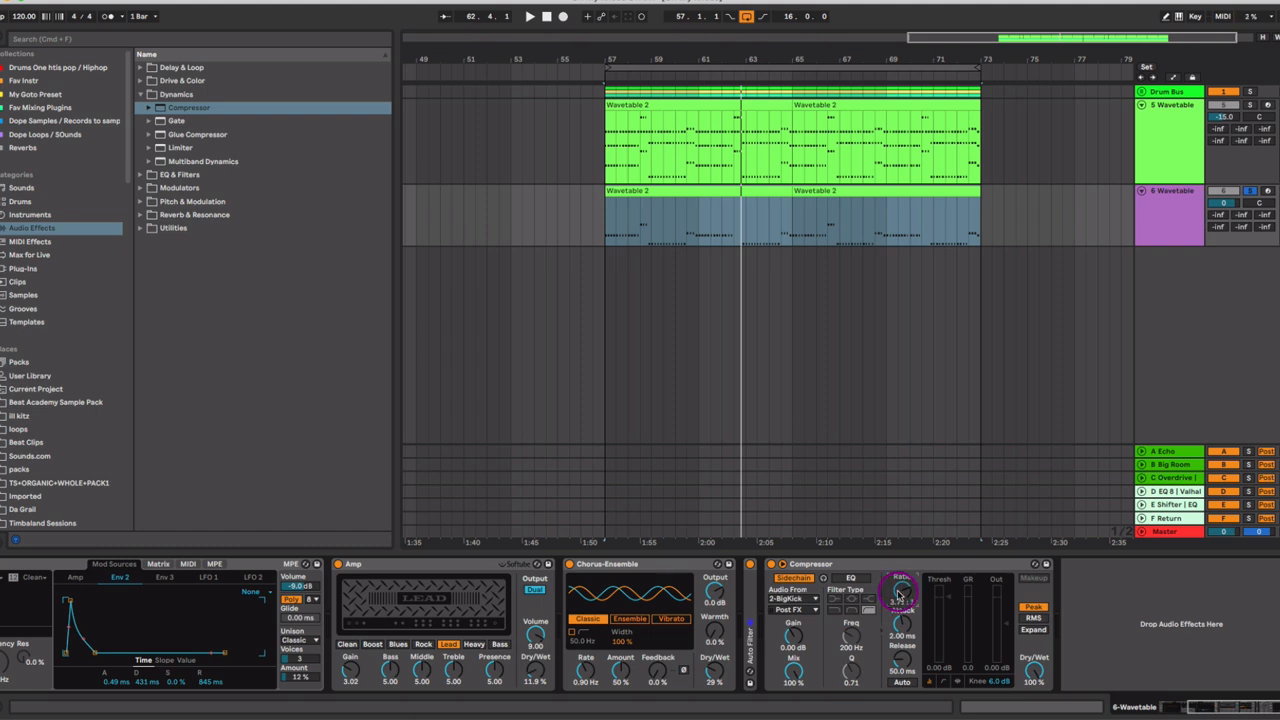
click(529, 16)
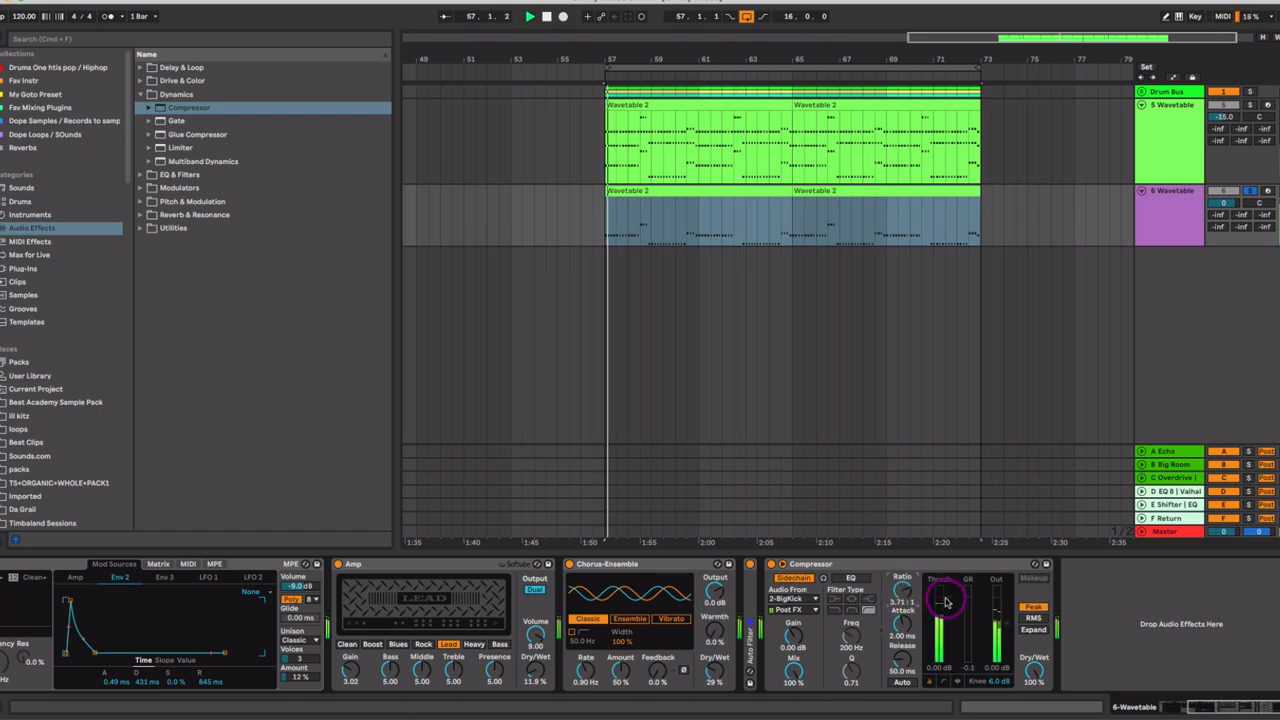
drag(945, 600, 920, 640)
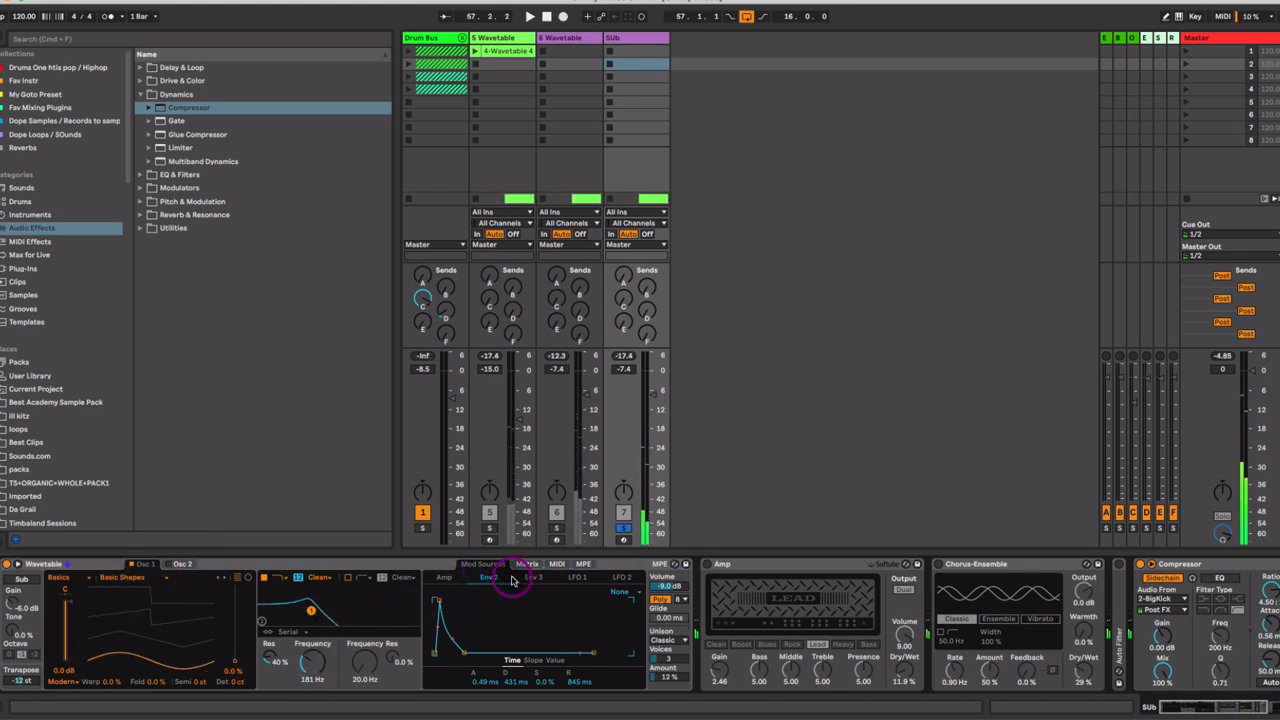
Step: Duplicate the Wavetable track as SUb and show its synth's second envelope
click(527, 564)
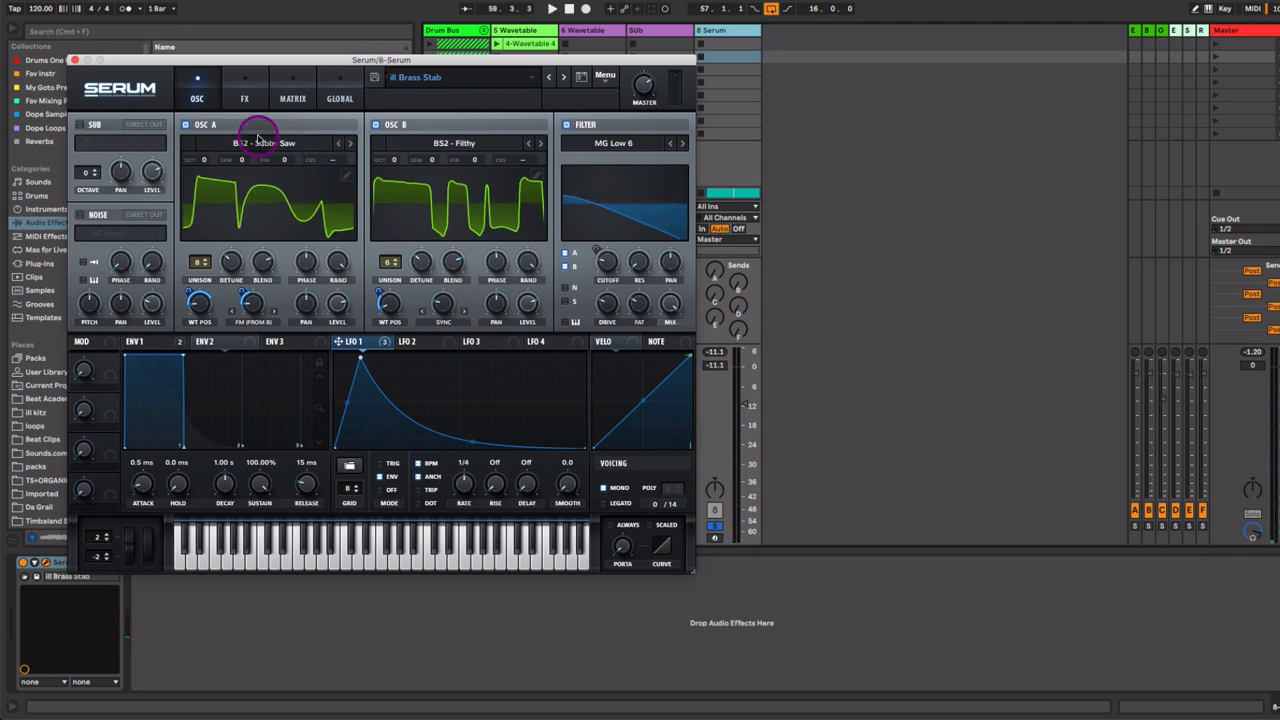
Step: Load the Analog BS2 - Subby Saw wavetable on Osc A and choose Osc B's wavetable
click(265, 142)
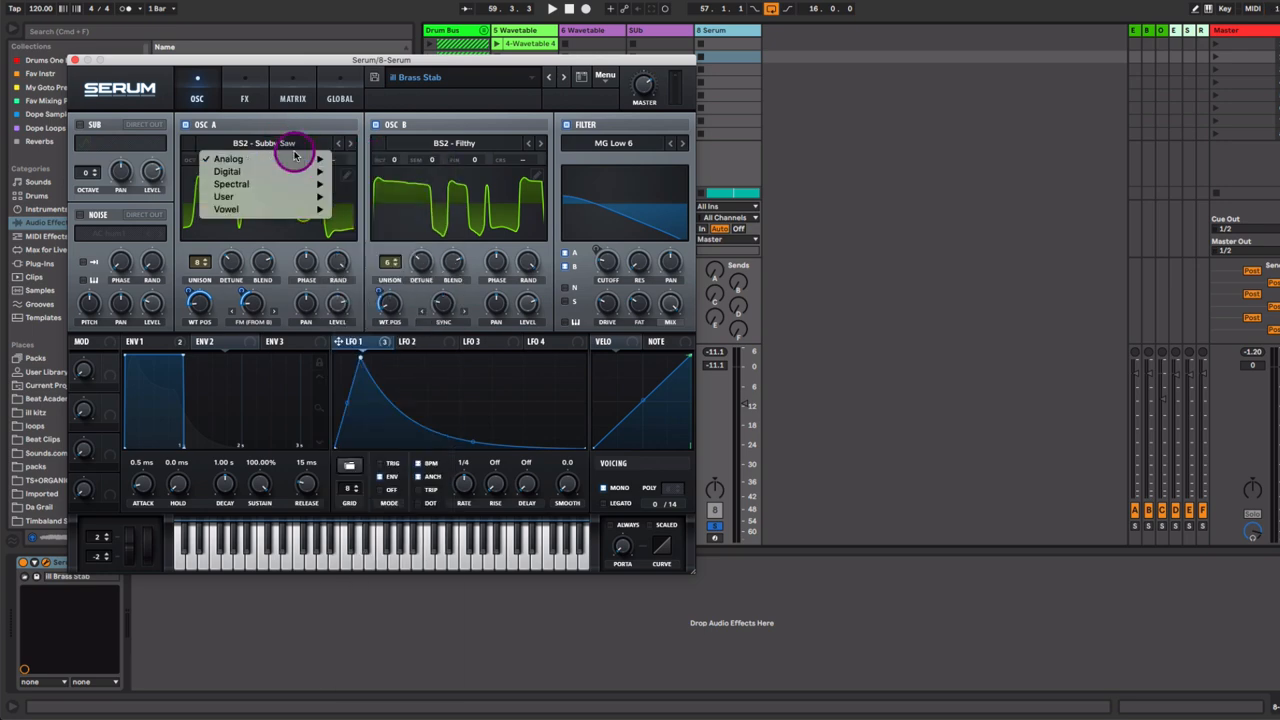
click(228, 159)
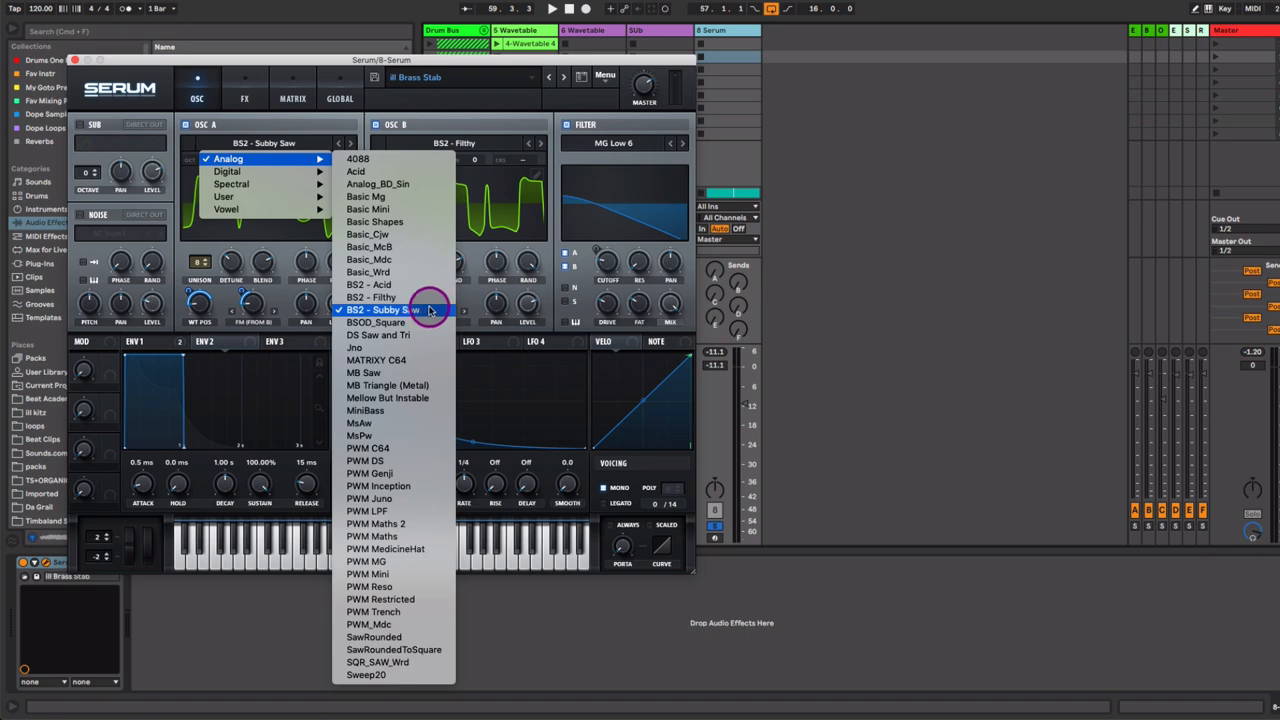
click(388, 309)
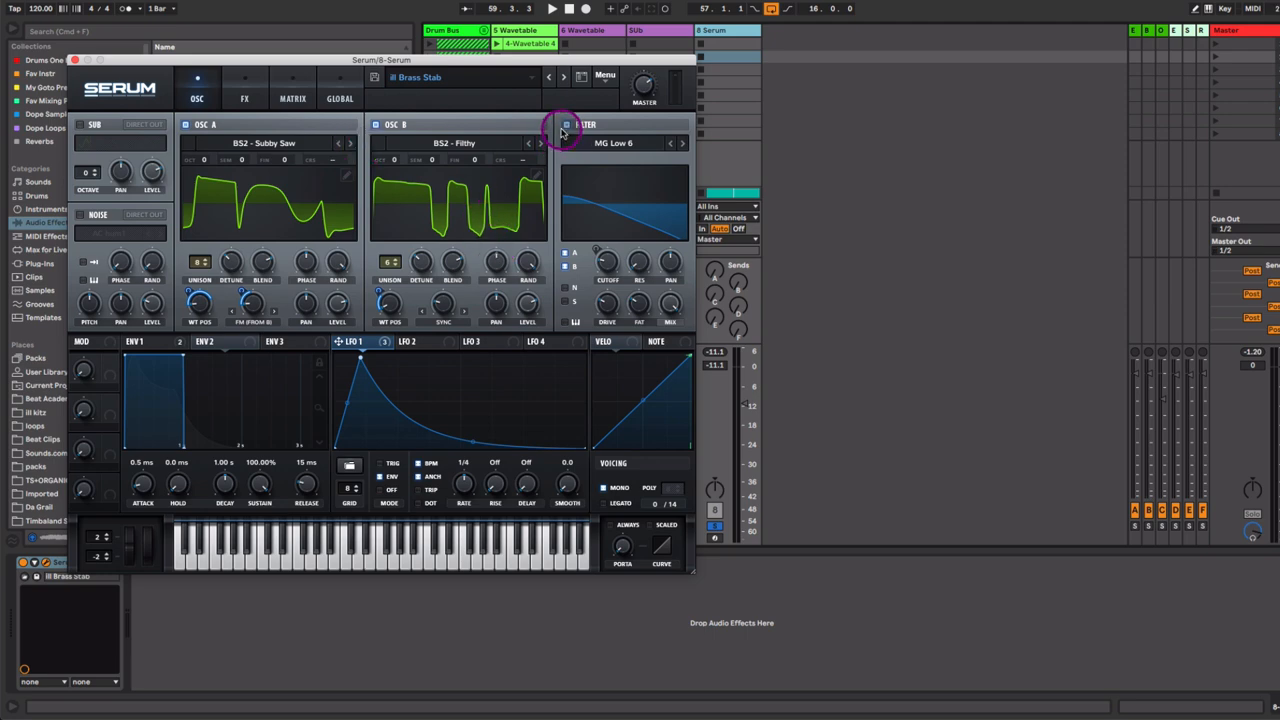
click(264, 143)
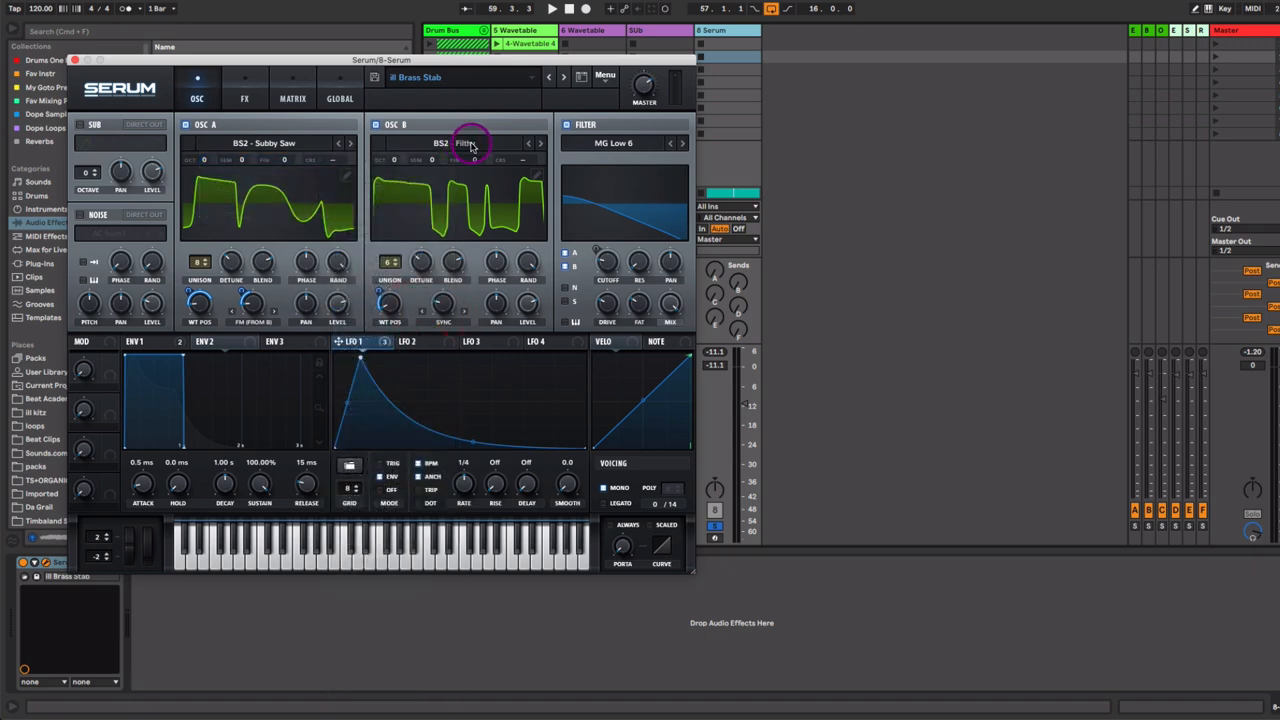
click(455, 143)
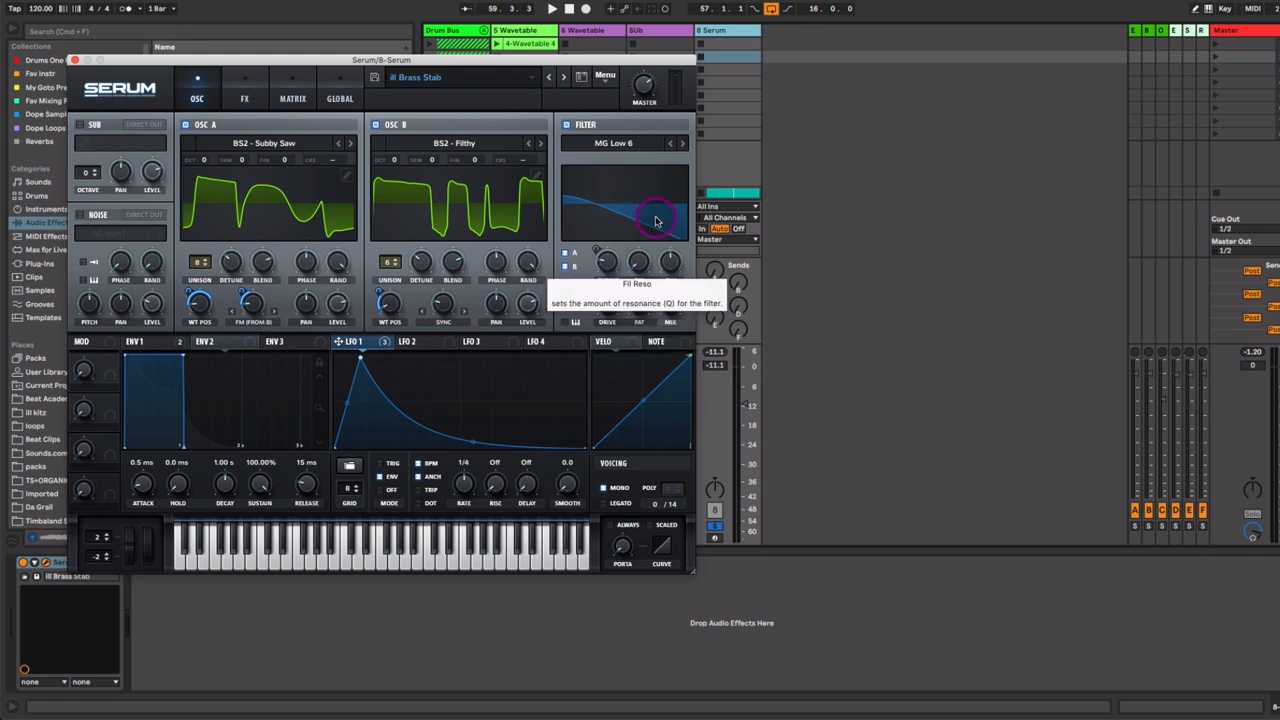
Step: Toggle the low-pass filter to compare the sound and tune its cutoff frequency
click(567, 124)
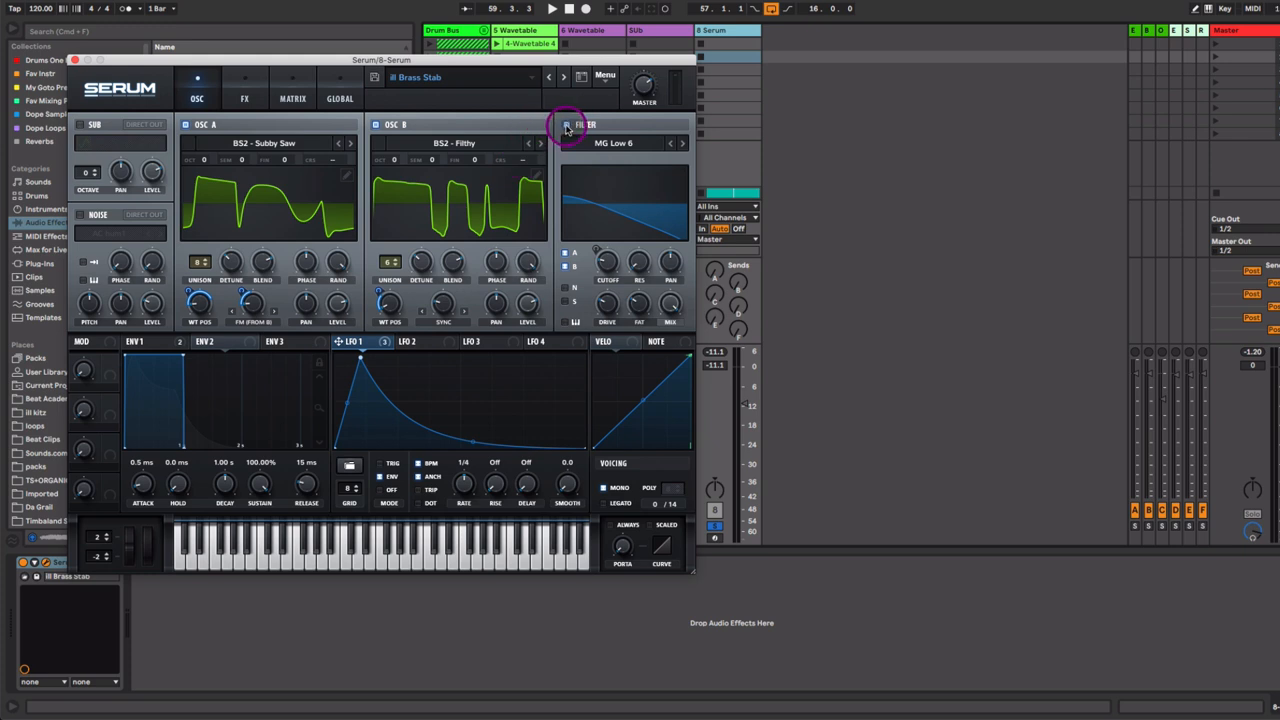
click(565, 124)
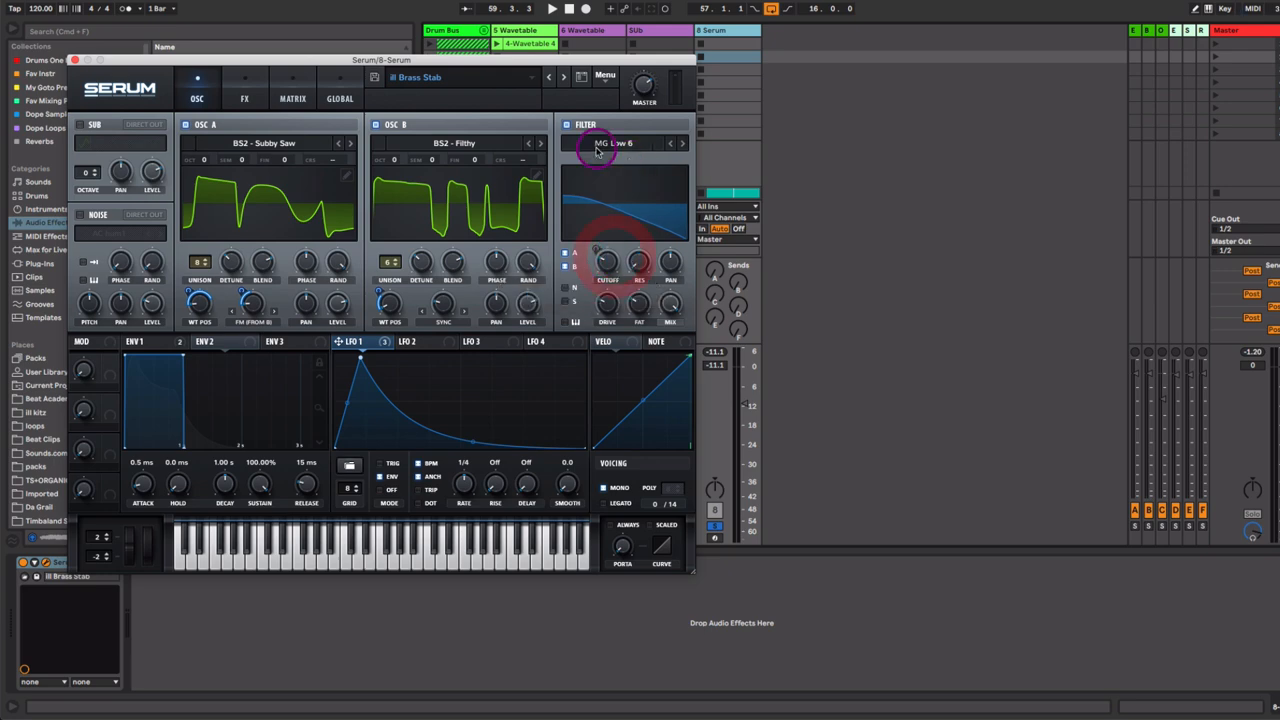
mouse_move(625, 143)
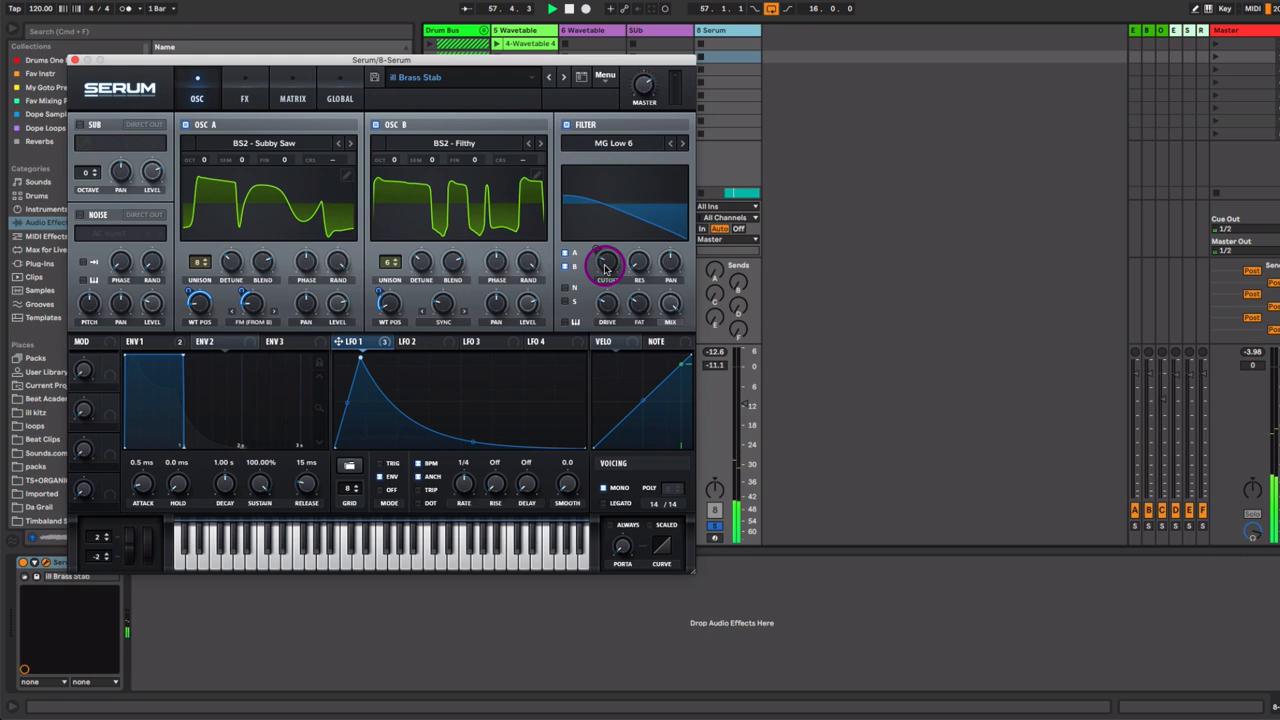
drag(607, 265, 600, 263)
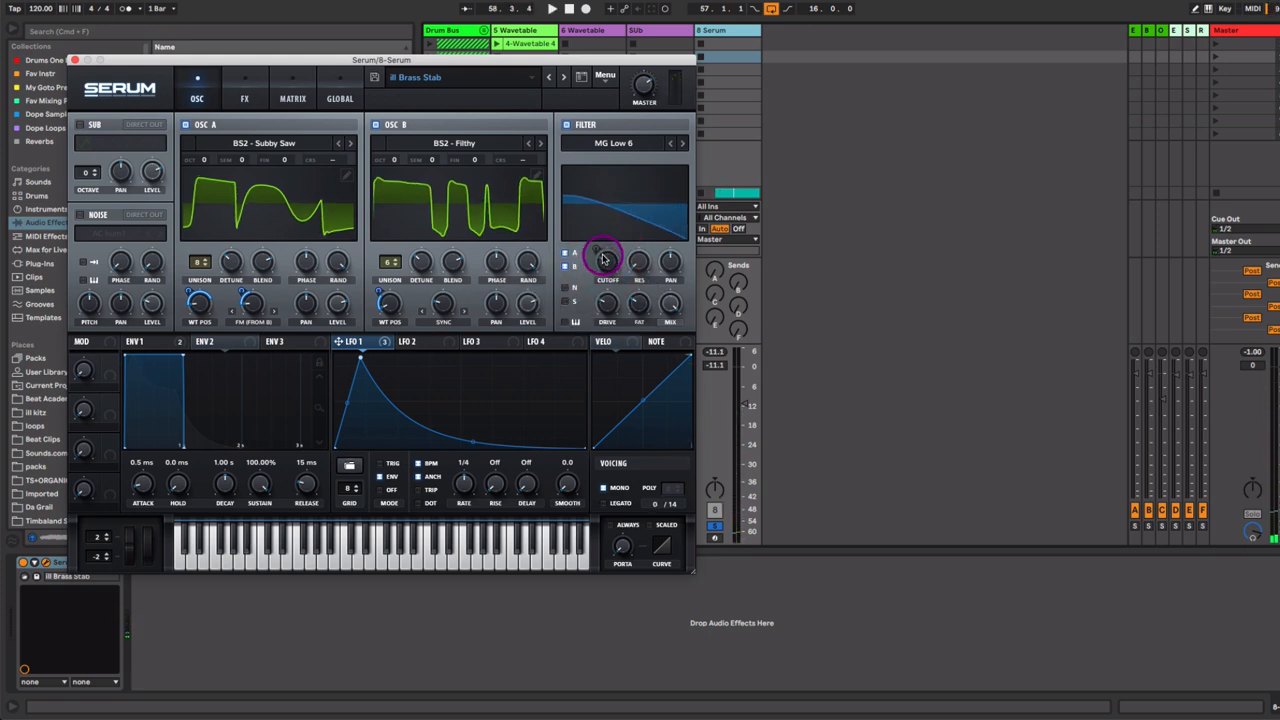
click(134, 341)
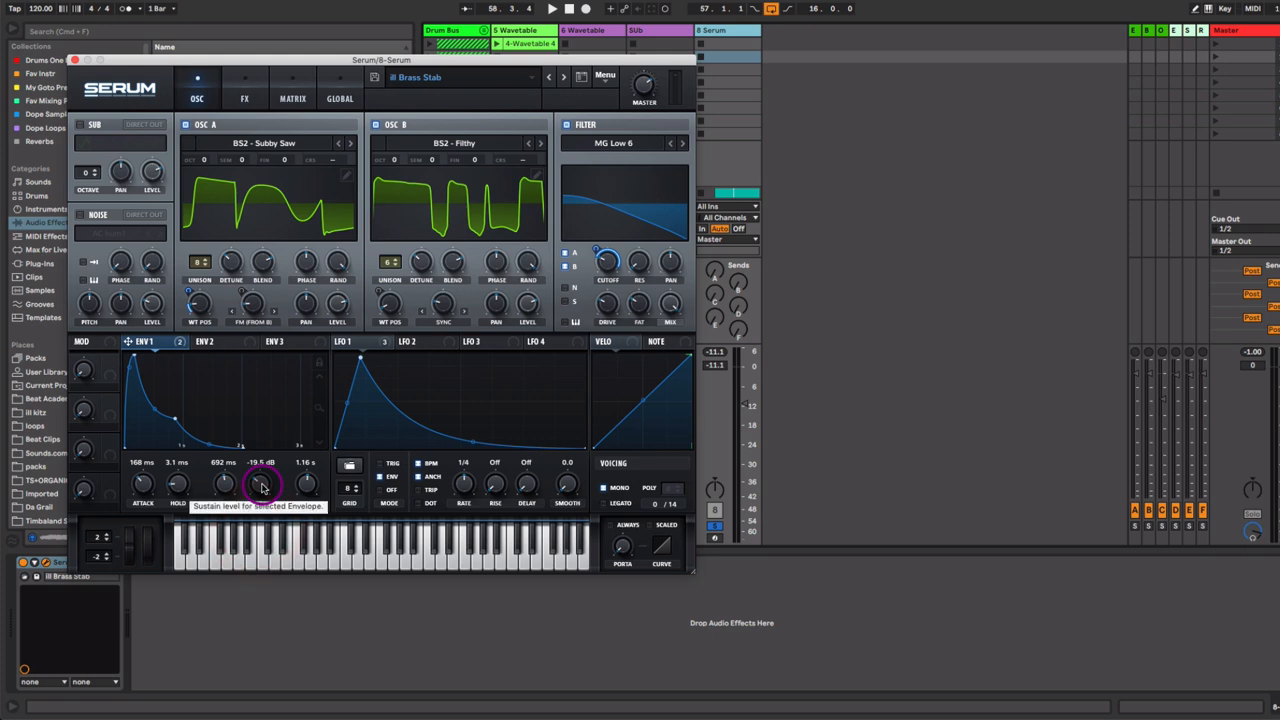
drag(260, 485, 260, 520)
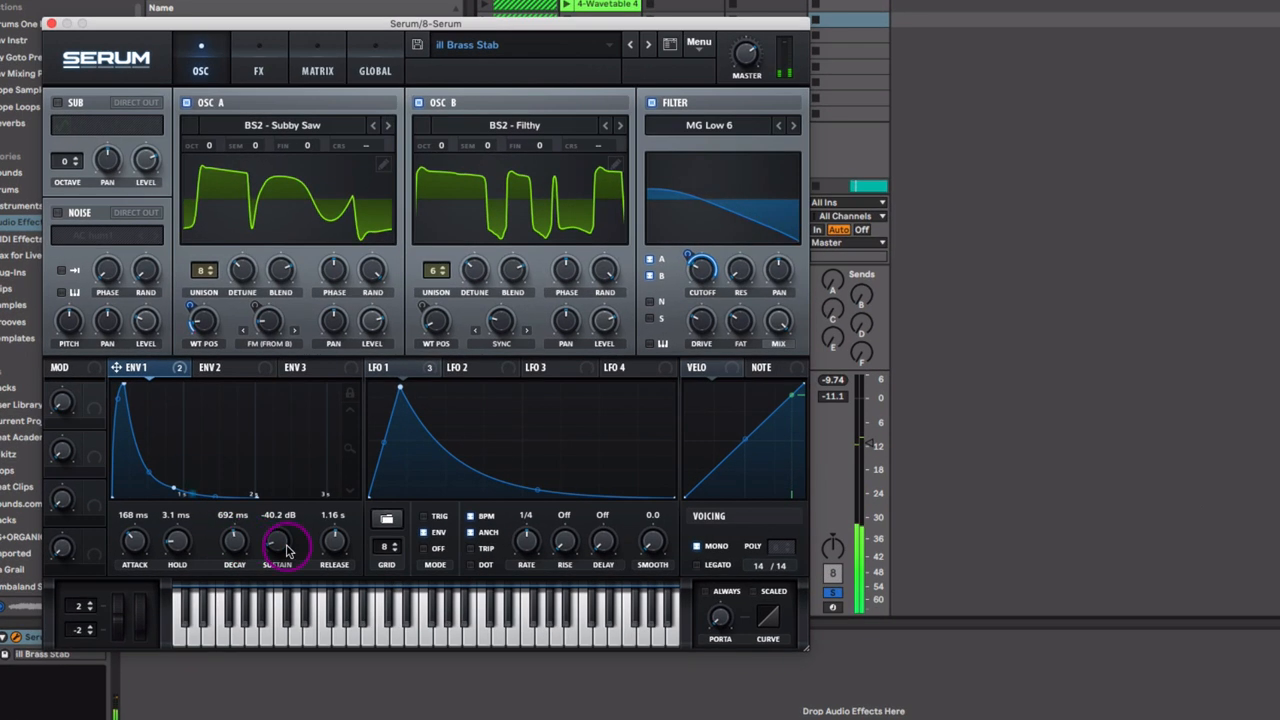
drag(278, 545, 278, 555)
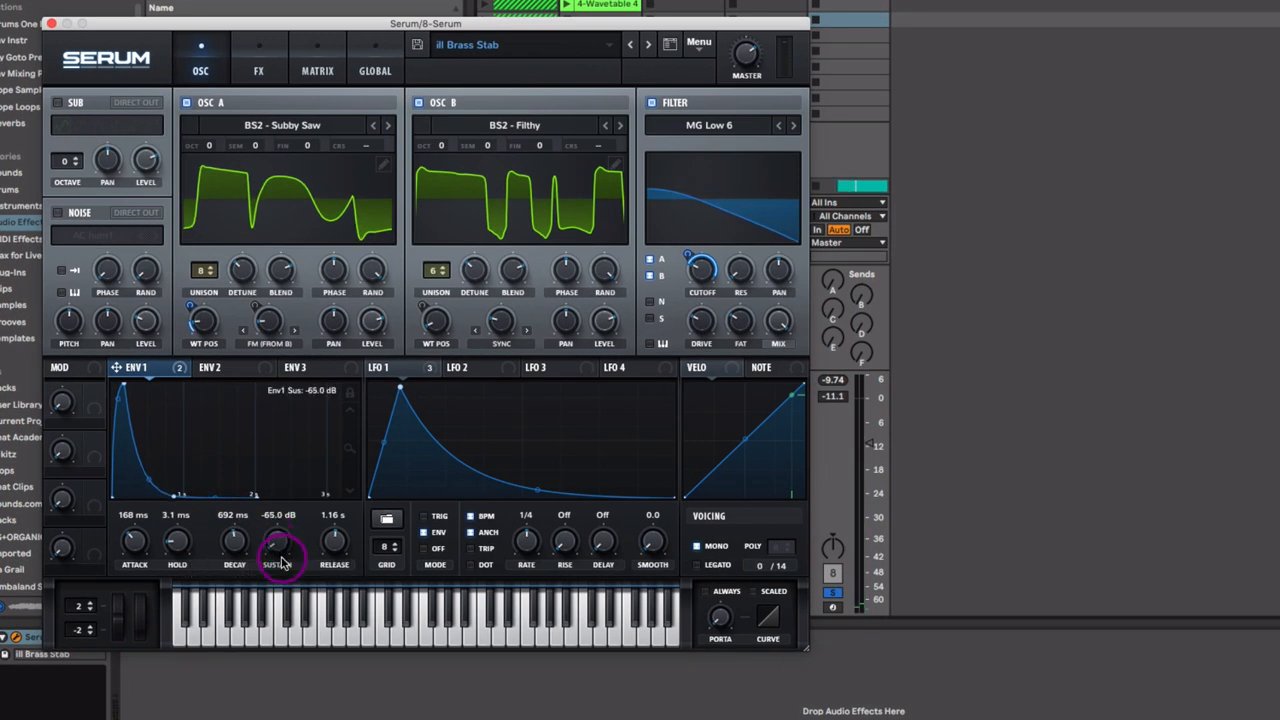
drag(278, 545, 278, 520)
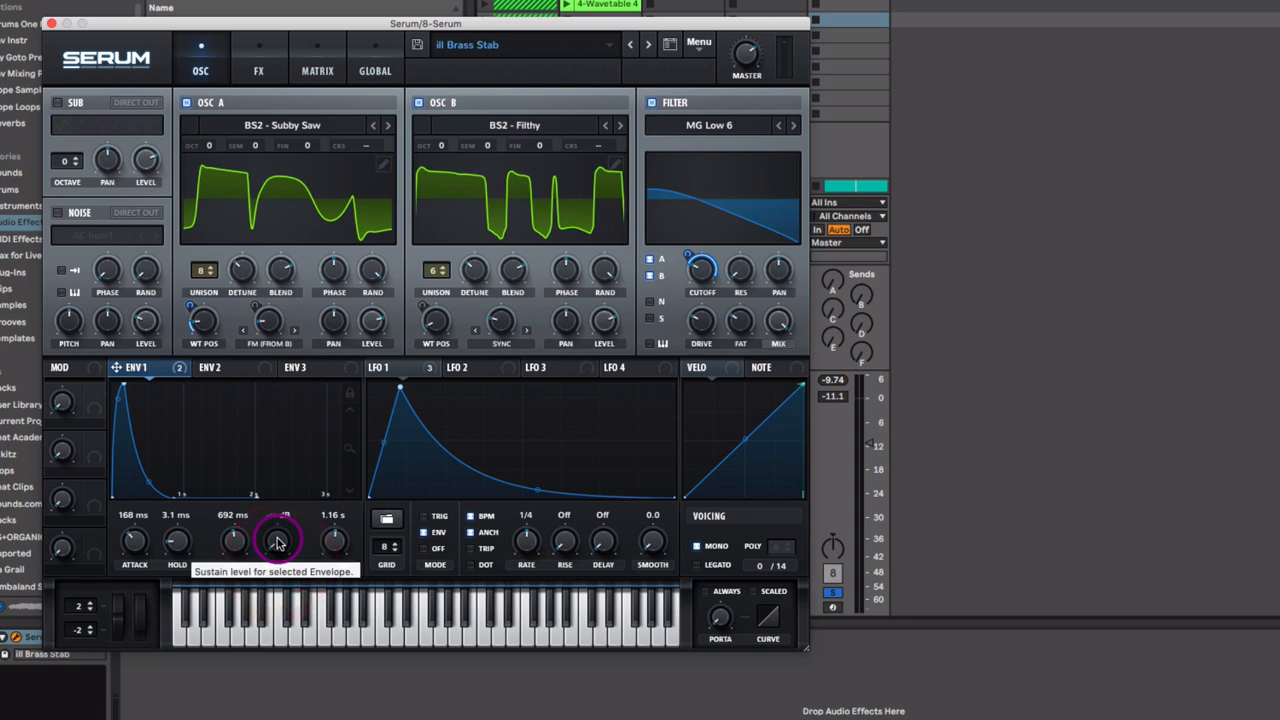
drag(278, 542, 303, 570)
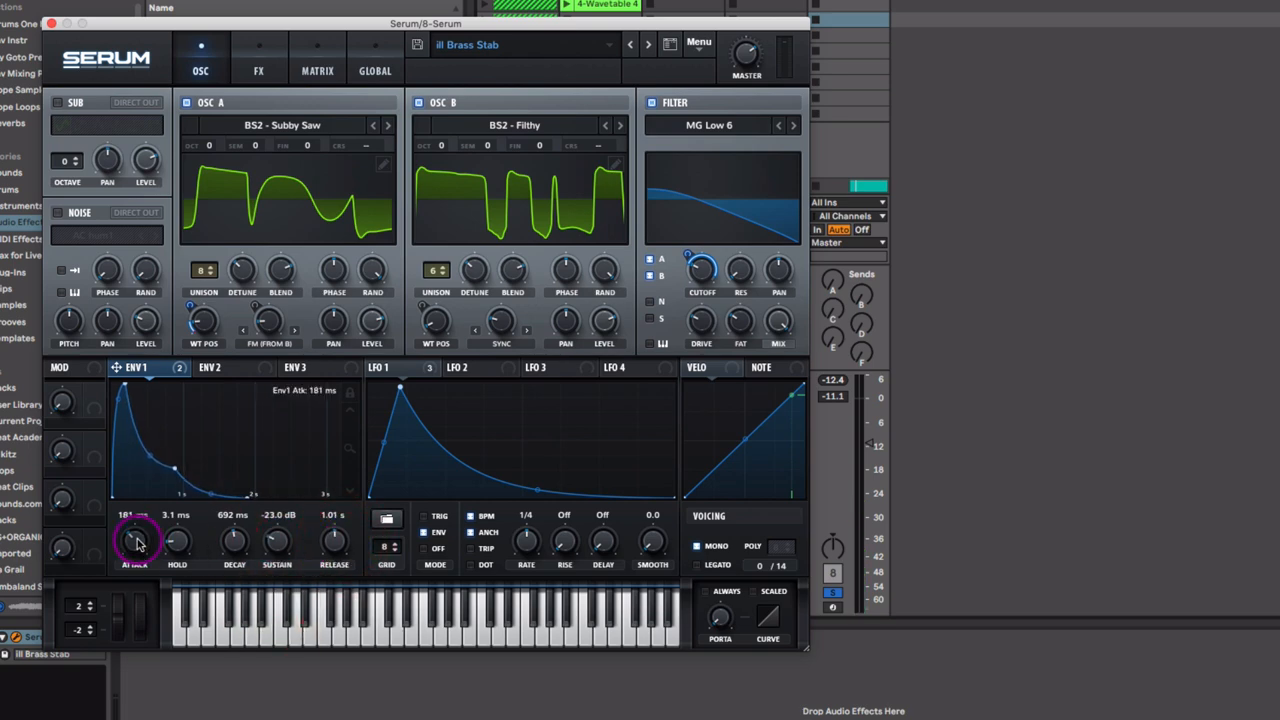
drag(135, 540, 122, 390)
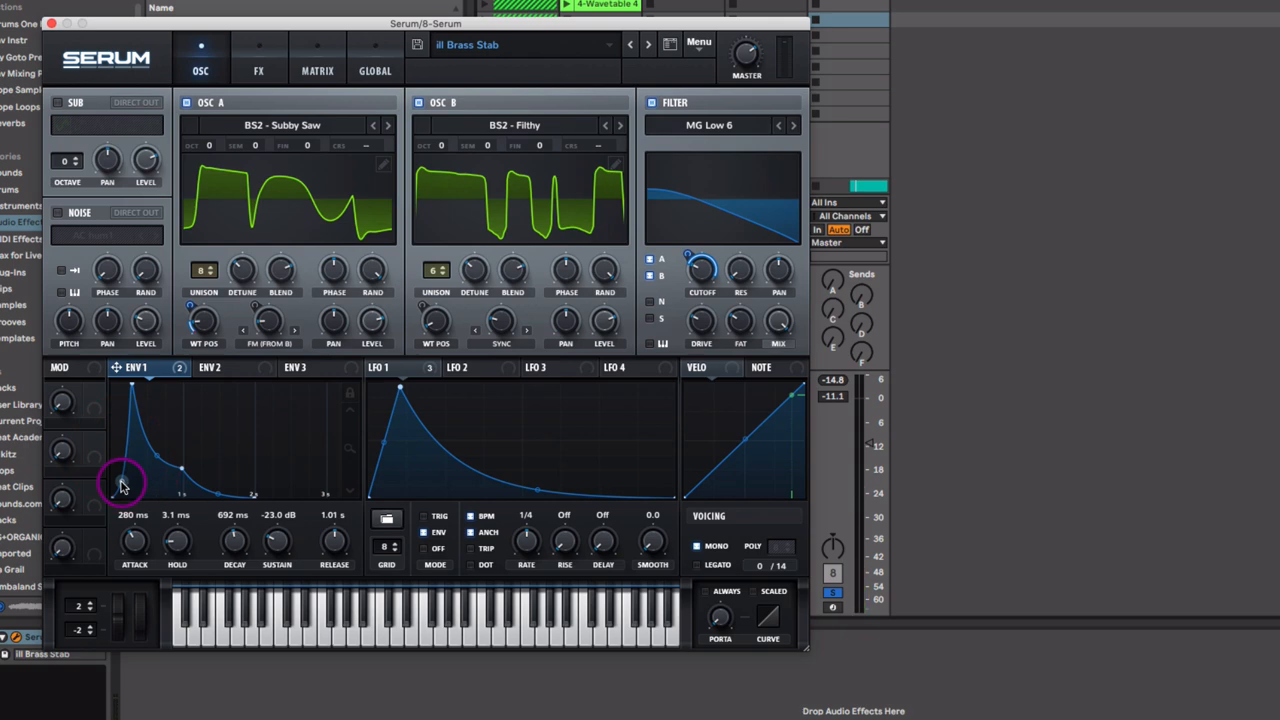
drag(123, 483, 113, 428)
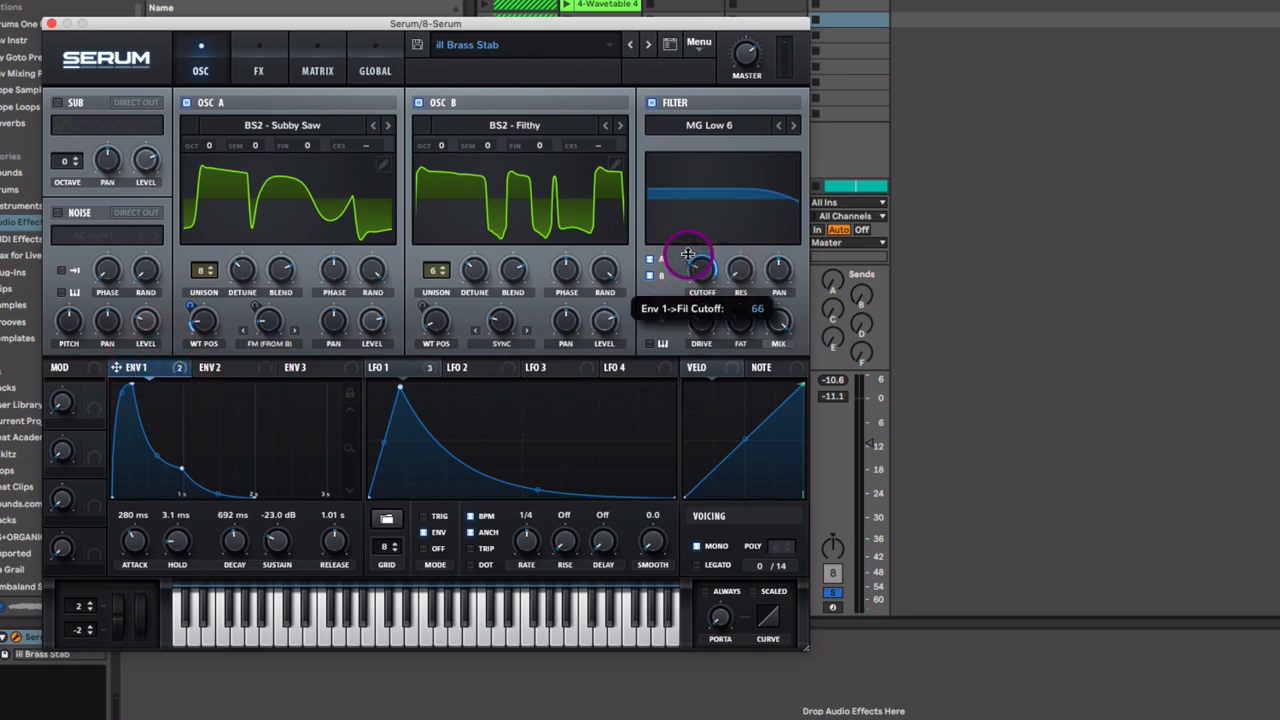
Step: Set ENV 1's filter cutoff modulation amount to 66 and try Osc B's unison voice count
drag(702, 260, 695, 275)
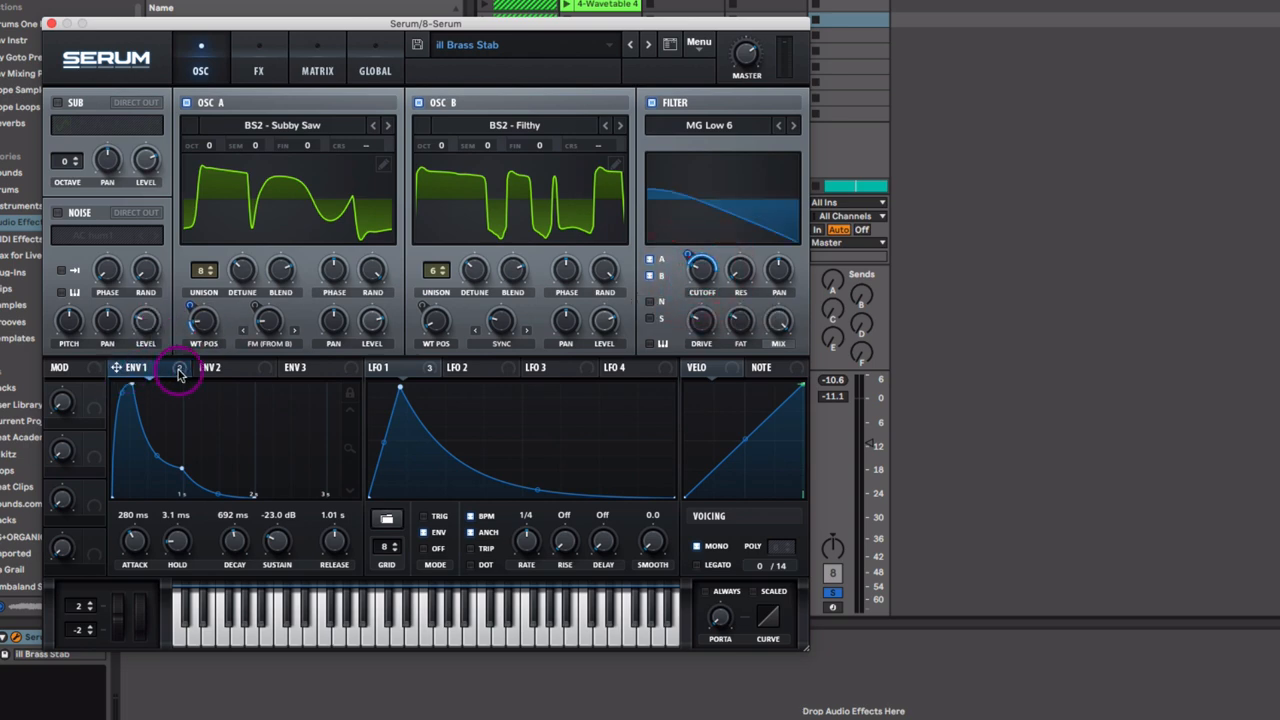
mouse_move(202, 318)
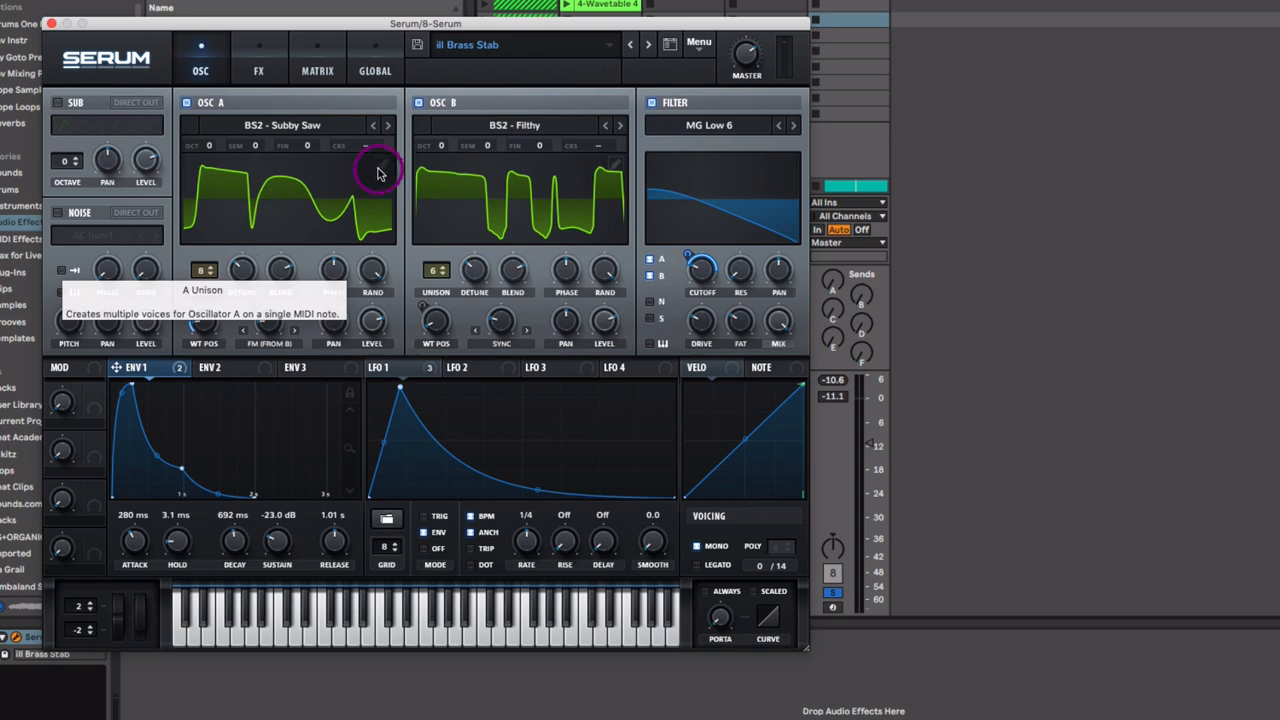
mouse_move(205, 272)
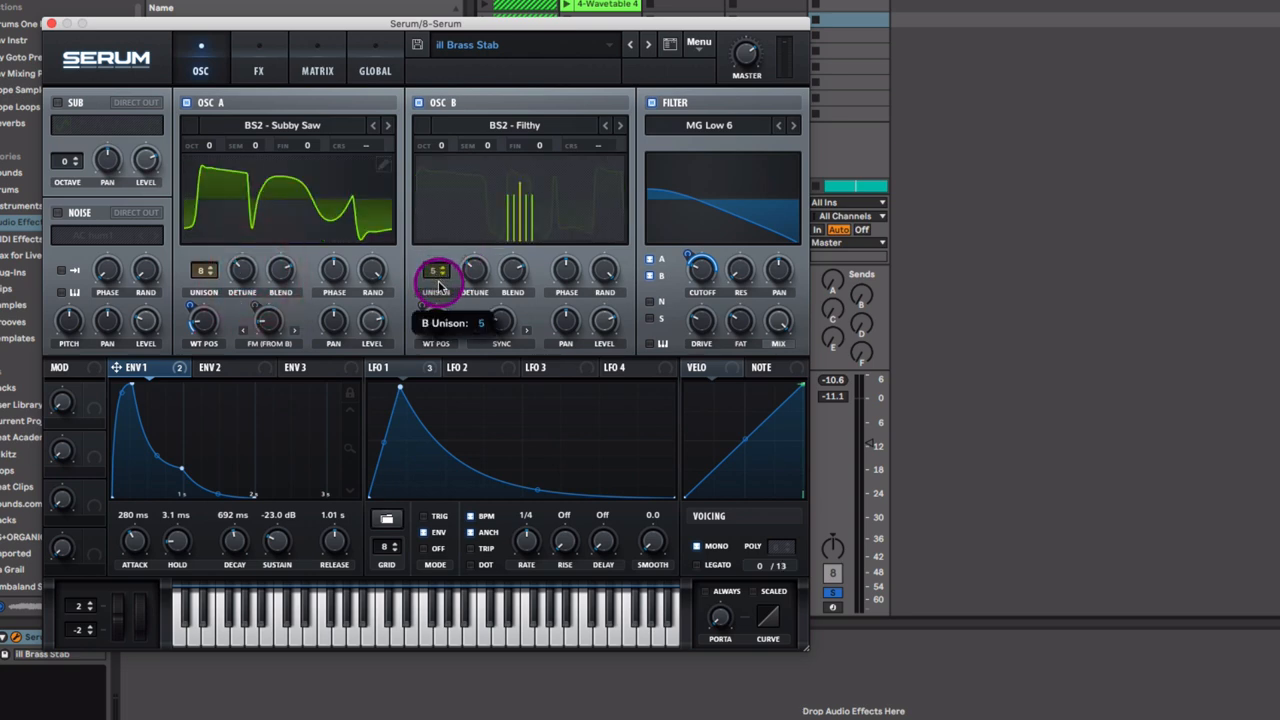
drag(438, 270, 455, 275)
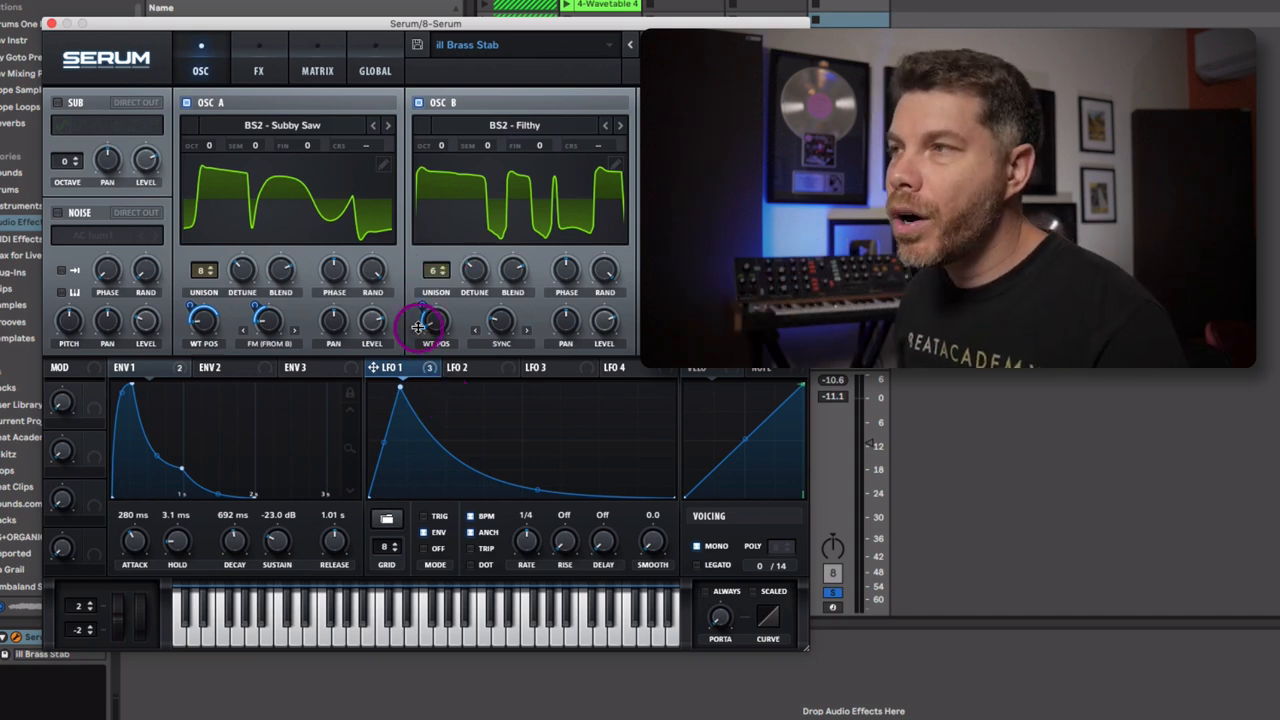
mouse_move(300, 367)
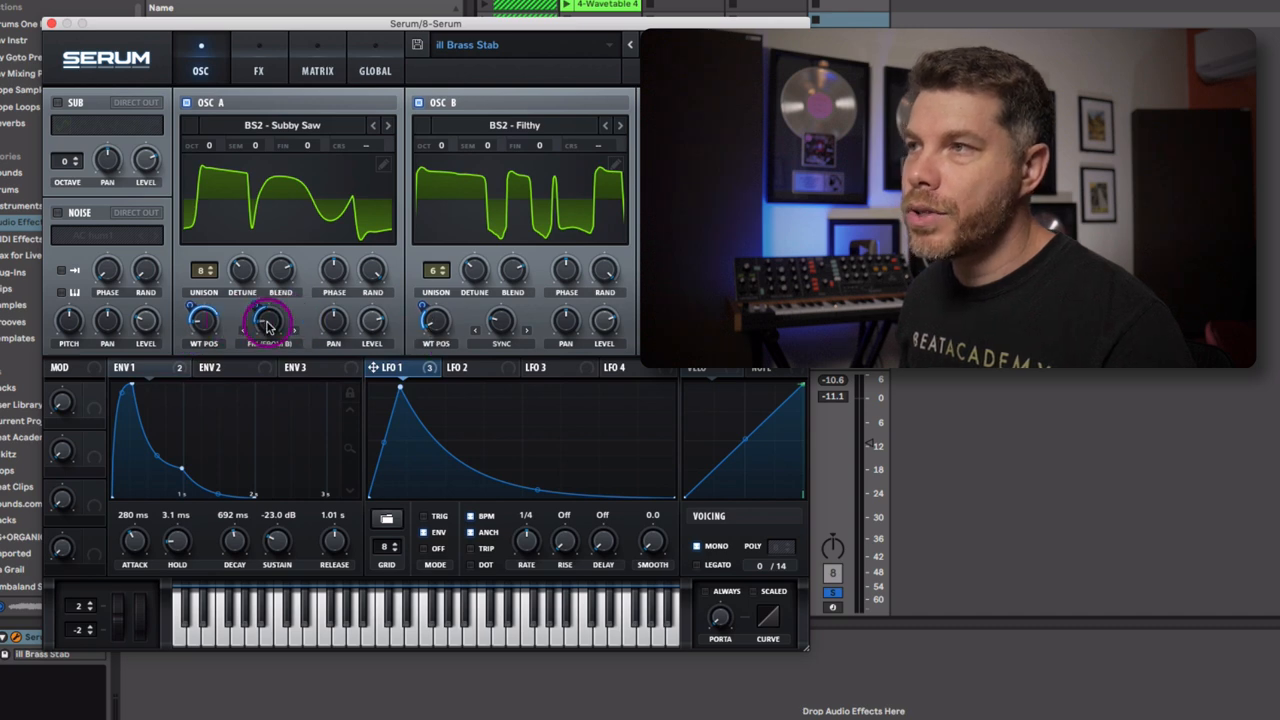
Step: Keep FM (from B) as Oscillator A's warp mode and check its modulators
click(268, 325)
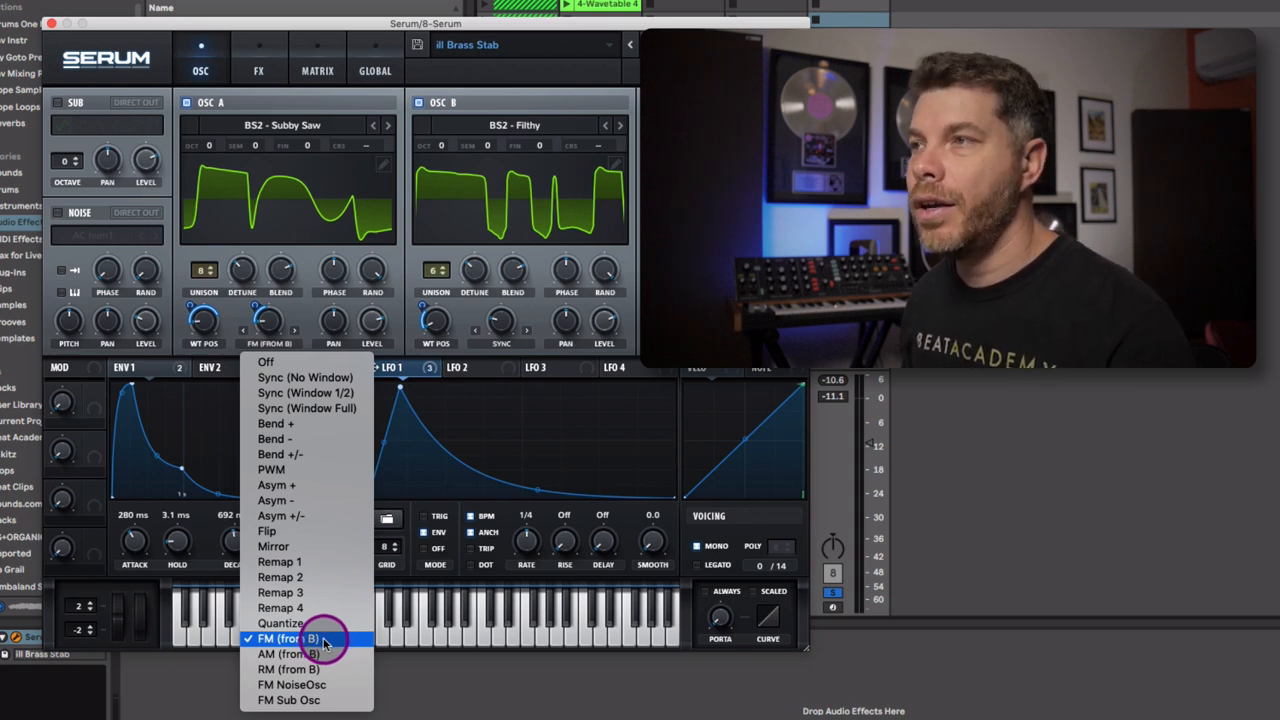
click(288, 638)
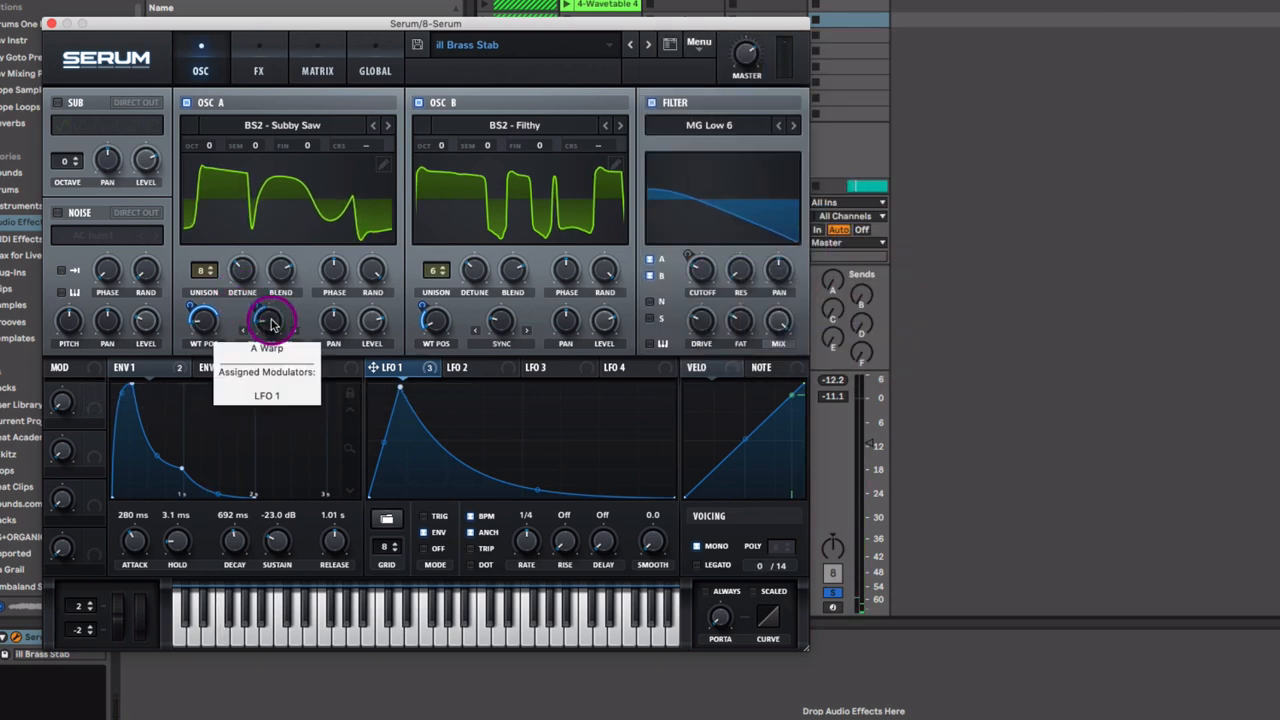
right_click(280, 320)
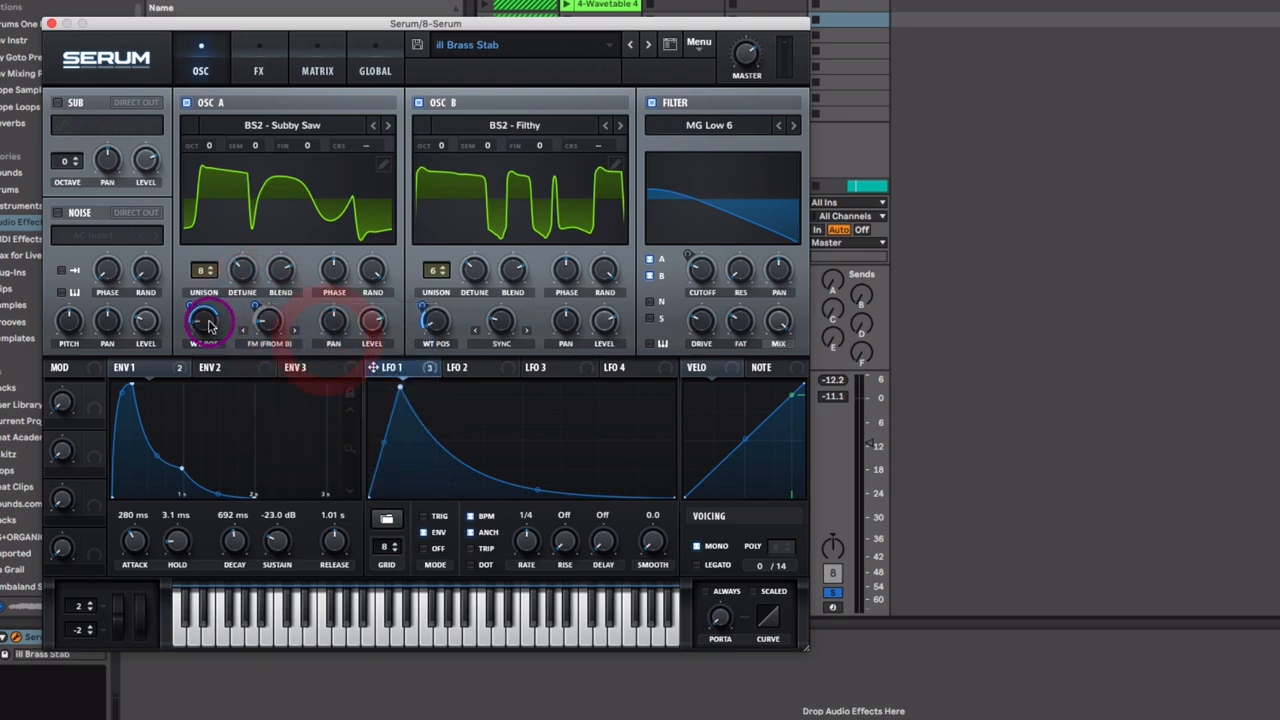
Step: Re-enable LFO 1 on Oscillator B's wavetable position after reviewing the oscillators' modulation options
right_click(204, 318)
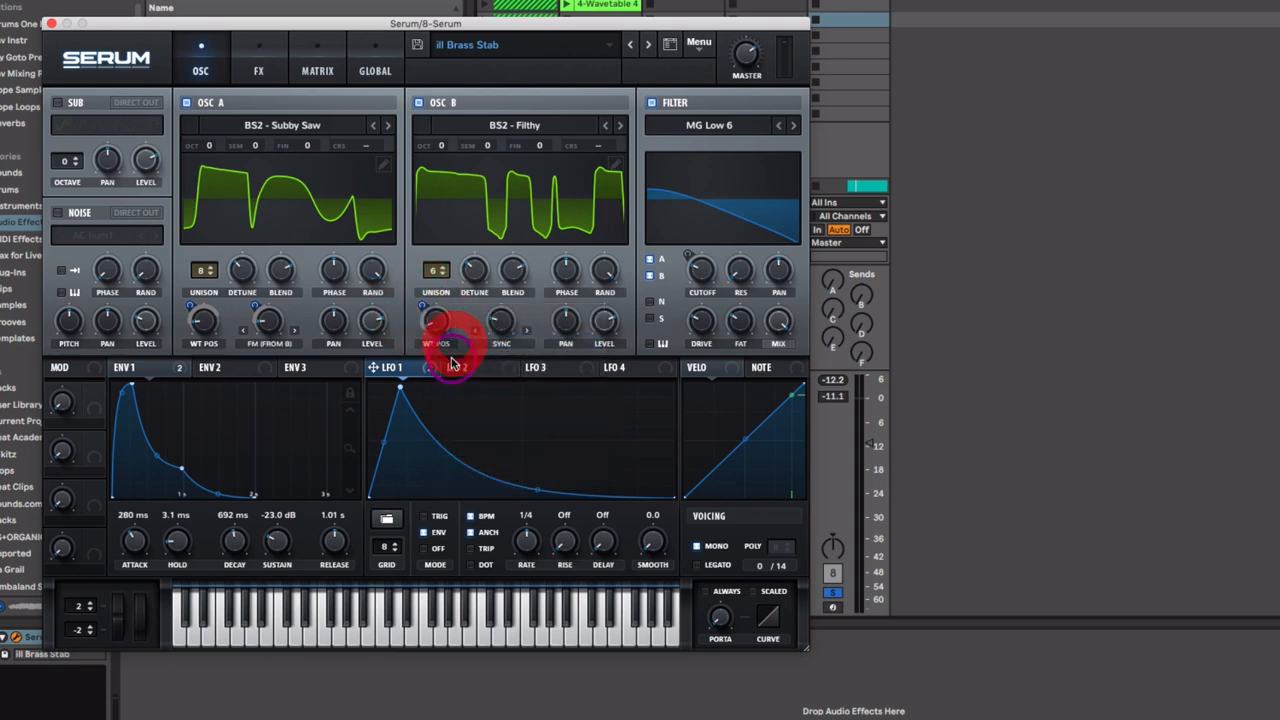
mouse_move(450, 360)
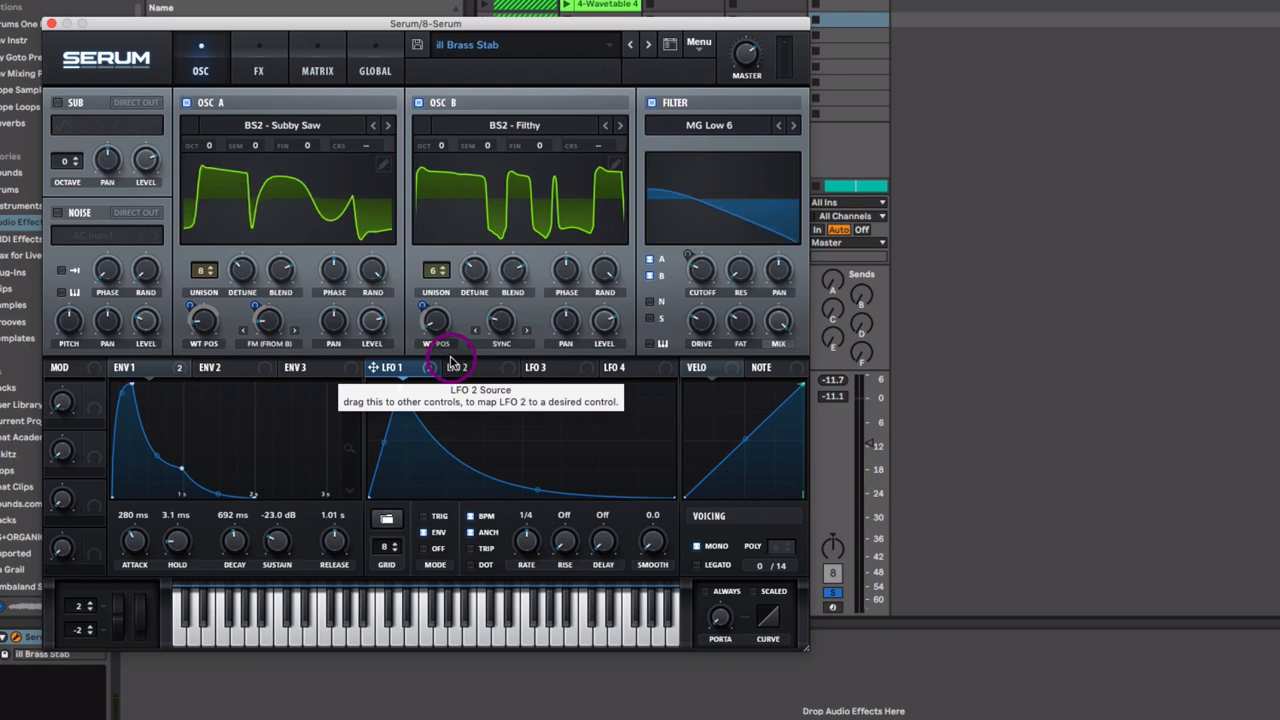
right_click(253, 308)
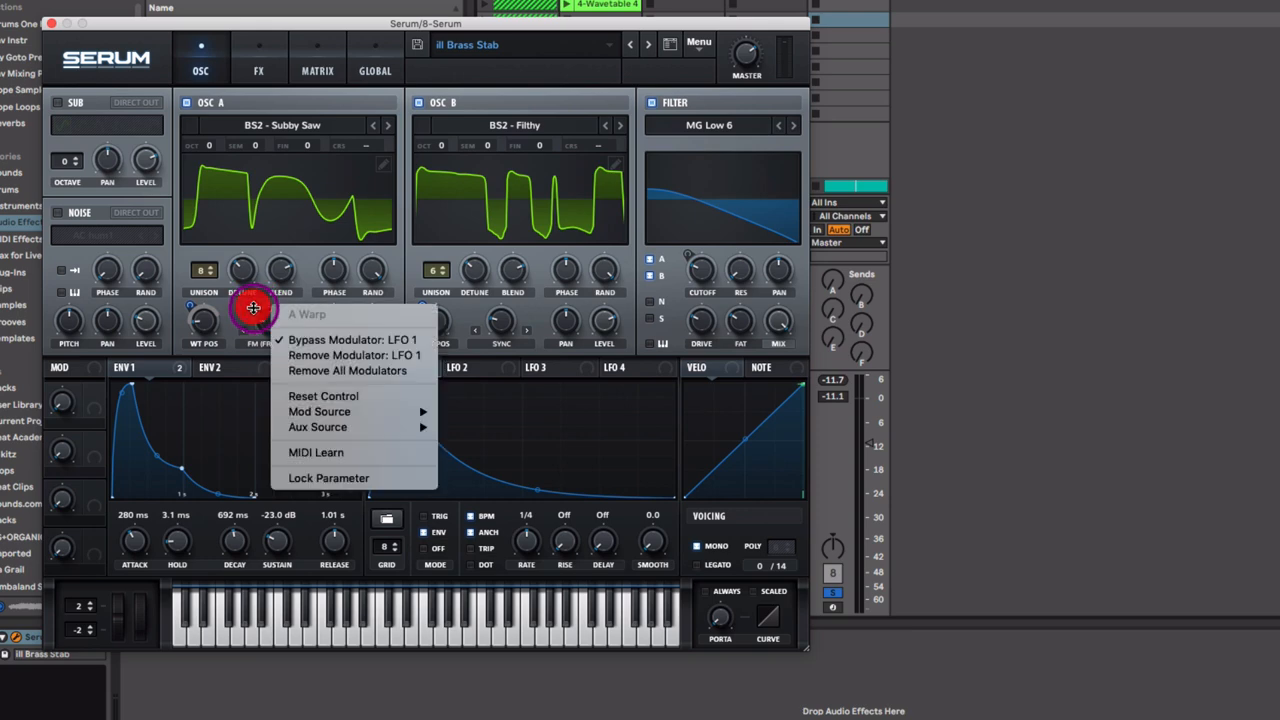
right_click(203, 320)
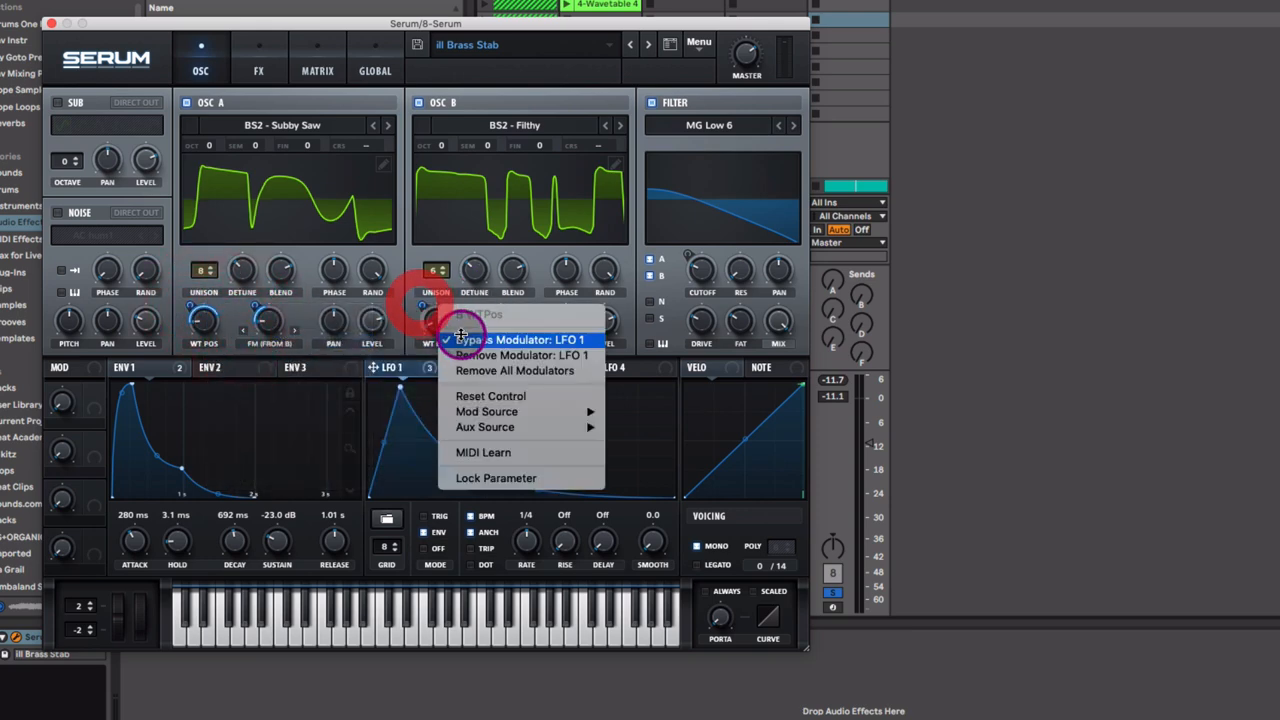
click(520, 355)
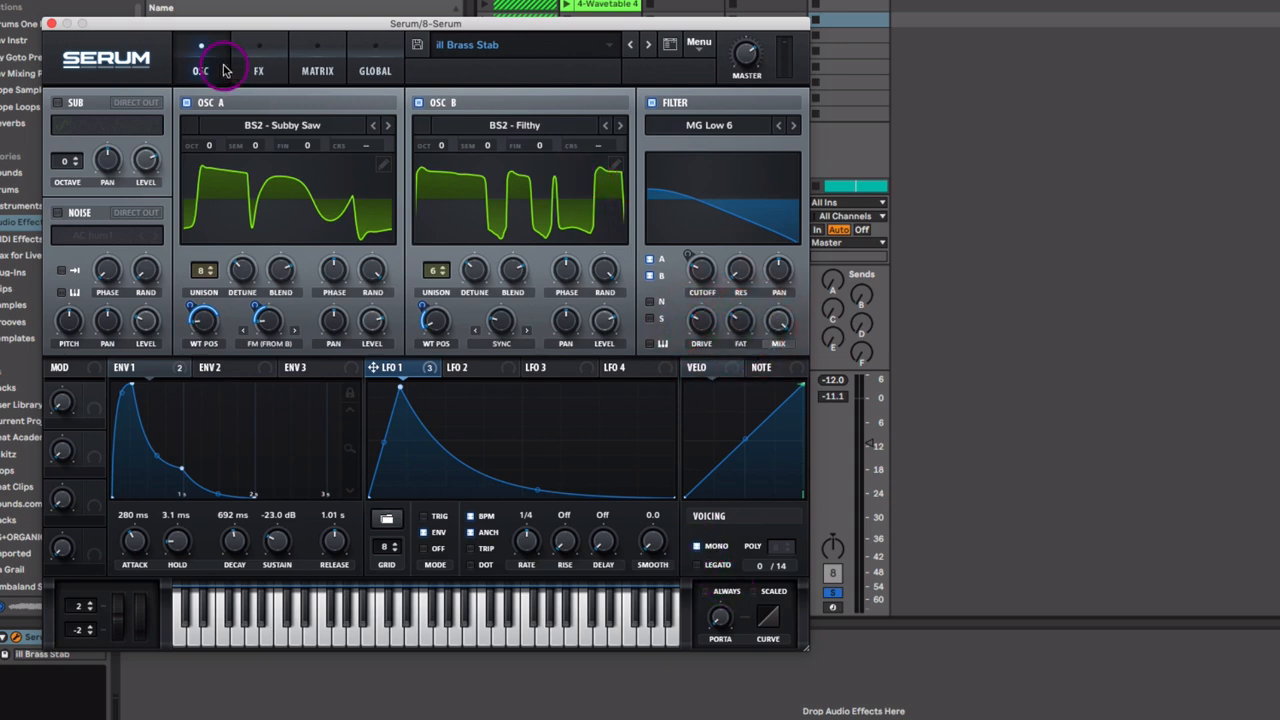
Step: In the FX rack, switch the distortion mode to Diode 1
click(259, 70)
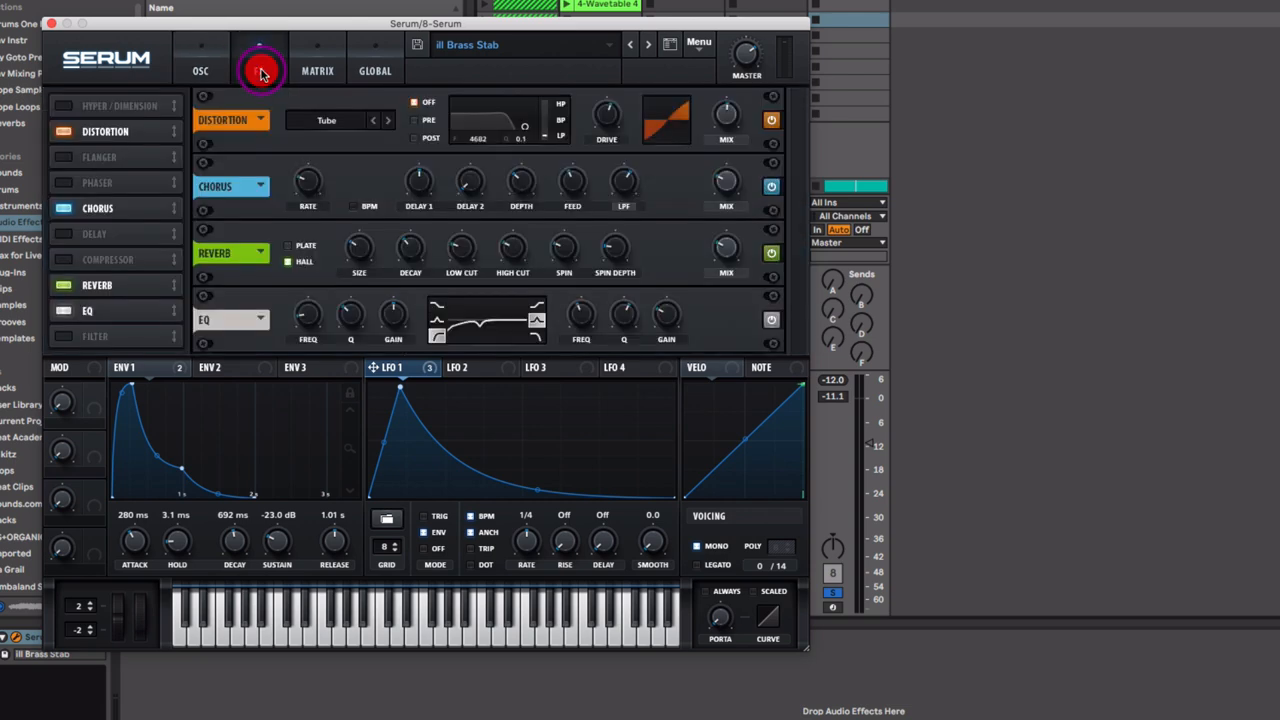
click(259, 57)
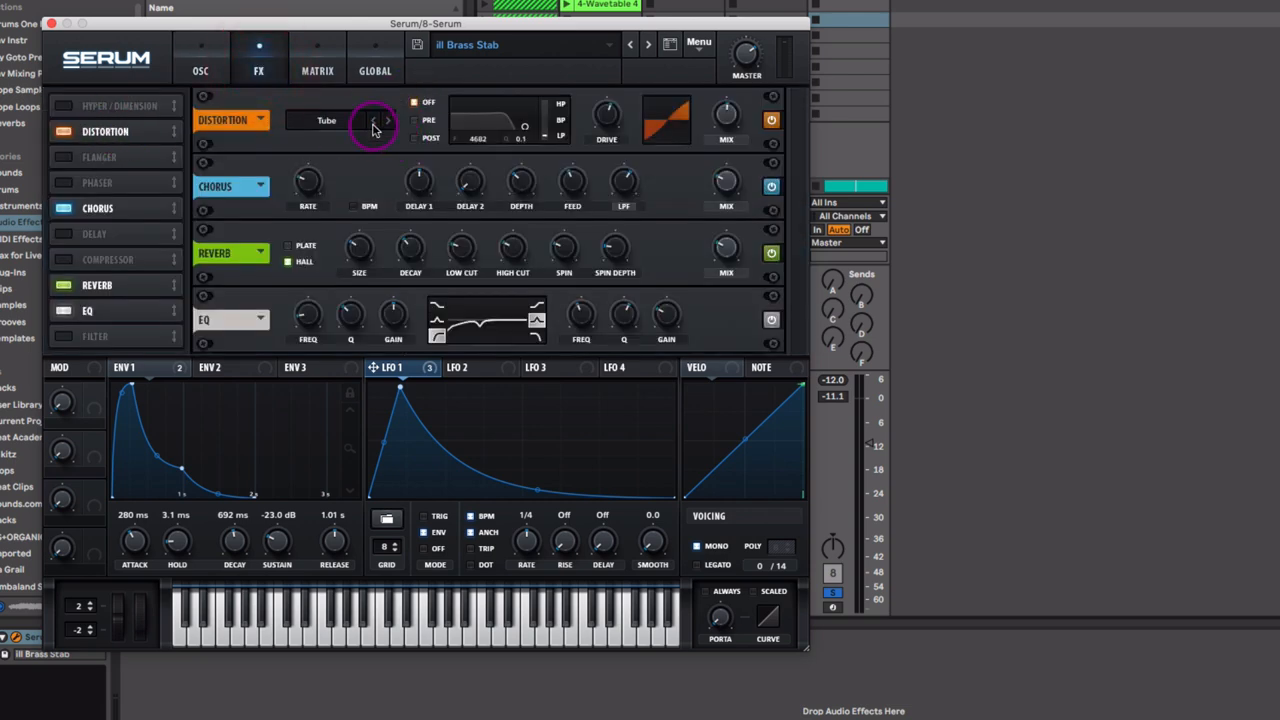
click(327, 120)
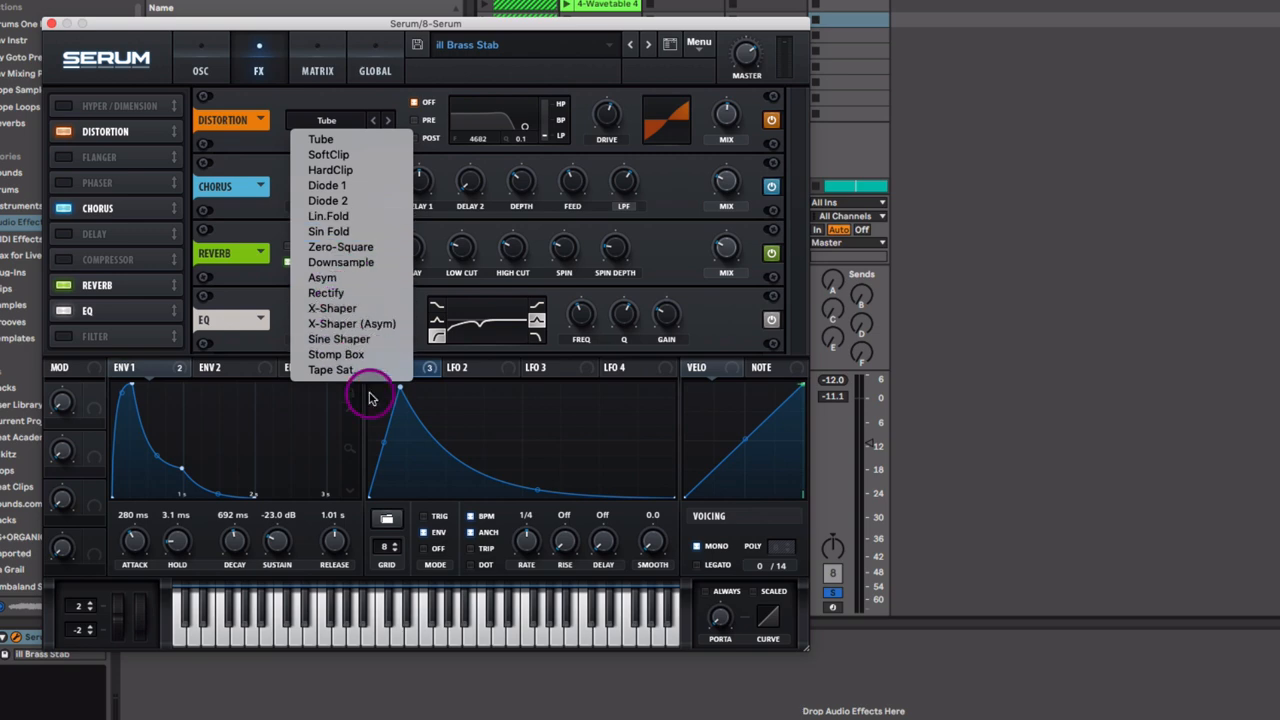
click(327, 185)
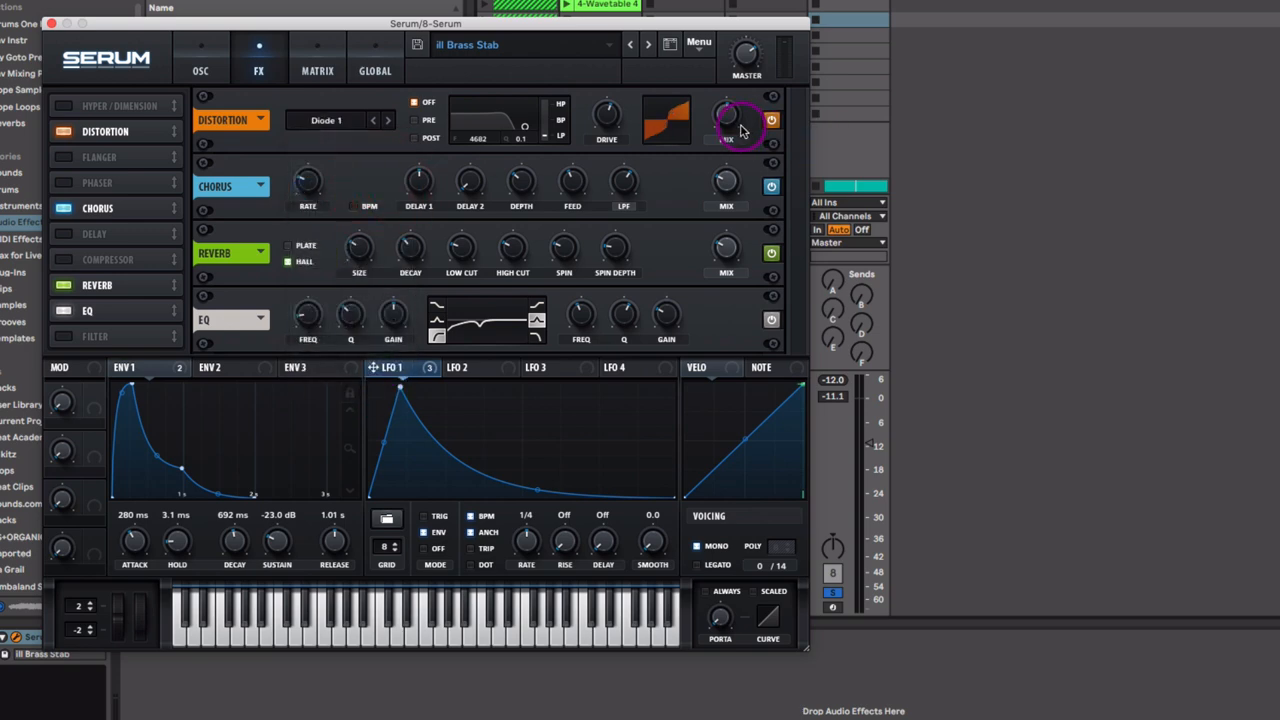
mouse_move(728, 120)
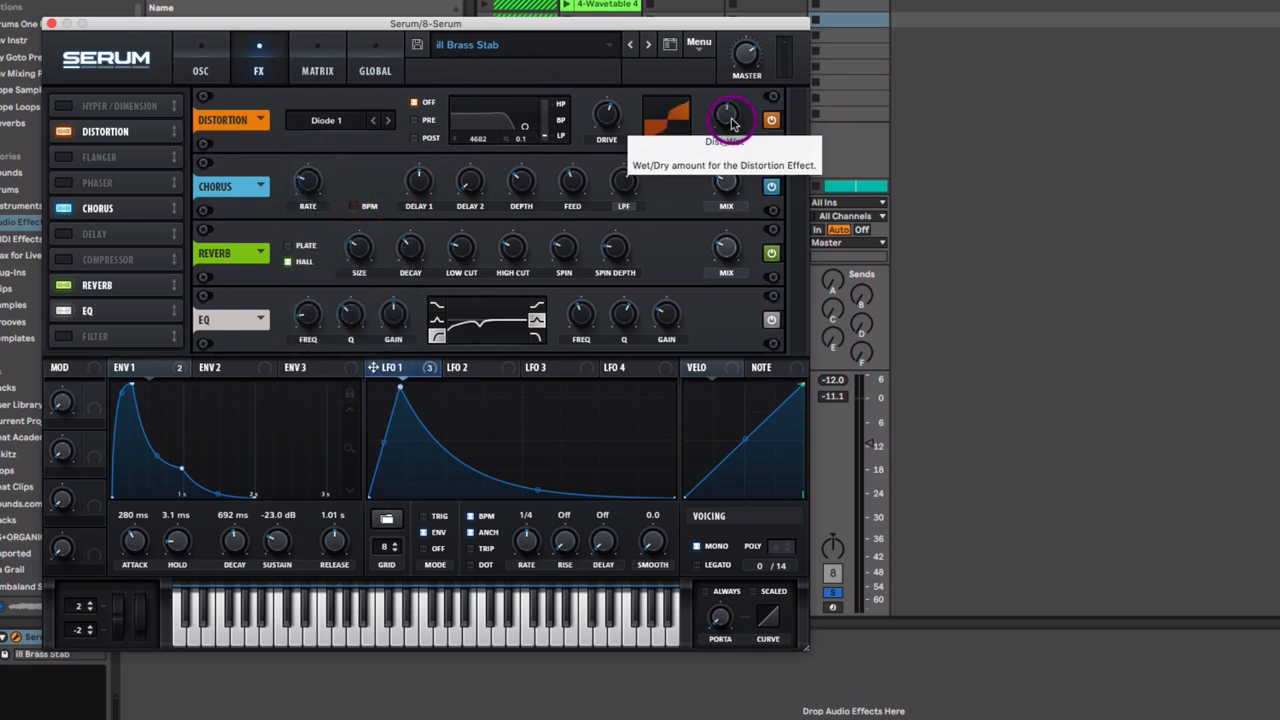
Step: Adjust and fine-tune the distortion's wet/dry mix
drag(727, 118, 727, 100)
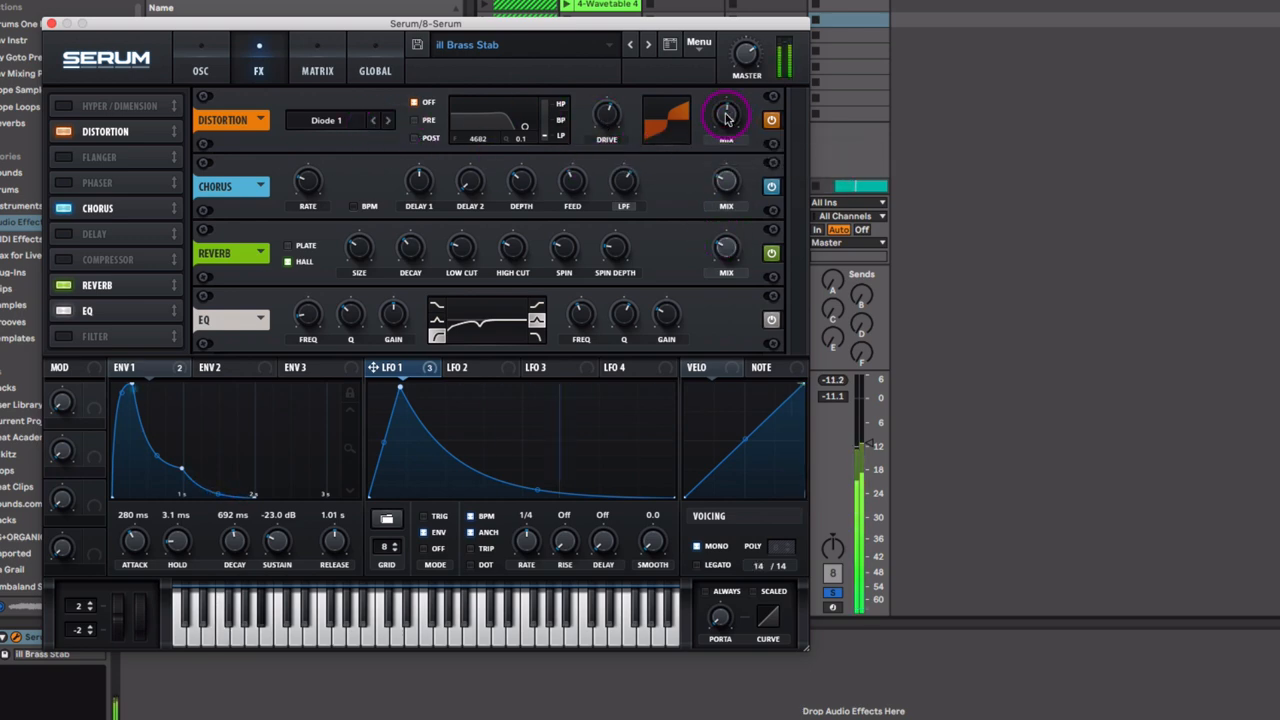
drag(727, 118, 730, 125)
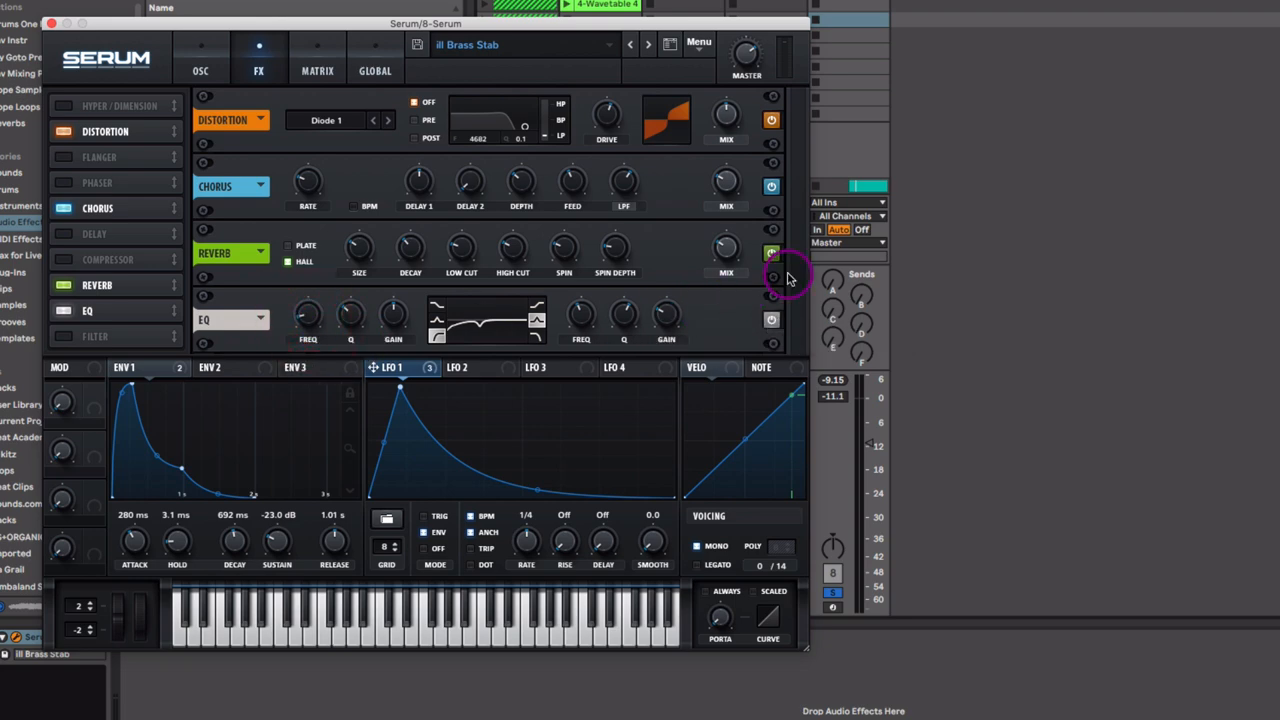
mouse_move(415, 163)
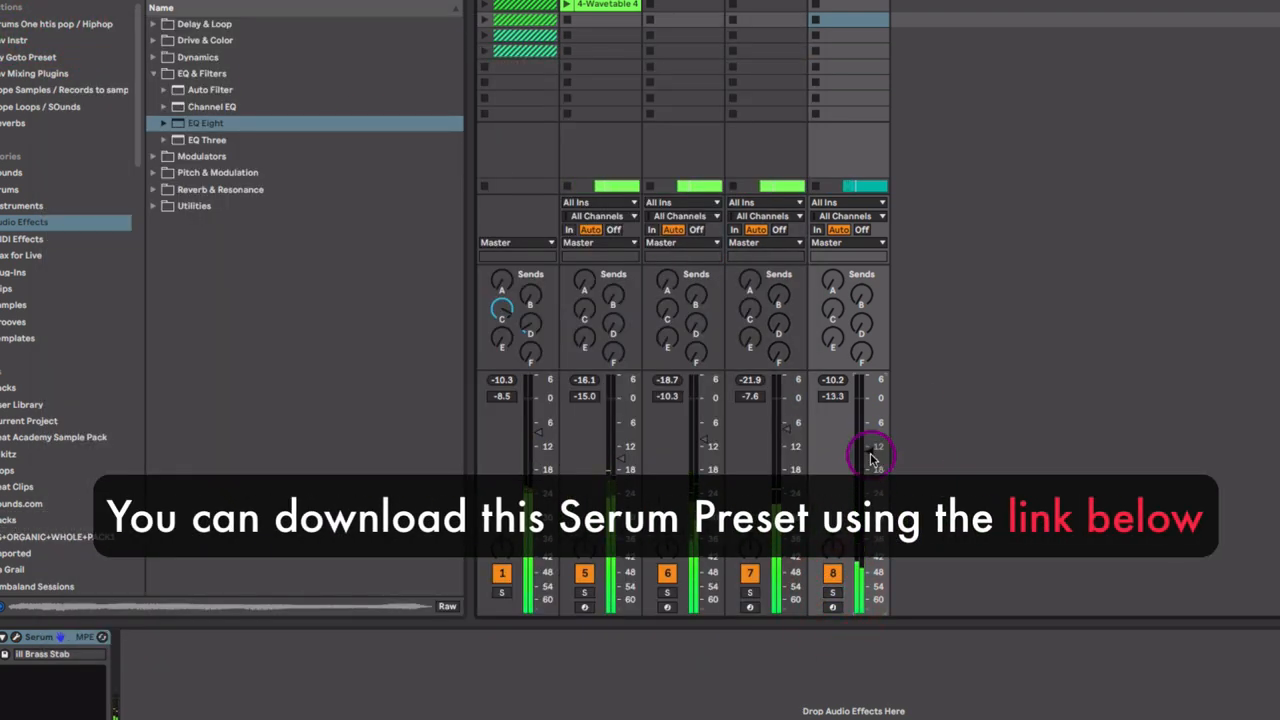
Step: Adjust the Brass Stab track 8 volume fader in the mixer
drag(870, 455, 870, 475)
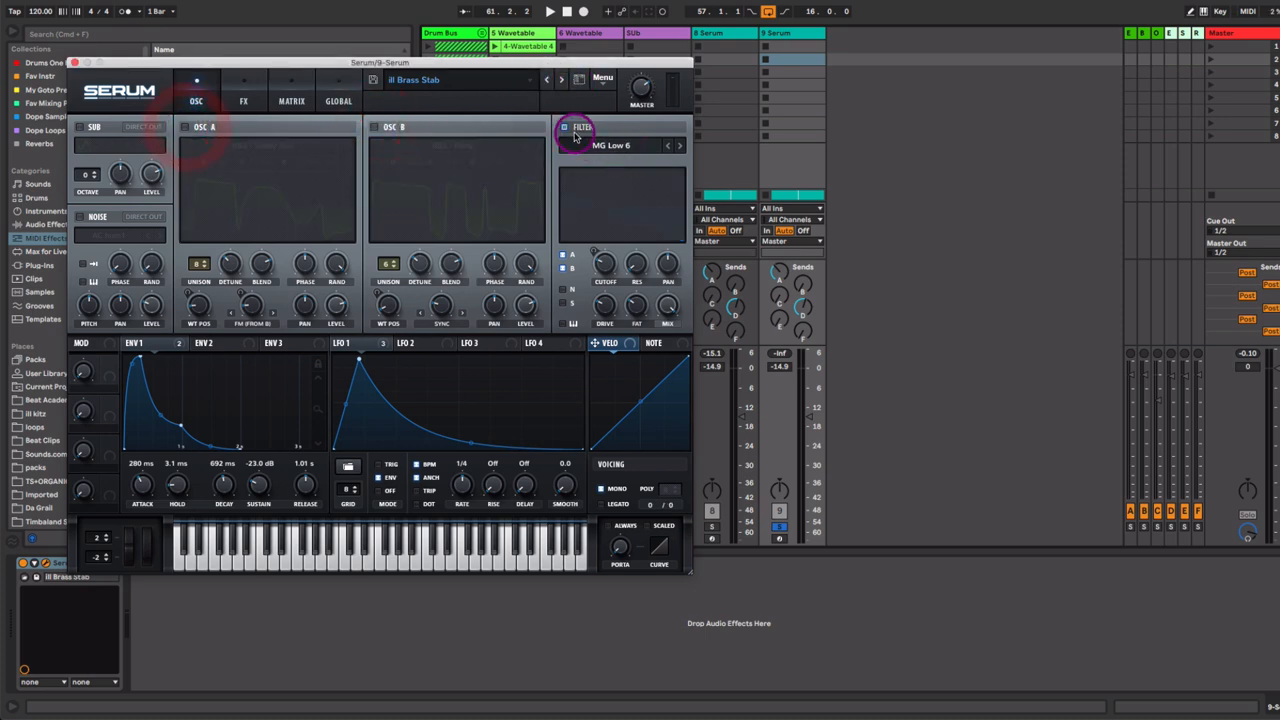
Step: Toggle Serum's filter, then pull track 9's volume down to about -21.5 dB
click(77, 218)
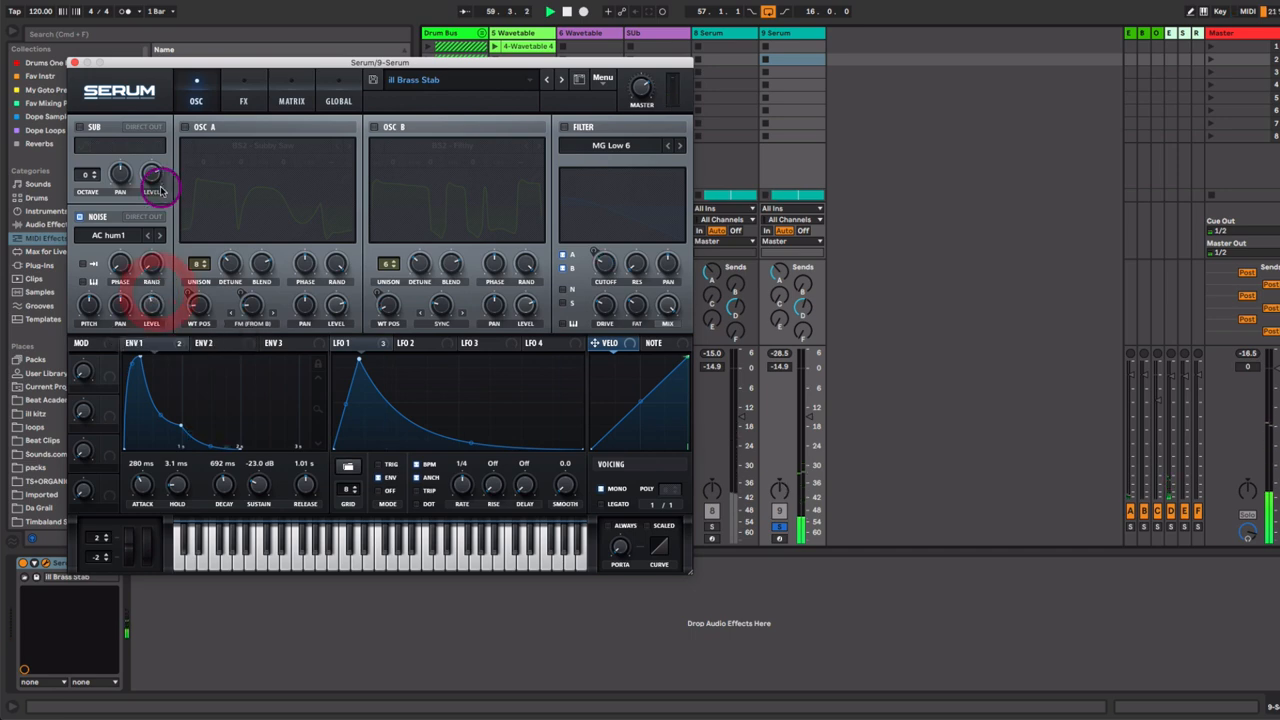
click(780, 530)
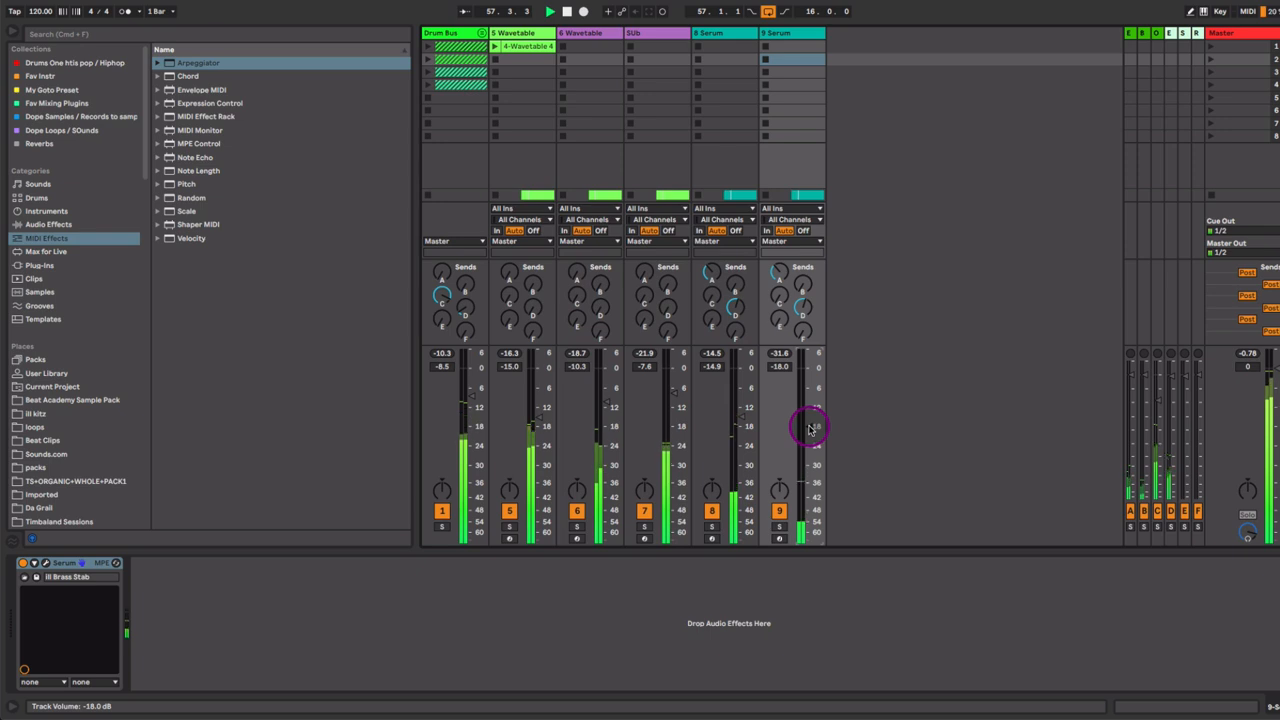
drag(810, 430, 810, 415)
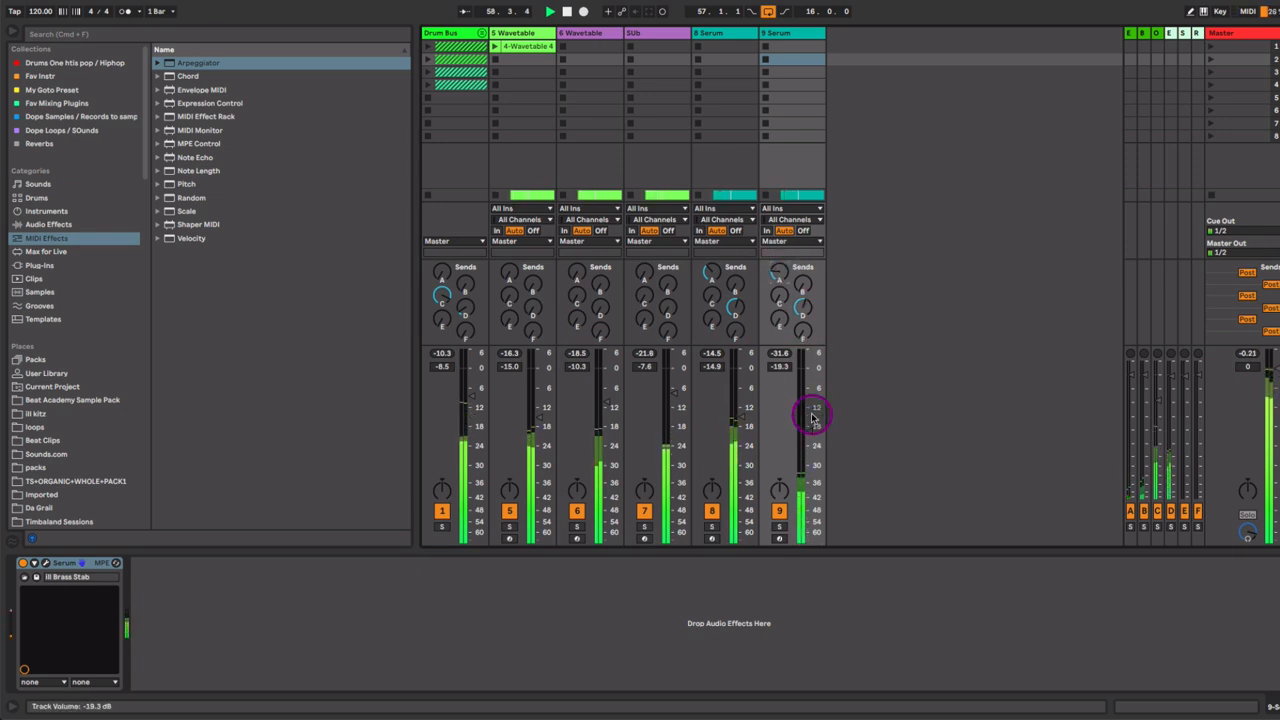
drag(810, 415, 808, 430)
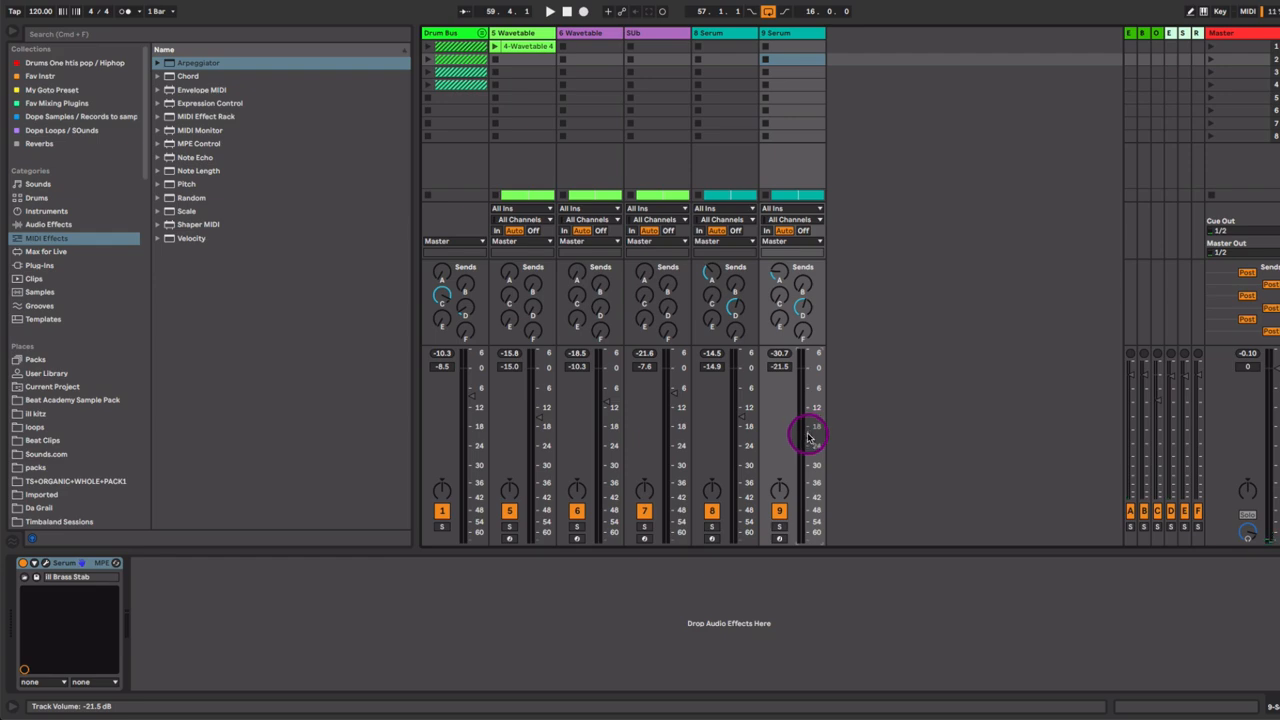
drag(808, 432, 808, 440)
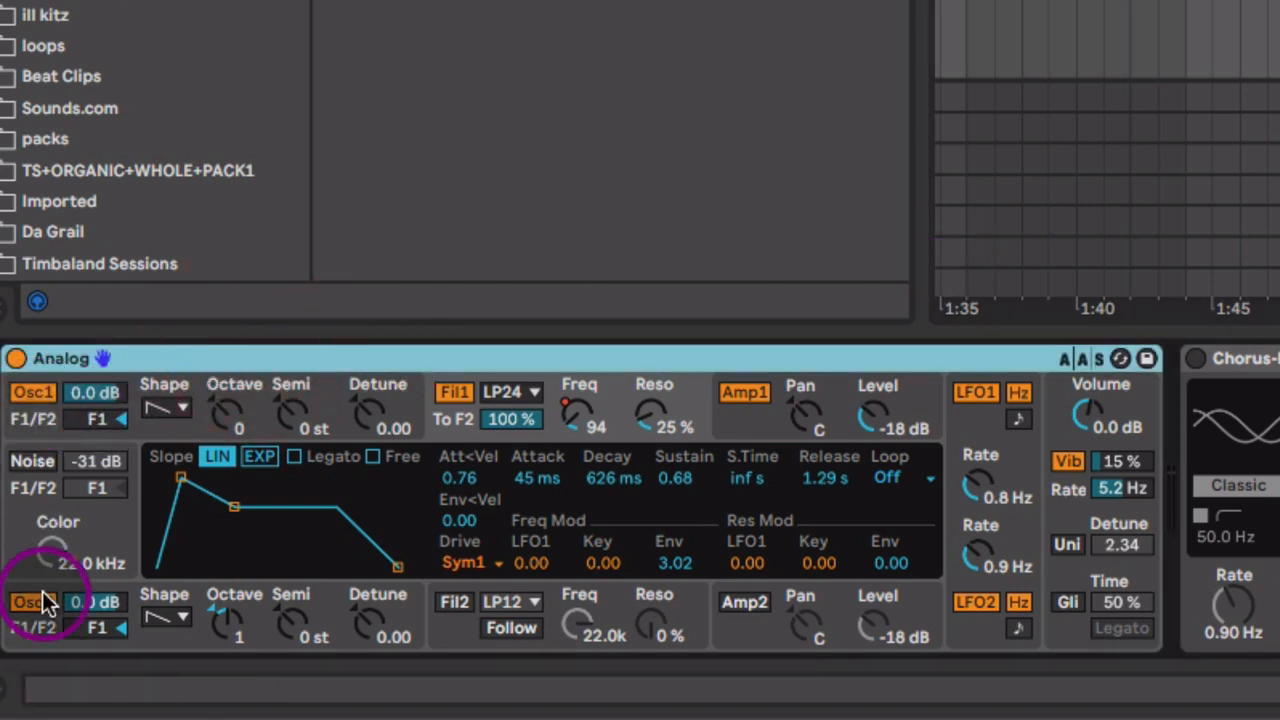
mouse_move(170, 410)
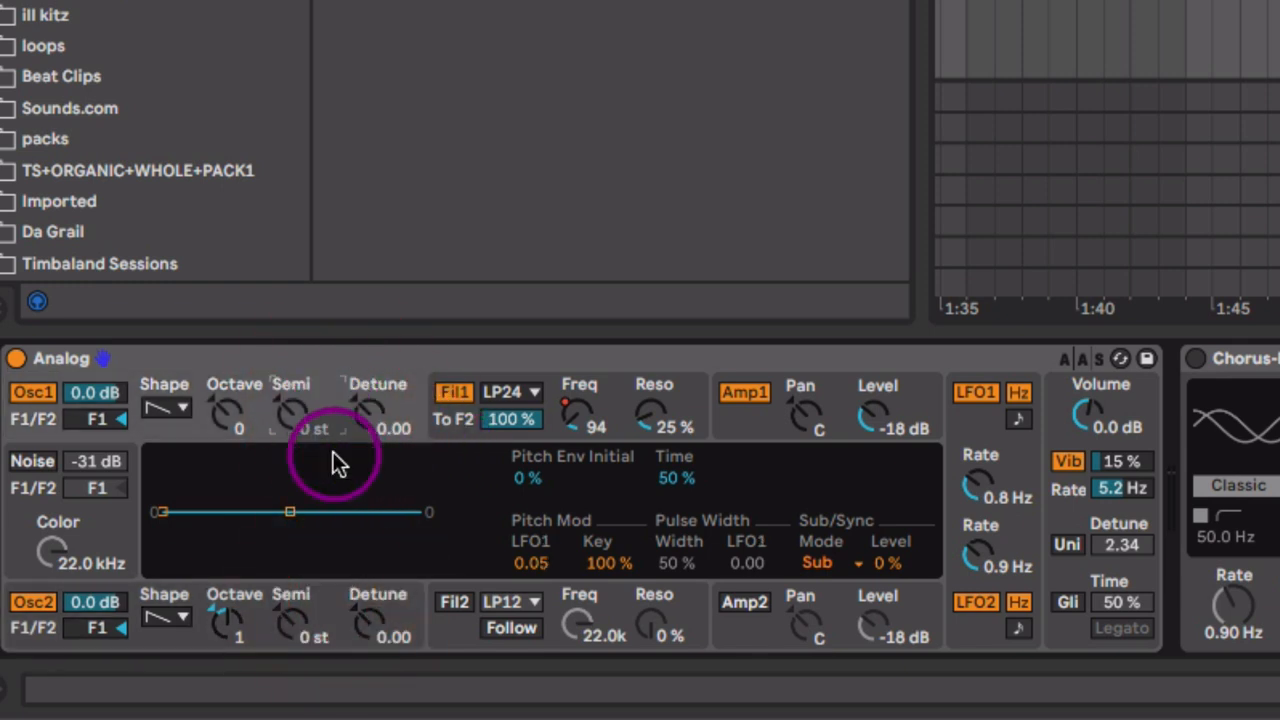
mouse_move(535, 520)
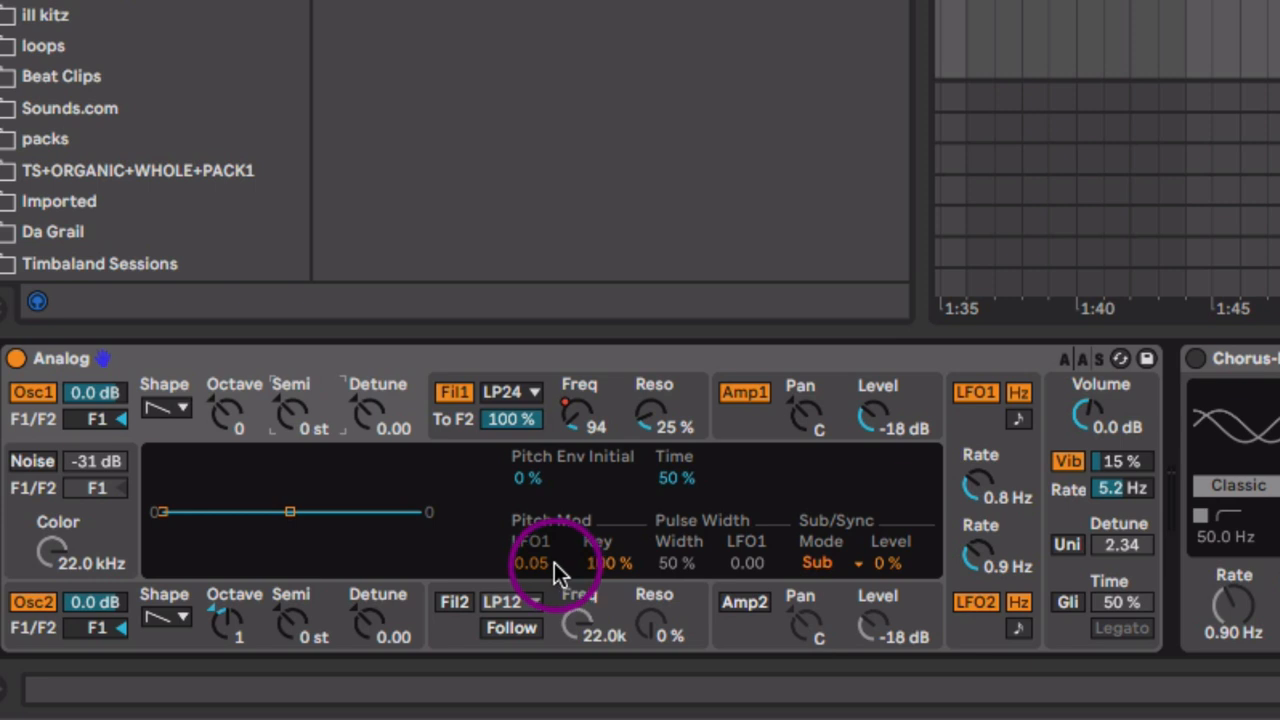
Step: Nudge Analog Osc1's Pitch Mod LFO1 amount down and back up slightly
drag(530, 562, 530, 580)
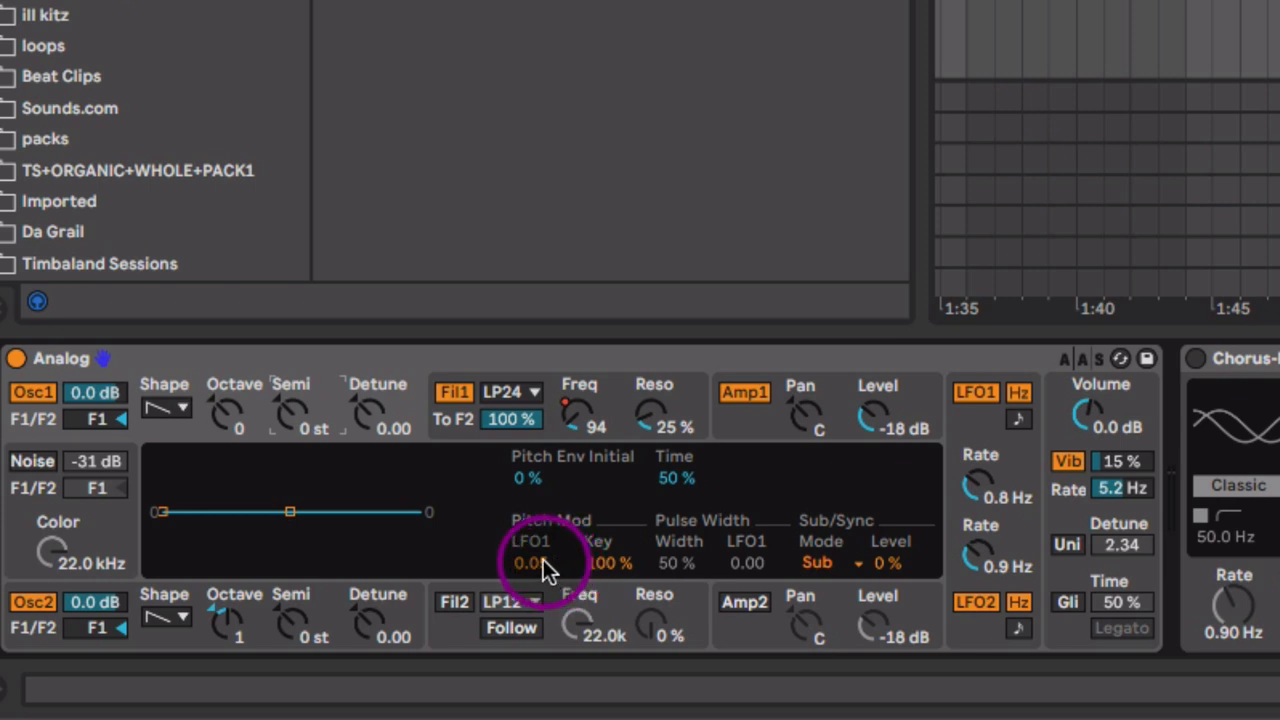
drag(530, 563, 530, 553)
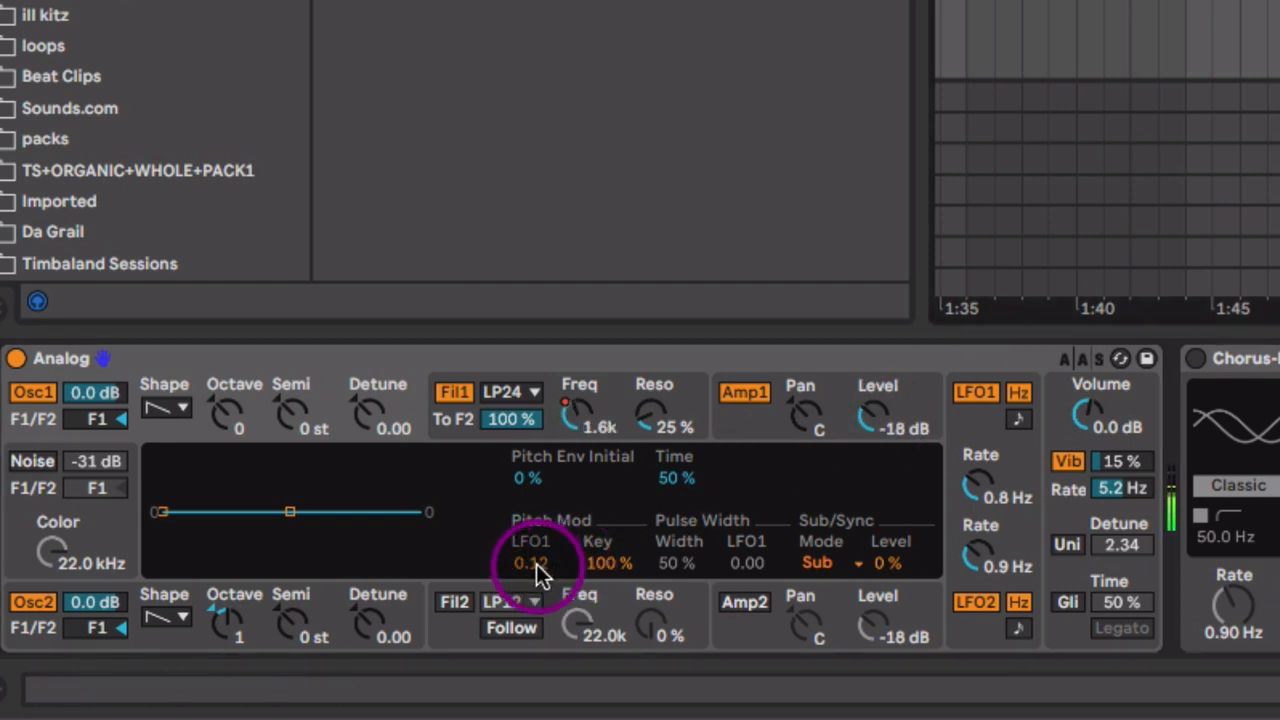
drag(545, 570, 545, 540)
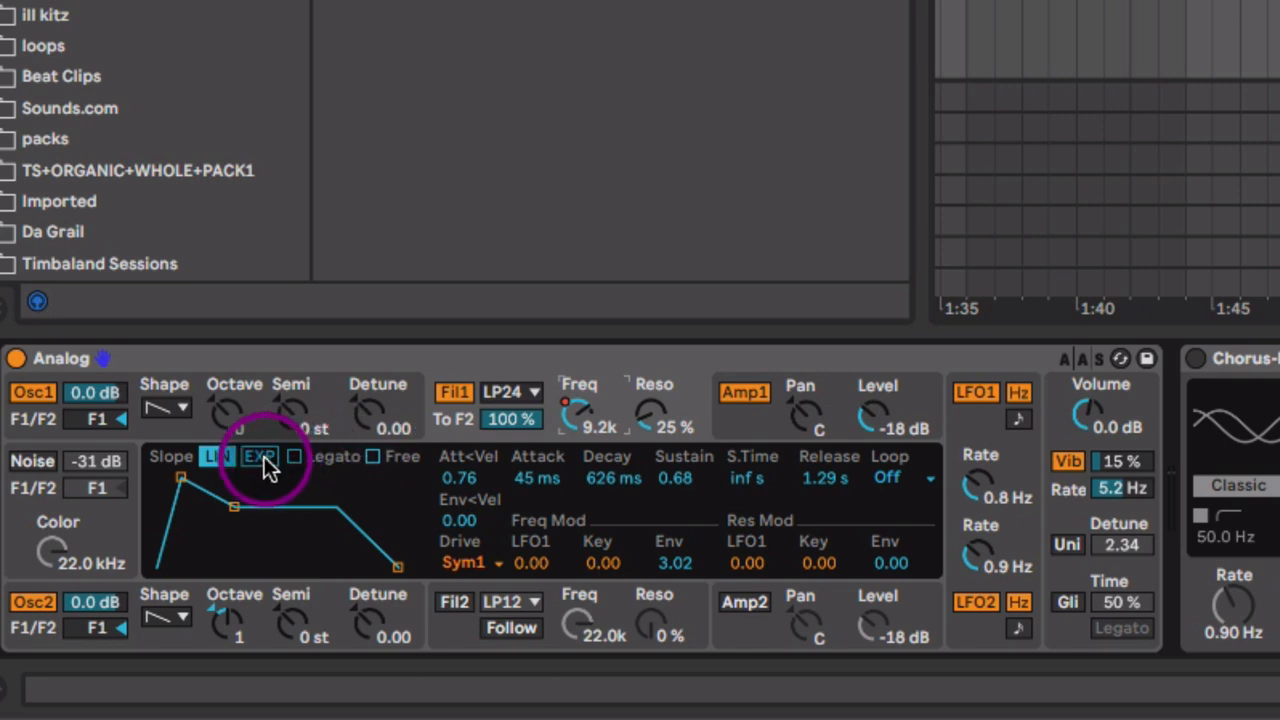
Step: Keep a linear slope and drag the breakpoints to ~16 ms attack and 723 ms decay
click(260, 456)
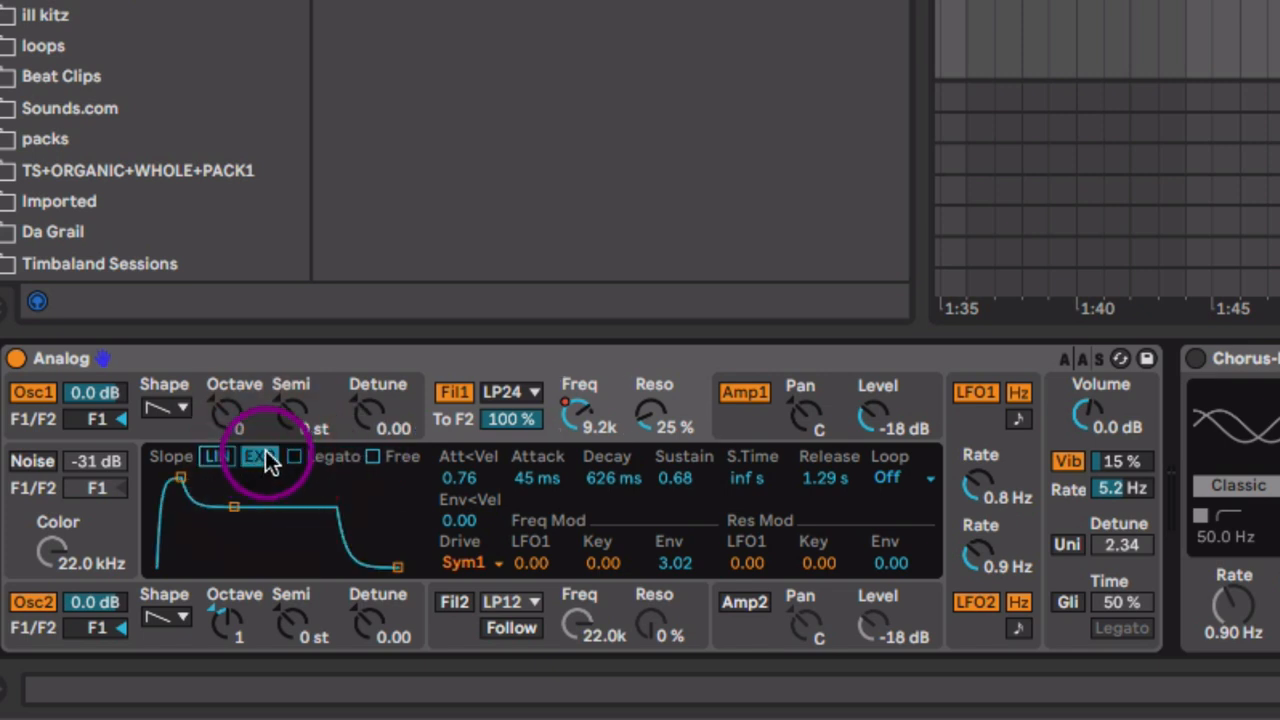
click(217, 456)
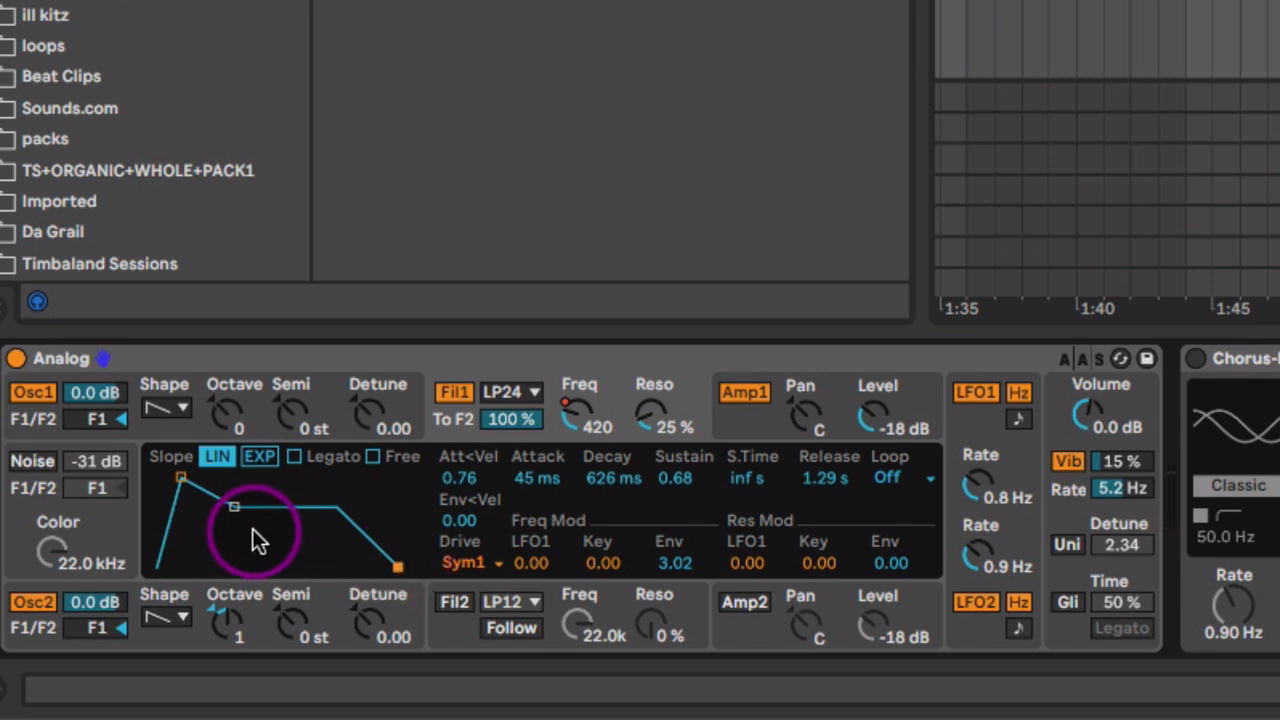
drag(235, 507, 180, 475)
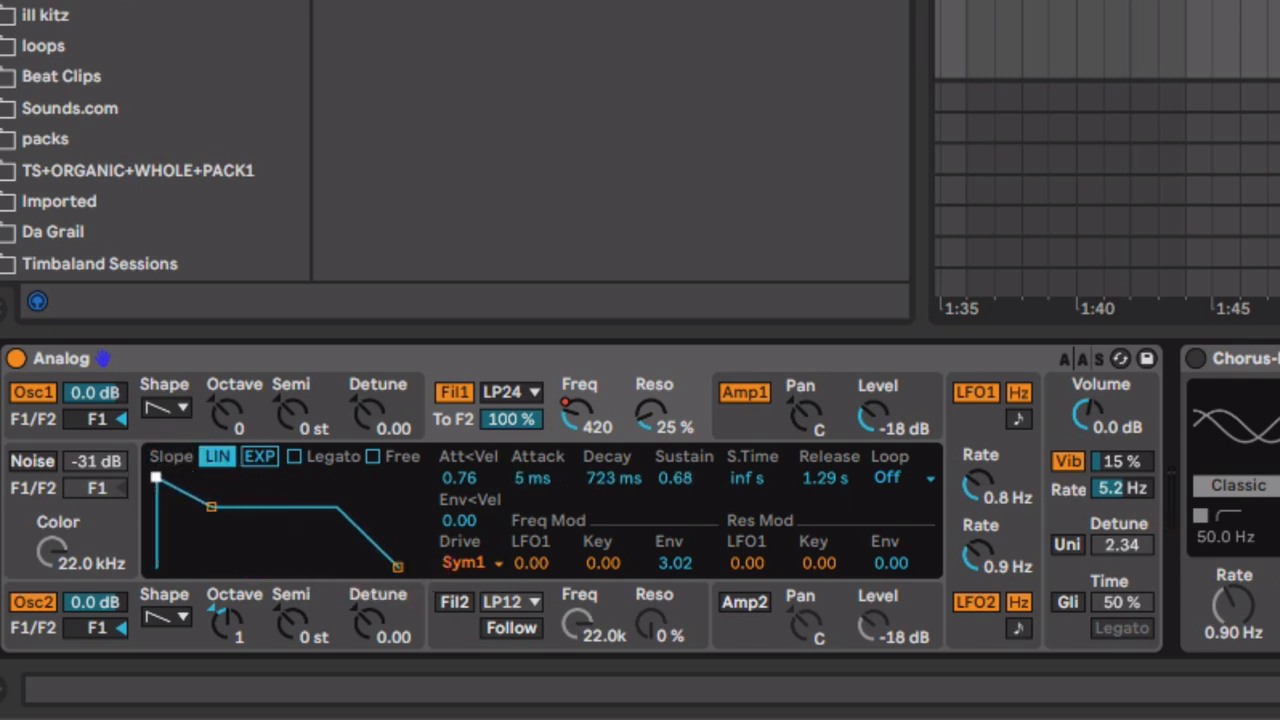
drag(155, 477, 168, 480)
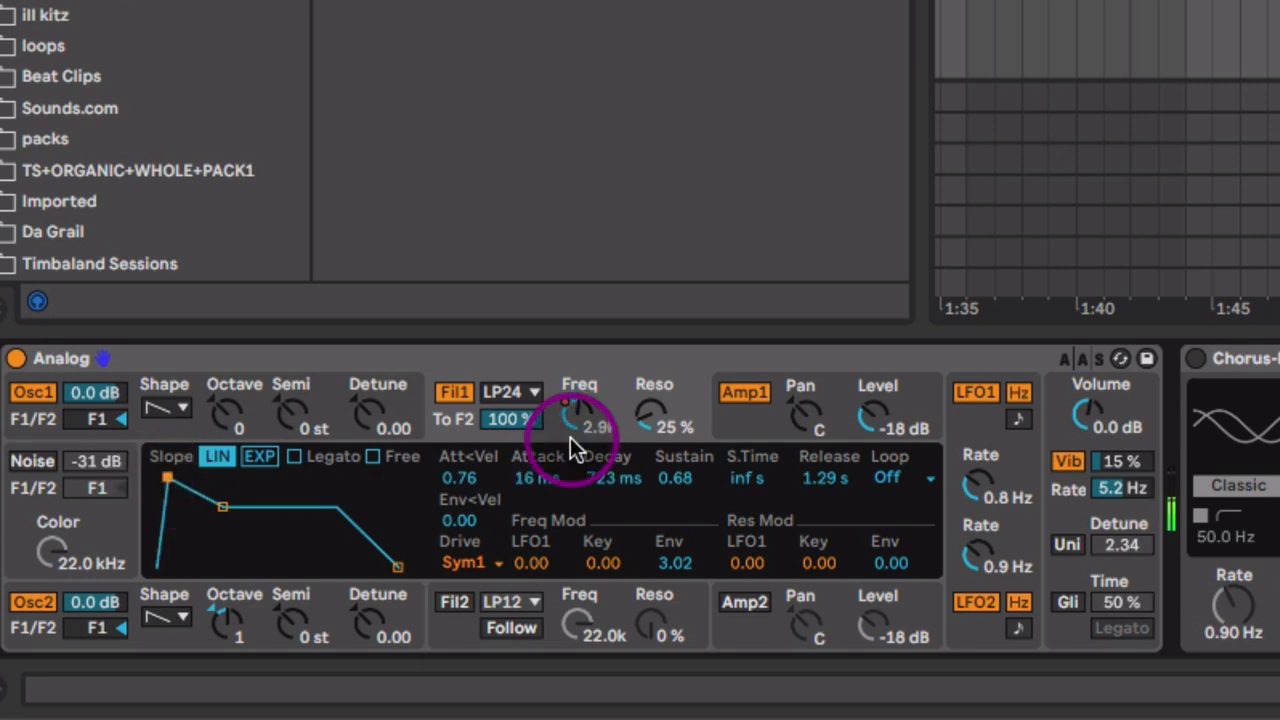
Step: Show automation for Analog's Fil1 Freq in the arrangement
right_click(565, 430)
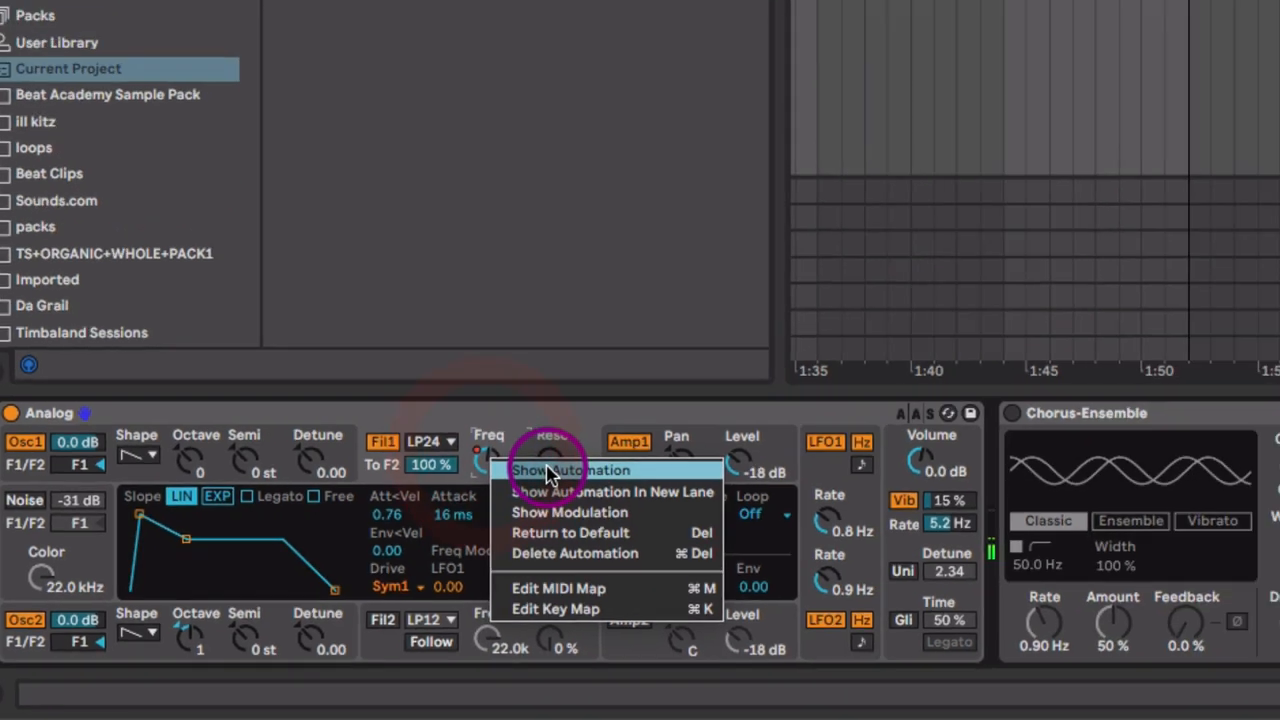
click(570, 470)
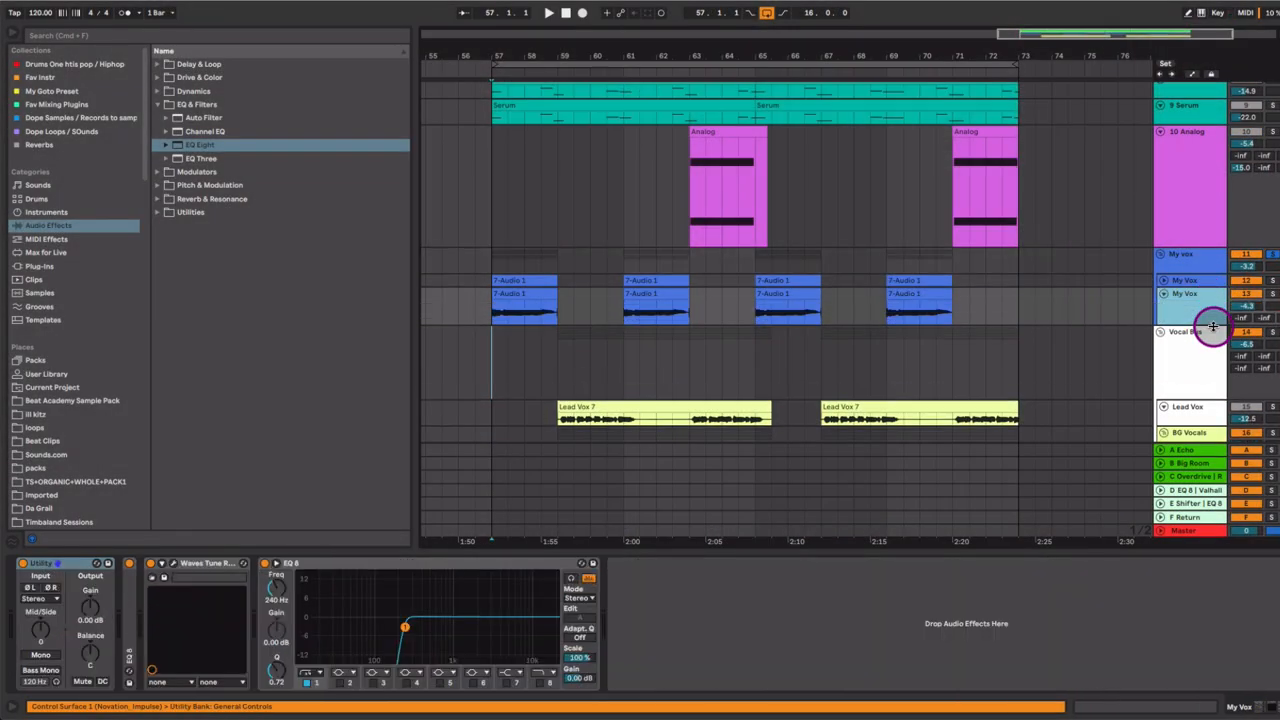
mouse_move(390, 430)
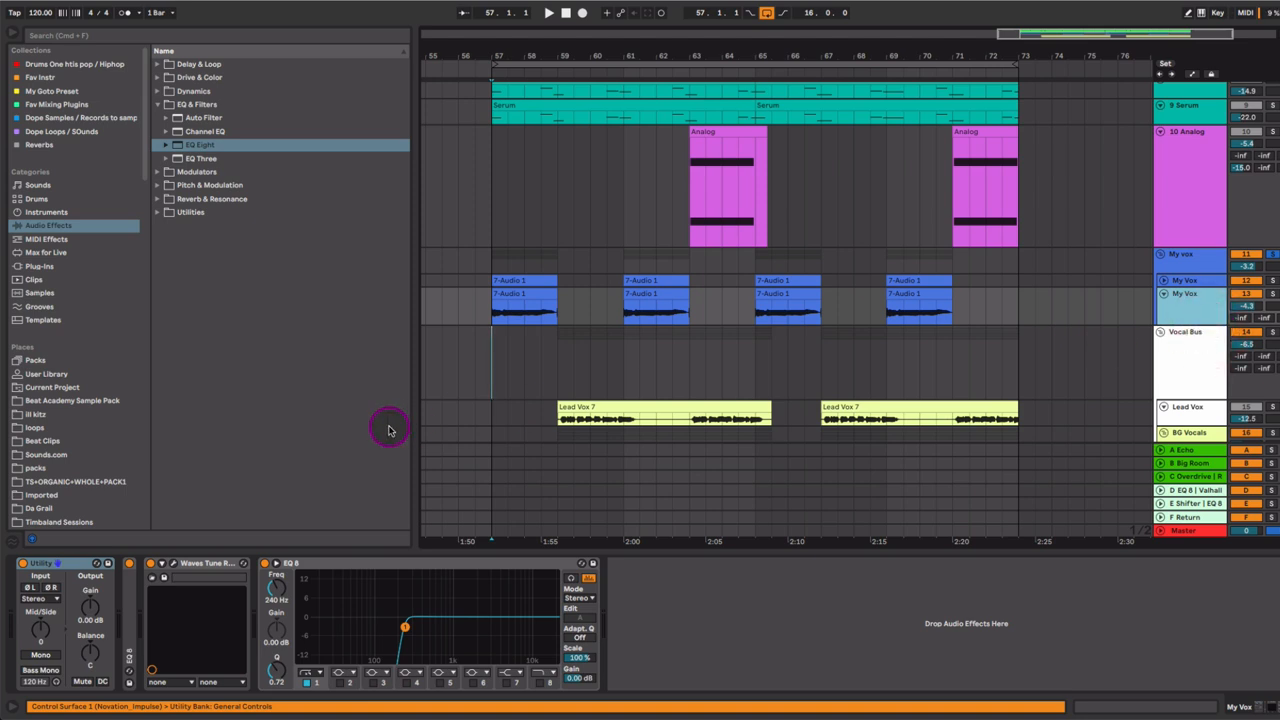
Step: Place the start point at bar 57 in the My Vox lane and play the vocals
click(492, 305)
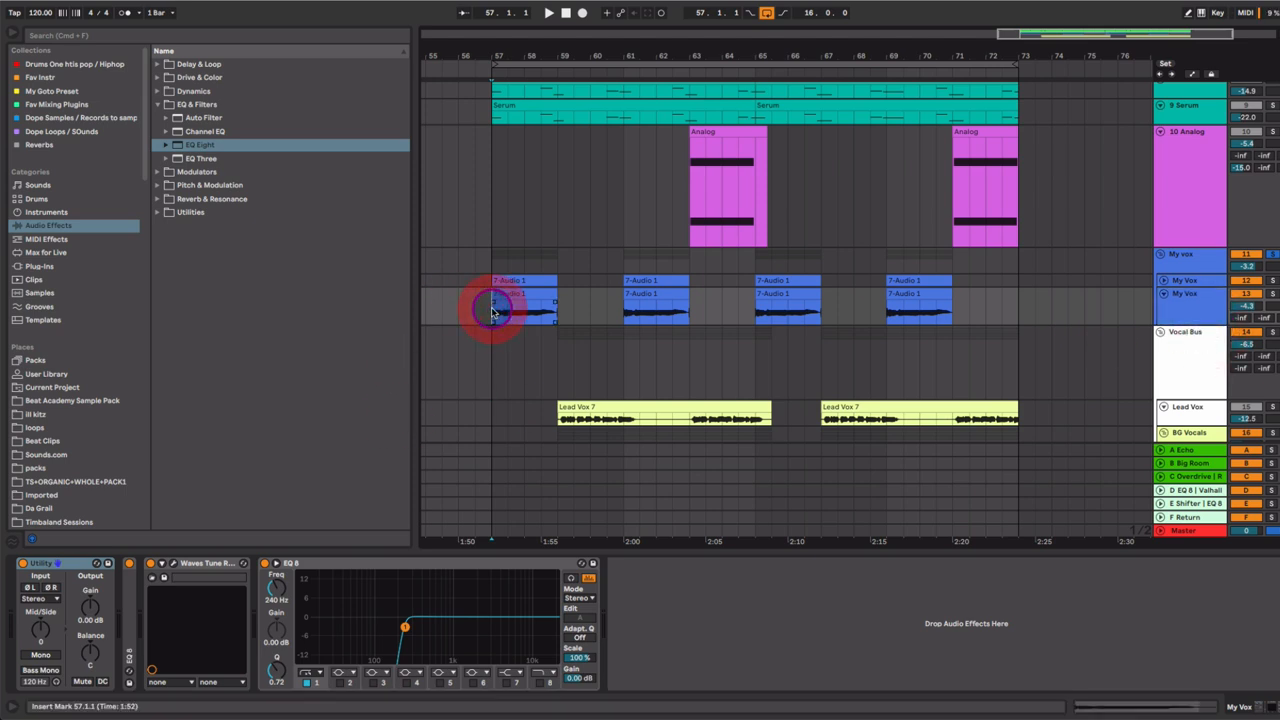
click(492, 310)
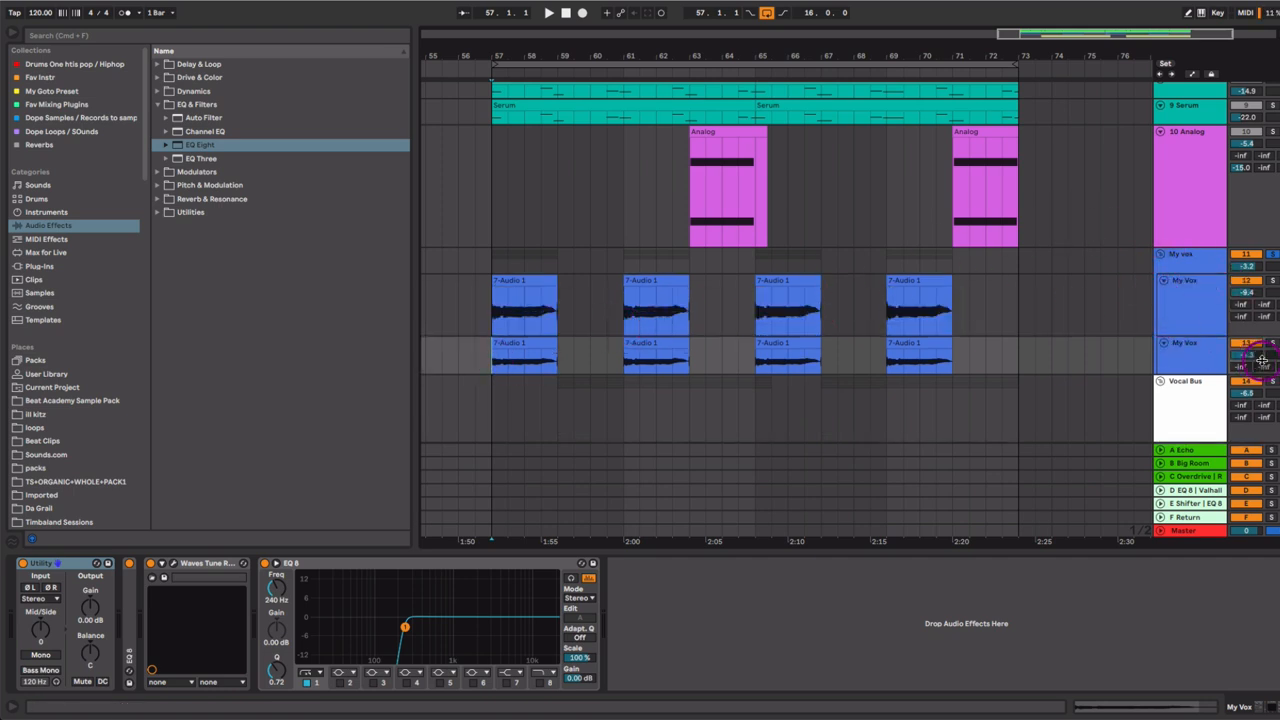
click(1087, 357)
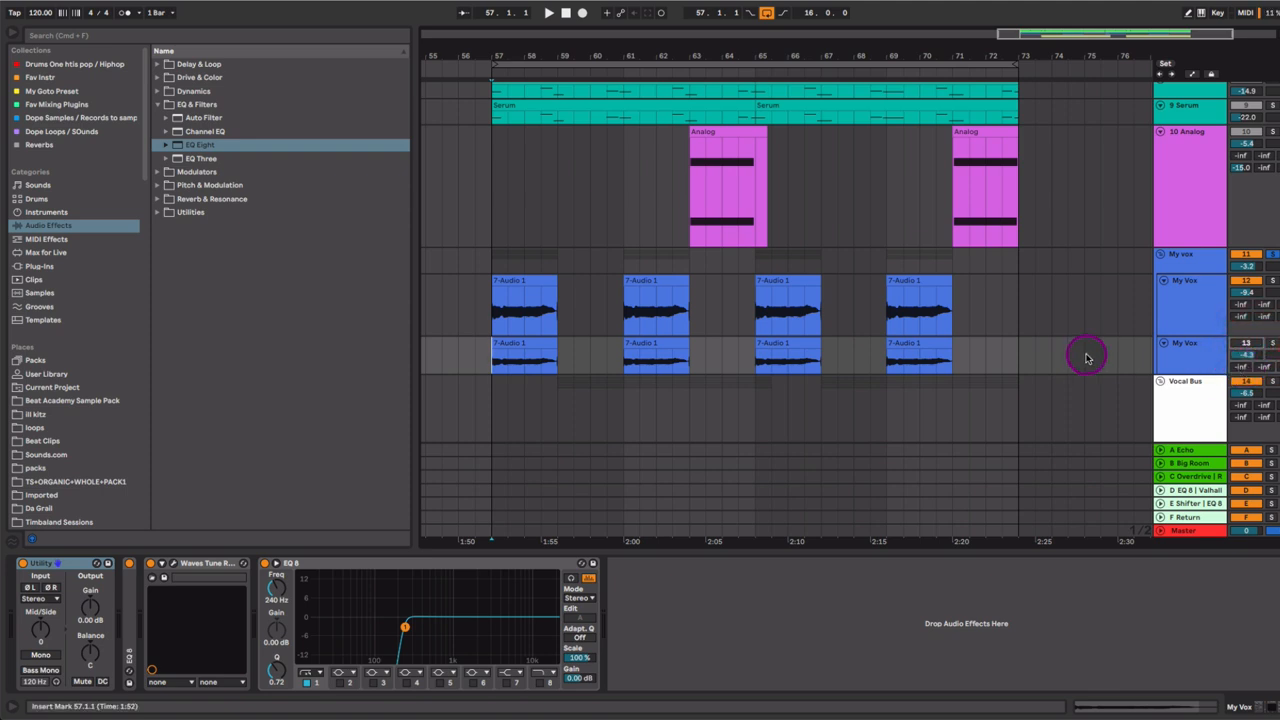
click(548, 12)
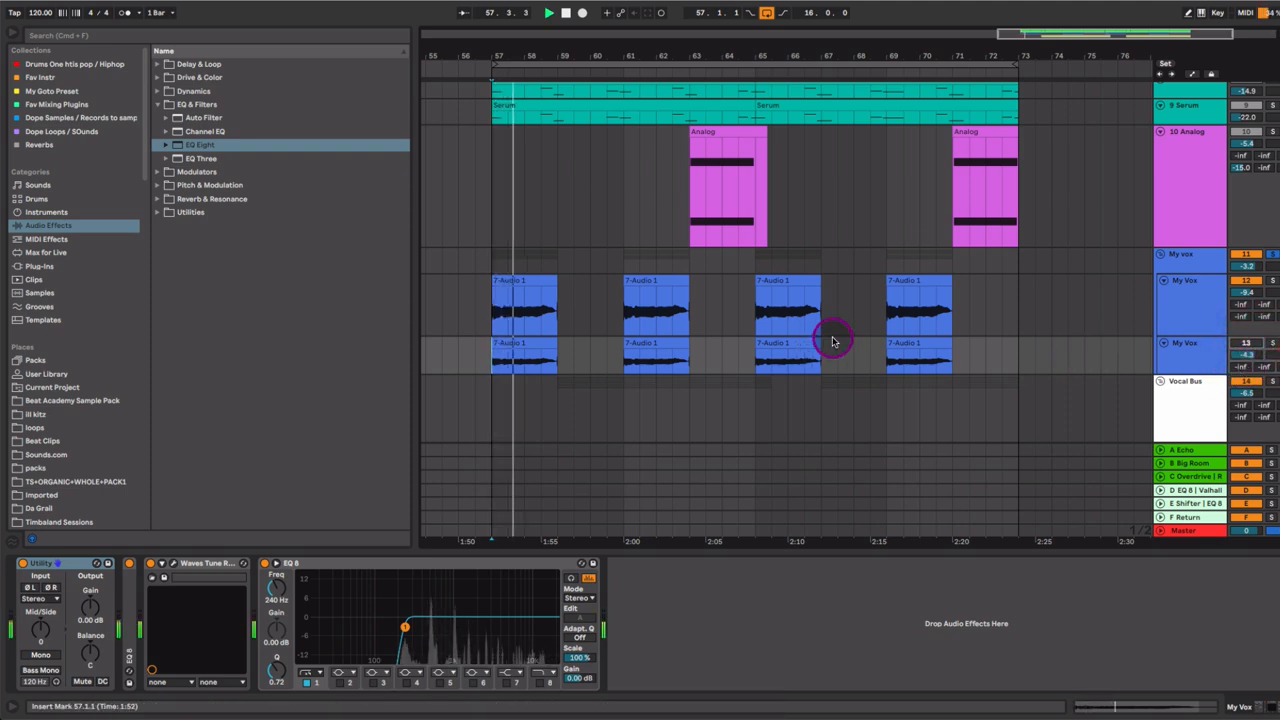
Step: Open the first 7-Audio 1 clip to view its waveform and warp settings
click(518, 277)
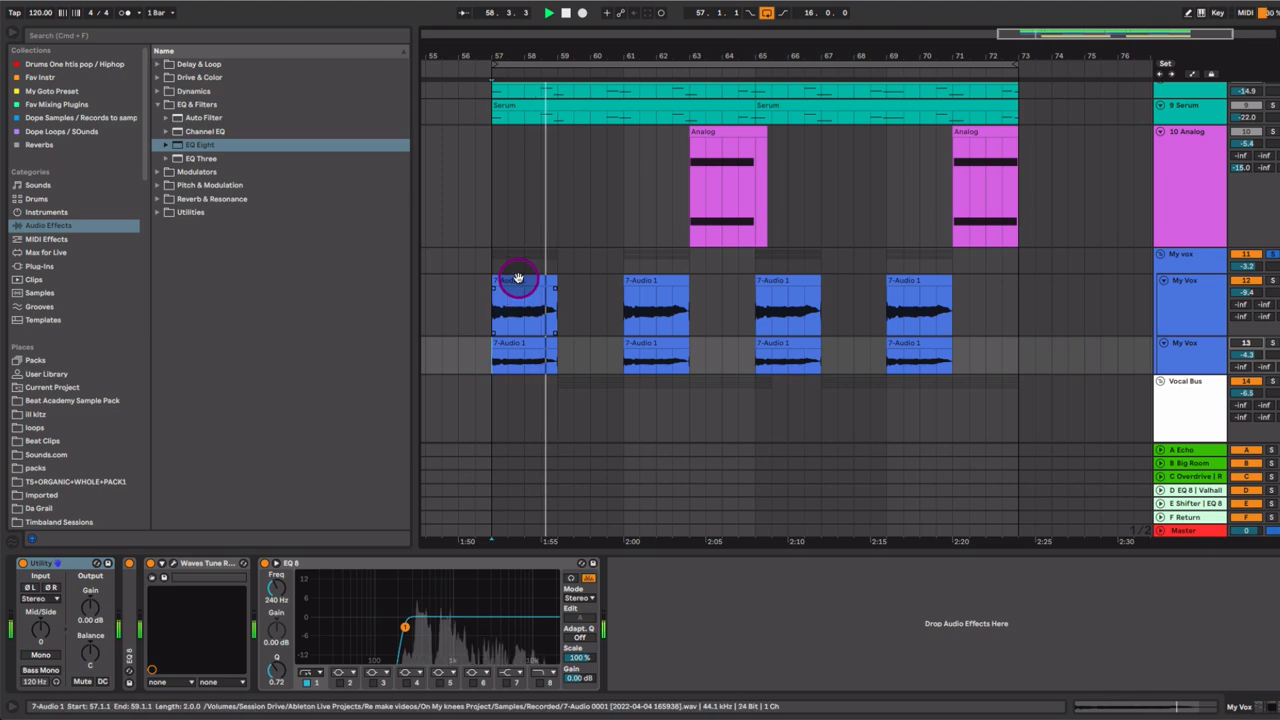
double_click(518, 278)
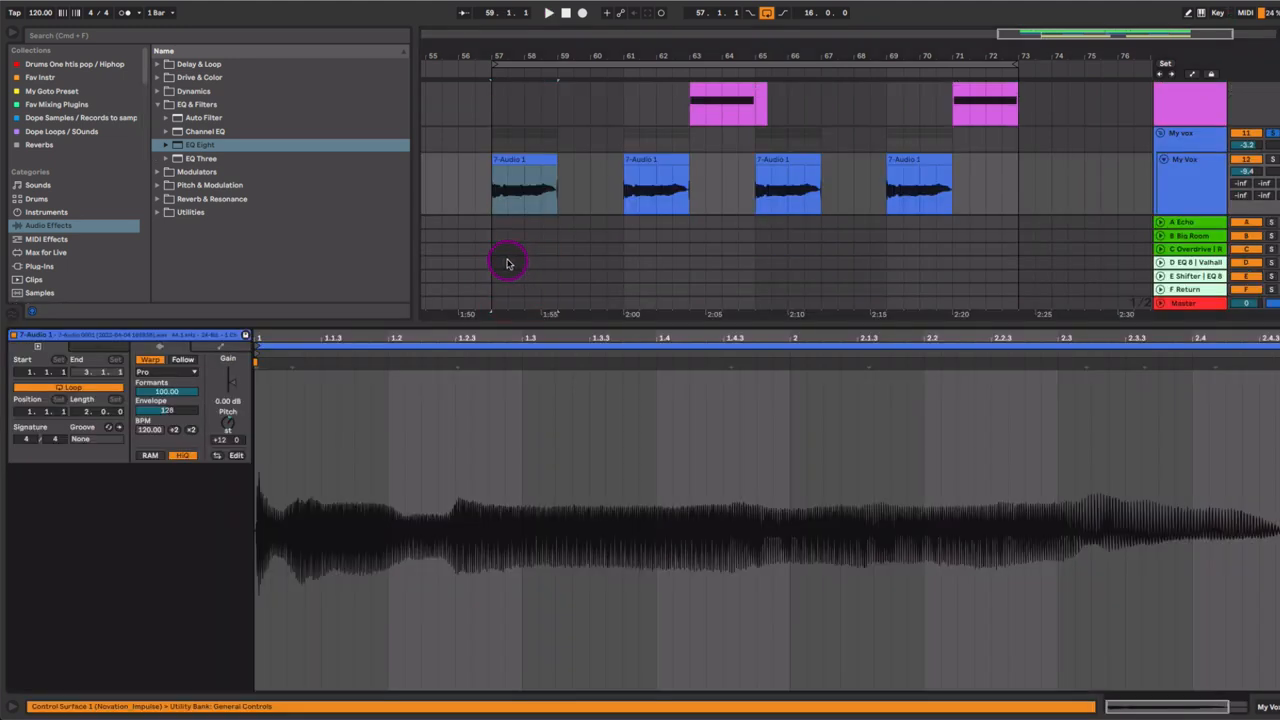
mouse_move(320, 433)
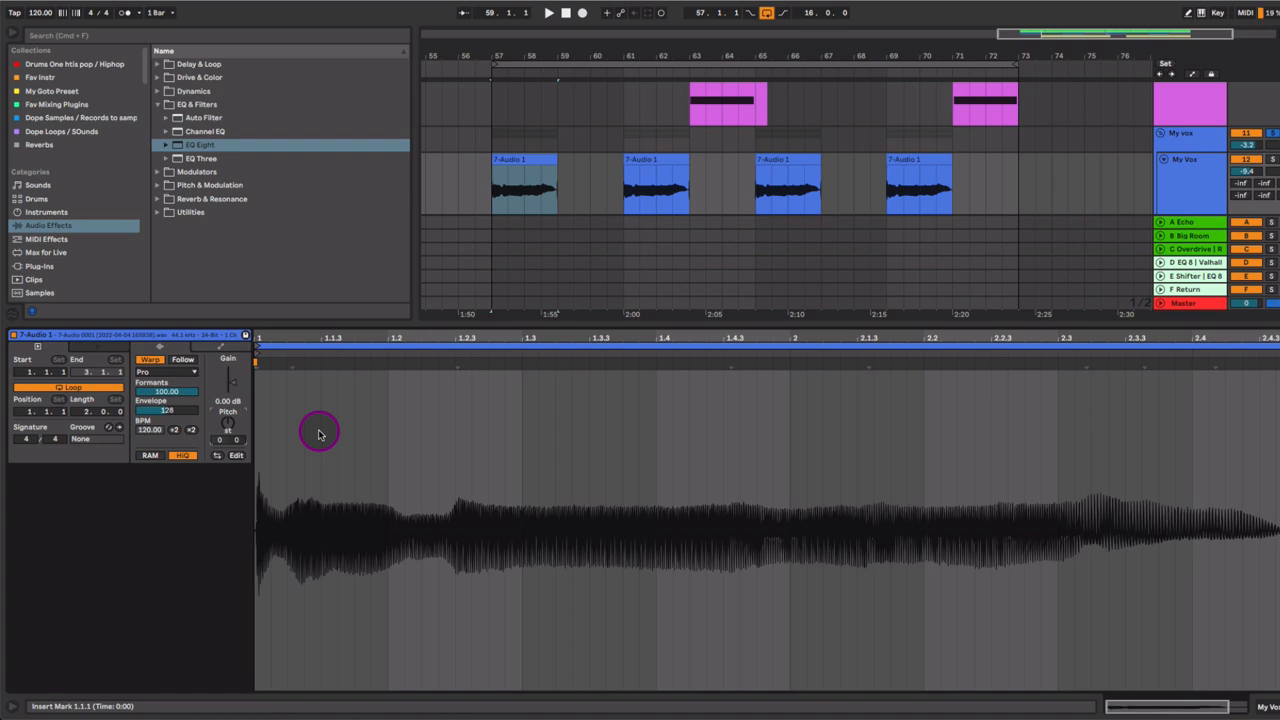
Step: Reset the vocal clip's transposition to 0 st and return to the arrangement
click(548, 12)
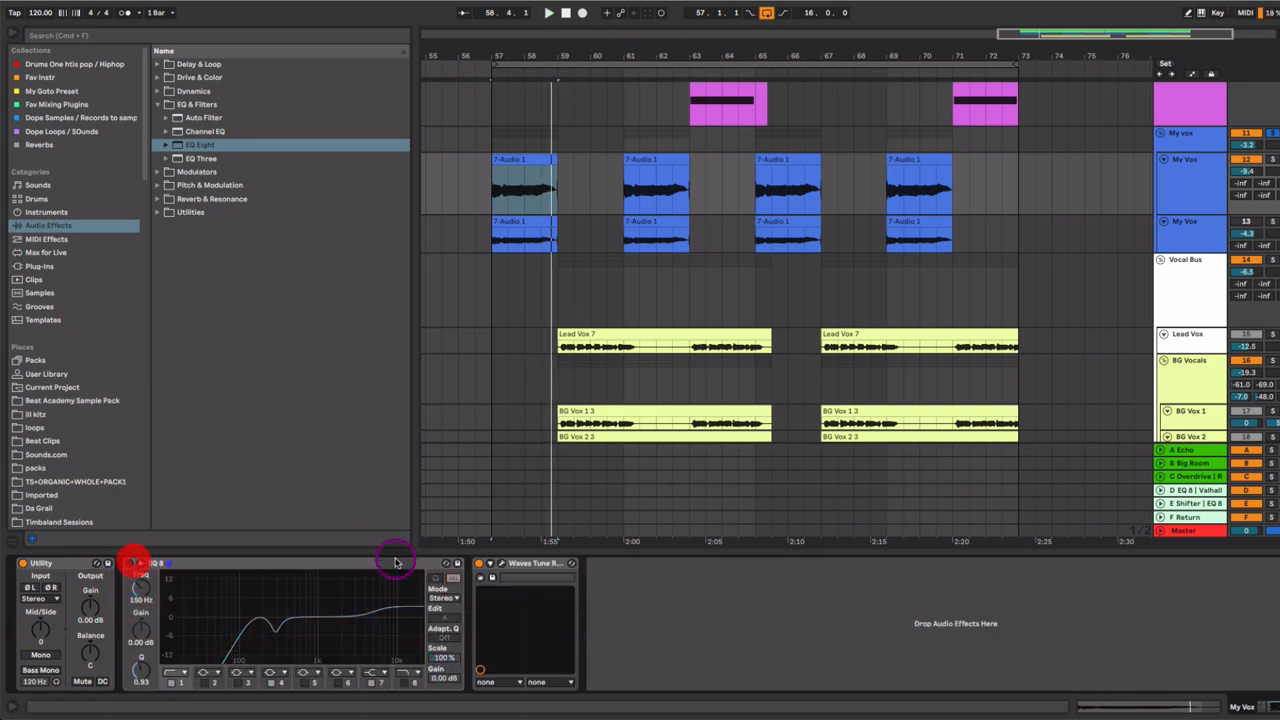
Step: Toggle the vocal EQ Eight and mark the phrase from 57.1.1 to 59.1.1
click(480, 563)
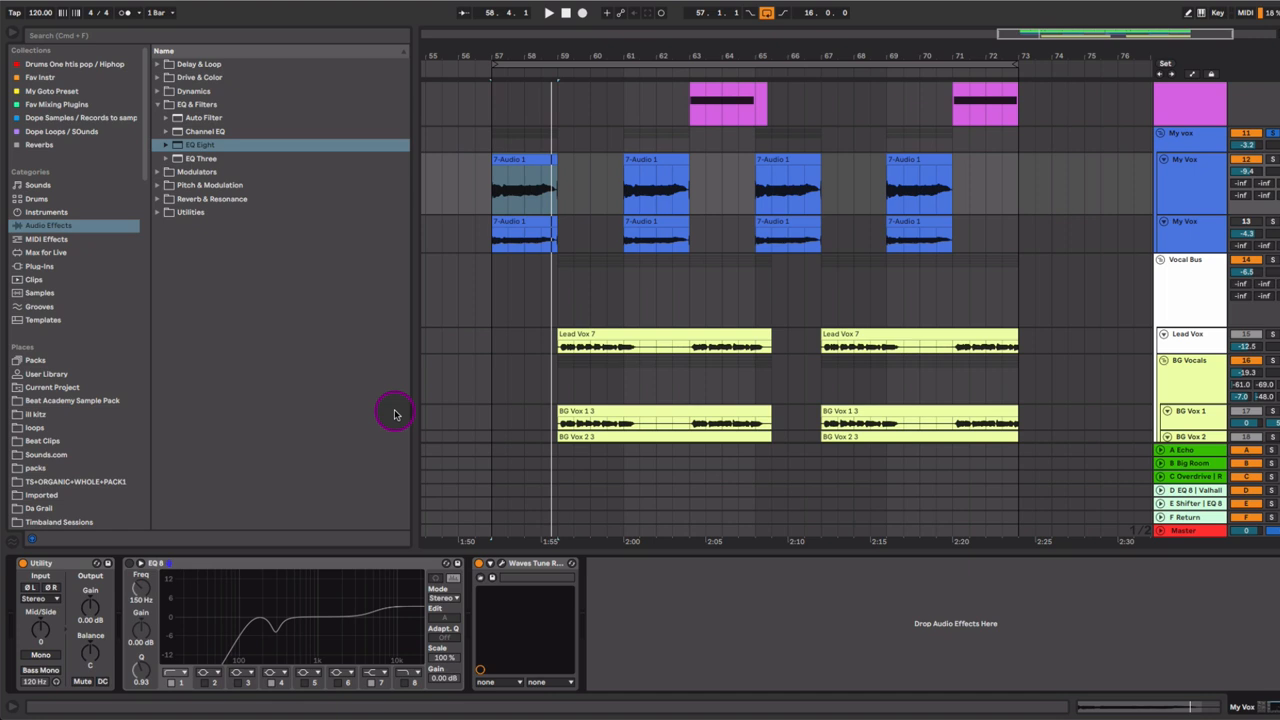
mouse_move(444, 485)
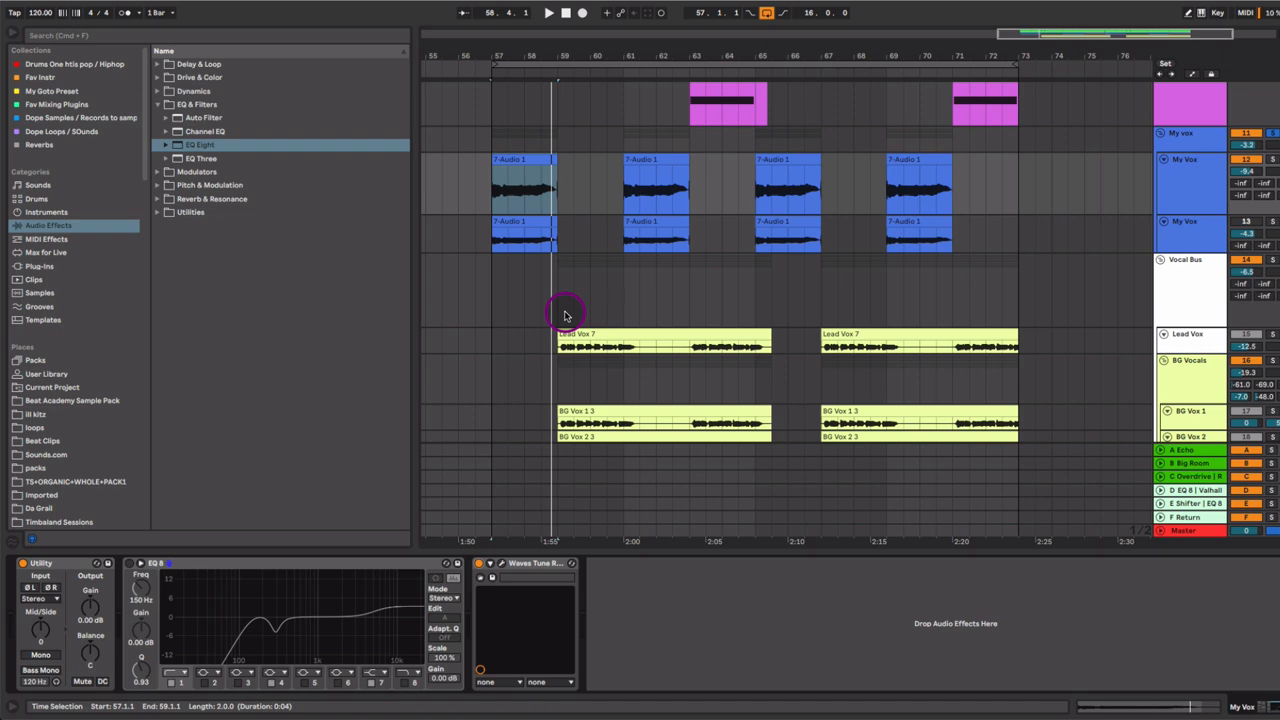
click(521, 158)
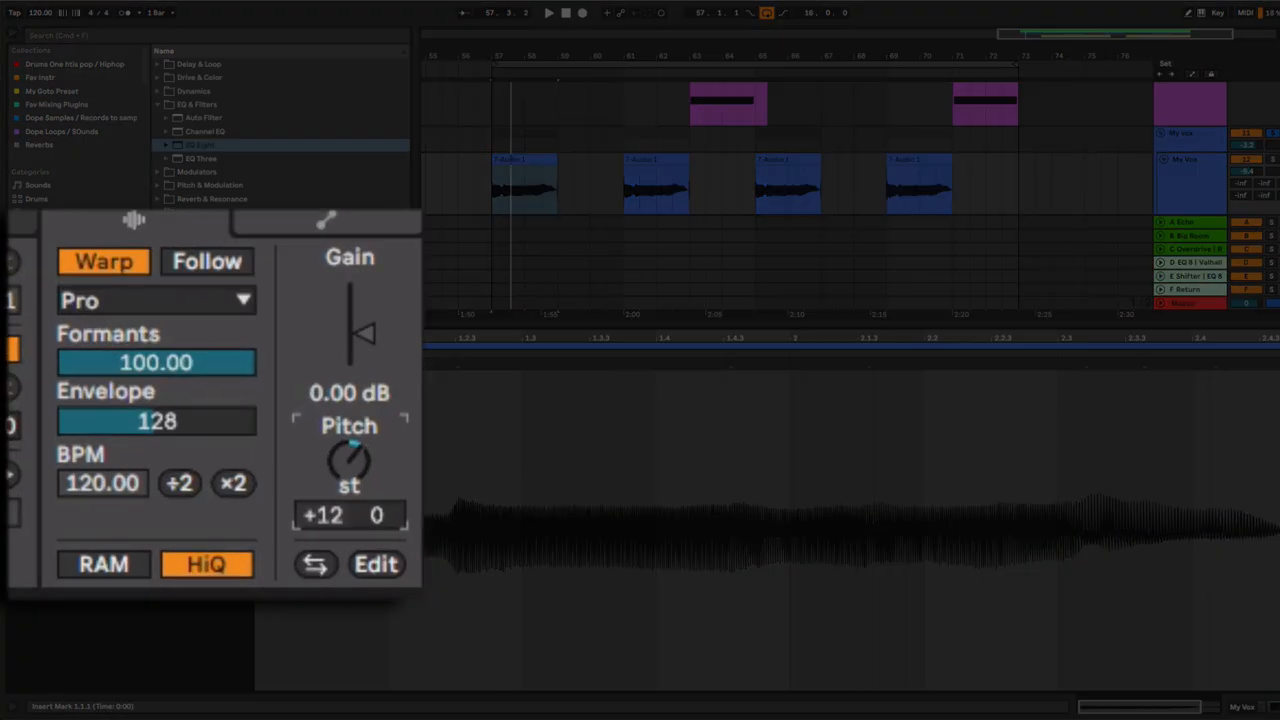
Step: Expand the Vocal Bus group and show a My Vox track's Utility, EQ Eight and Waves Tune chain
click(155, 300)
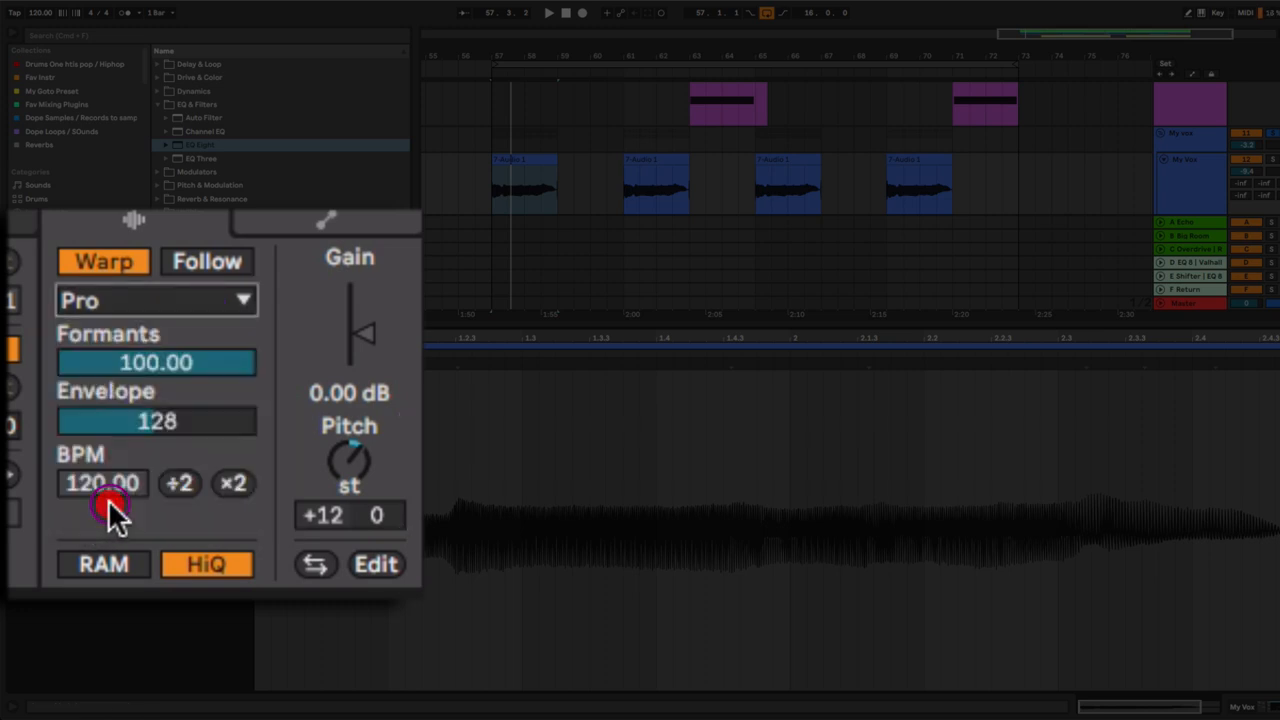
click(155, 300)
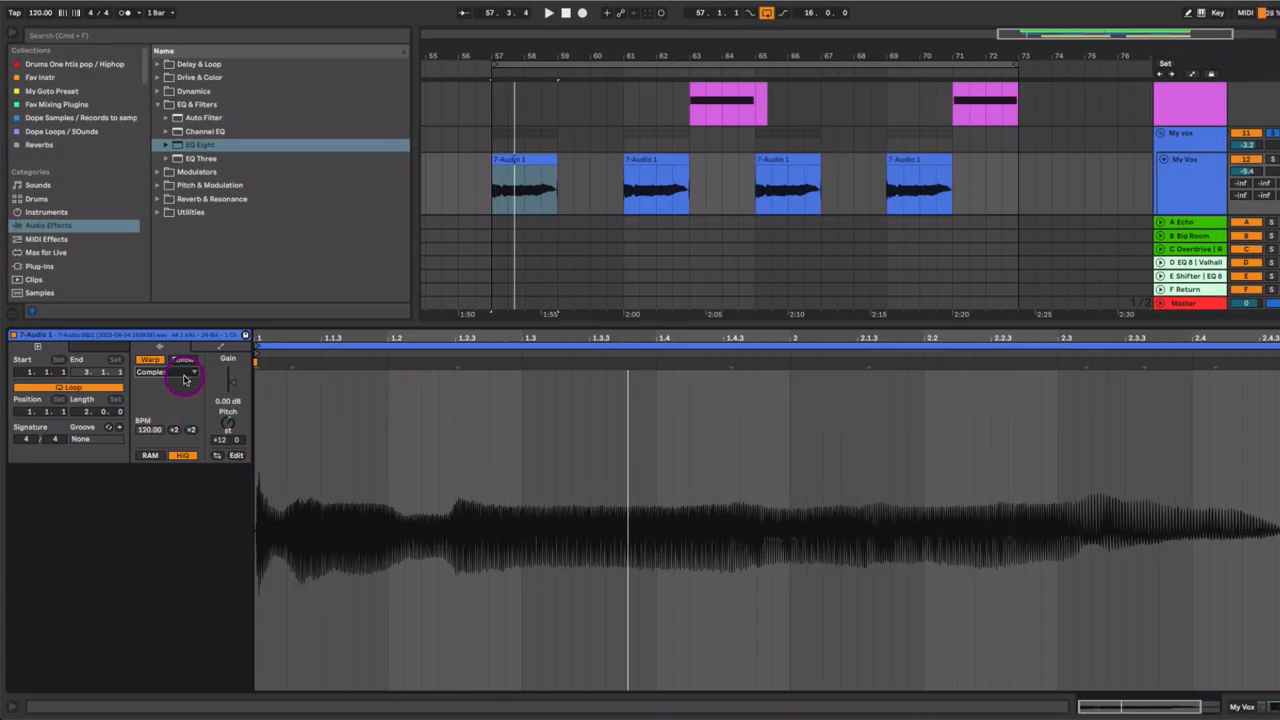
click(168, 372)
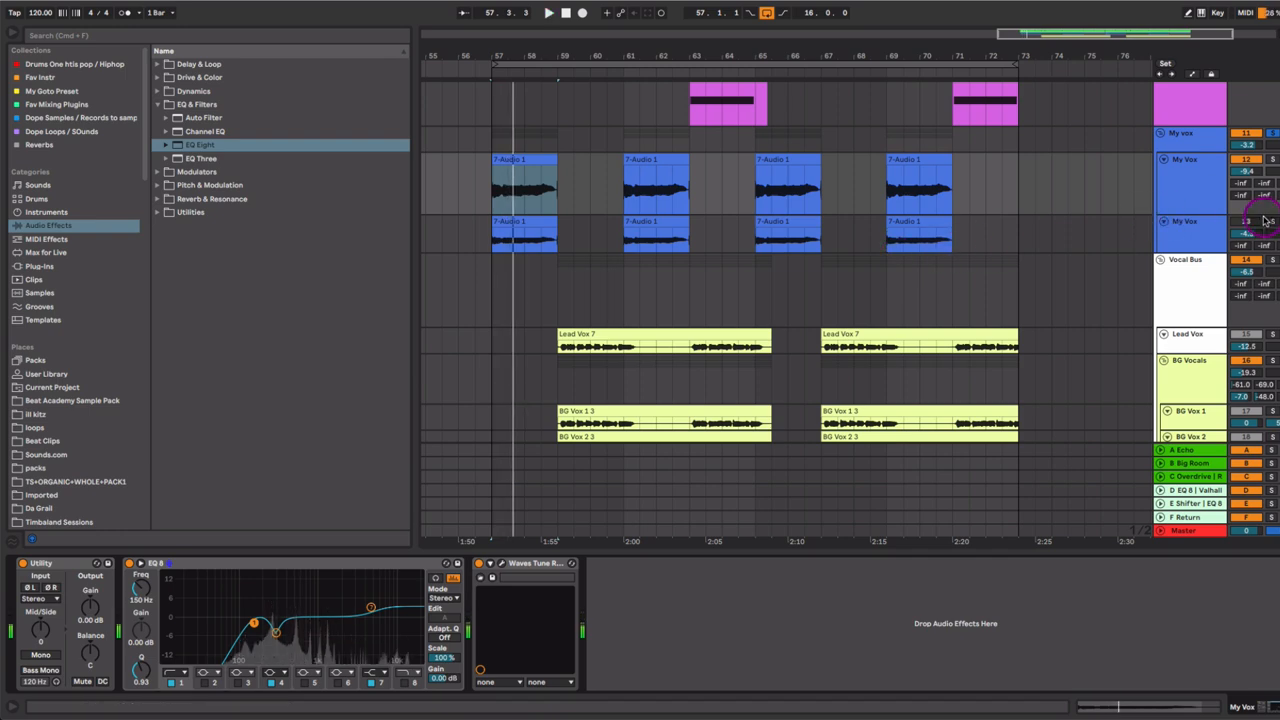
Step: Show the first My Vox chain: Pedal, Glue Compressor, Shifter, Redux and Compressor
click(532, 222)
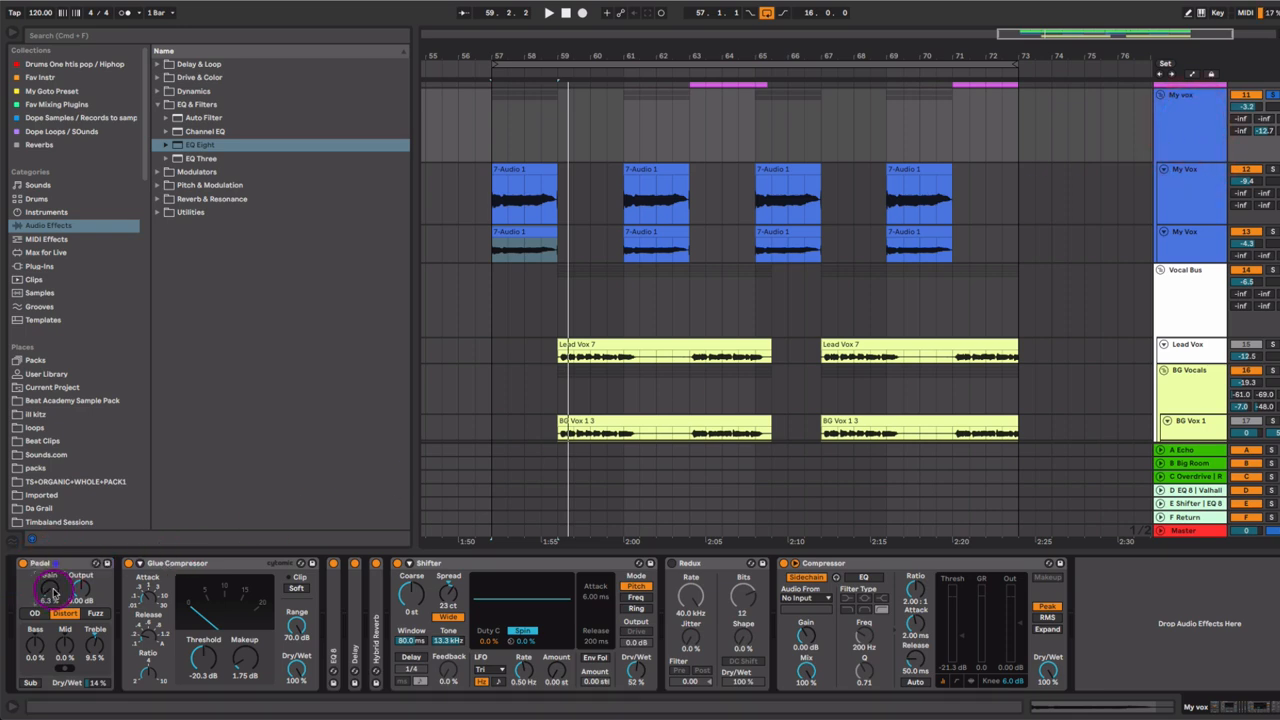
Step: Lower the My Vox EQ Eight low cut from 230 Hz to about 160 Hz
click(186, 562)
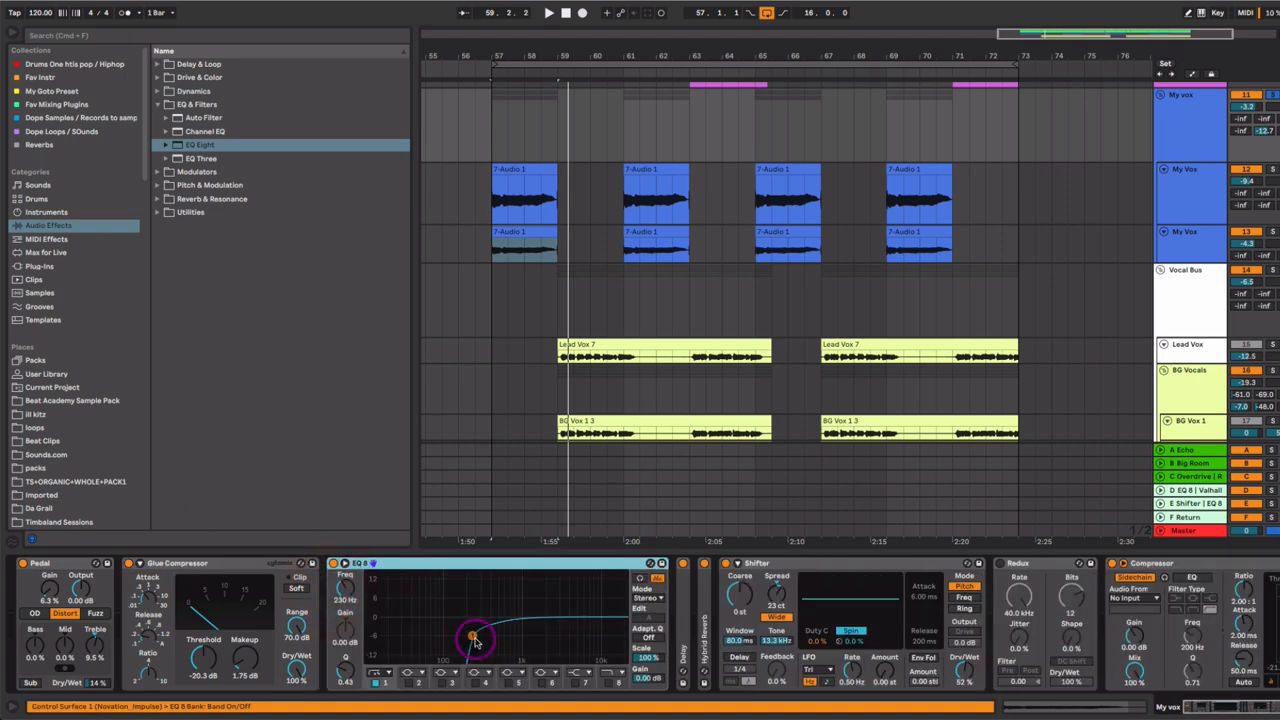
drag(472, 638, 458, 632)
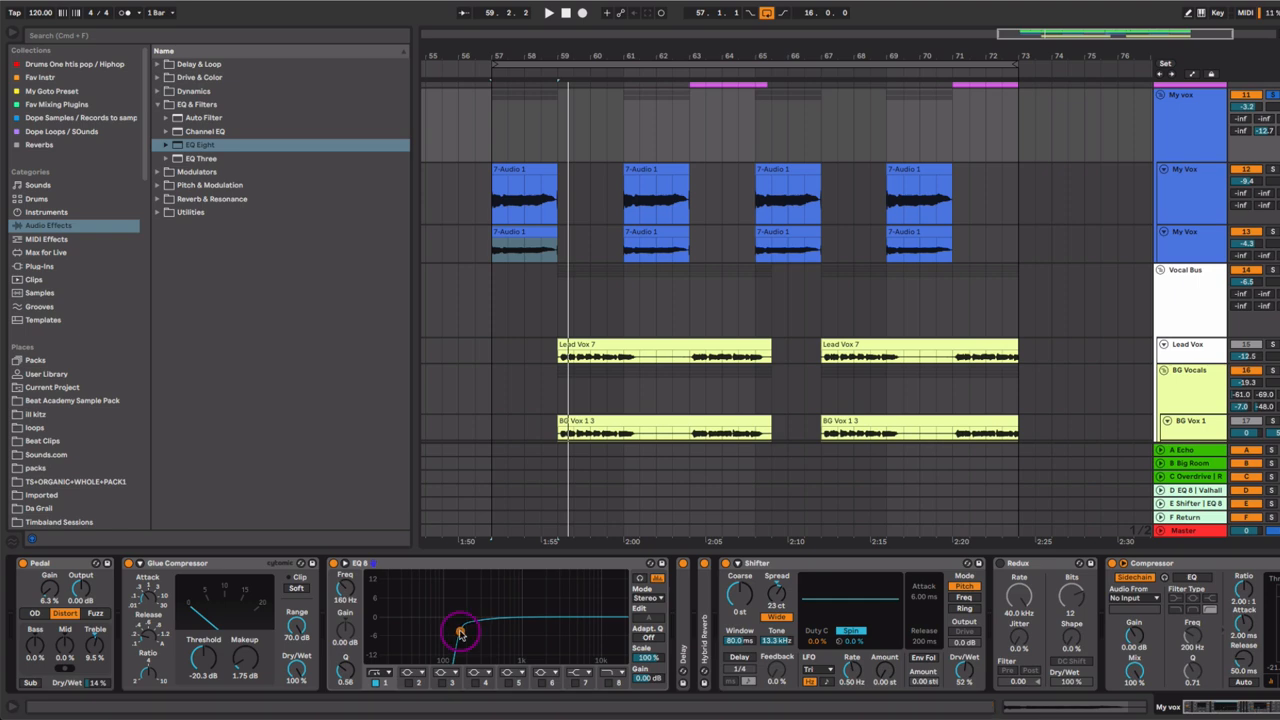
drag(460, 632, 465, 632)
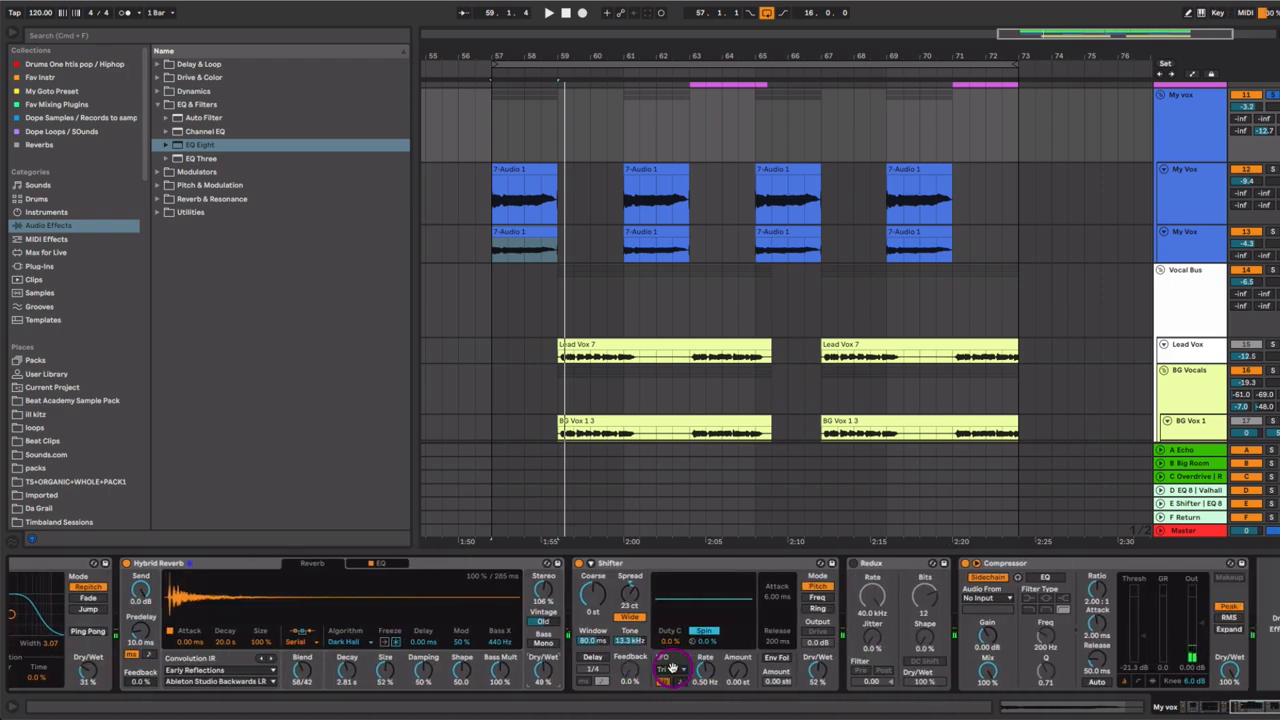
Step: Raise the My Vox Shifter Dry/Wet to about 67% with 21 ct spread
click(610, 563)
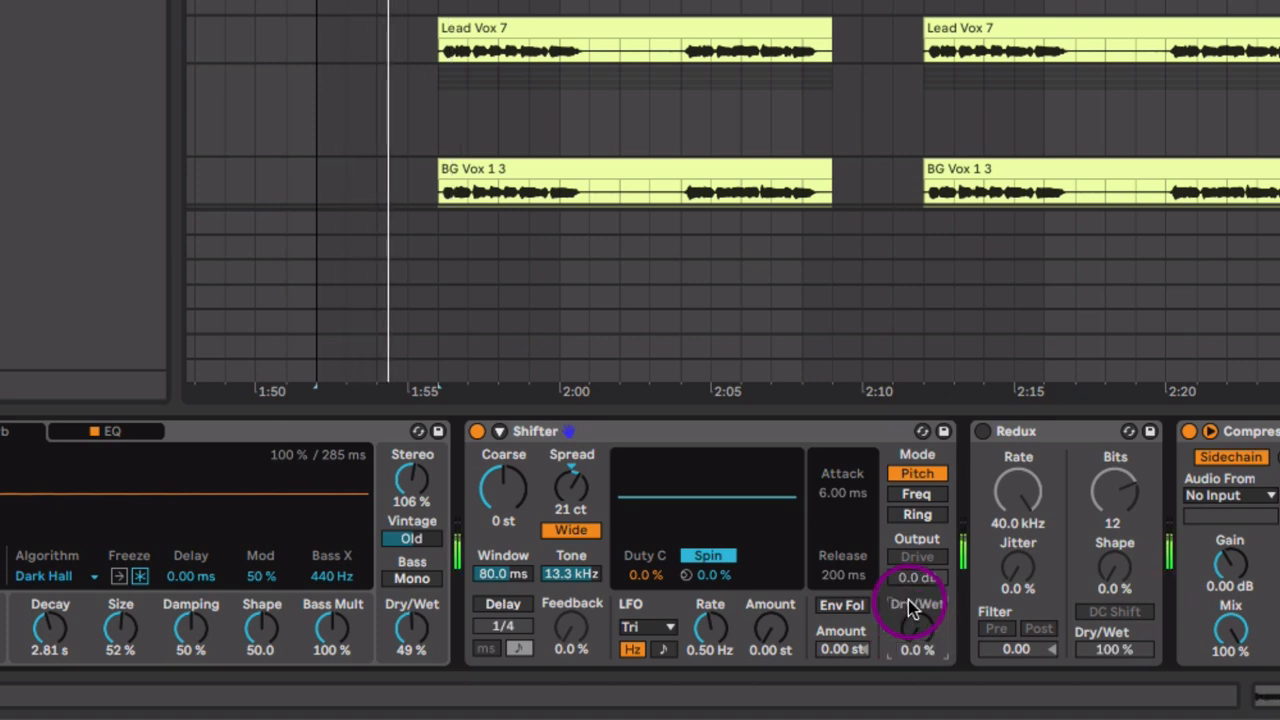
drag(915, 625, 915, 585)
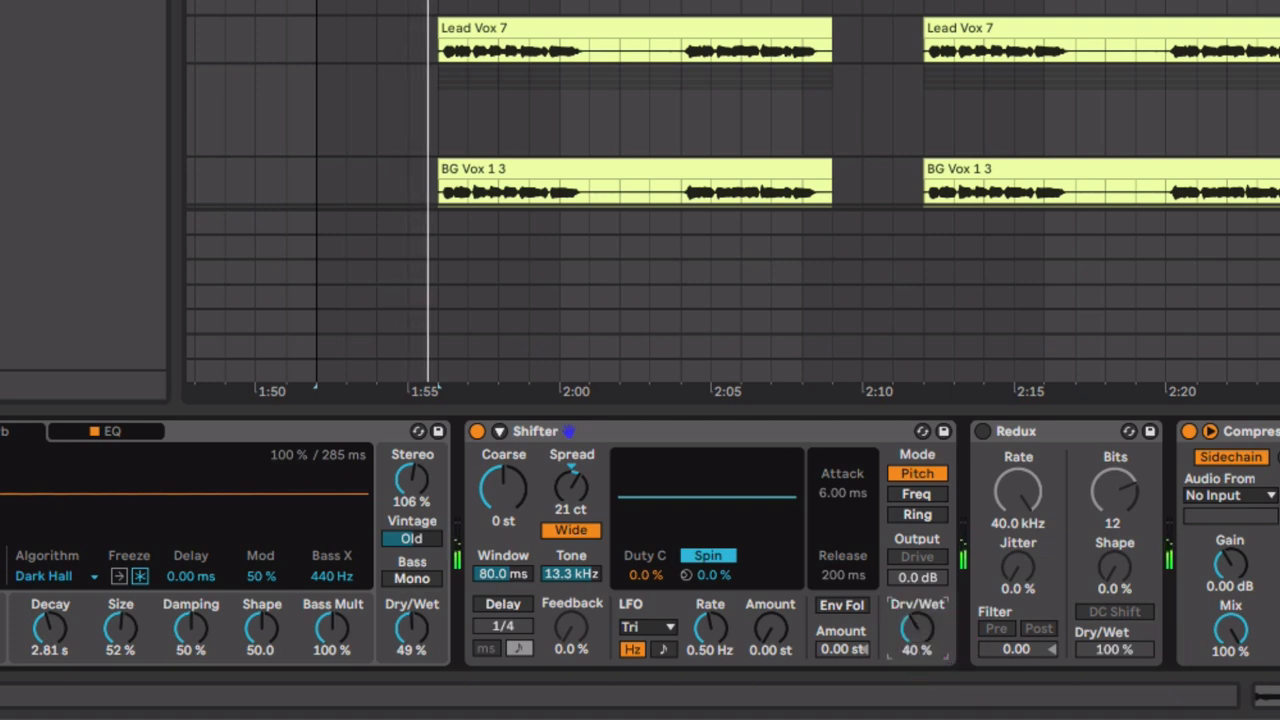
drag(918, 625, 918, 595)
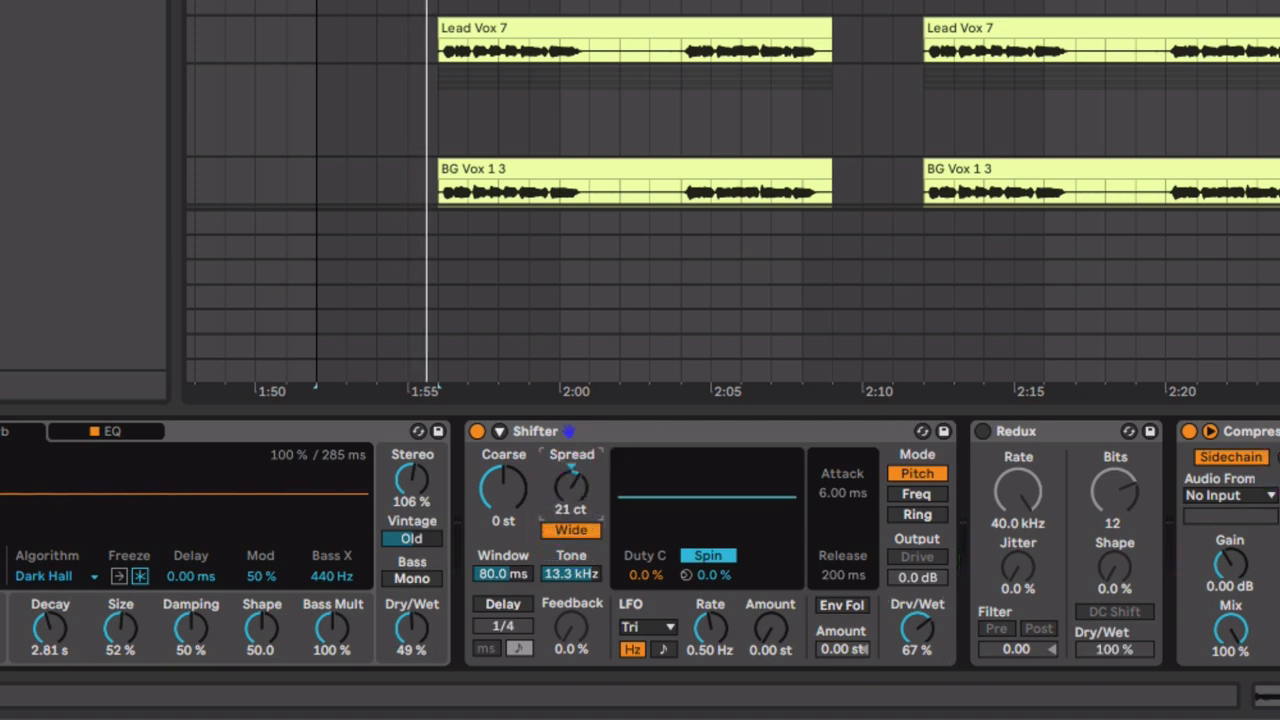
click(1225, 495)
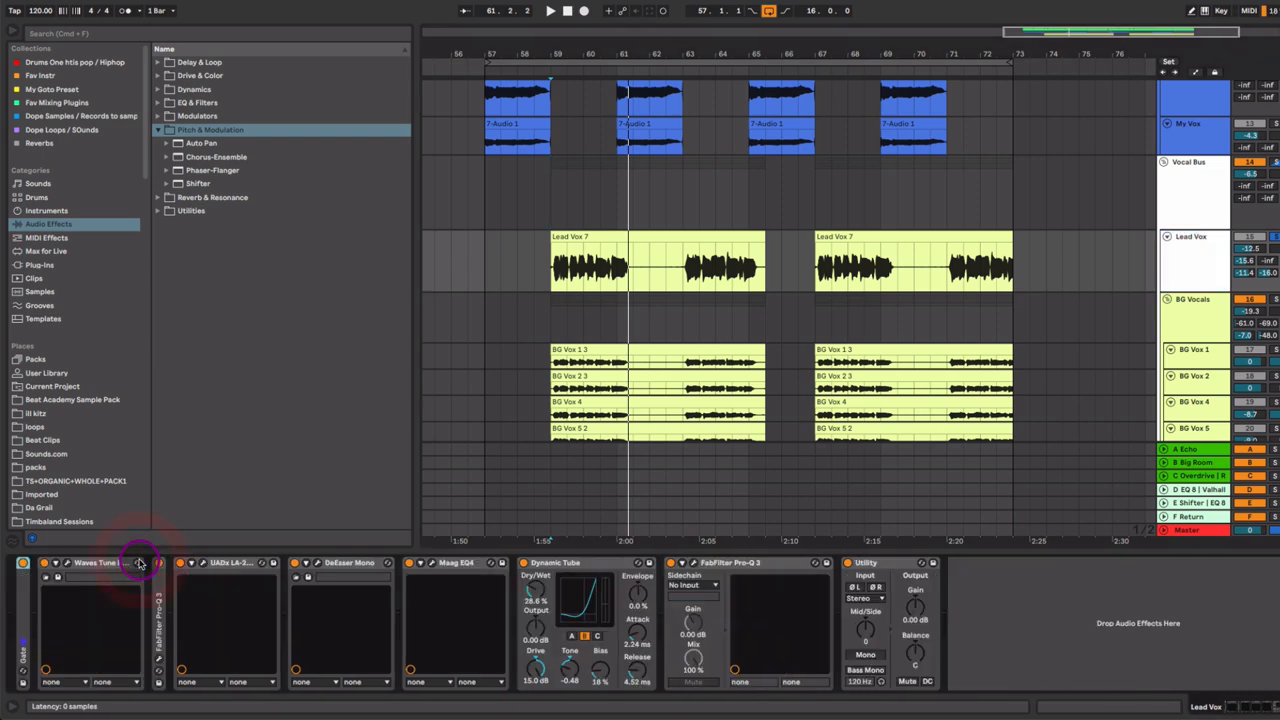
Step: Unfold Lead Vox's first FabFilter Pro-Q 3 and show its EQ curve window
click(55, 562)
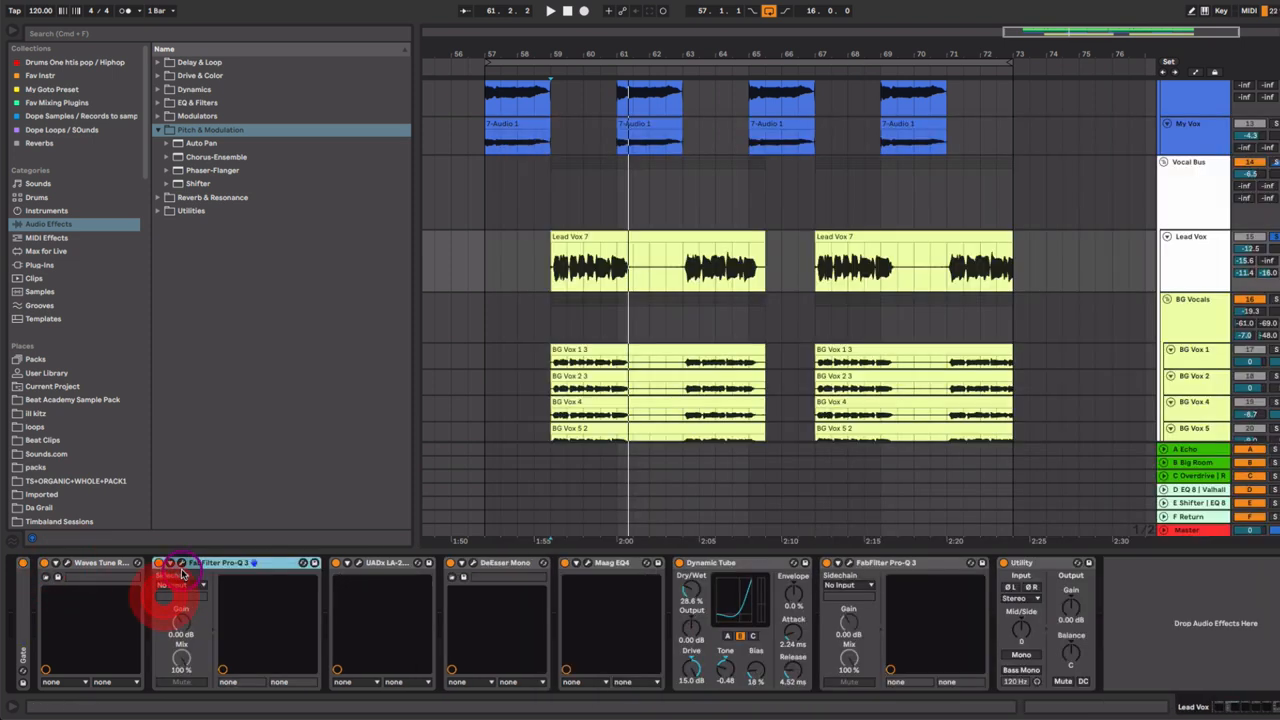
click(170, 562)
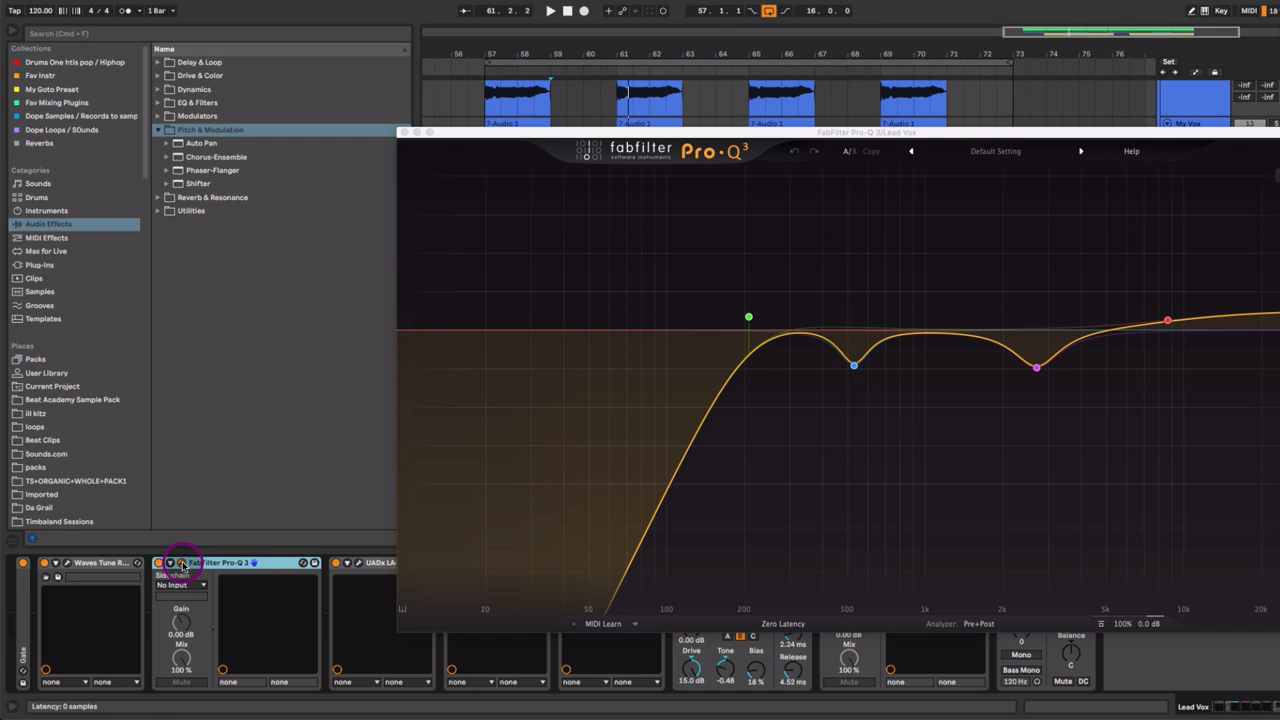
Step: Close the Pro-Q 3 window and show the Lead Vox UADx LA-2A compressor
click(748, 318)
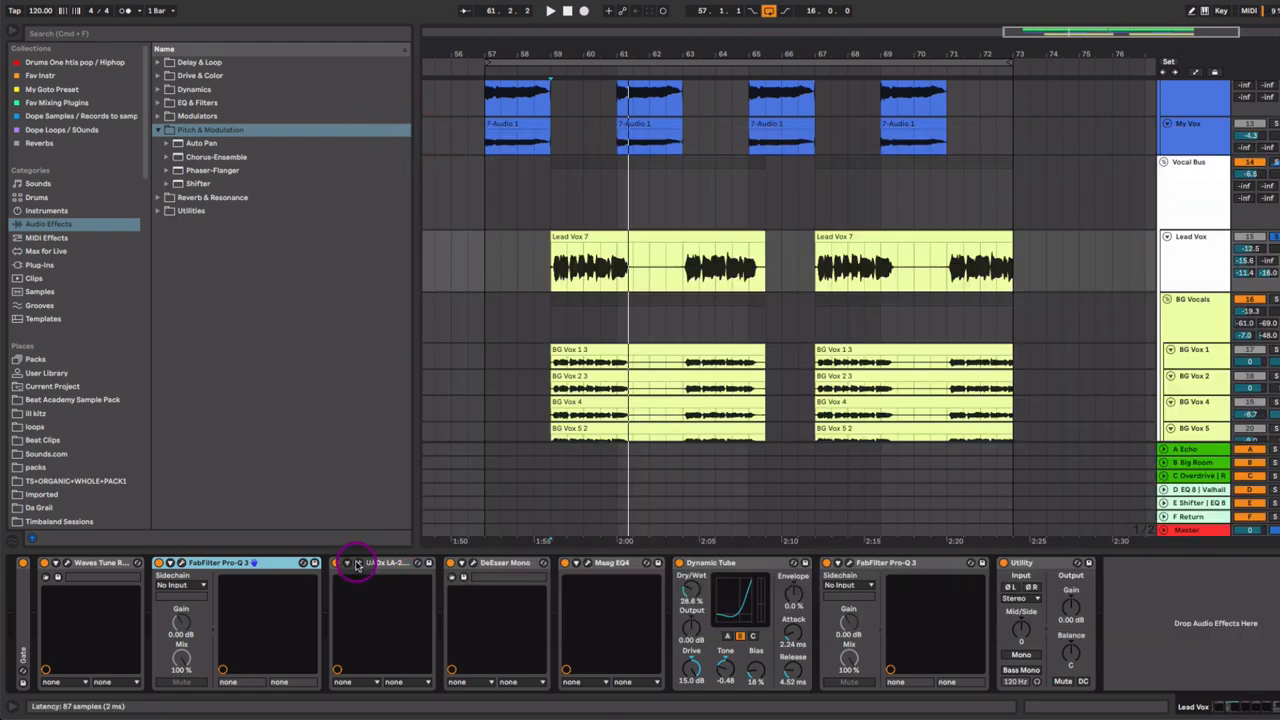
click(357, 562)
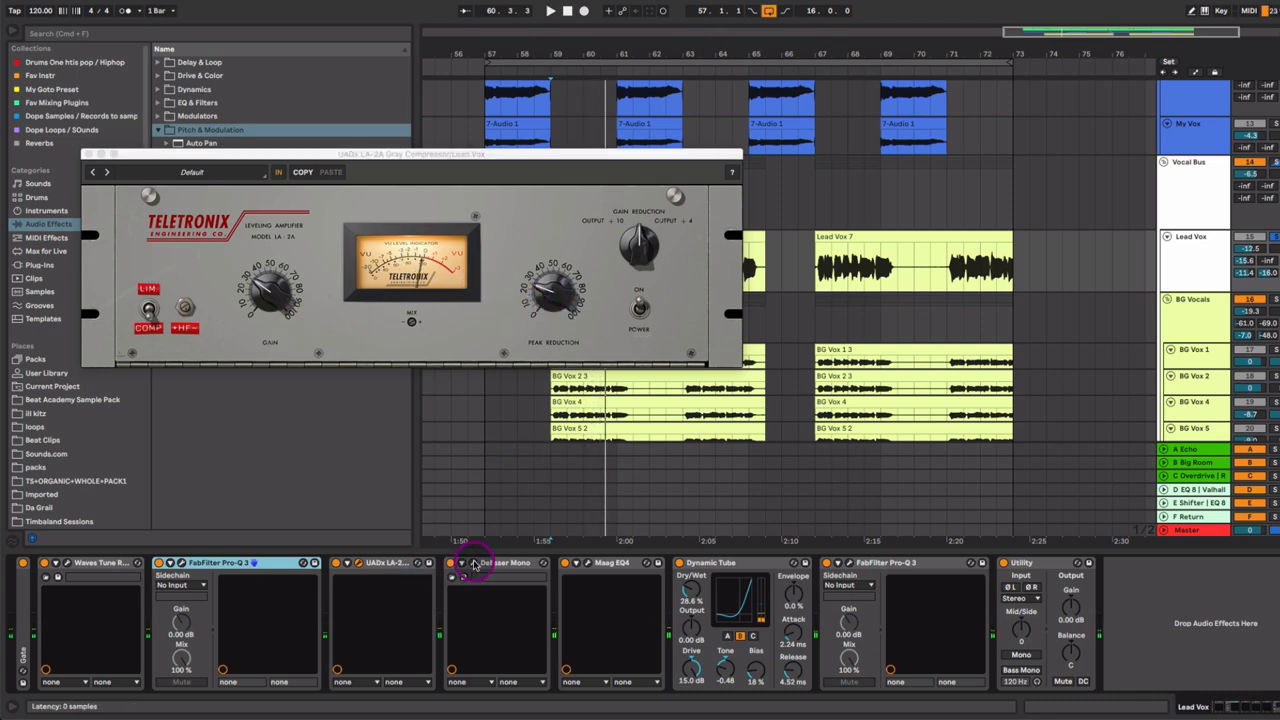
Step: Close the LA-2A and set Lead Vox Dynamic Tube to about 34.9% wet, Tone -0.41
click(475, 562)
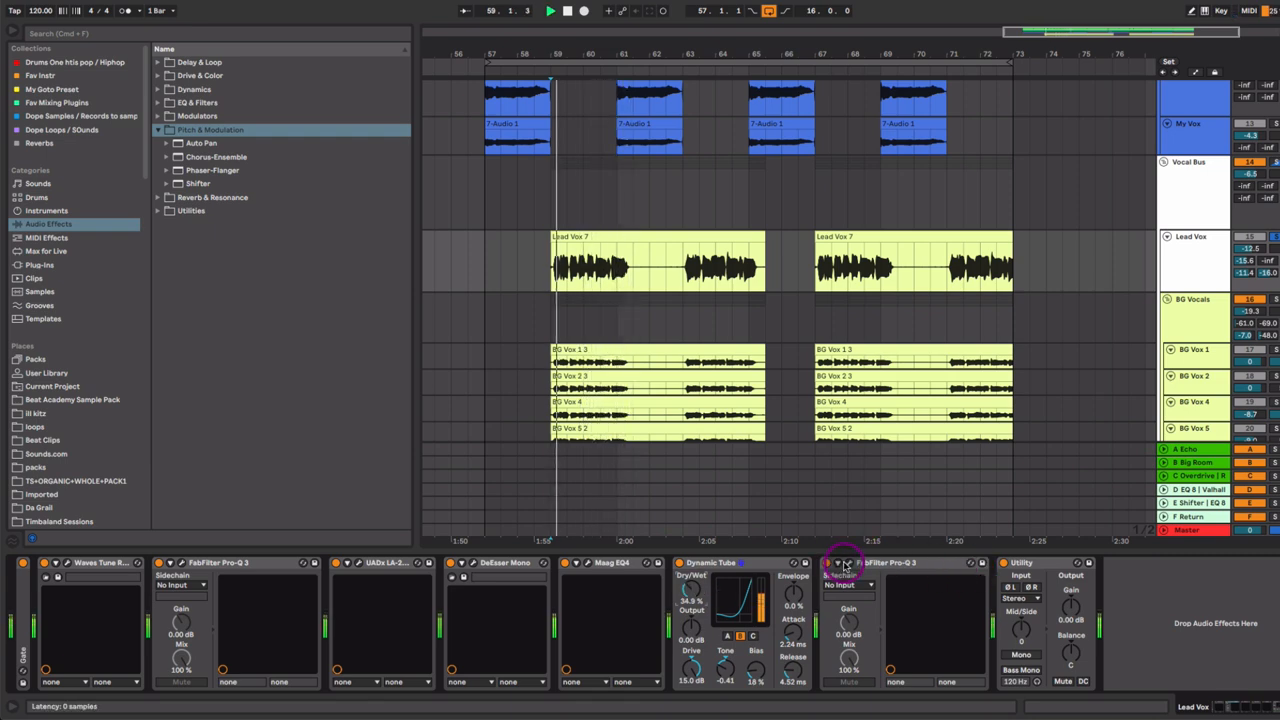
Step: Show the Vocal Bus RCompressor and soothe2, lowering soothe2's depth to 0.6
click(843, 562)
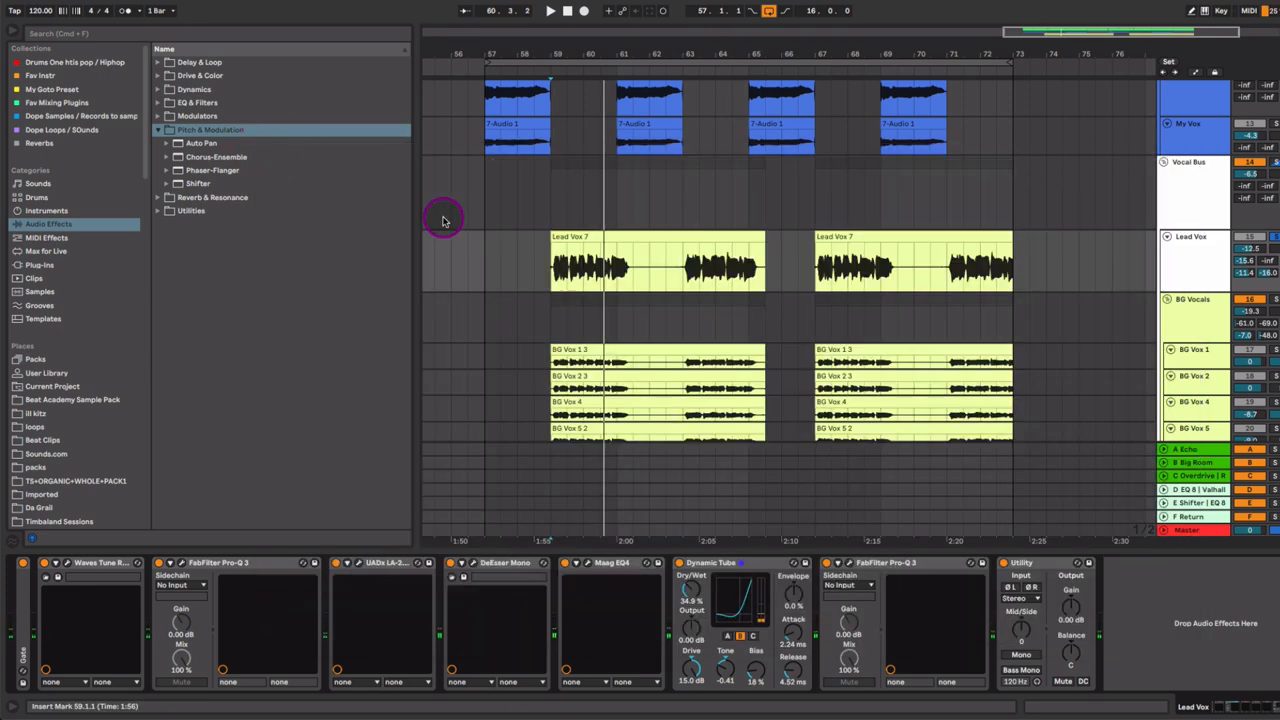
mouse_move(891, 209)
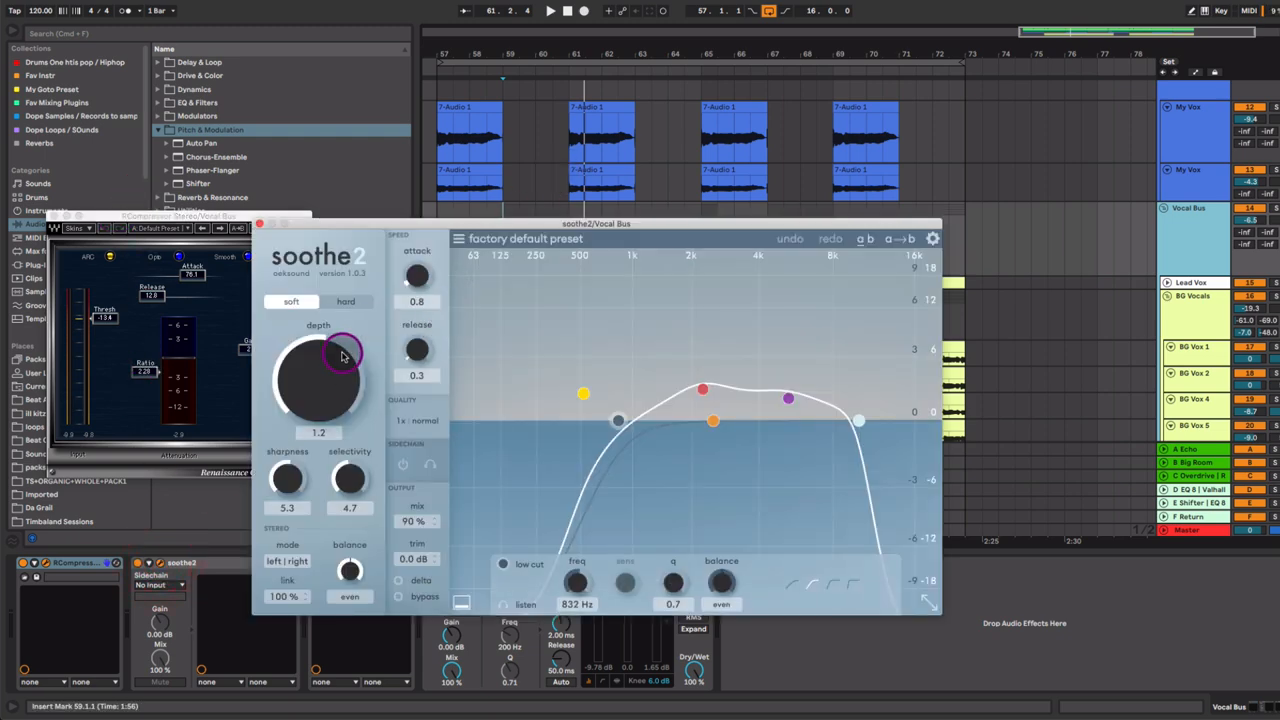
drag(325, 360, 325, 380)
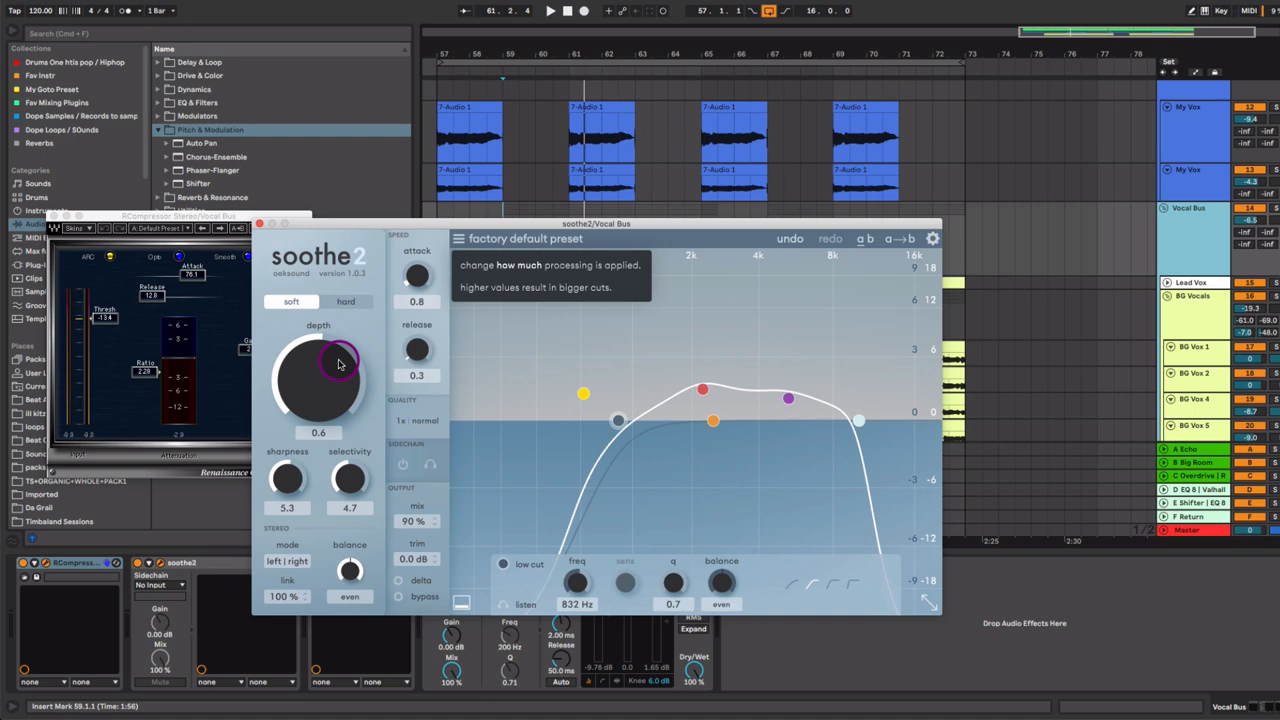
mouse_move(425, 225)
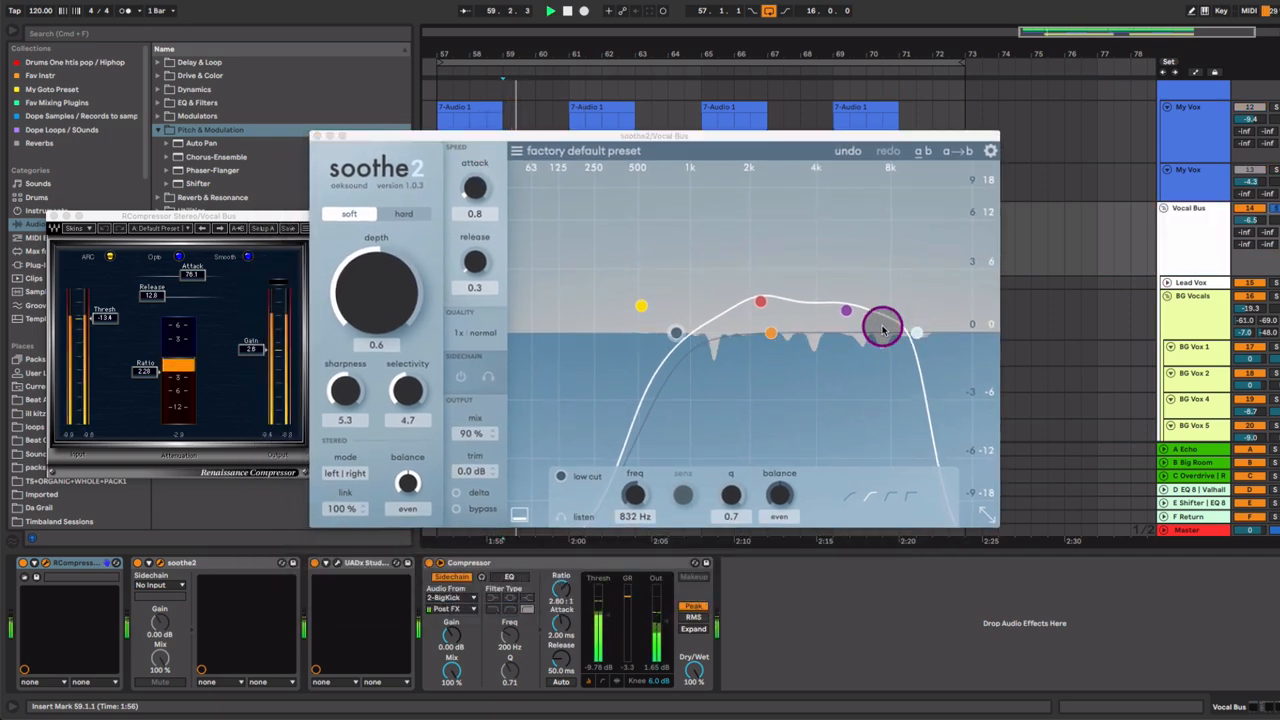
Step: Lower soothe2's depth to 0.7 and close its window while auditioning the vocals
drag(390, 295, 390, 315)
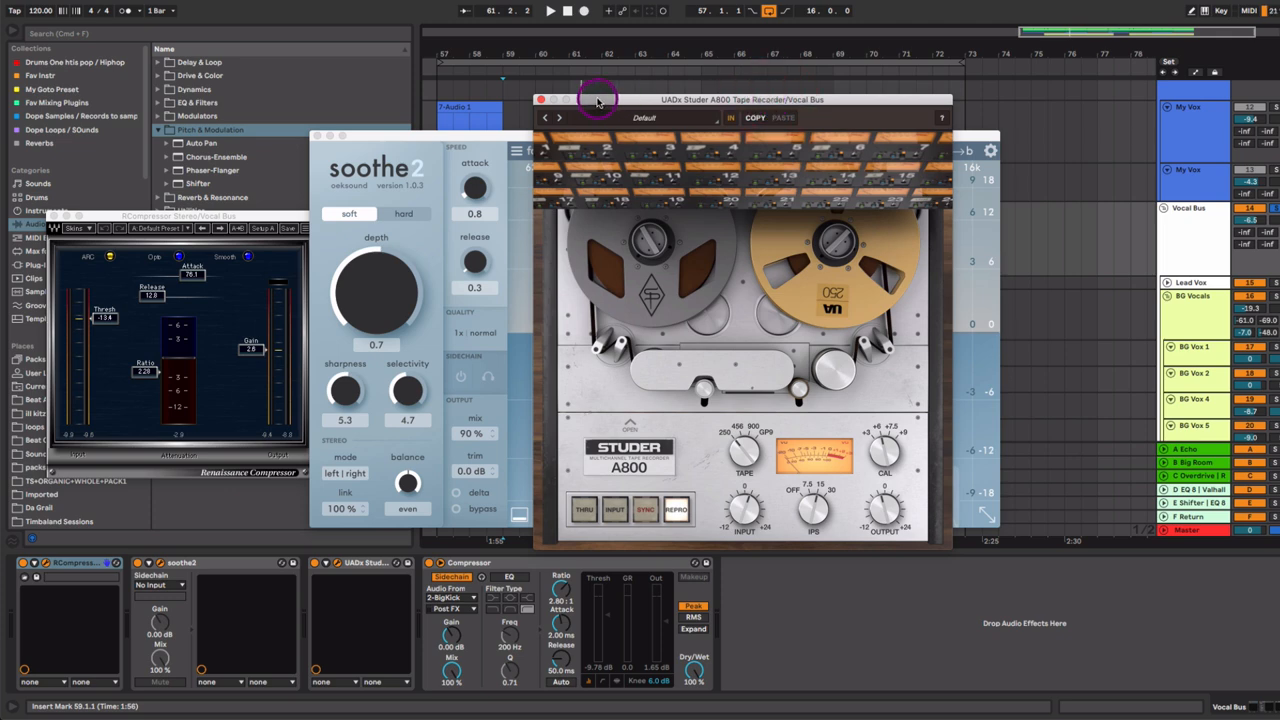
mouse_move(565, 82)
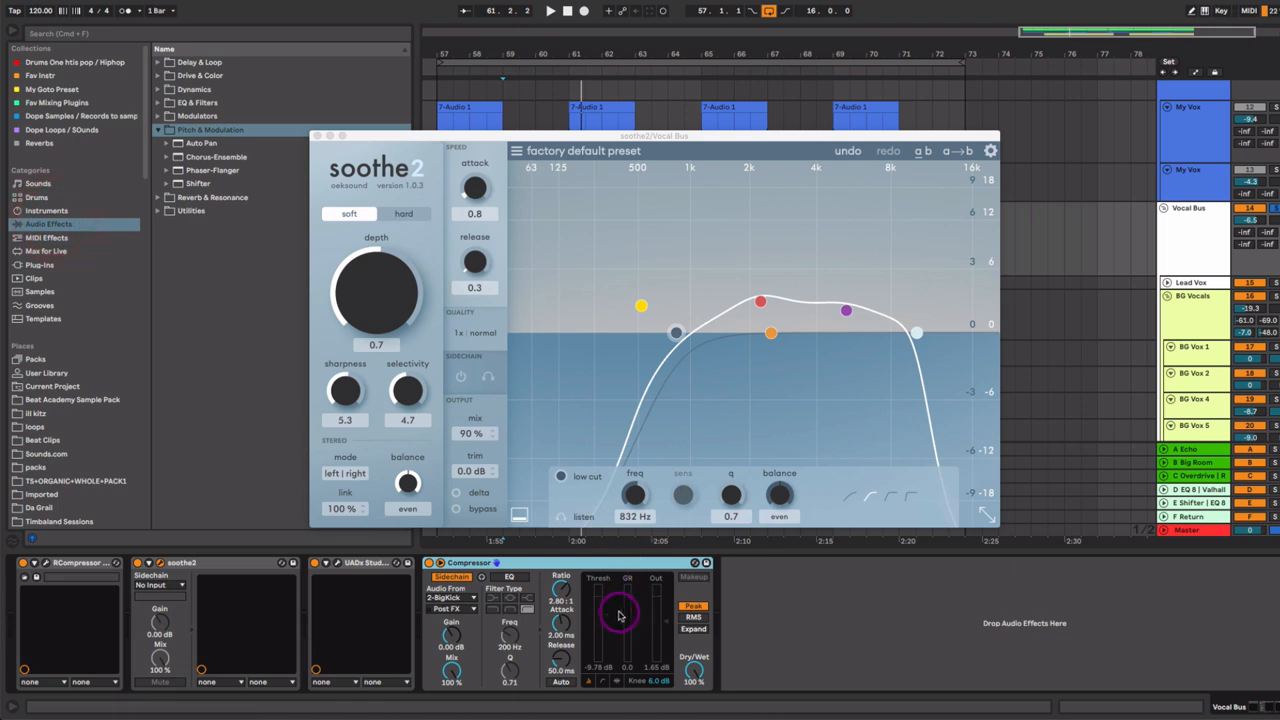
click(550, 11)
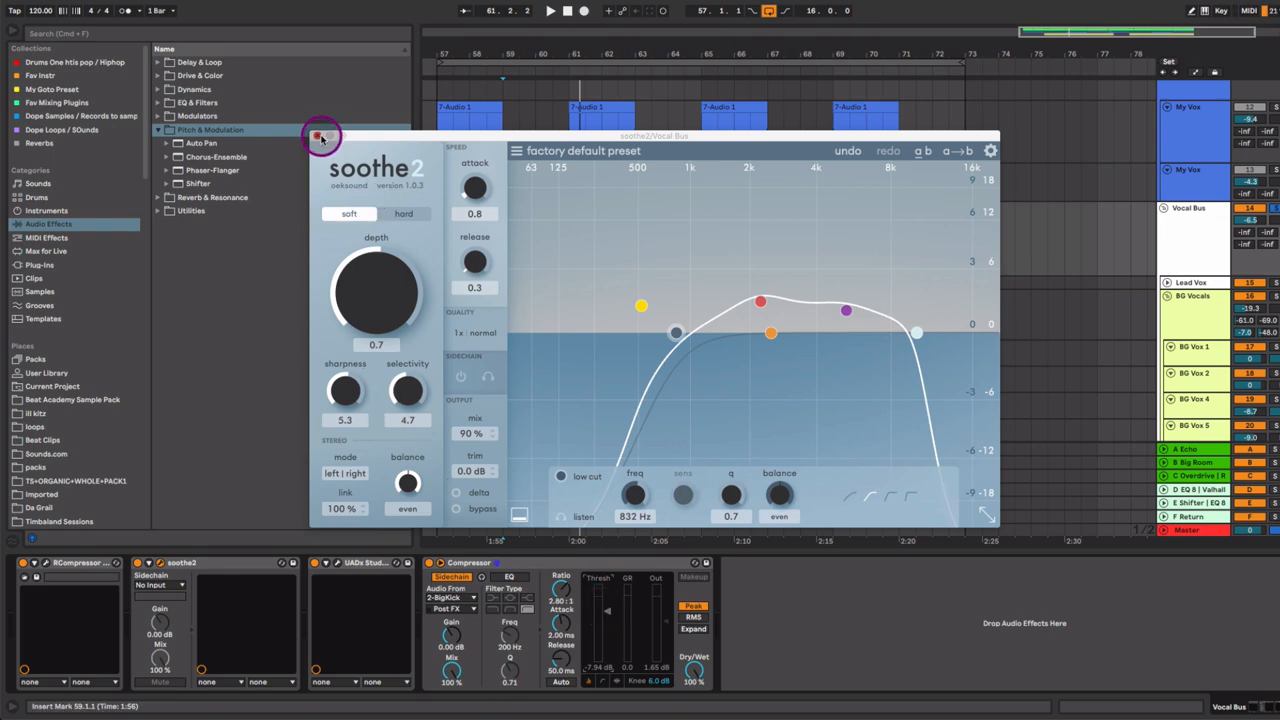
click(321, 136)
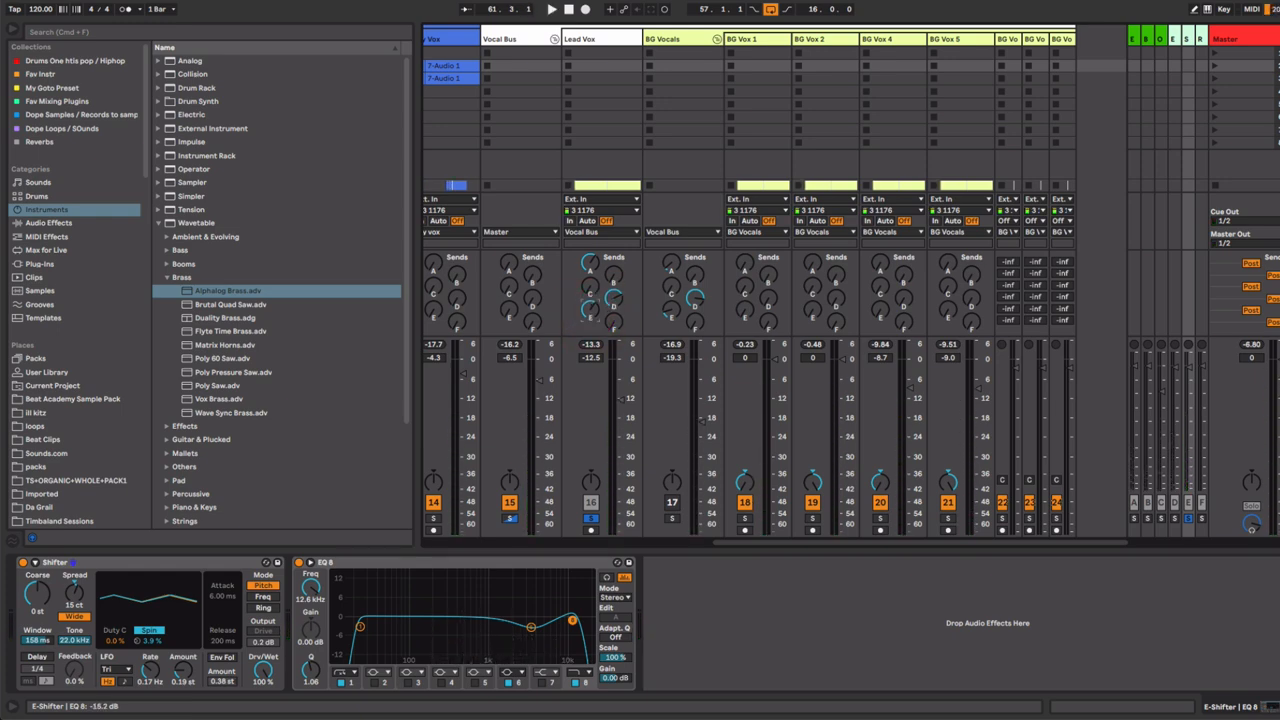
Step: Raise send E on BG Vocals into the Shifter/EQ Eight widening return and play back
drag(595, 310, 595, 305)
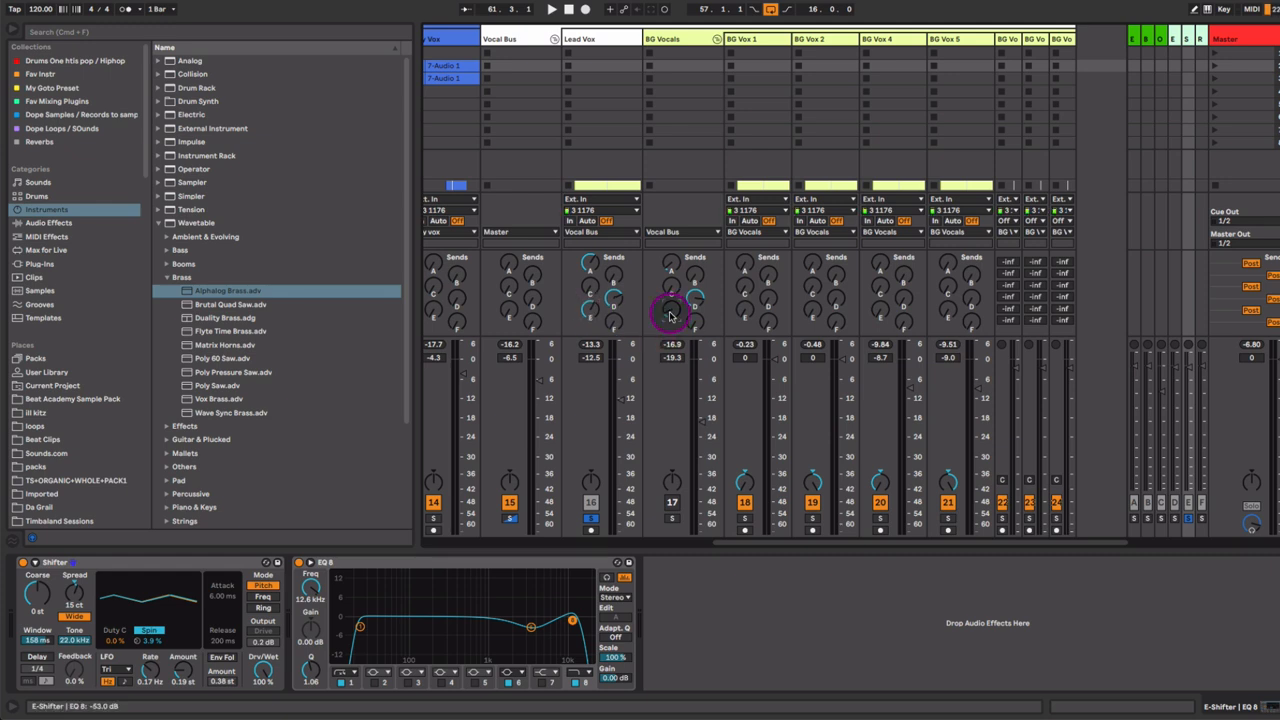
click(551, 9)
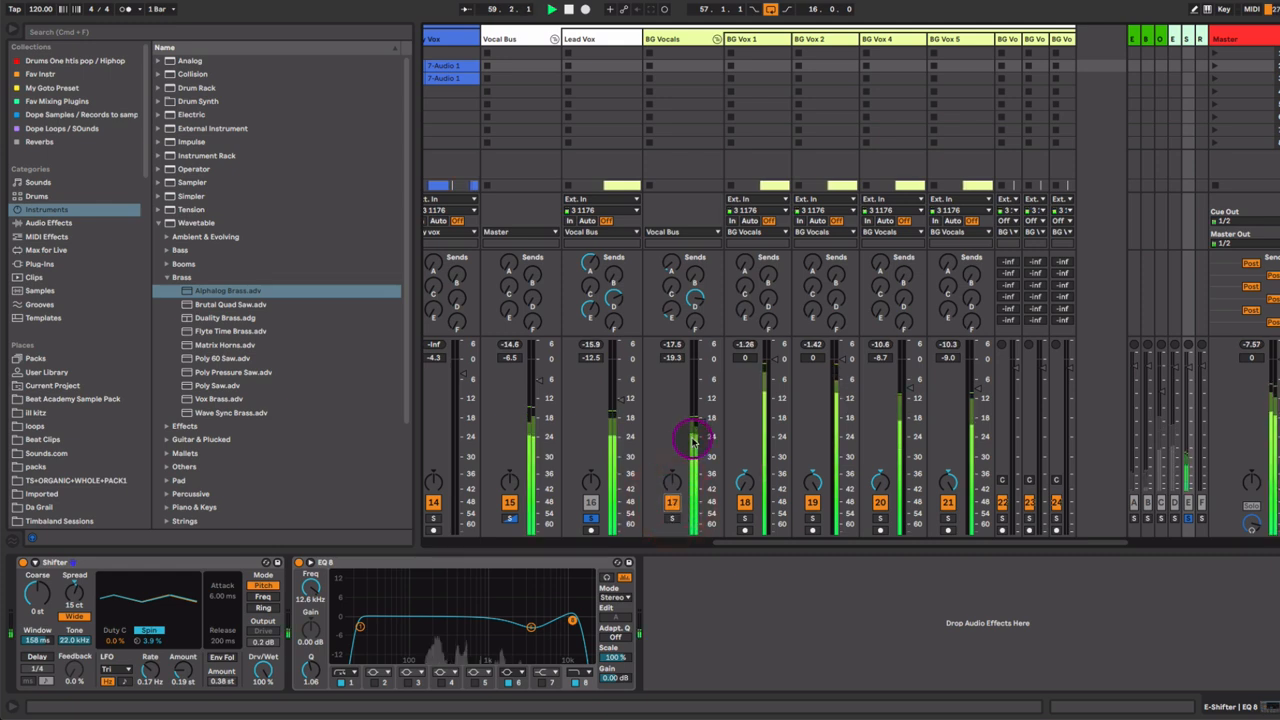